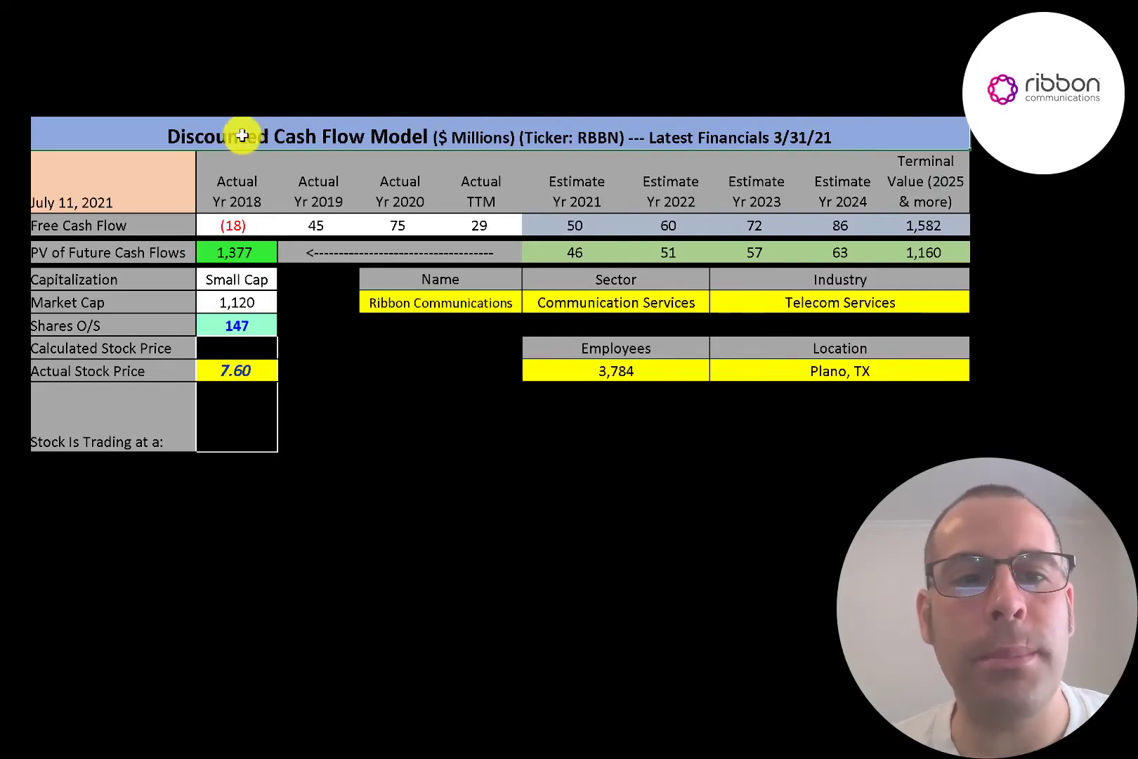
mouse_move(197, 301)
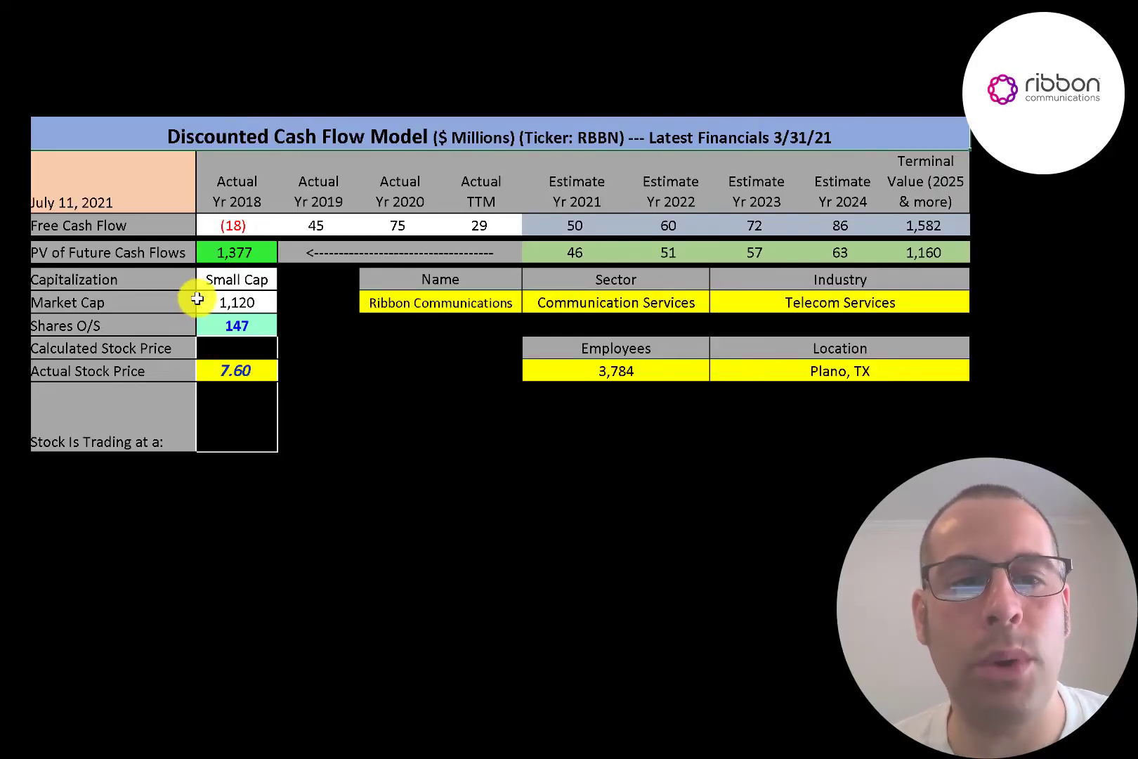
mouse_move(127, 349)
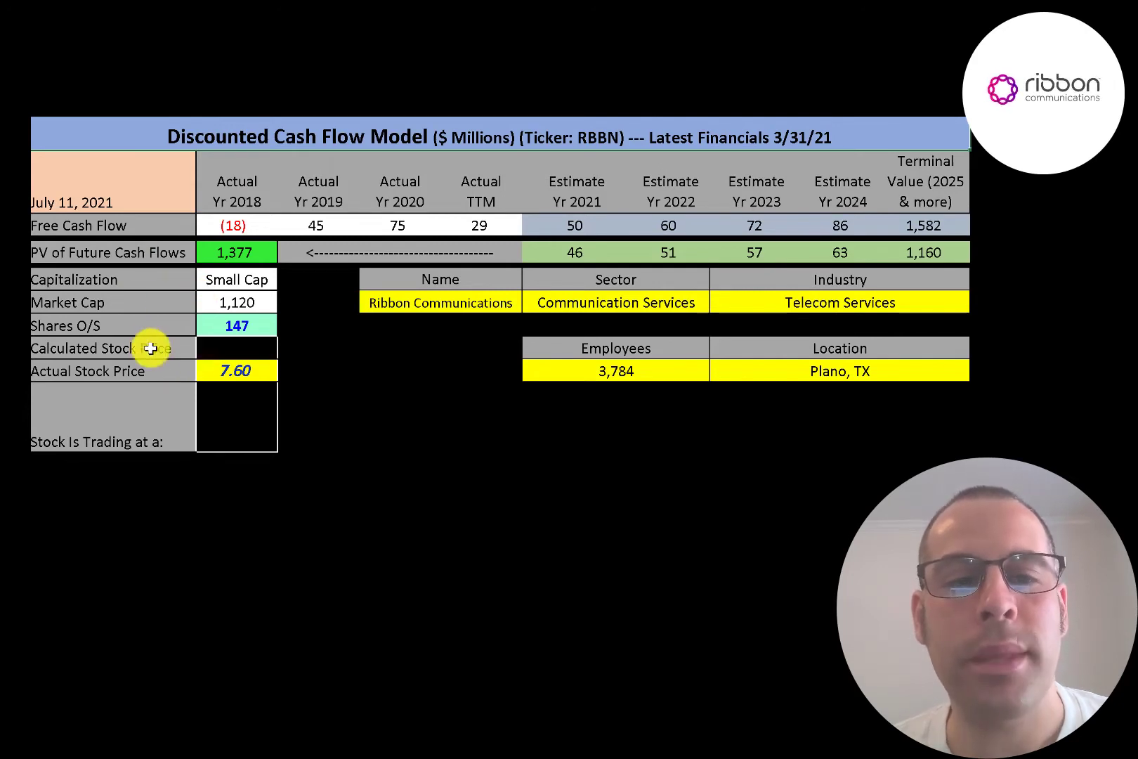
mouse_move(202, 332)
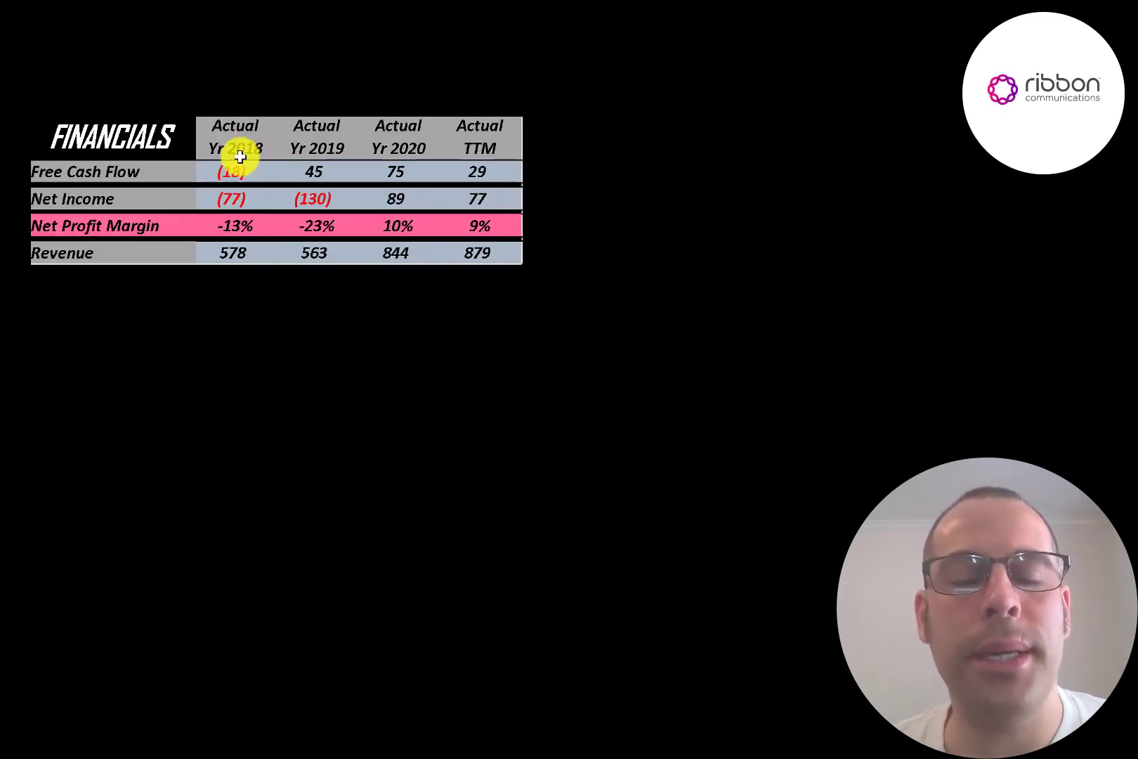
mouse_move(177, 171)
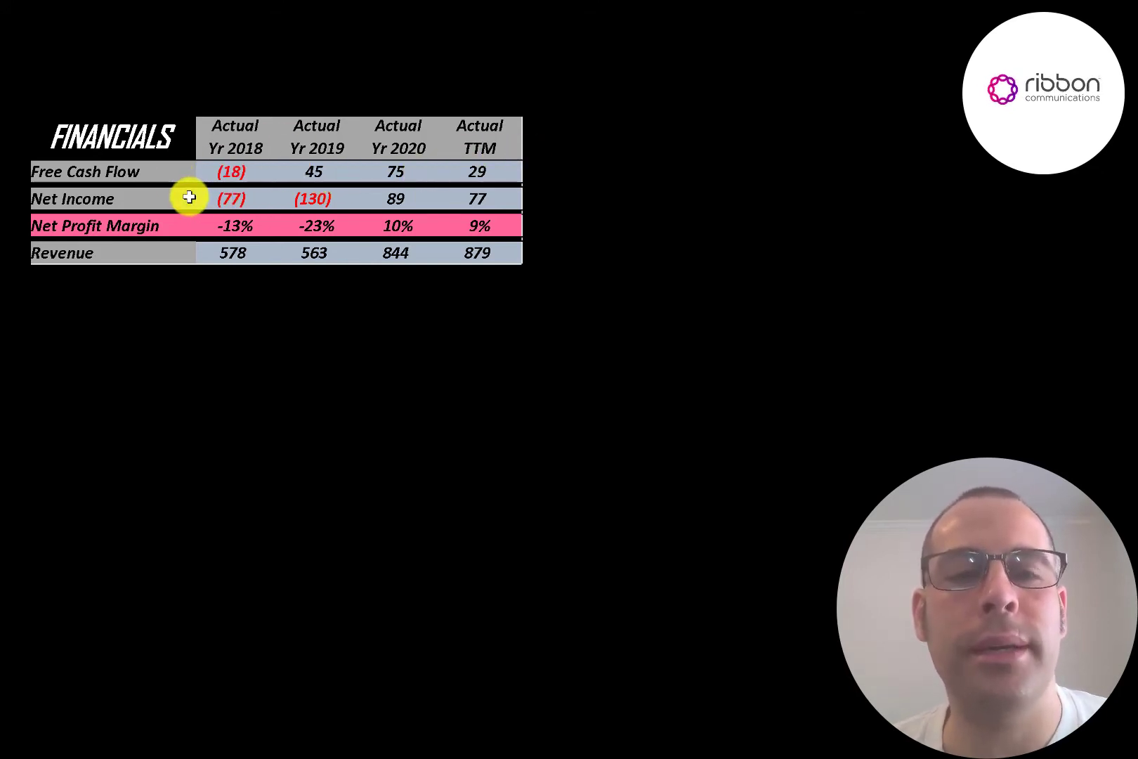
mouse_move(315, 199)
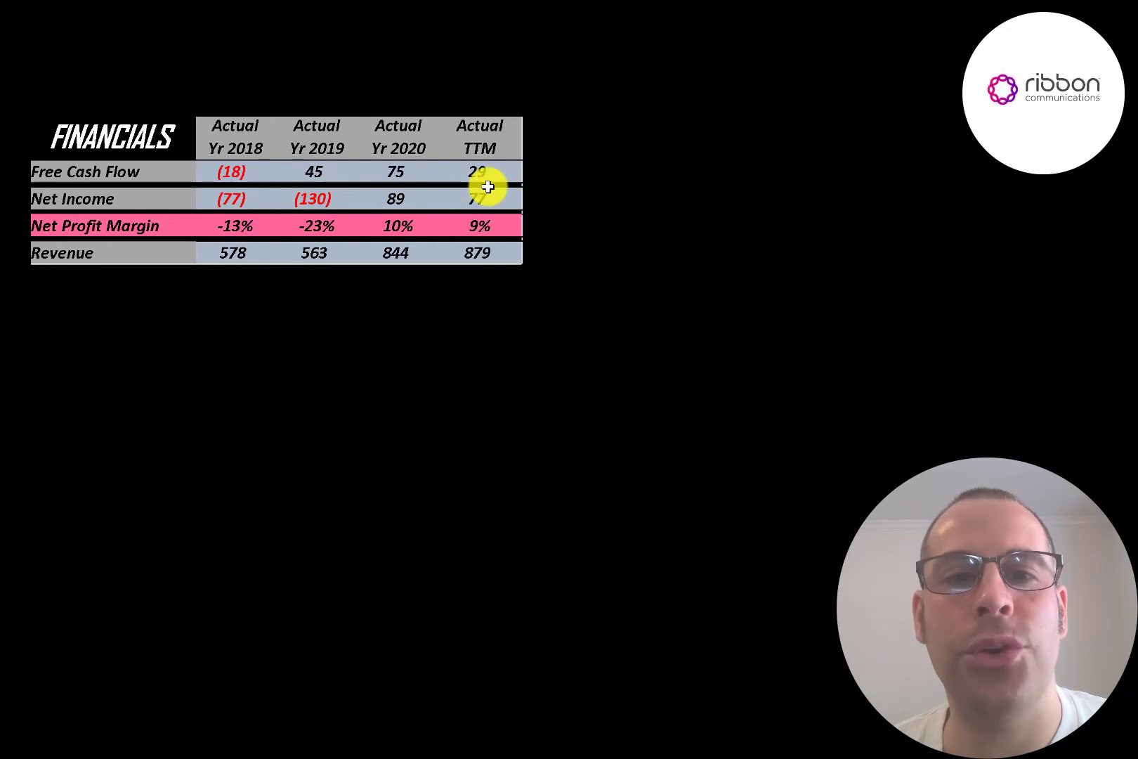
mouse_move(205, 226)
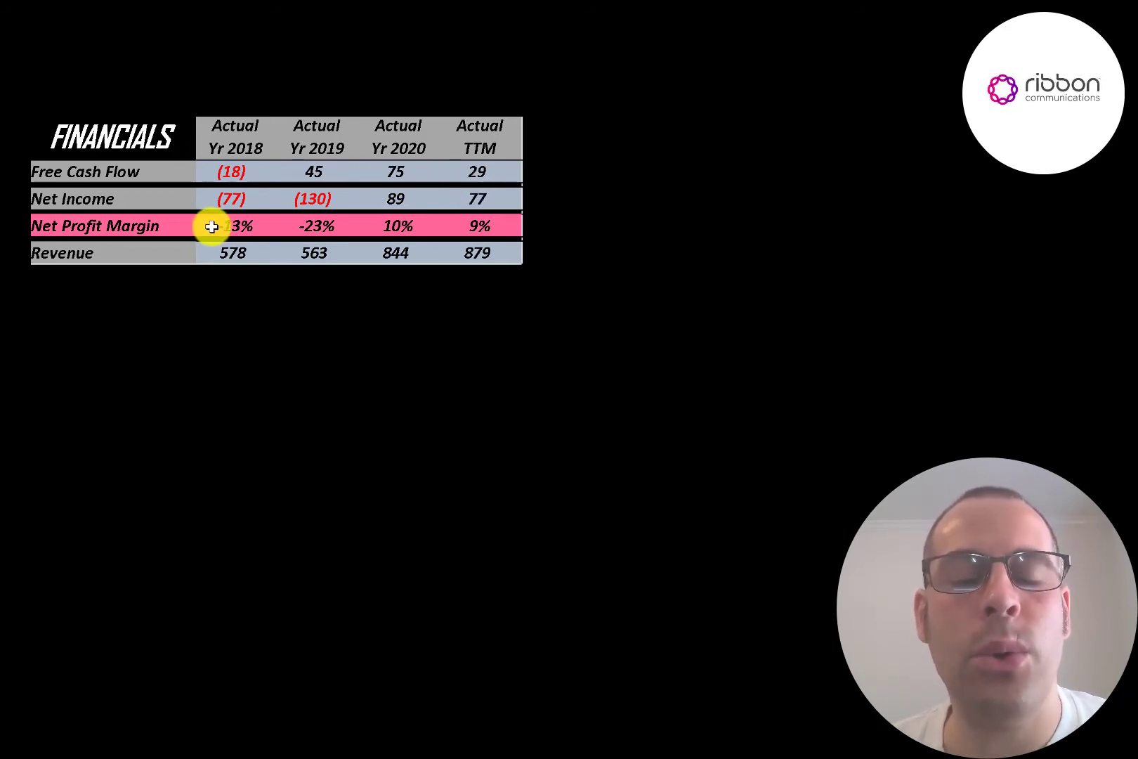
mouse_move(485, 228)
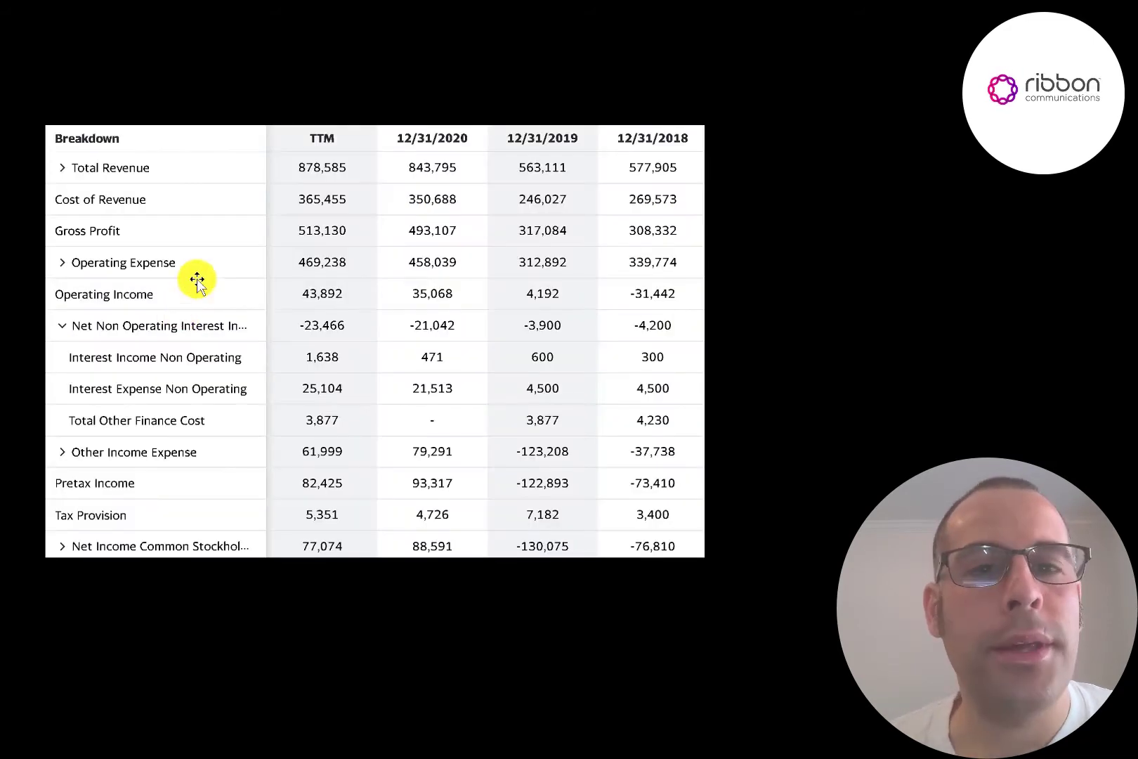
mouse_move(271, 167)
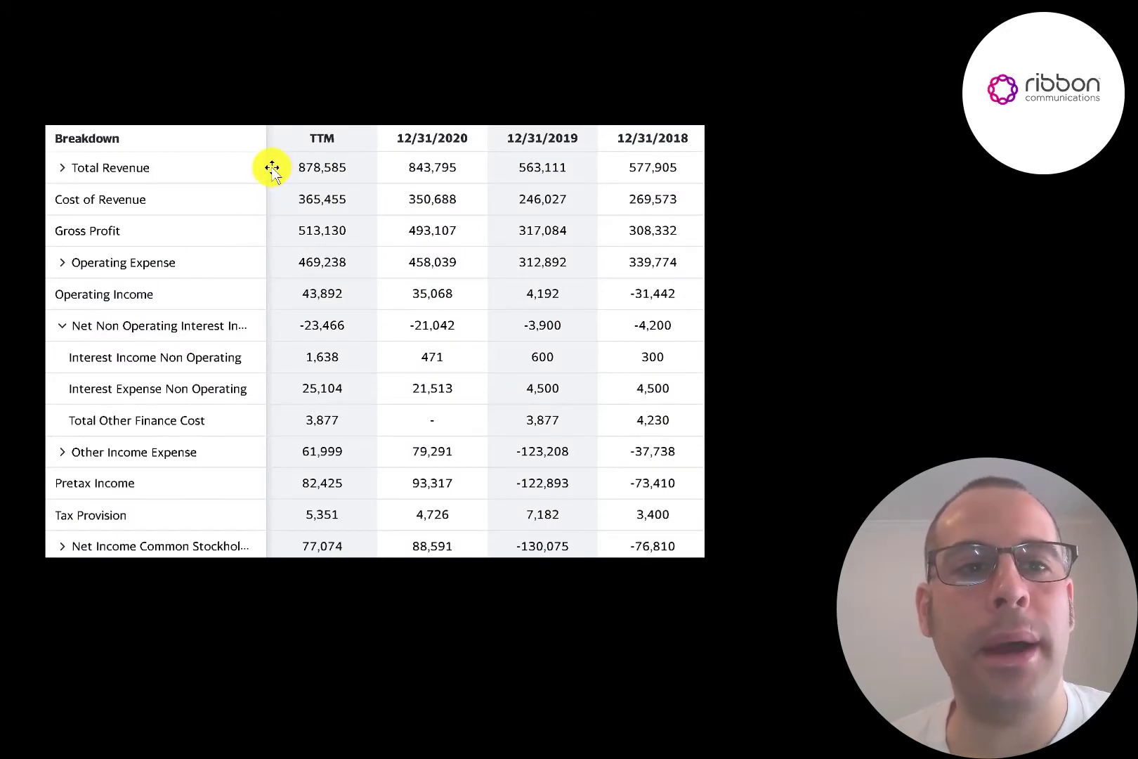
mouse_move(288, 214)
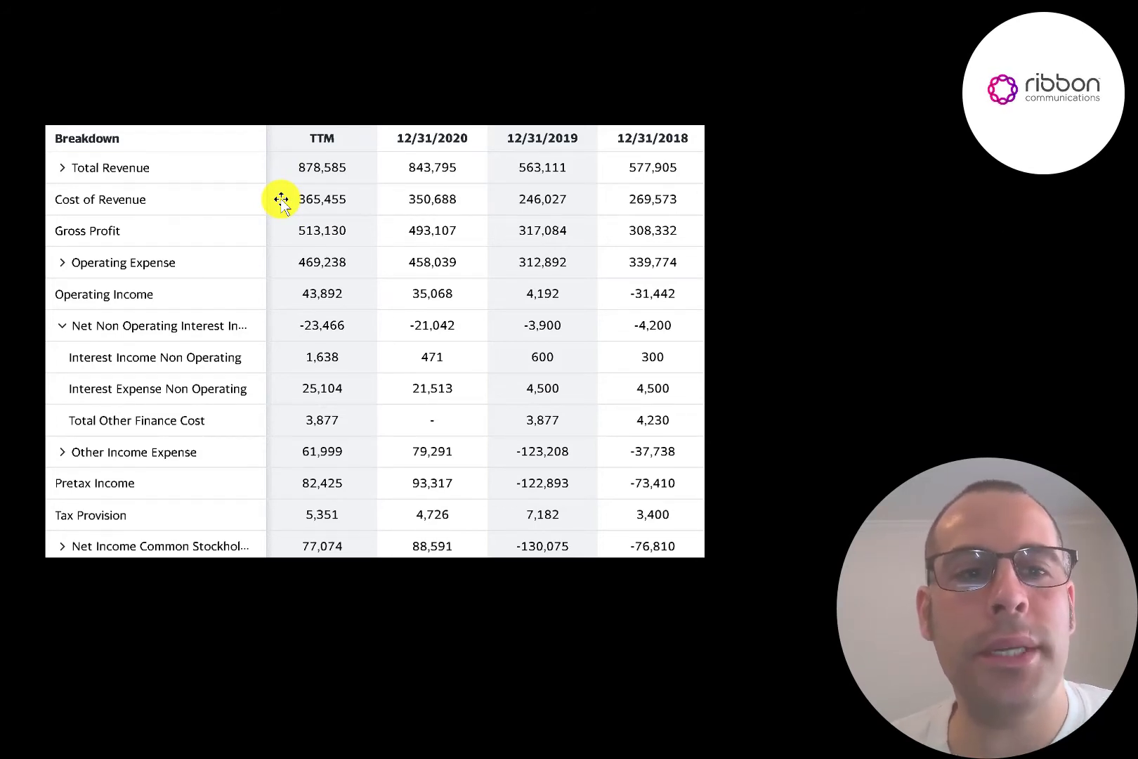
mouse_move(291, 215)
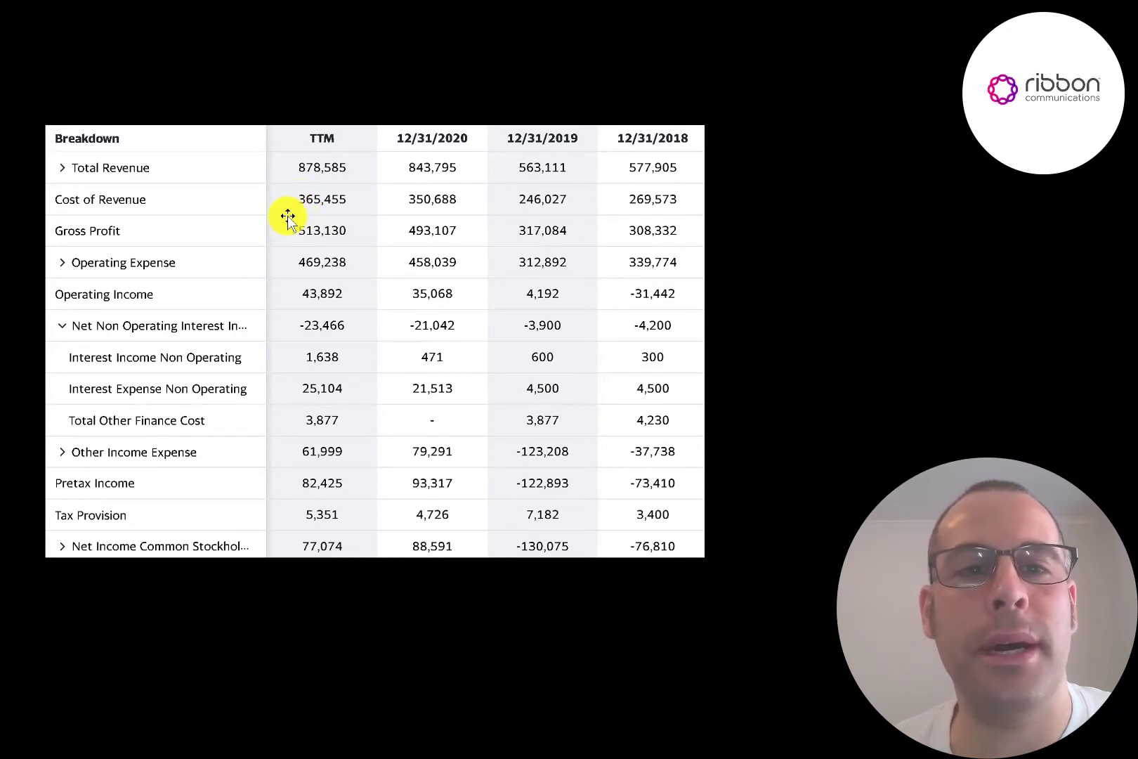
mouse_move(268, 270)
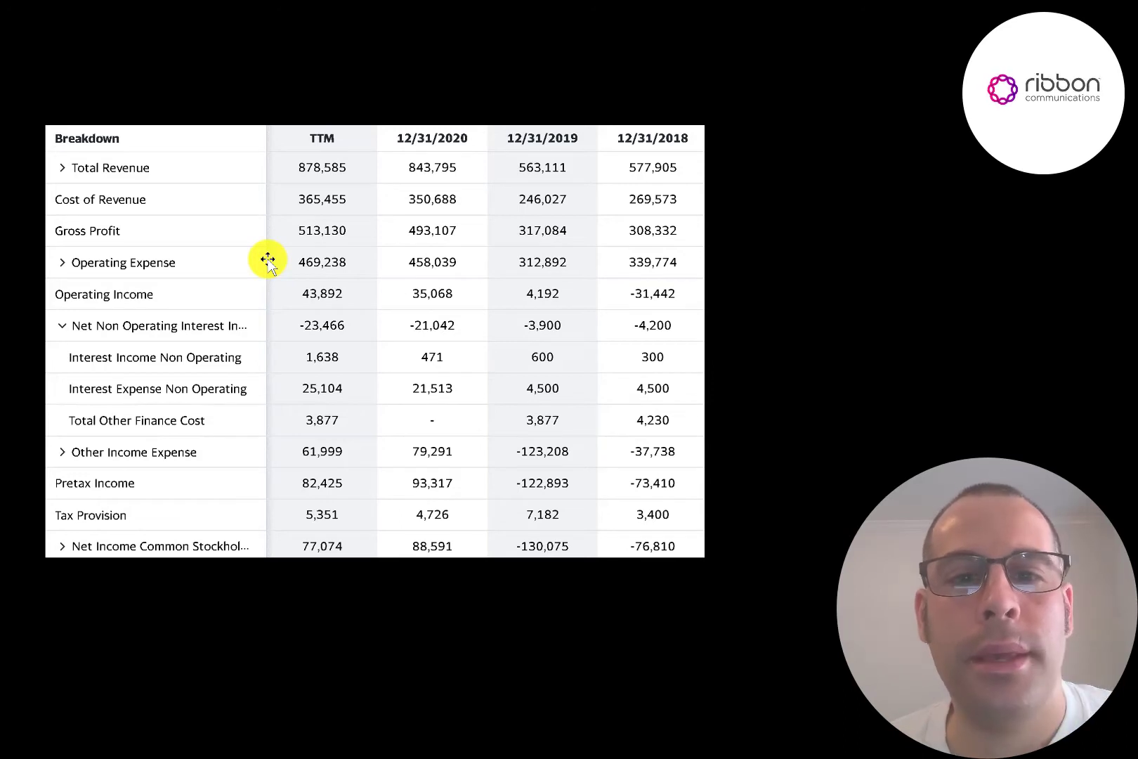
mouse_move(275, 292)
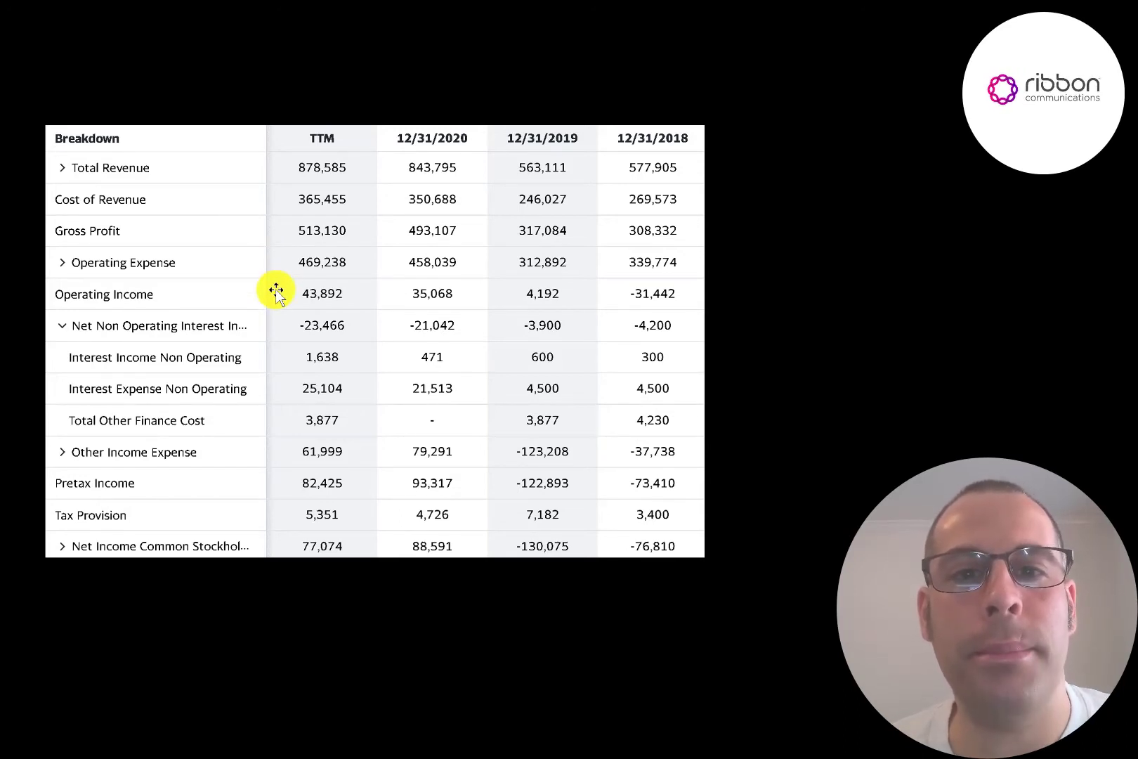
mouse_move(649, 278)
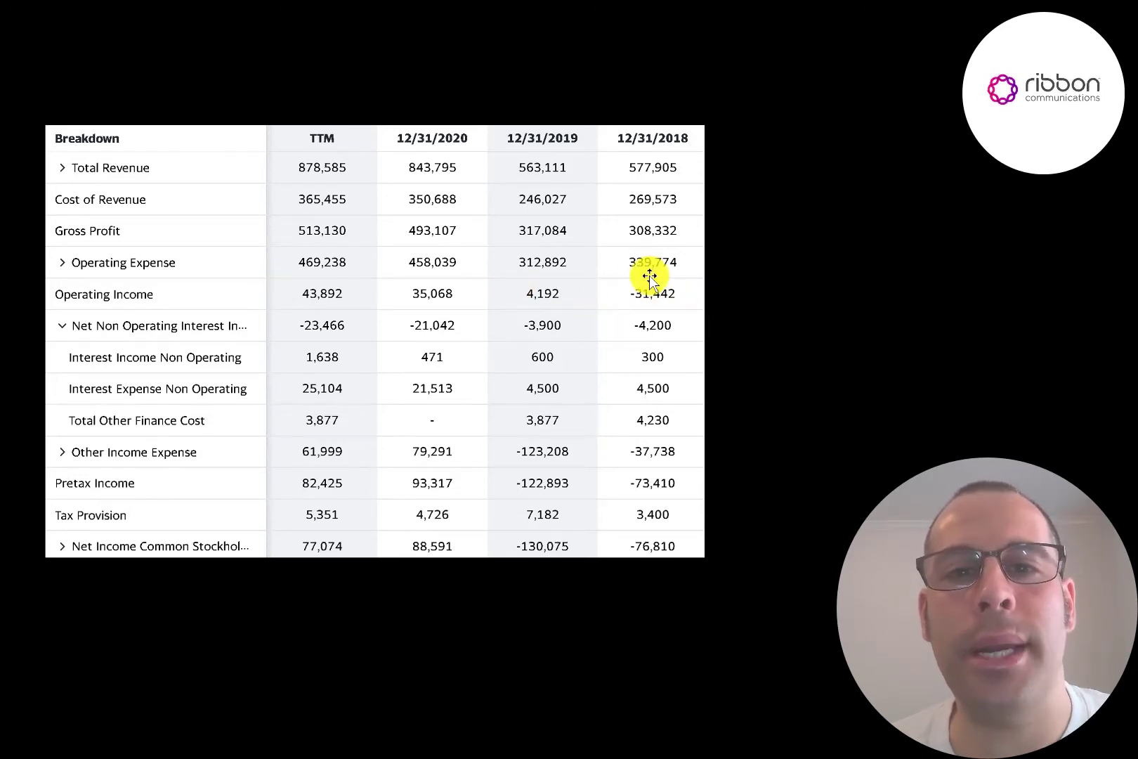
mouse_move(541, 263)
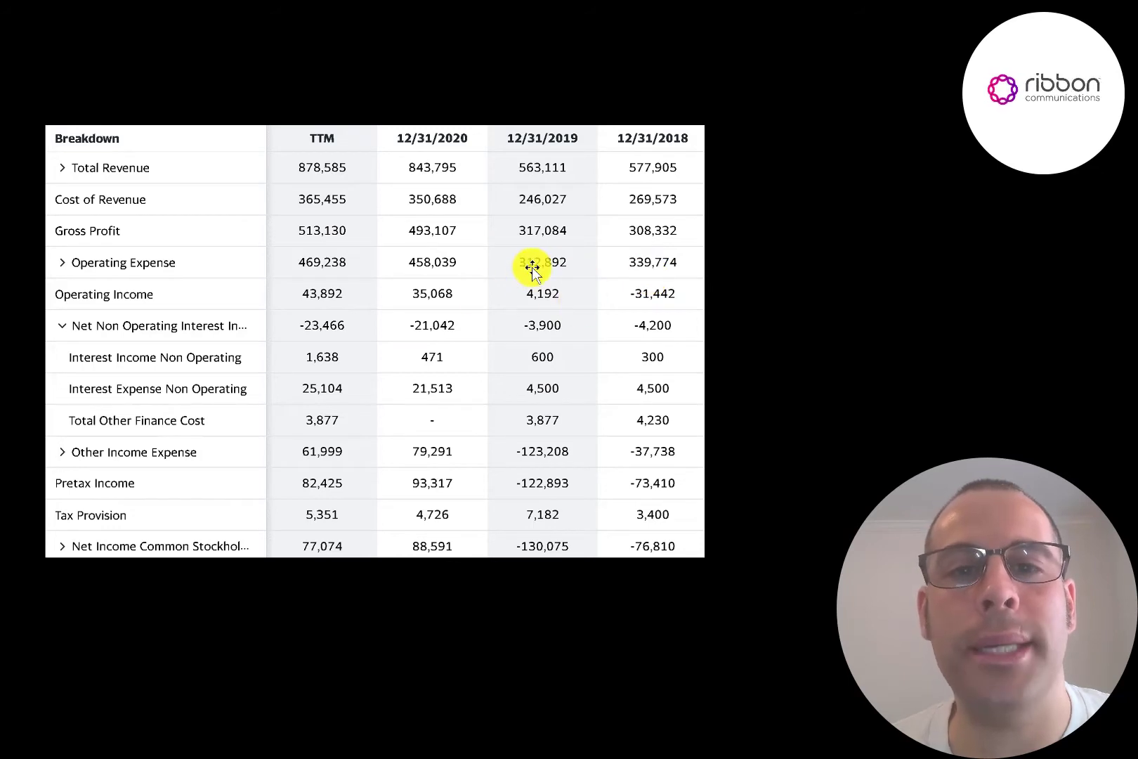
mouse_move(449, 192)
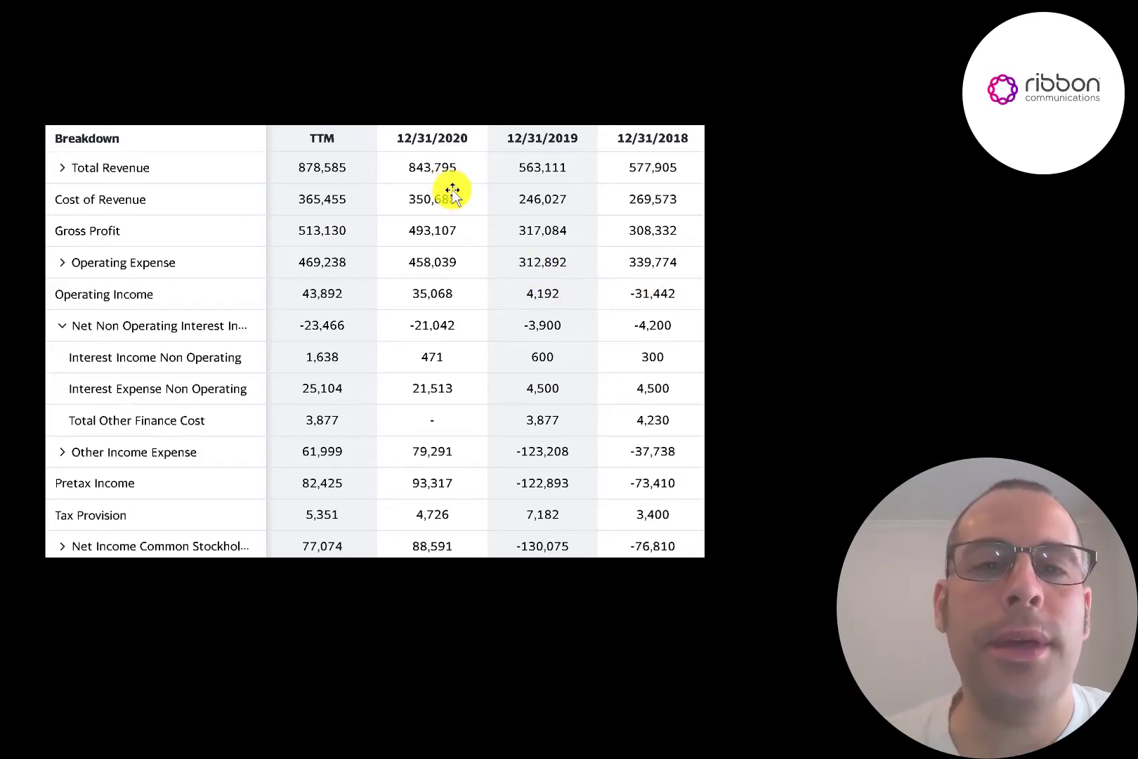
mouse_move(404, 282)
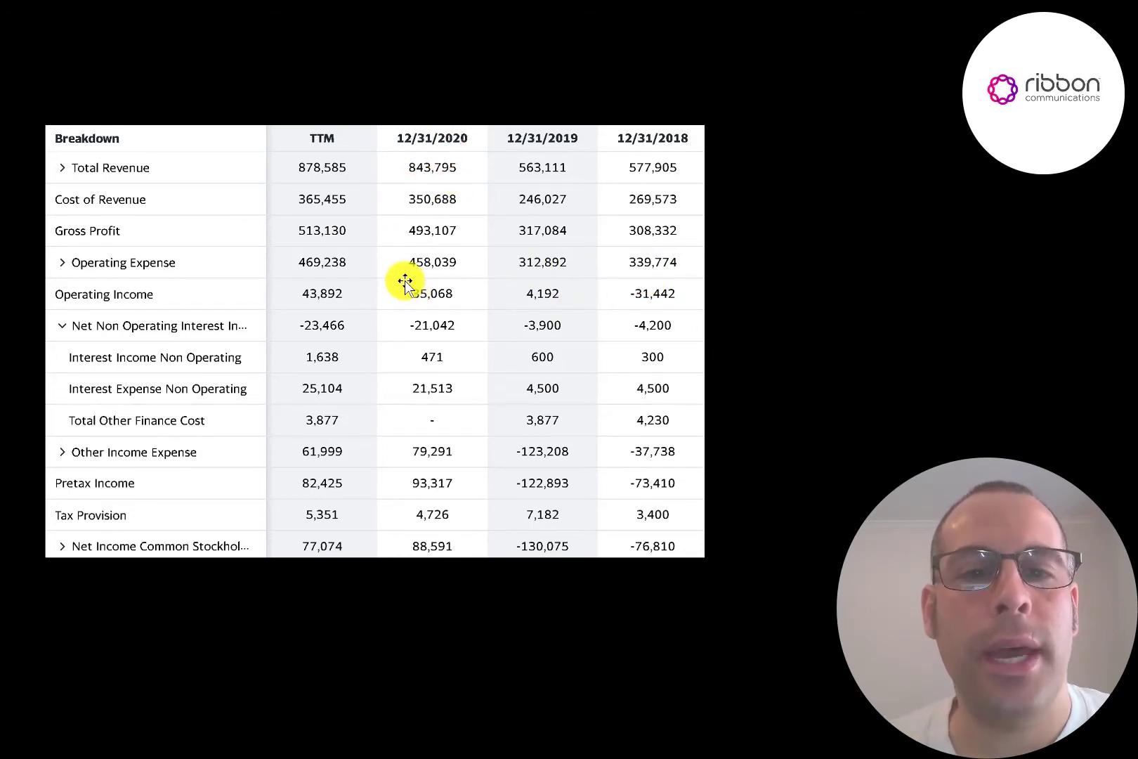
mouse_move(515, 177)
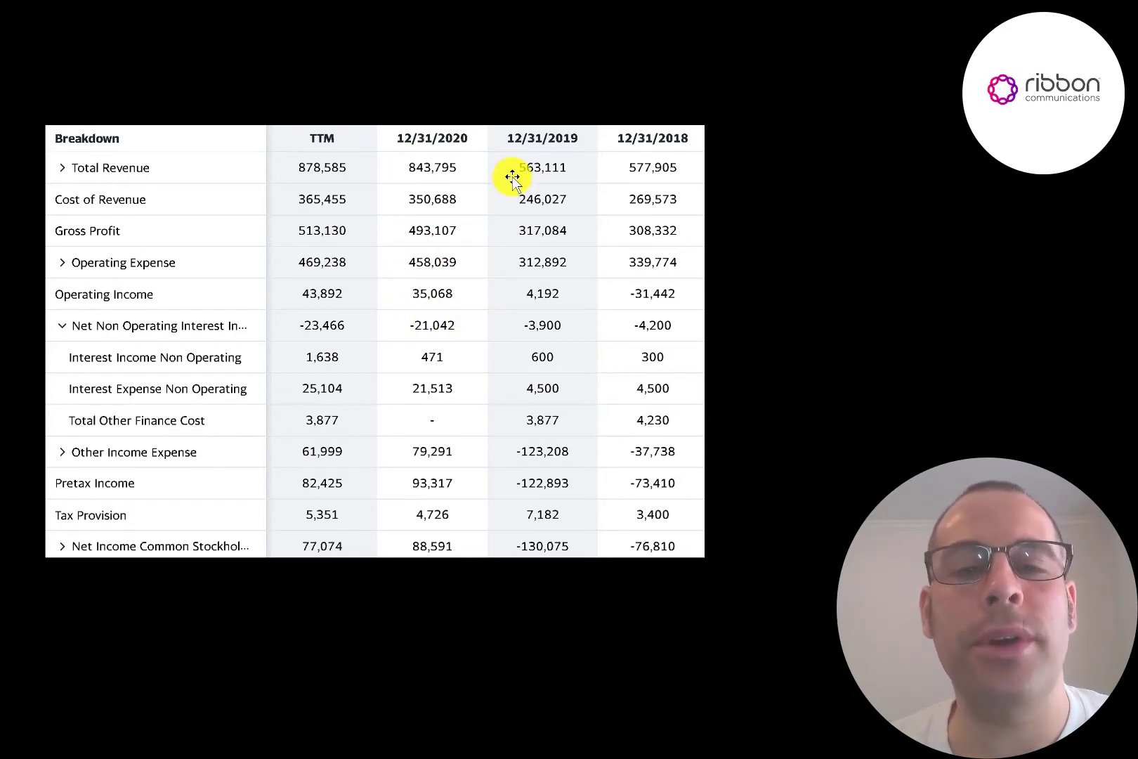
mouse_move(513, 292)
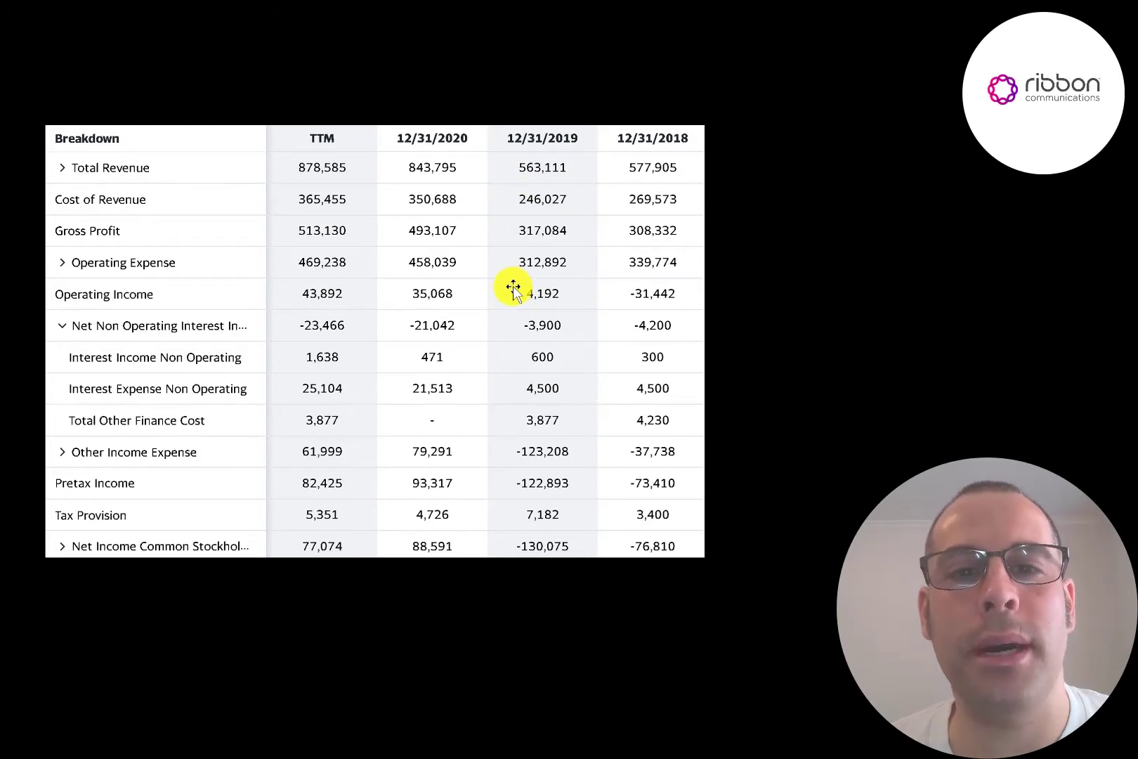
mouse_move(308, 364)
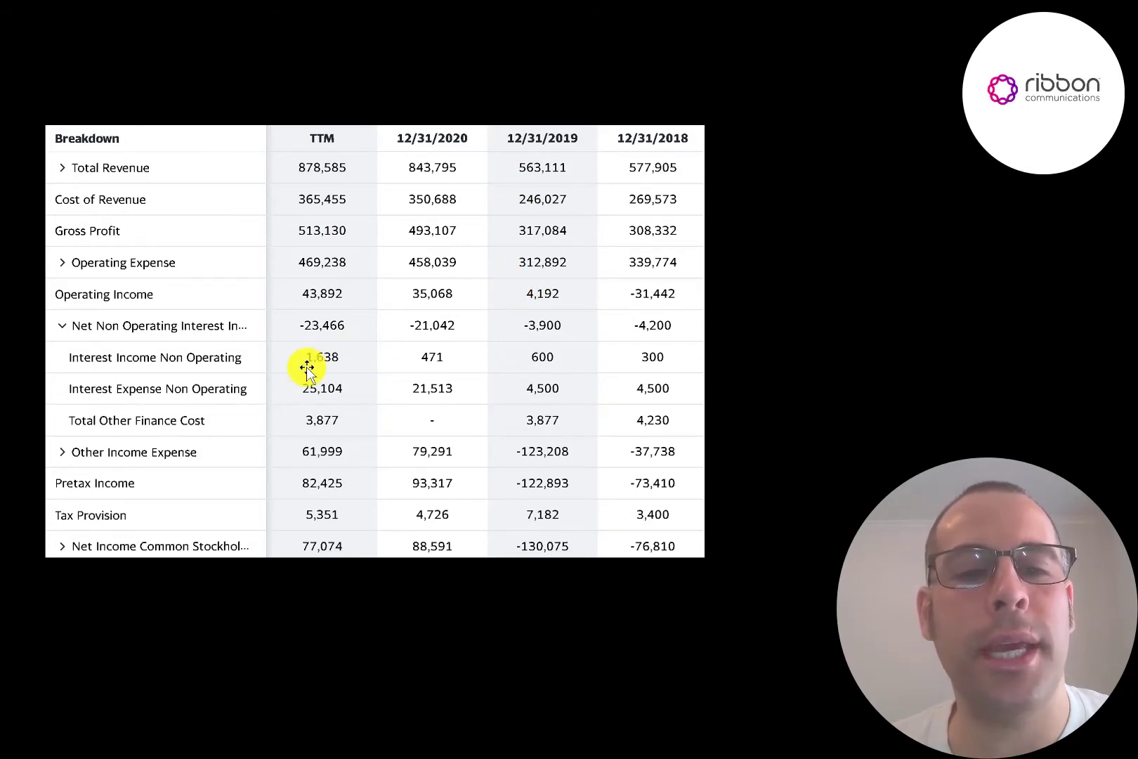
mouse_move(323, 435)
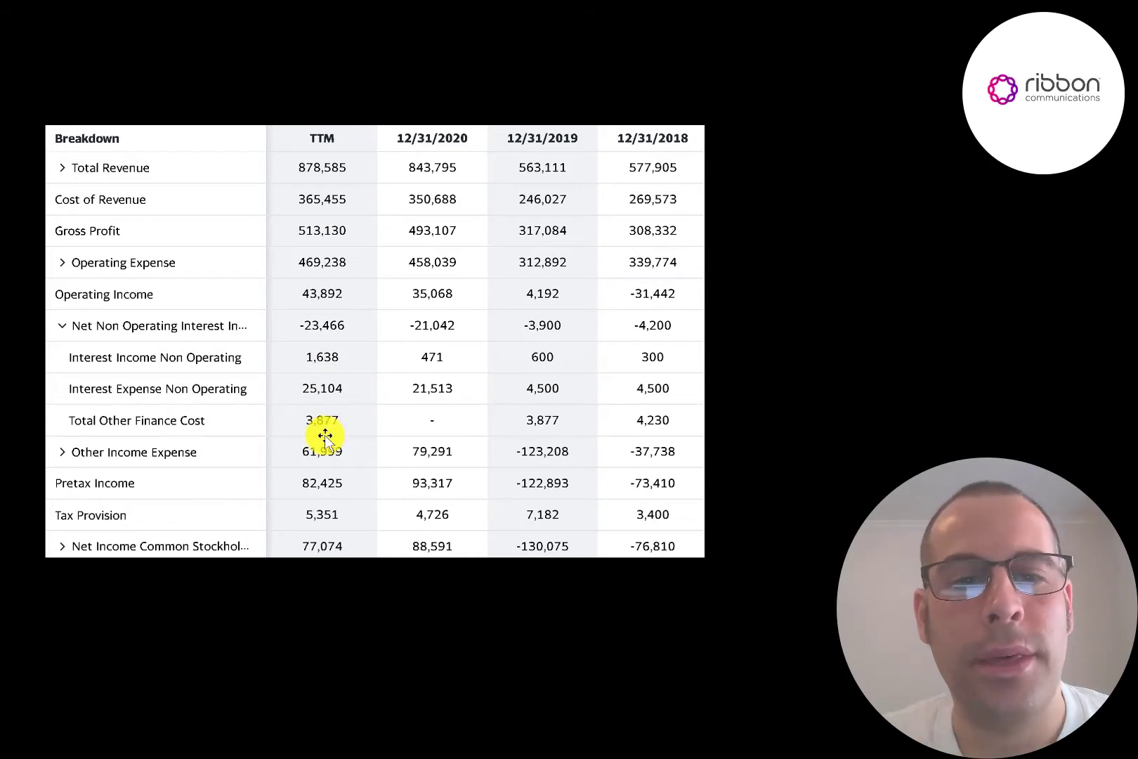
mouse_move(566, 426)
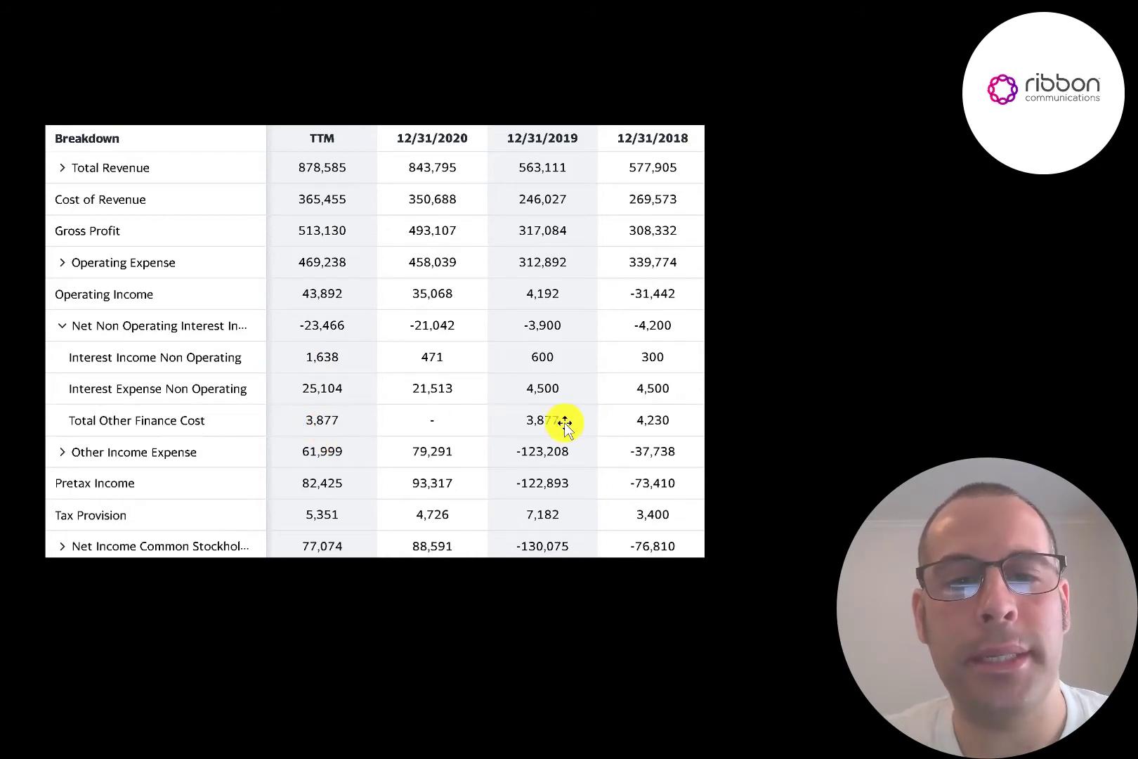
mouse_move(559, 421)
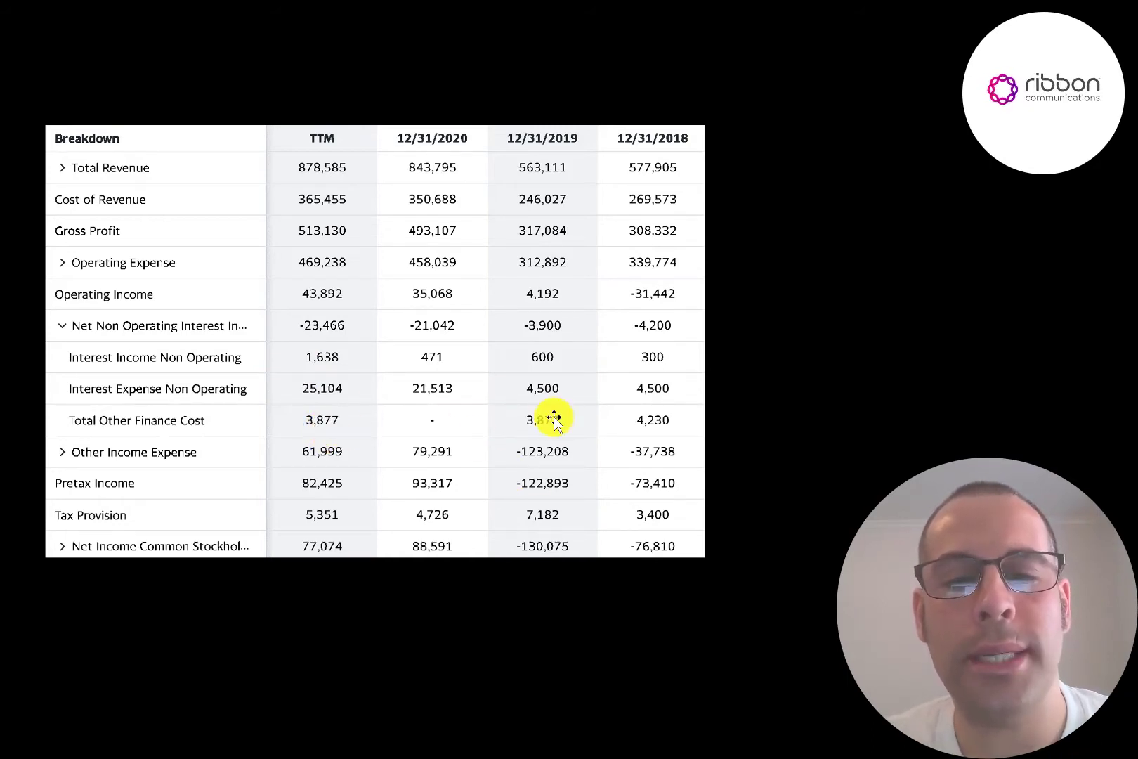
mouse_move(548, 458)
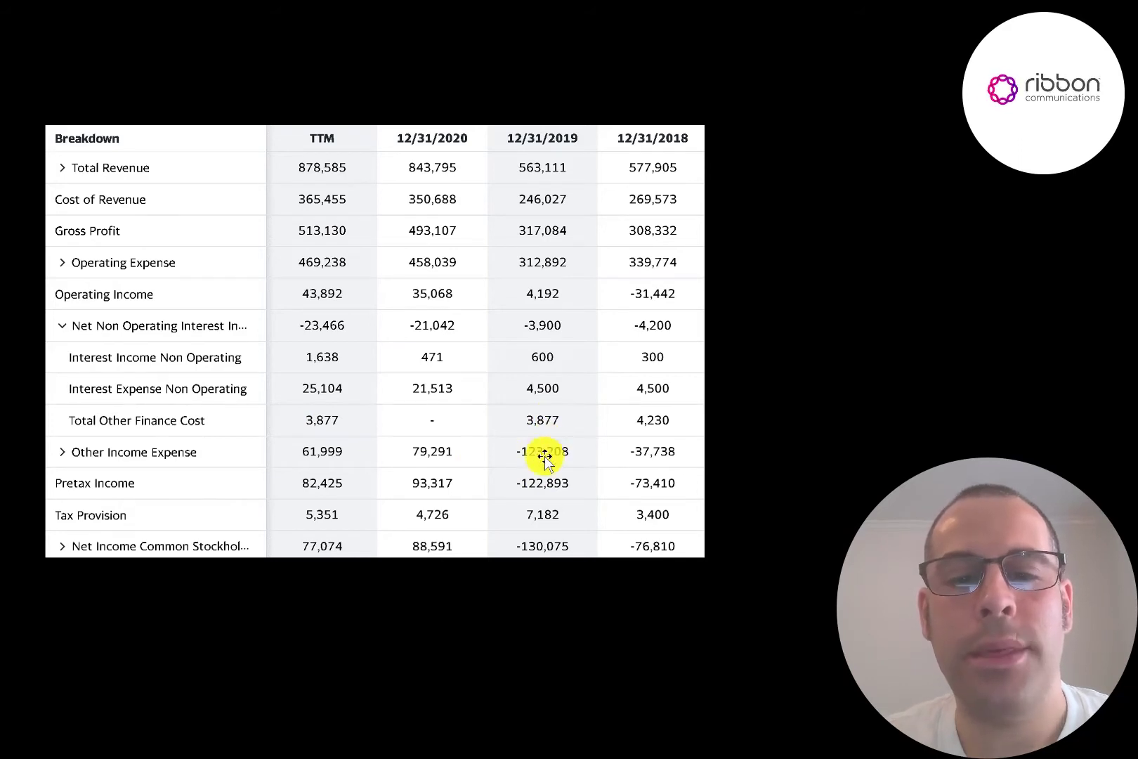
mouse_move(541, 515)
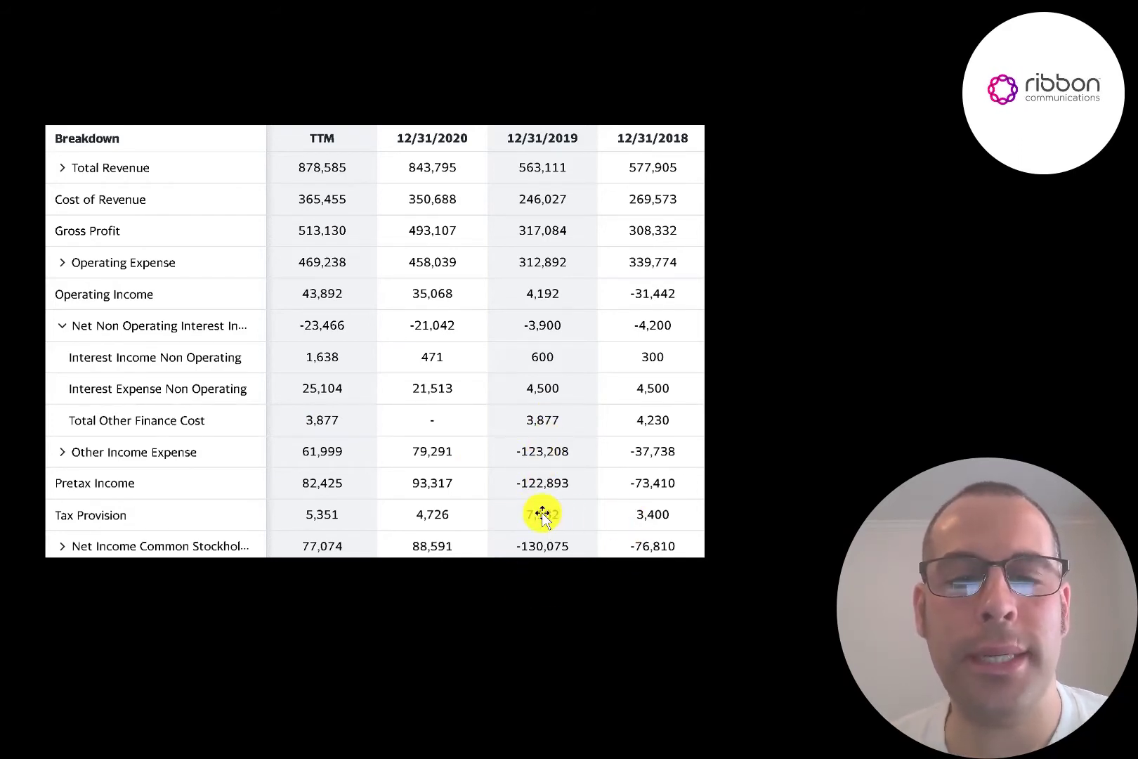
mouse_move(498, 427)
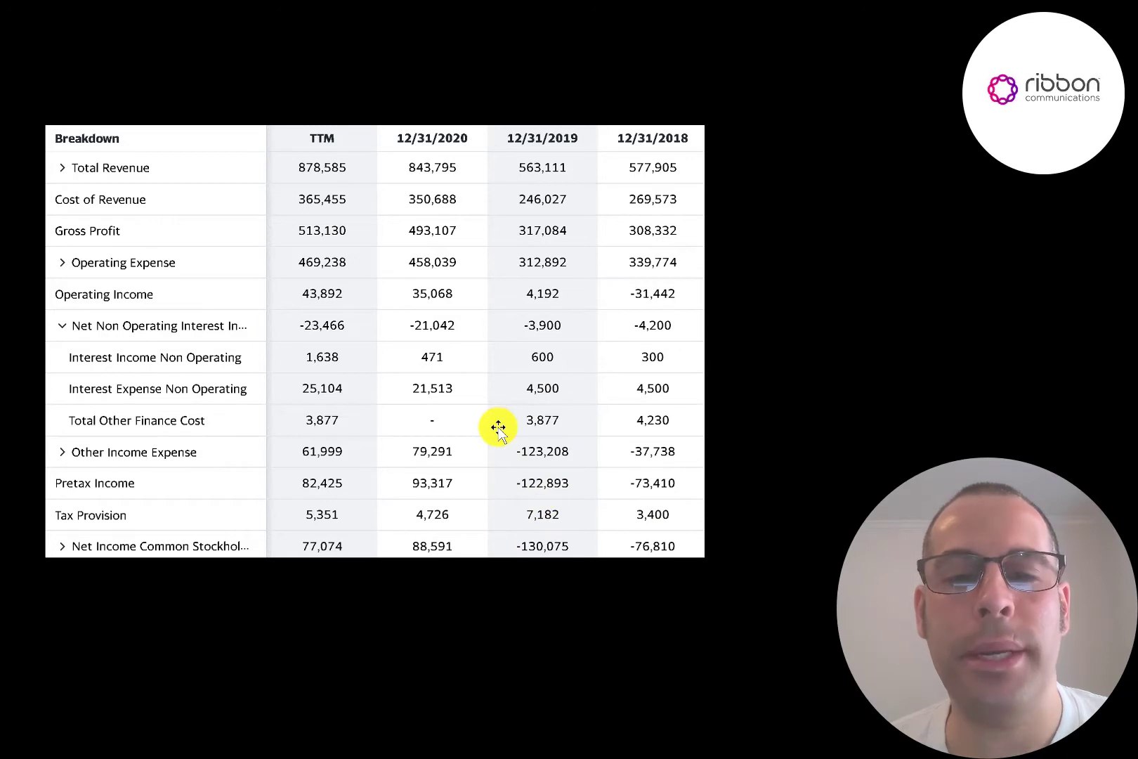
mouse_move(508, 431)
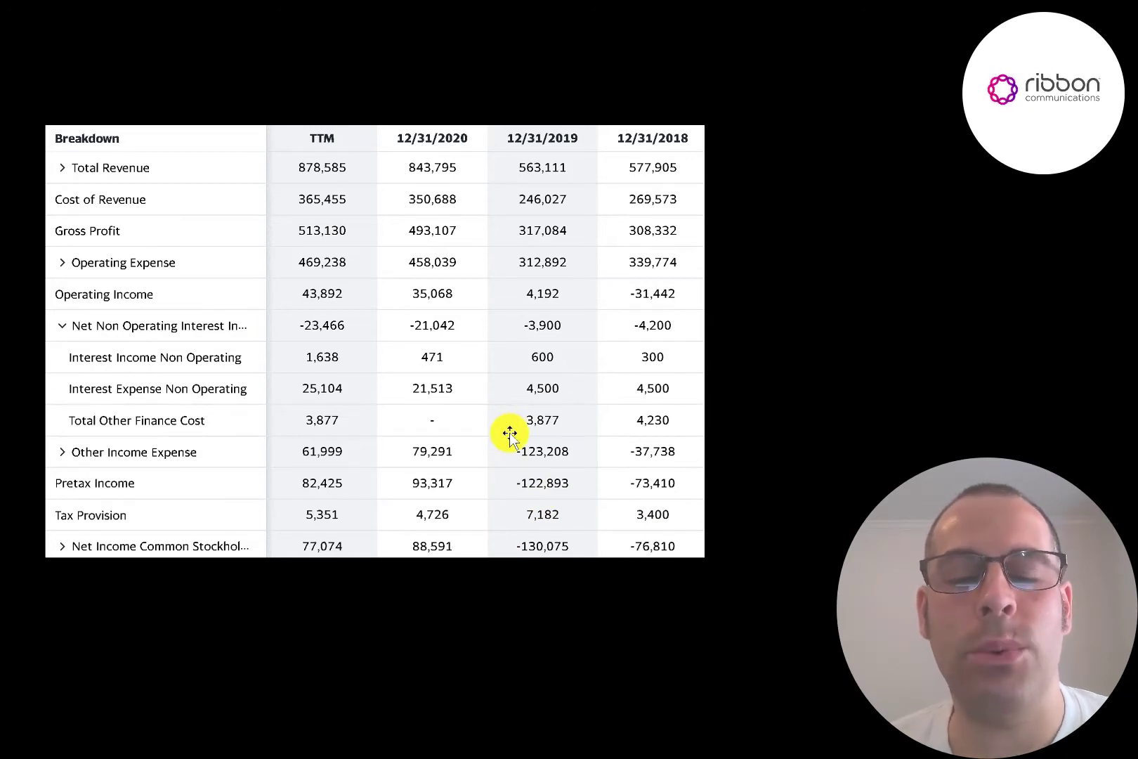
mouse_move(431, 451)
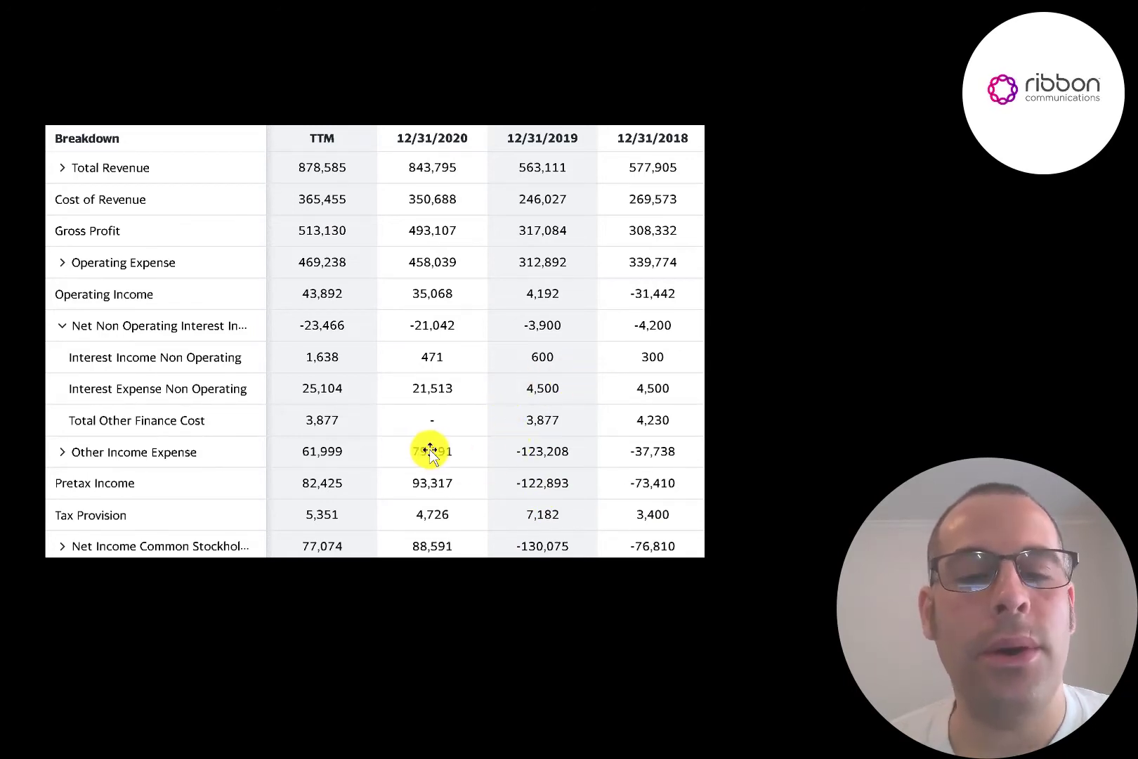
mouse_move(399, 438)
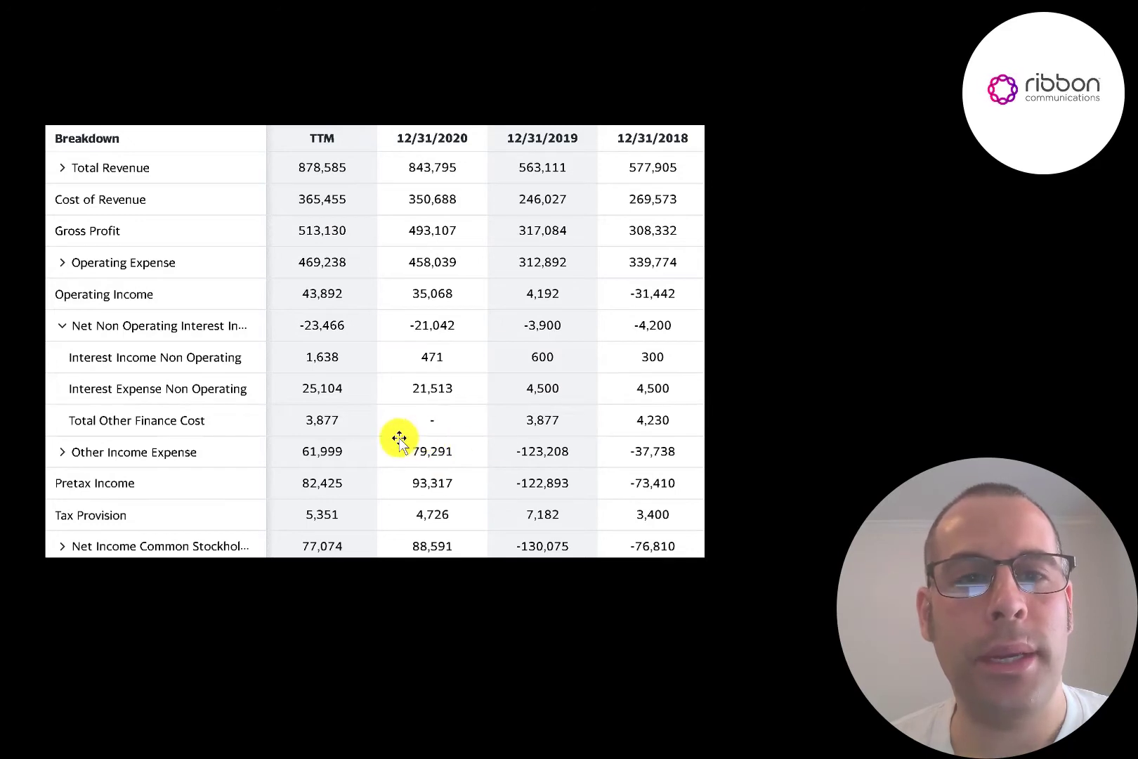
mouse_move(441, 545)
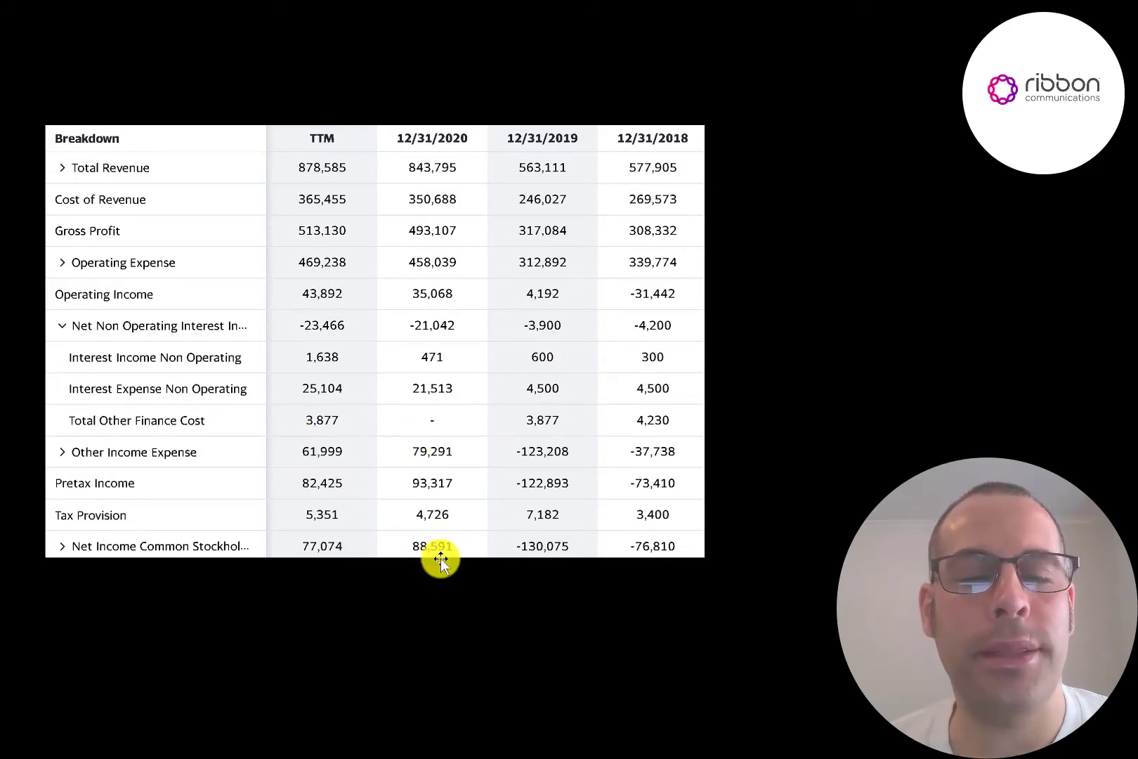
mouse_move(437, 559)
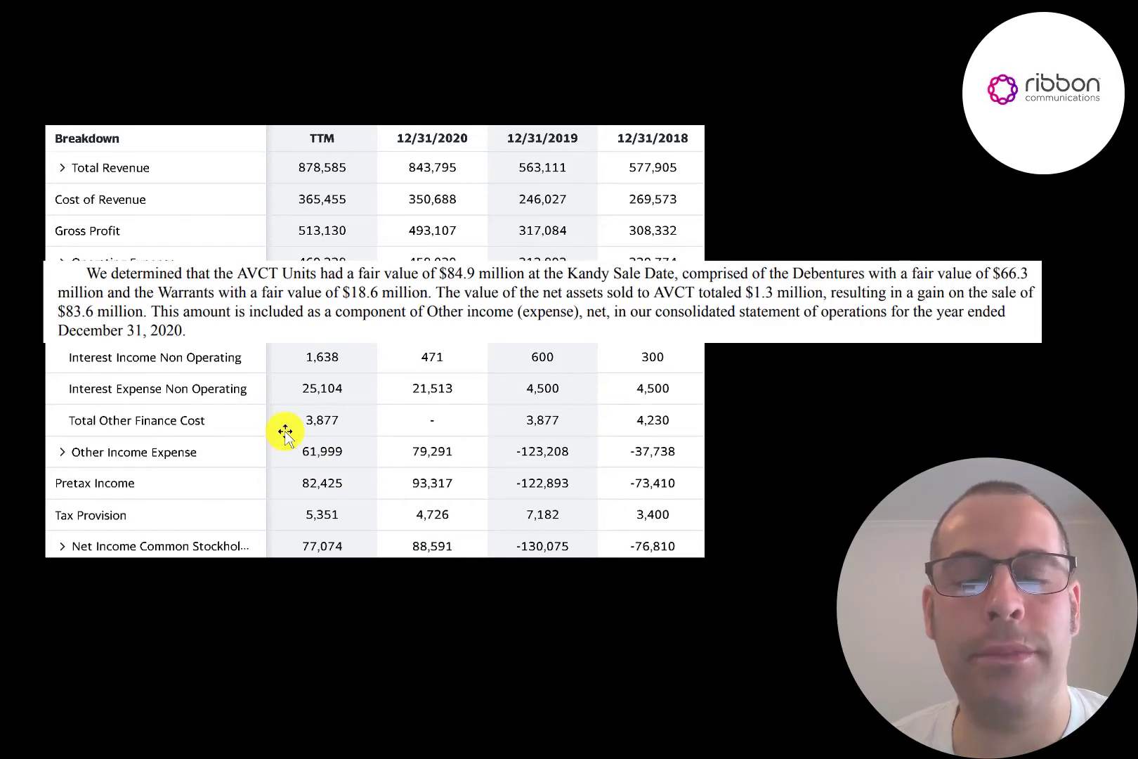
mouse_move(650, 284)
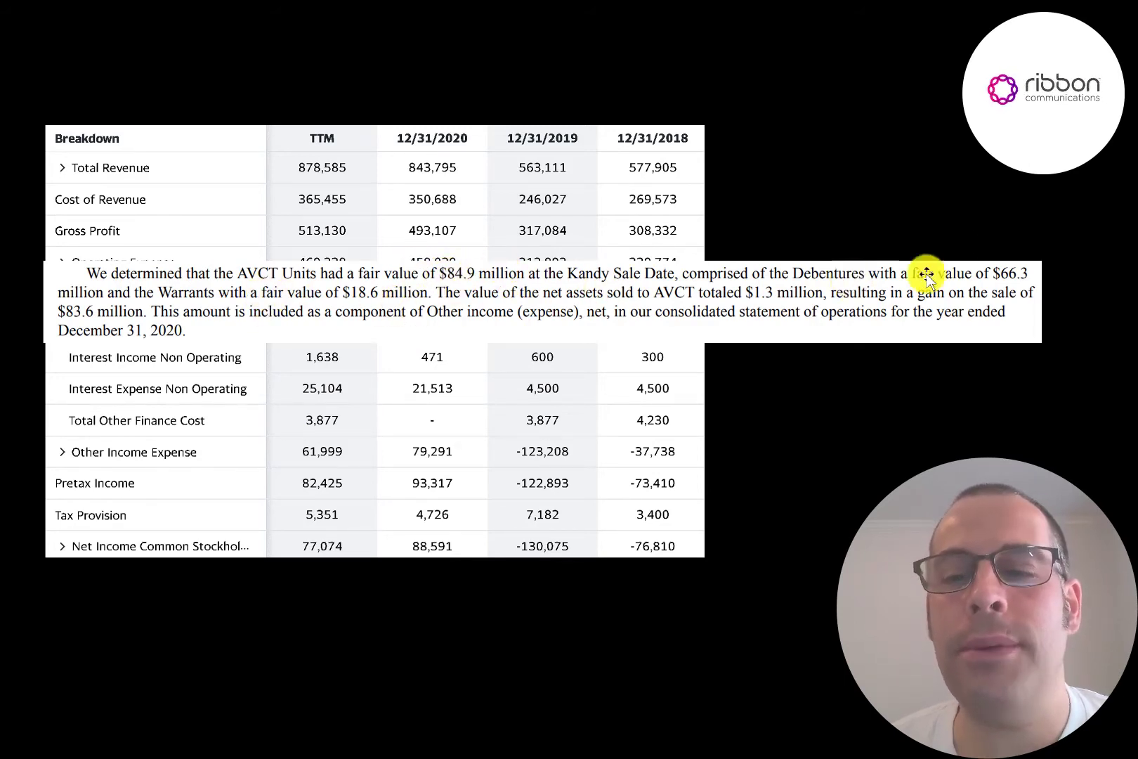
mouse_move(901, 246)
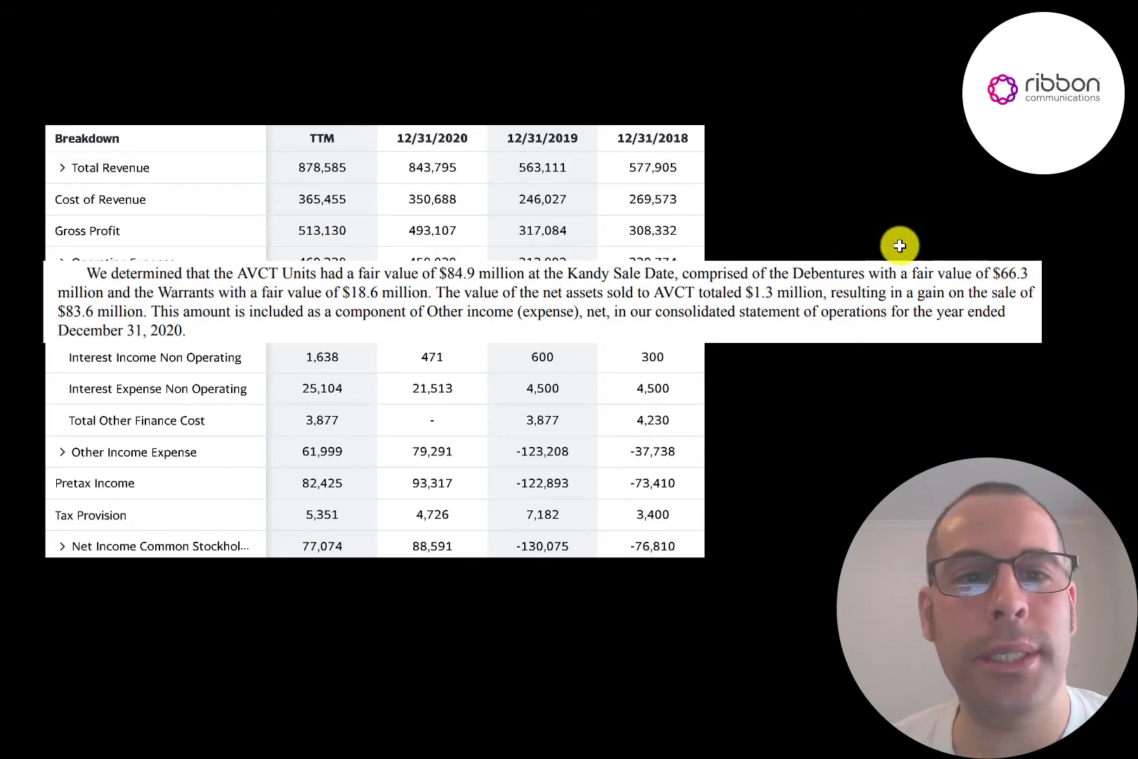
mouse_move(347, 295)
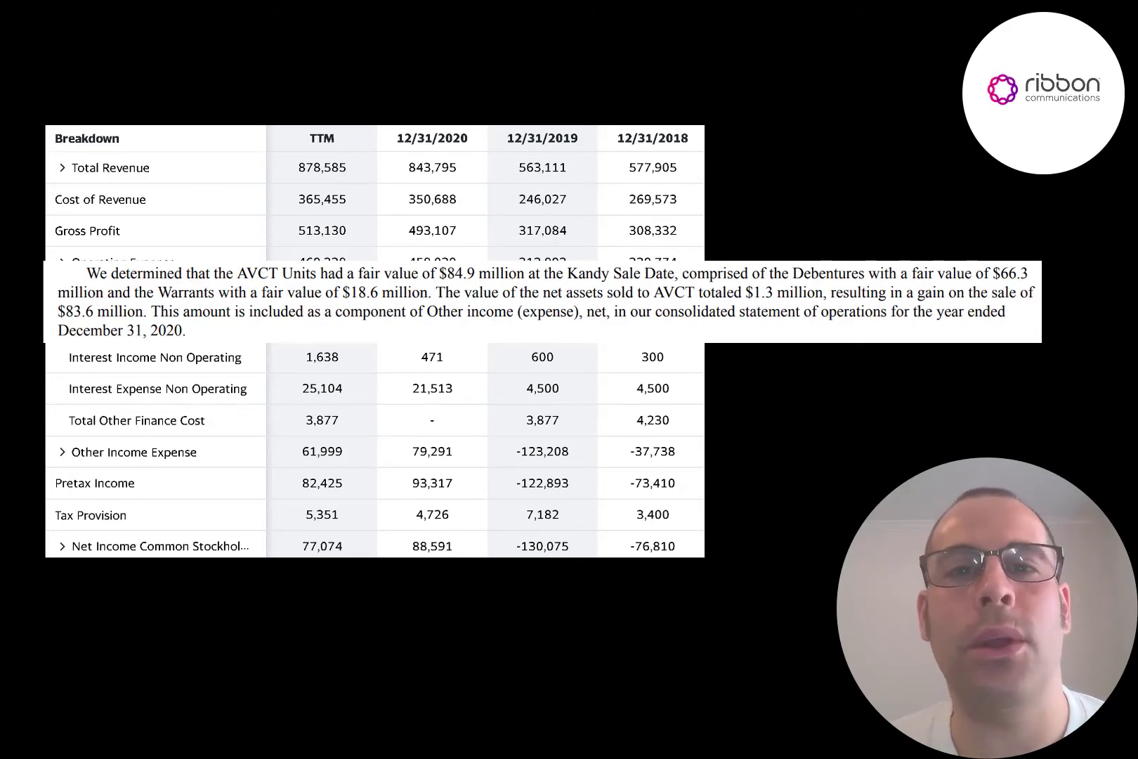
mouse_move(468, 280)
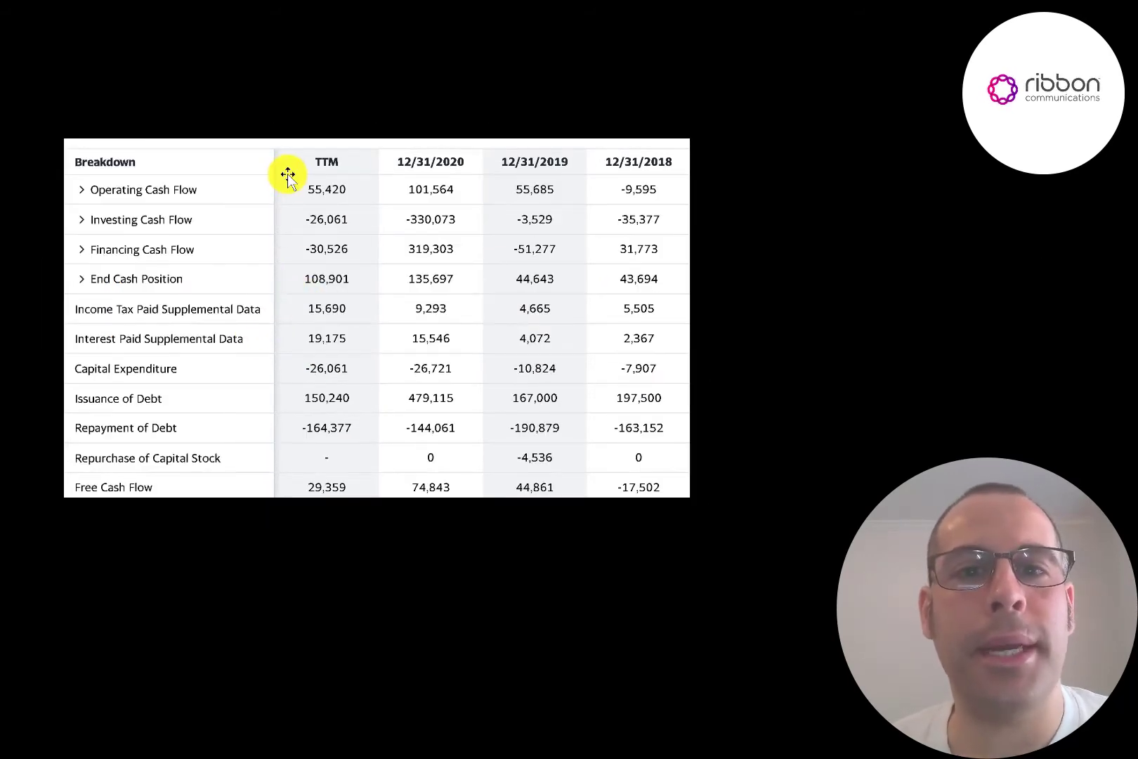
mouse_move(273, 191)
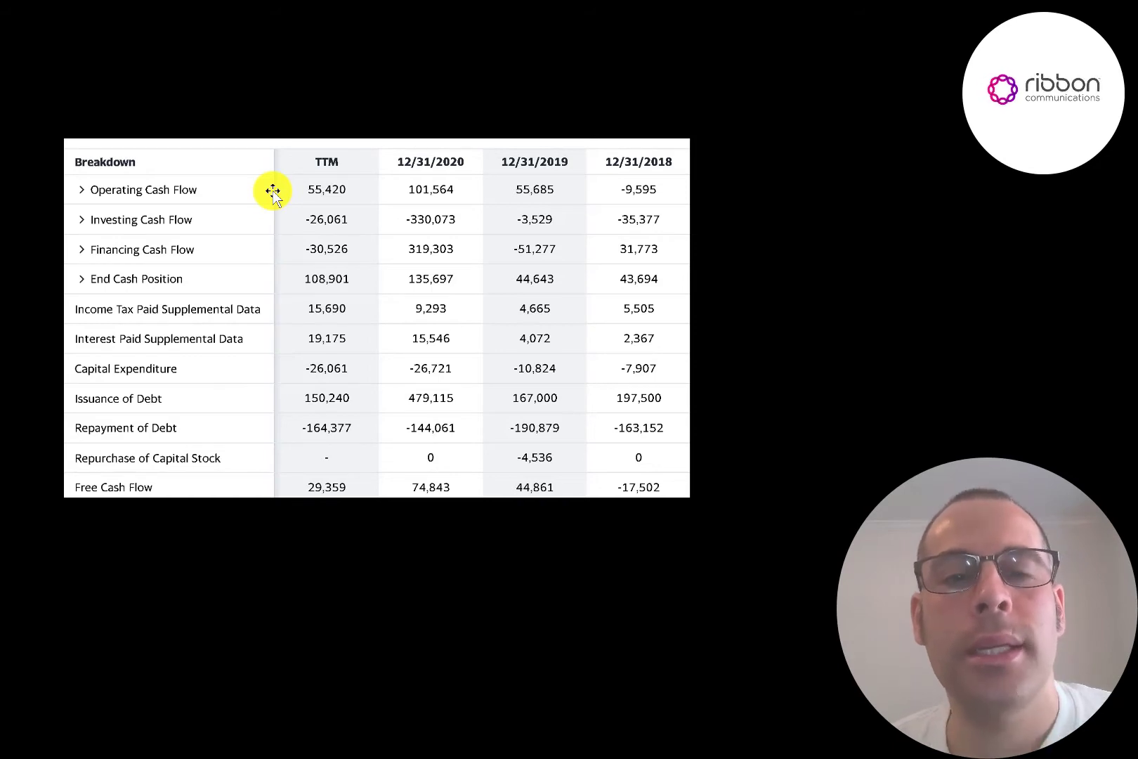
mouse_move(377, 177)
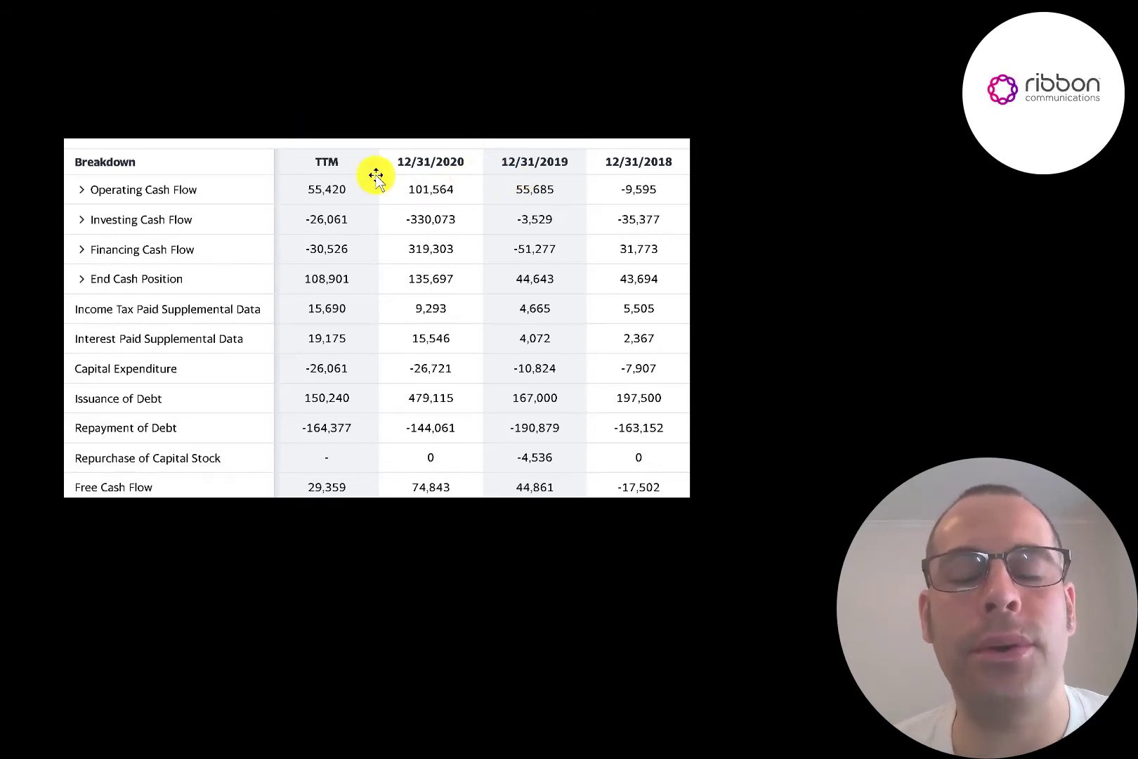
mouse_move(589, 187)
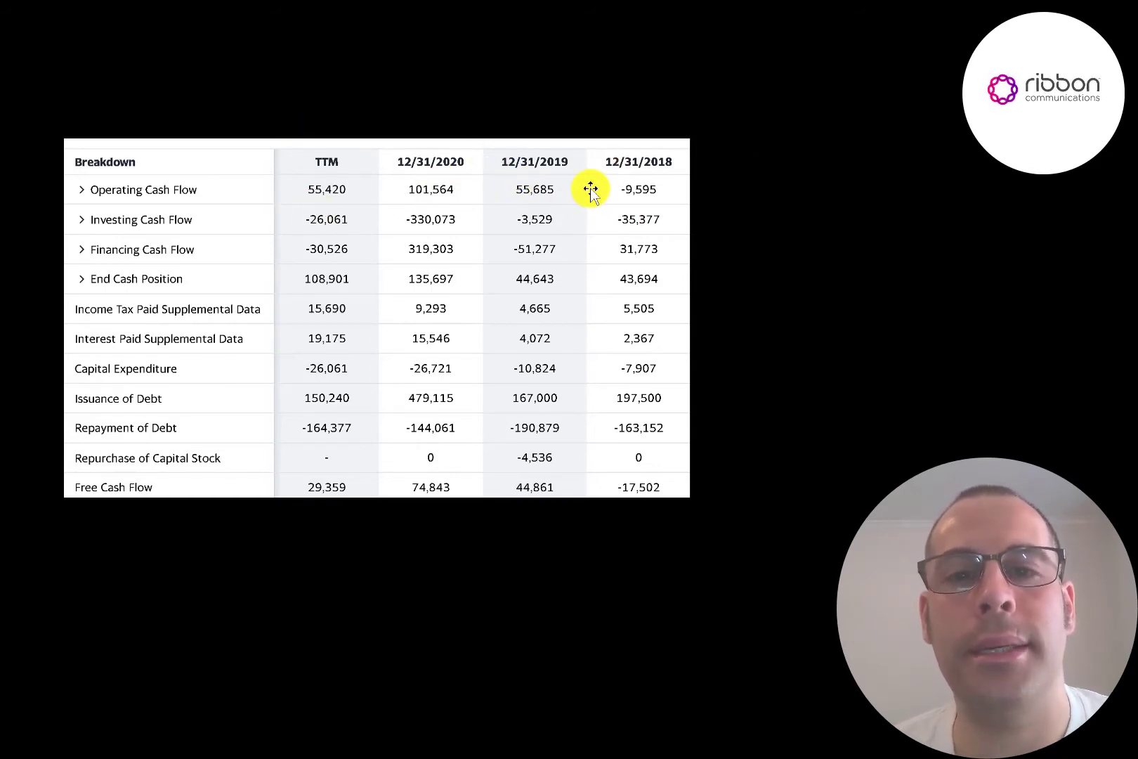
Expand Operating Cash Flow to show gains/losses, deferred tax and the 2019 impairment charge
click(82, 190)
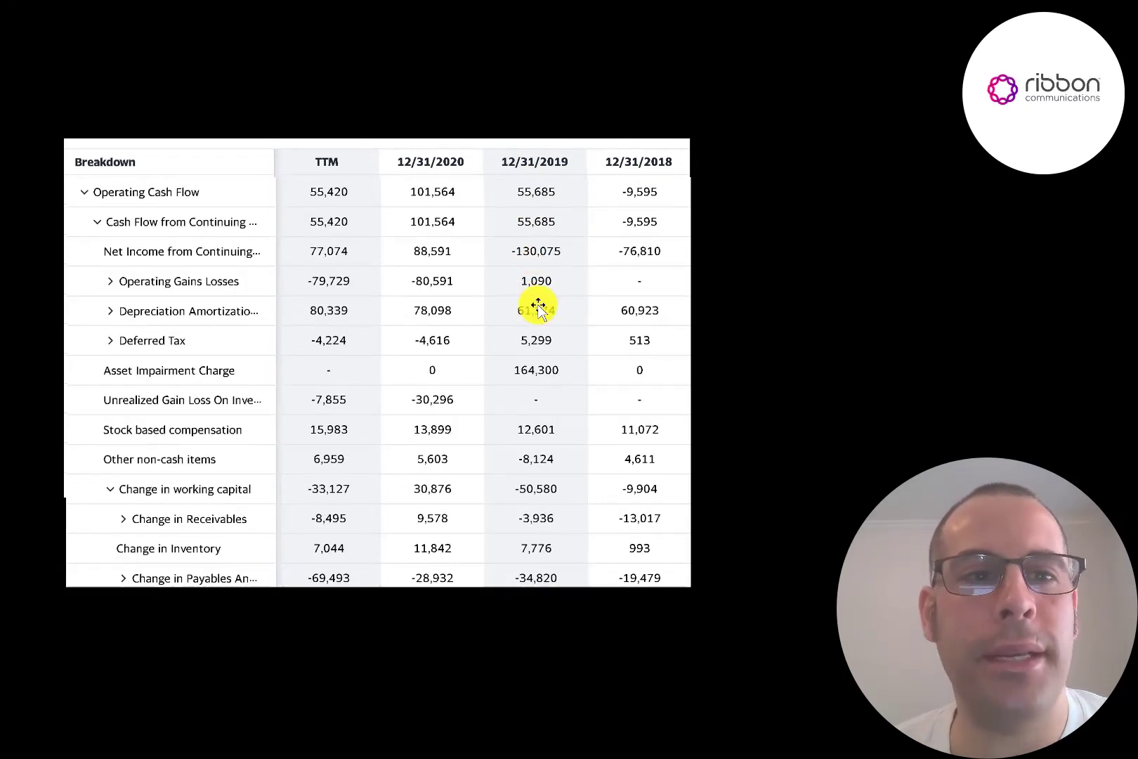
mouse_move(646, 250)
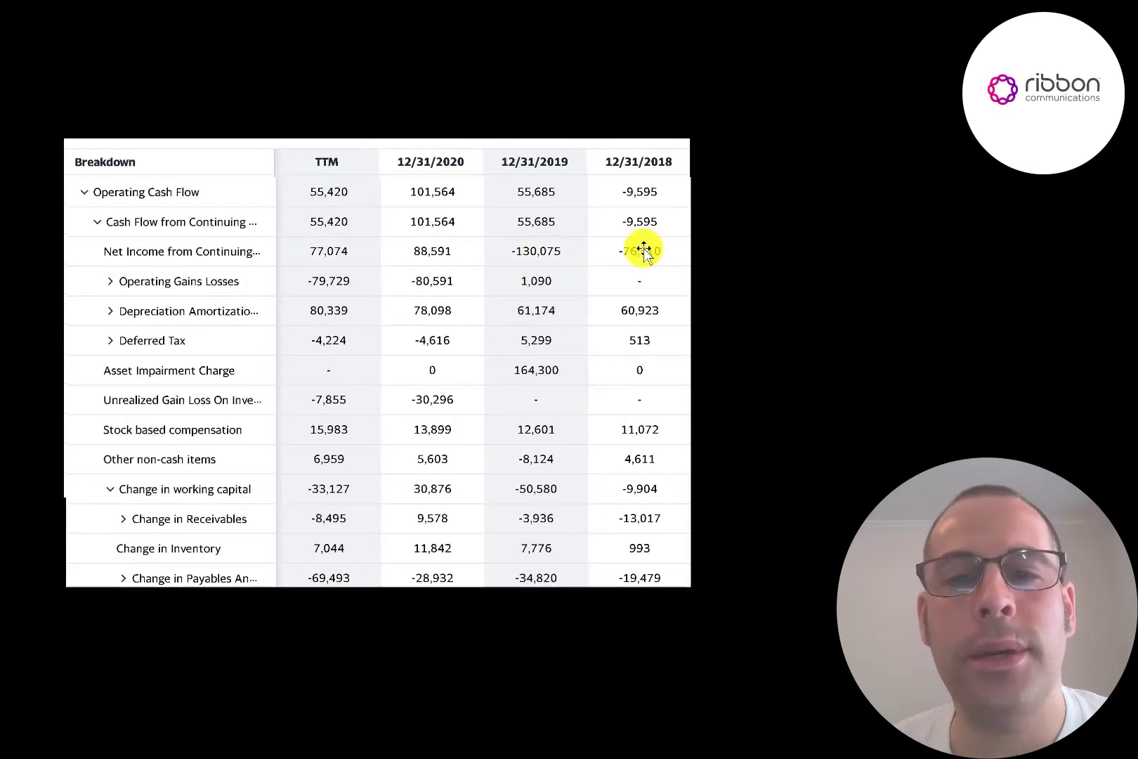
mouse_move(548, 266)
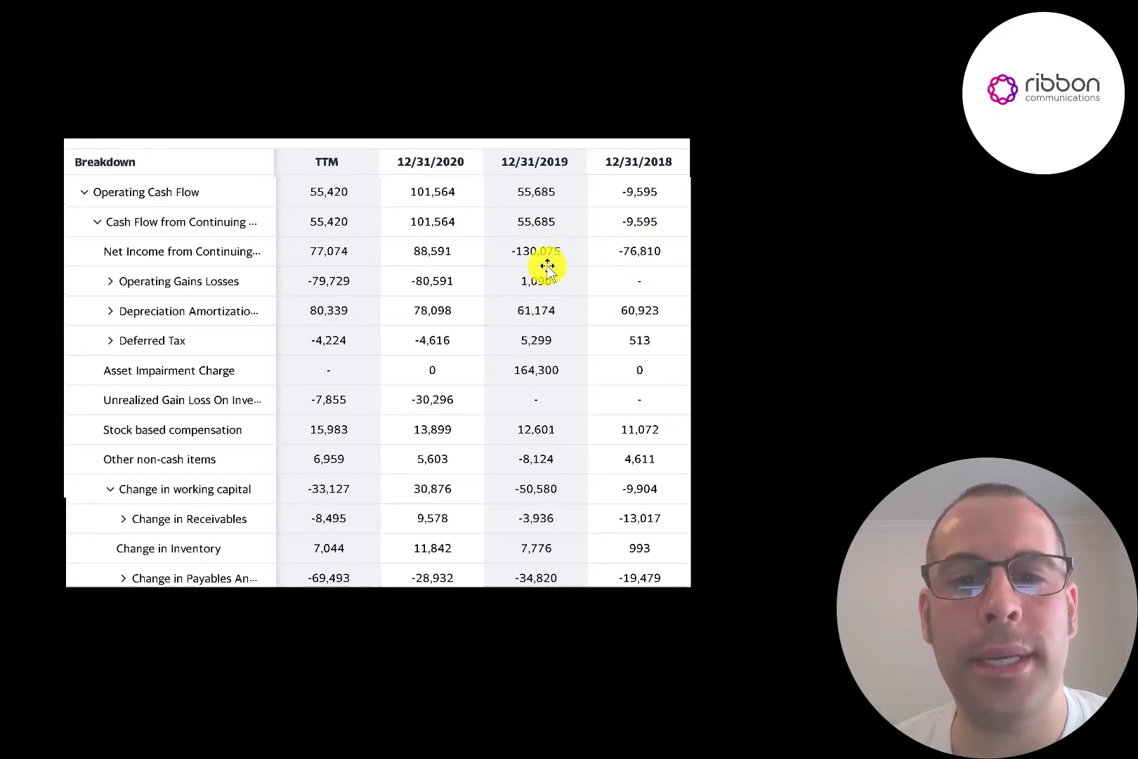
mouse_move(527, 261)
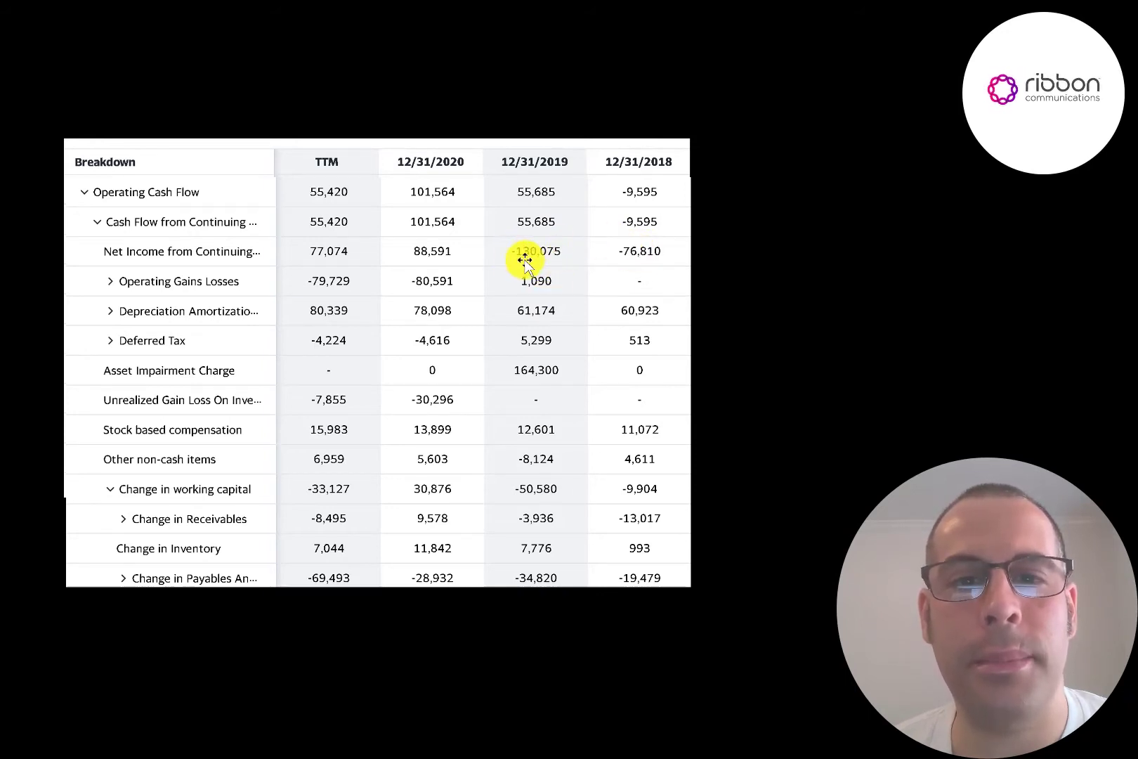
mouse_move(509, 317)
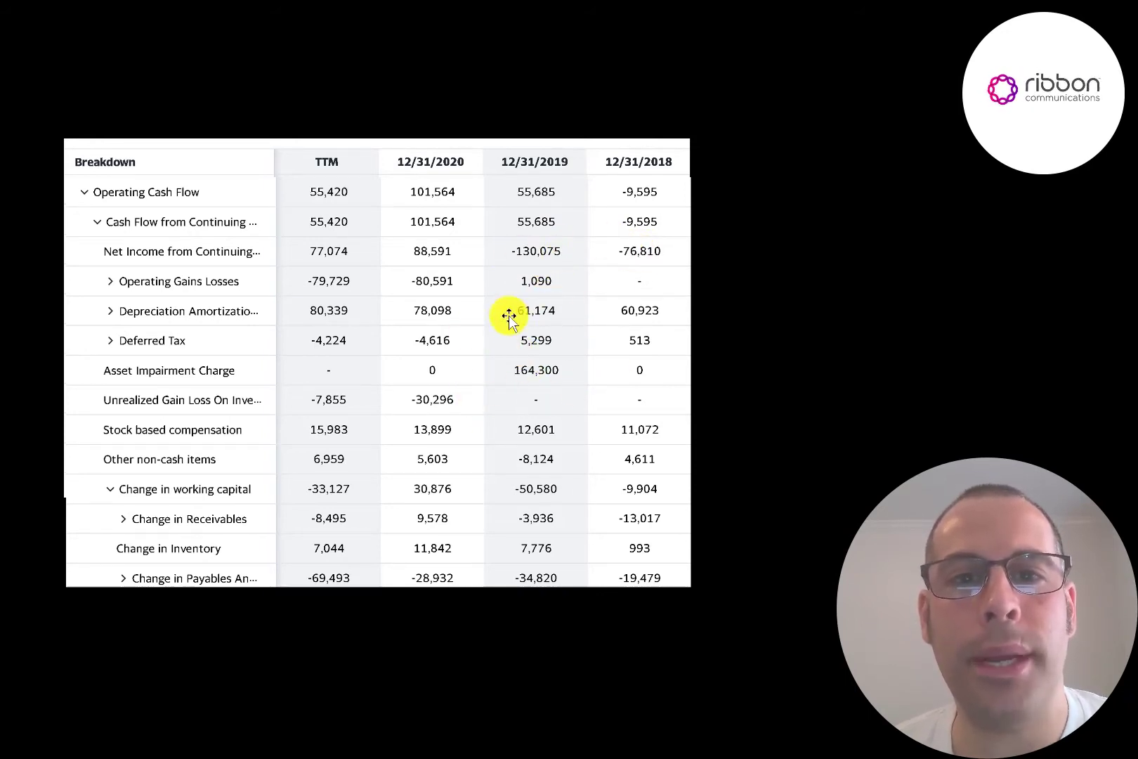
mouse_move(507, 345)
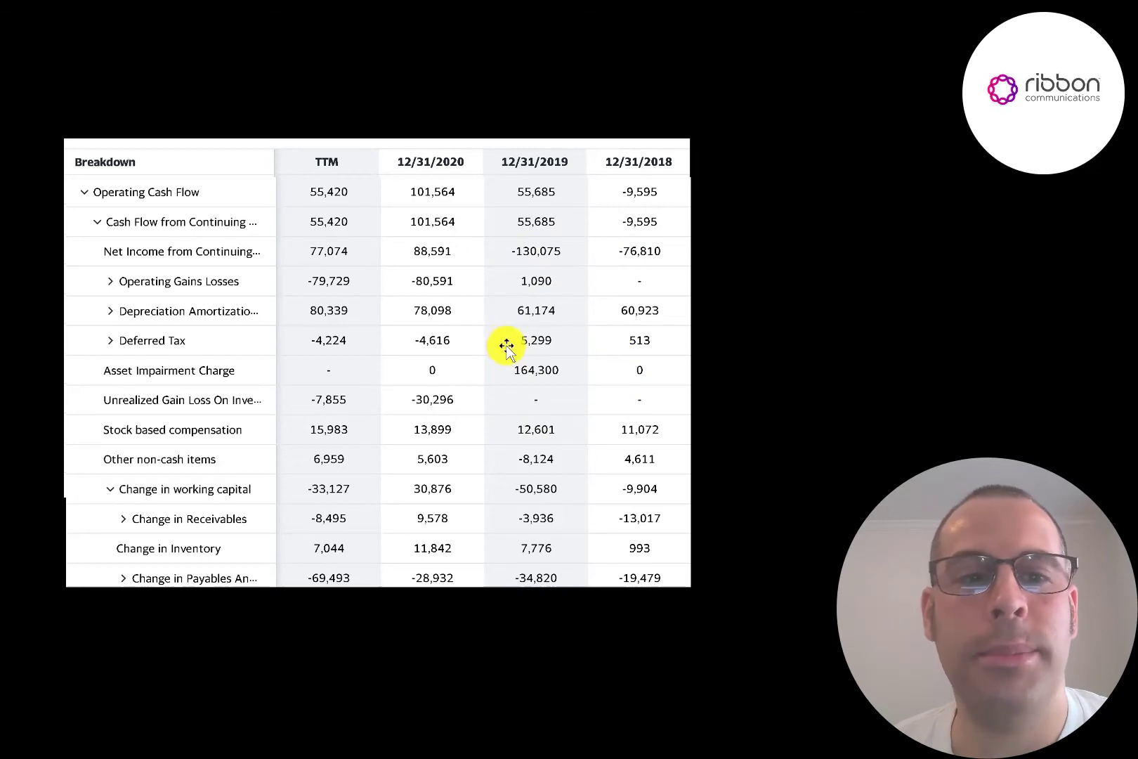
mouse_move(518, 340)
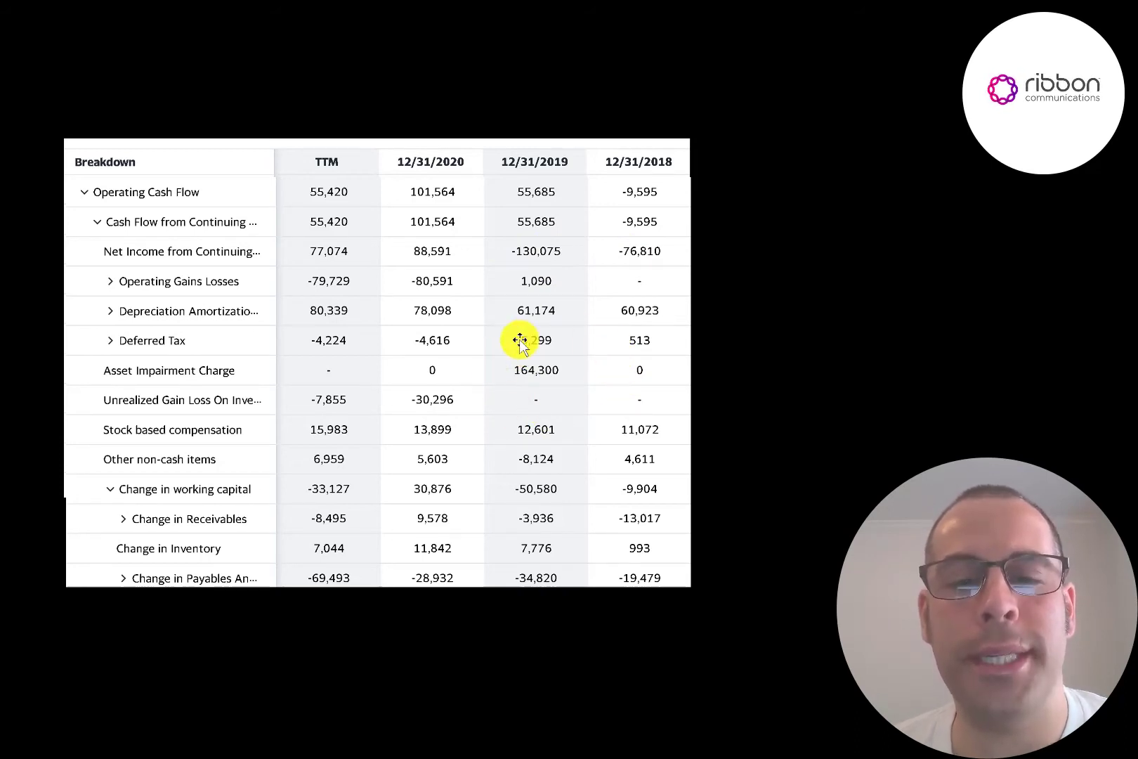
mouse_move(568, 339)
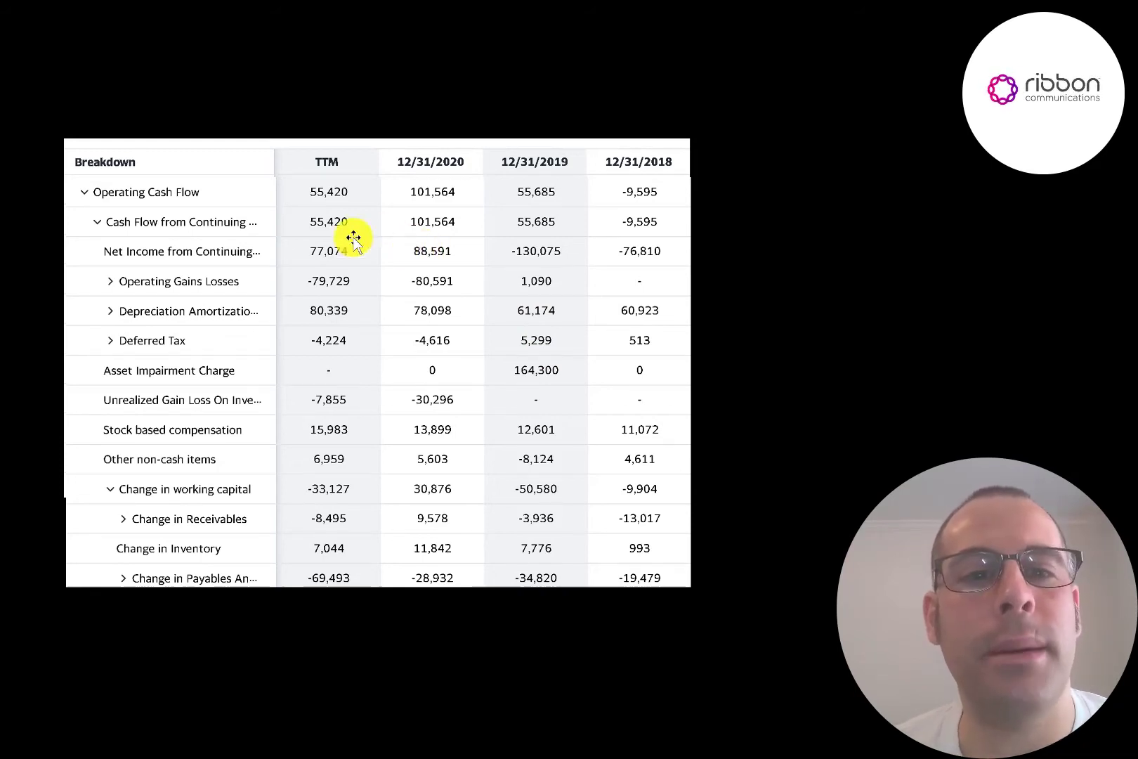
mouse_move(305, 255)
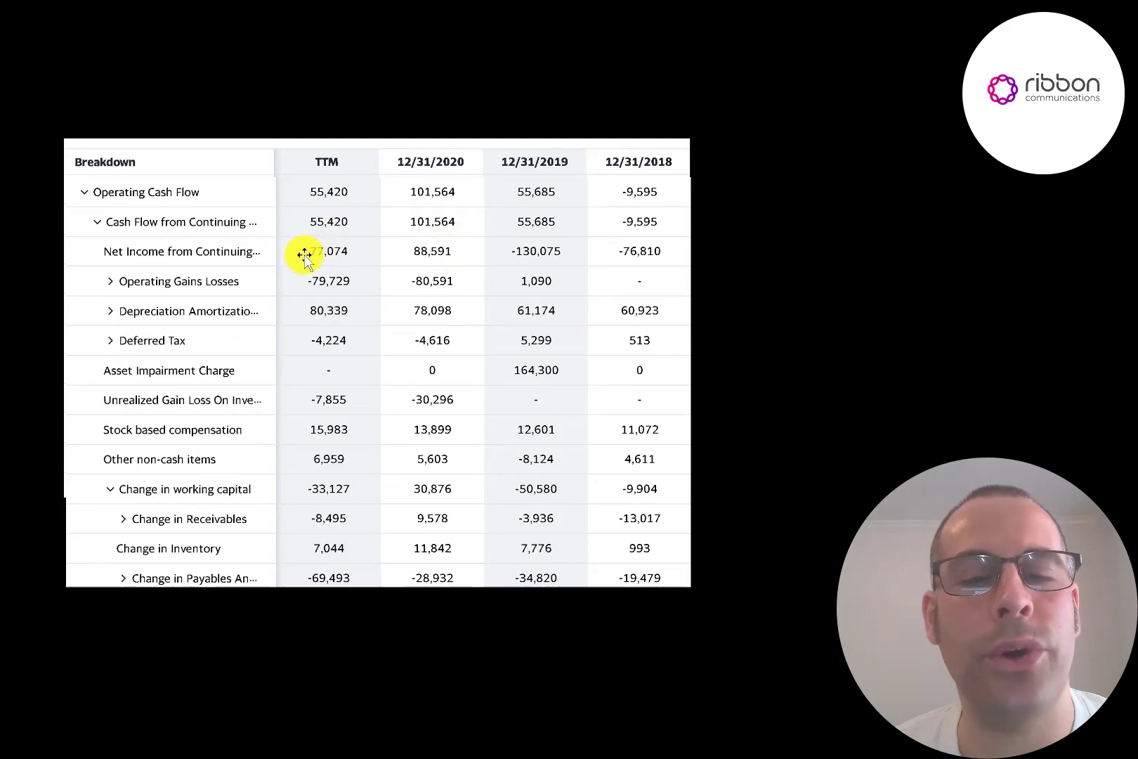
mouse_move(433, 191)
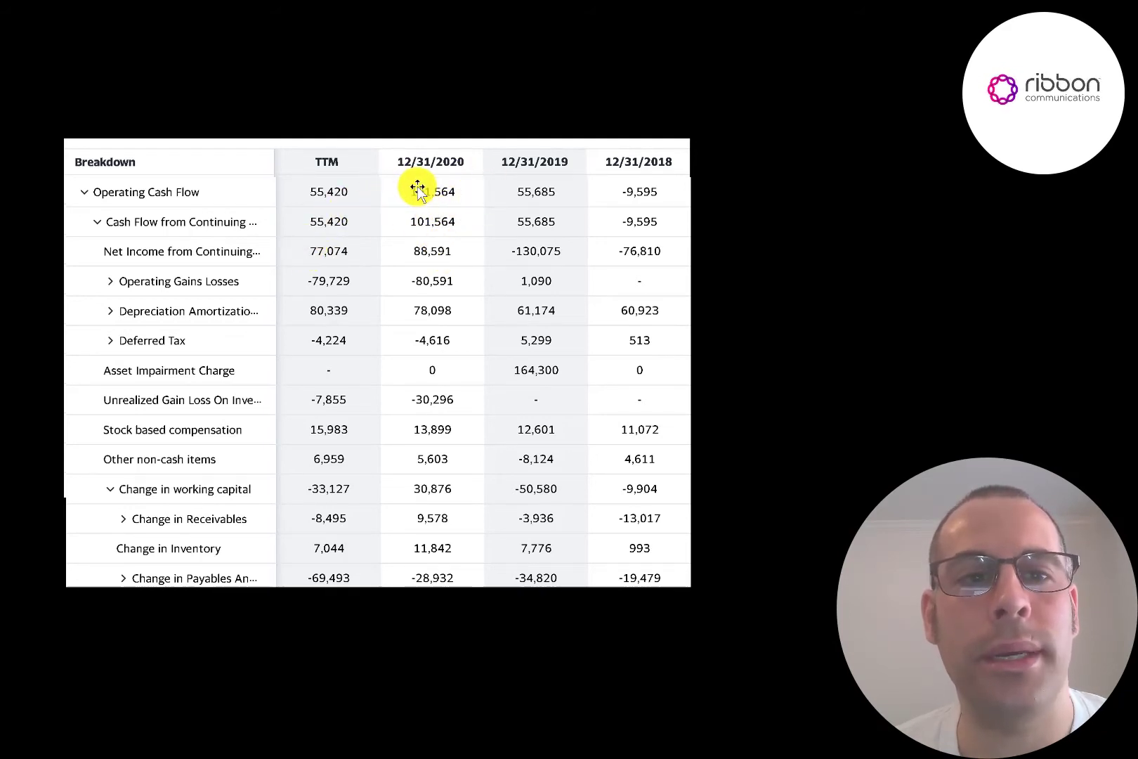
mouse_move(327, 194)
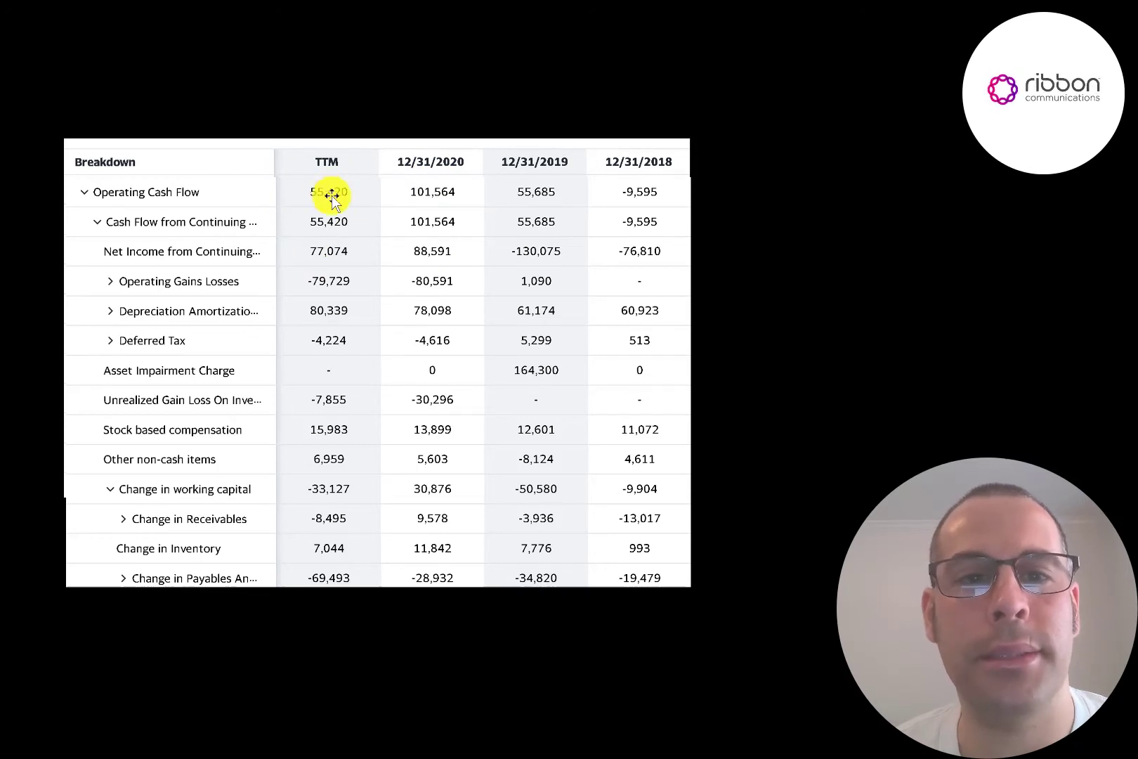
mouse_move(432, 548)
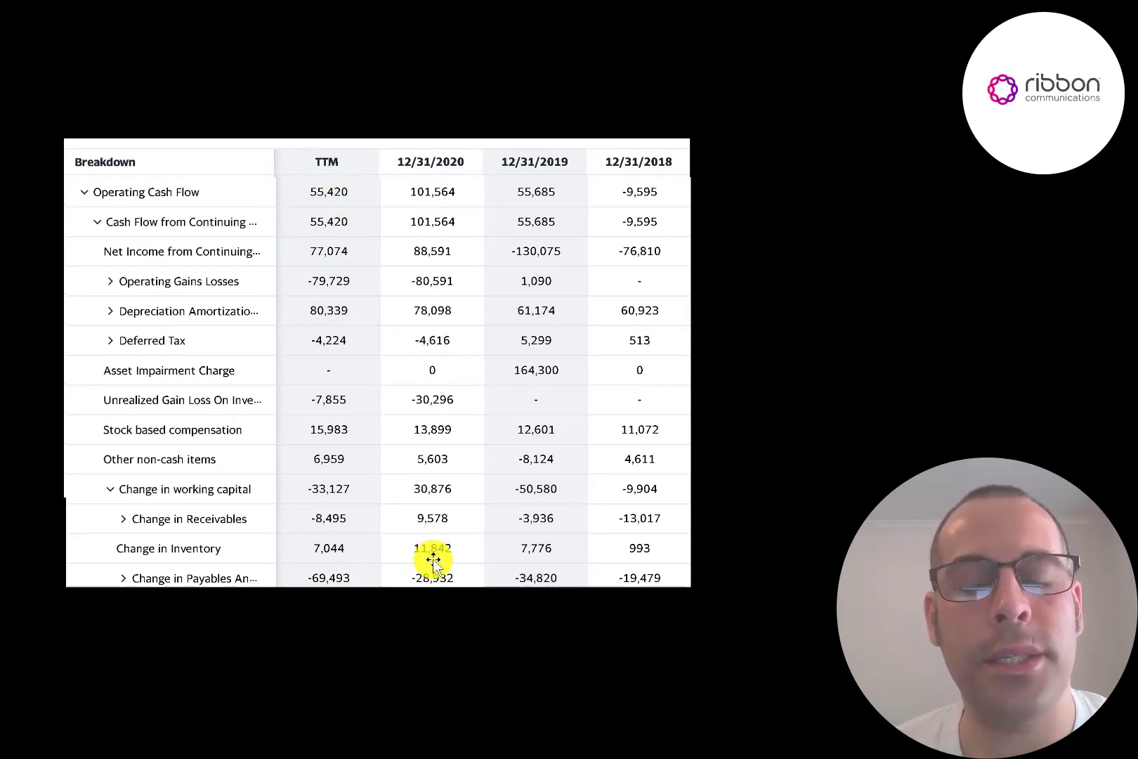
mouse_move(412, 555)
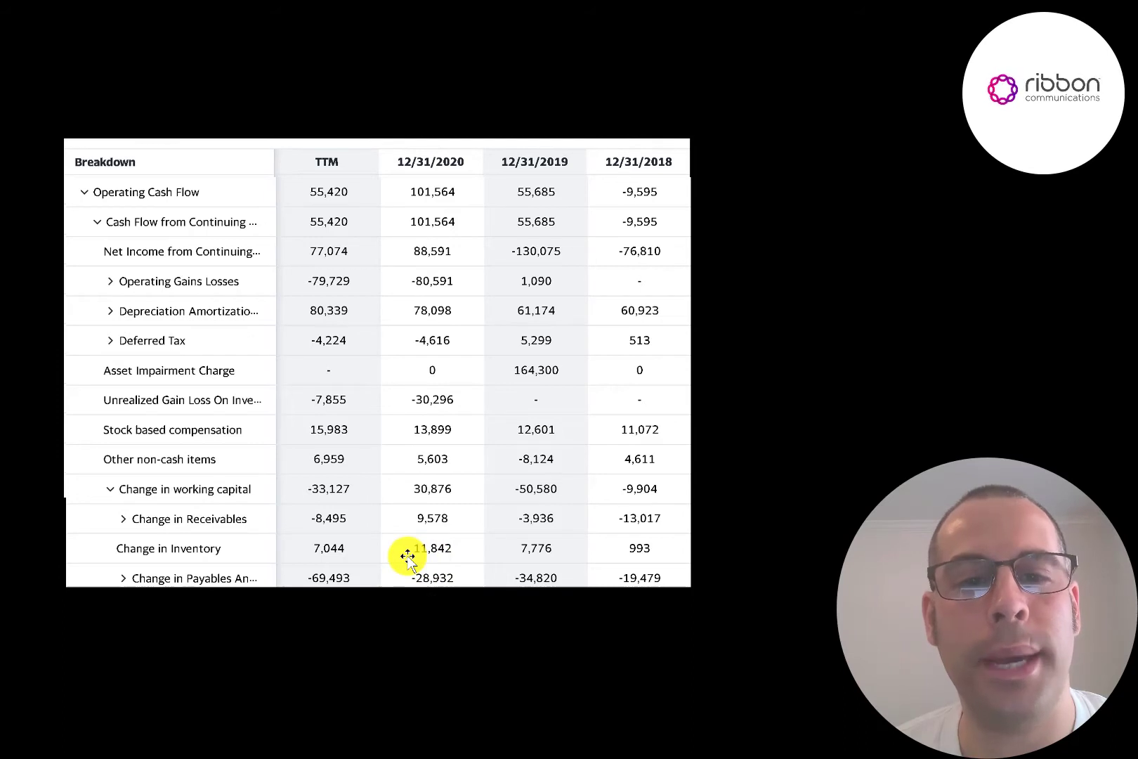
mouse_move(274, 581)
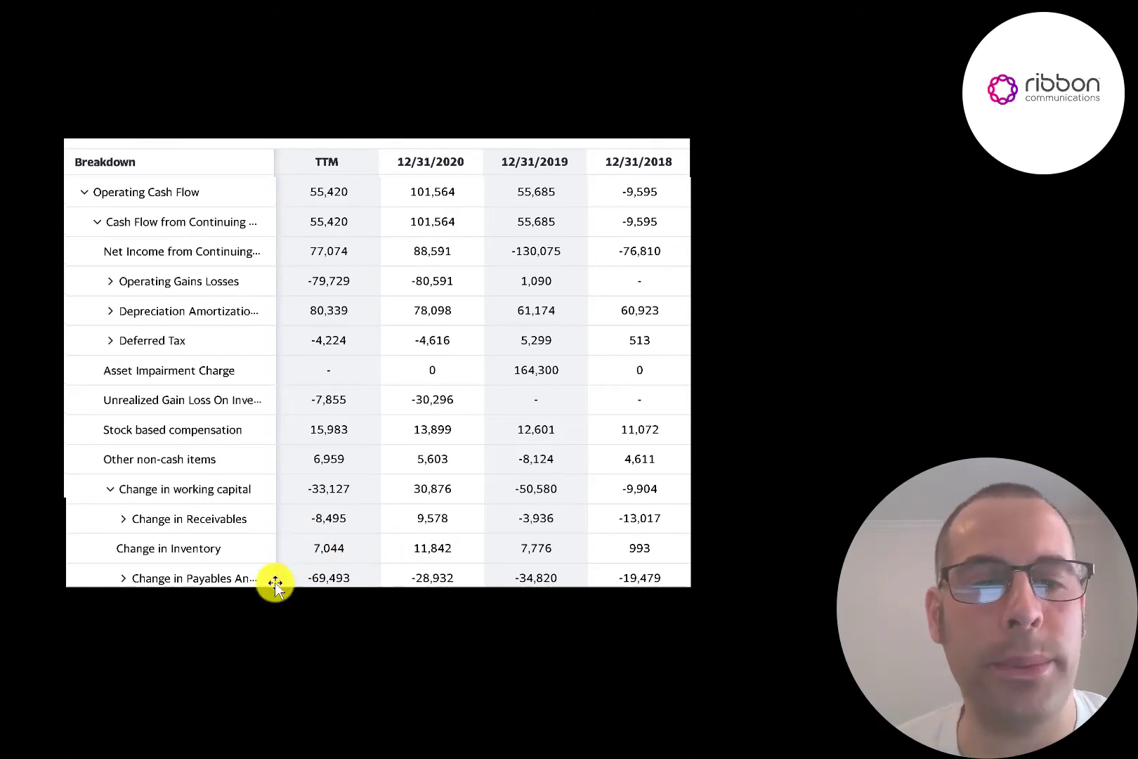
mouse_move(445, 640)
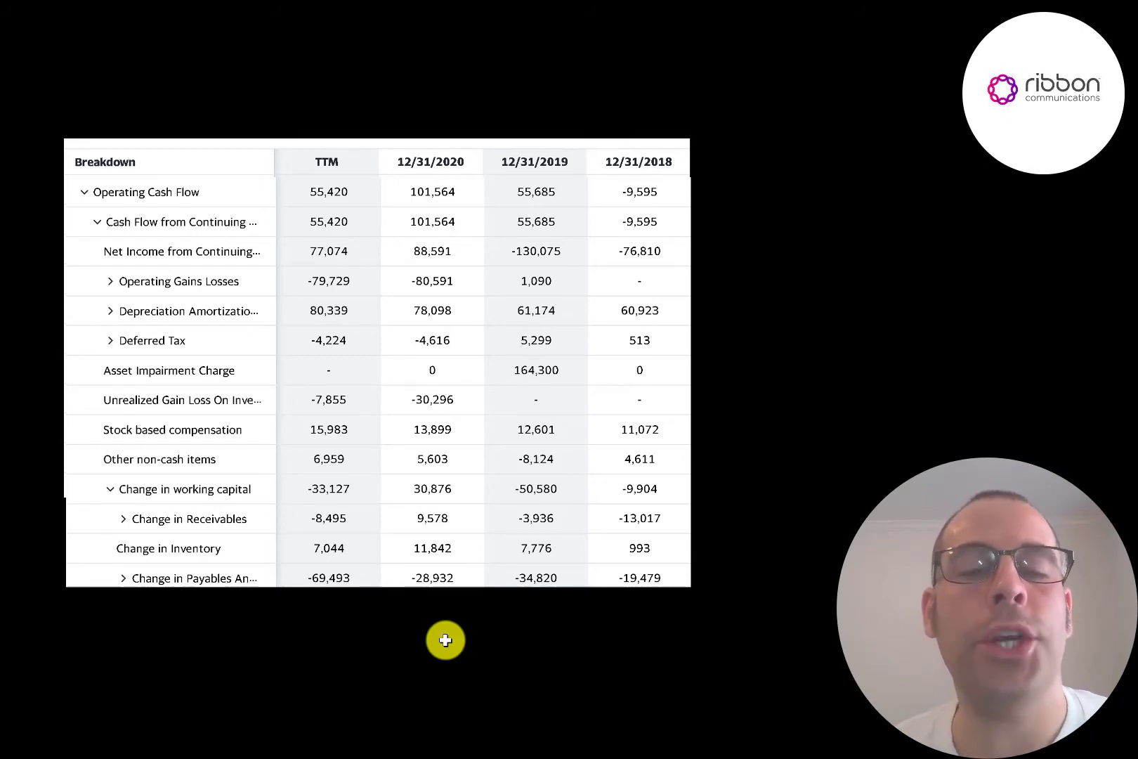
mouse_move(368, 644)
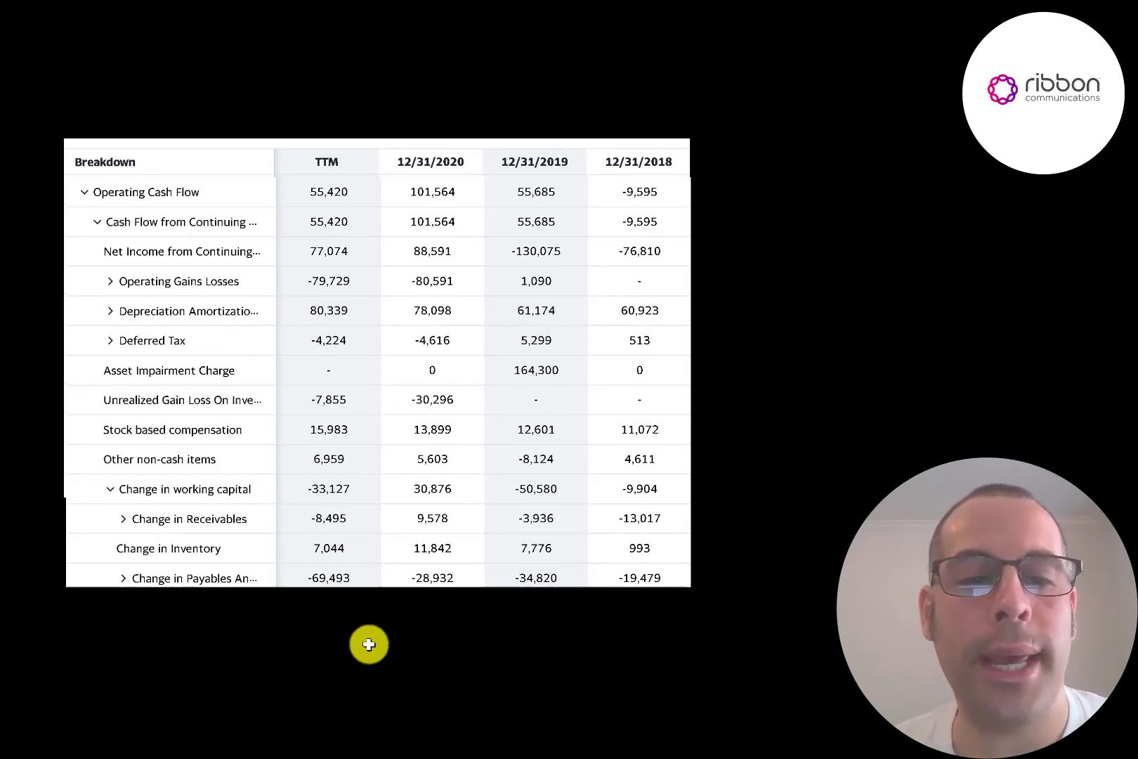
mouse_move(328, 565)
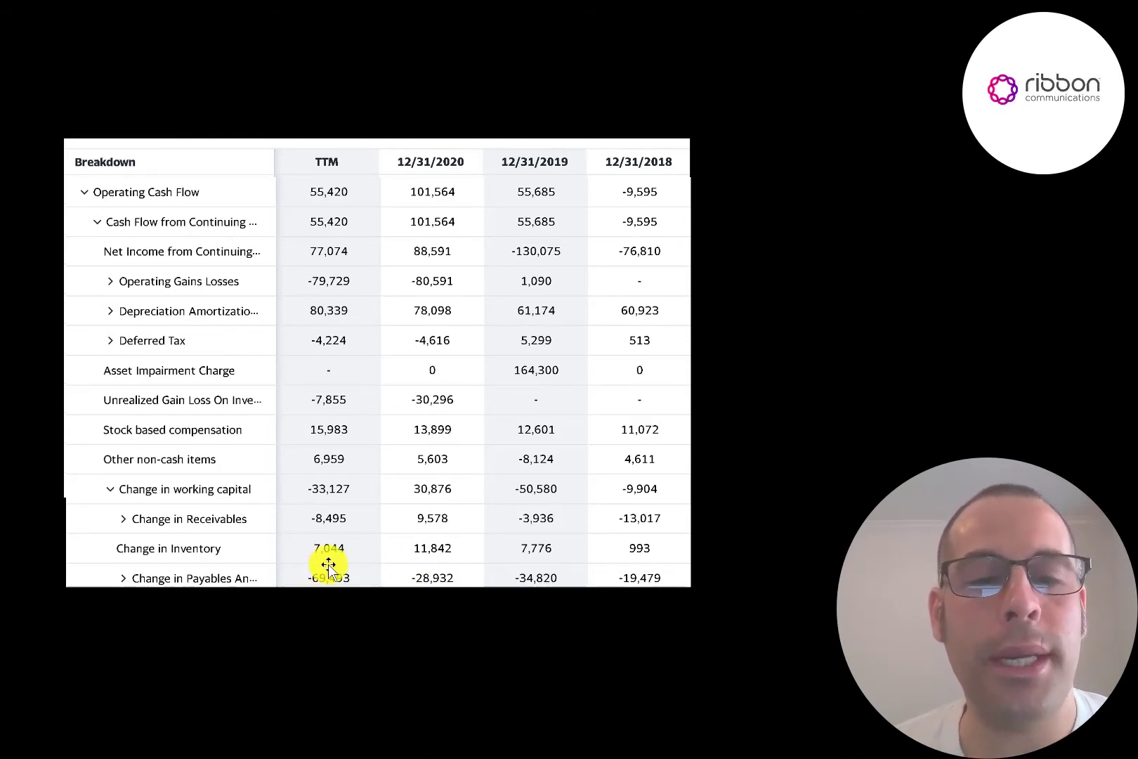
mouse_move(640, 581)
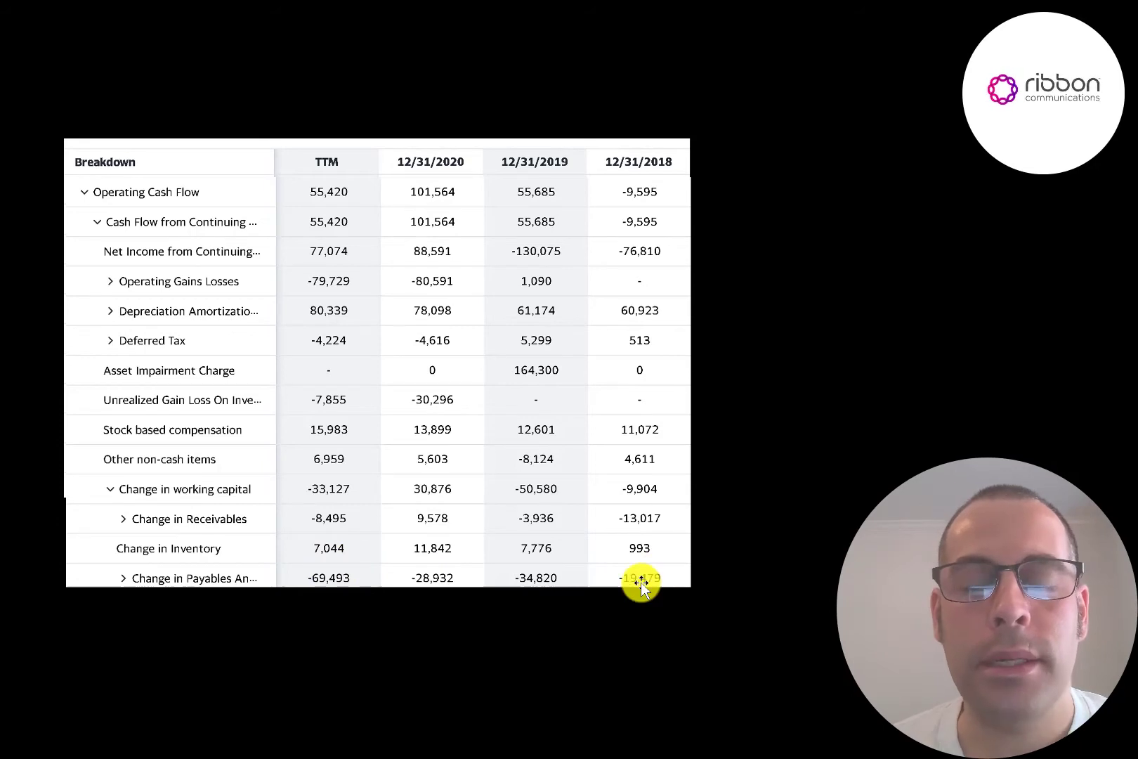
mouse_move(698, 564)
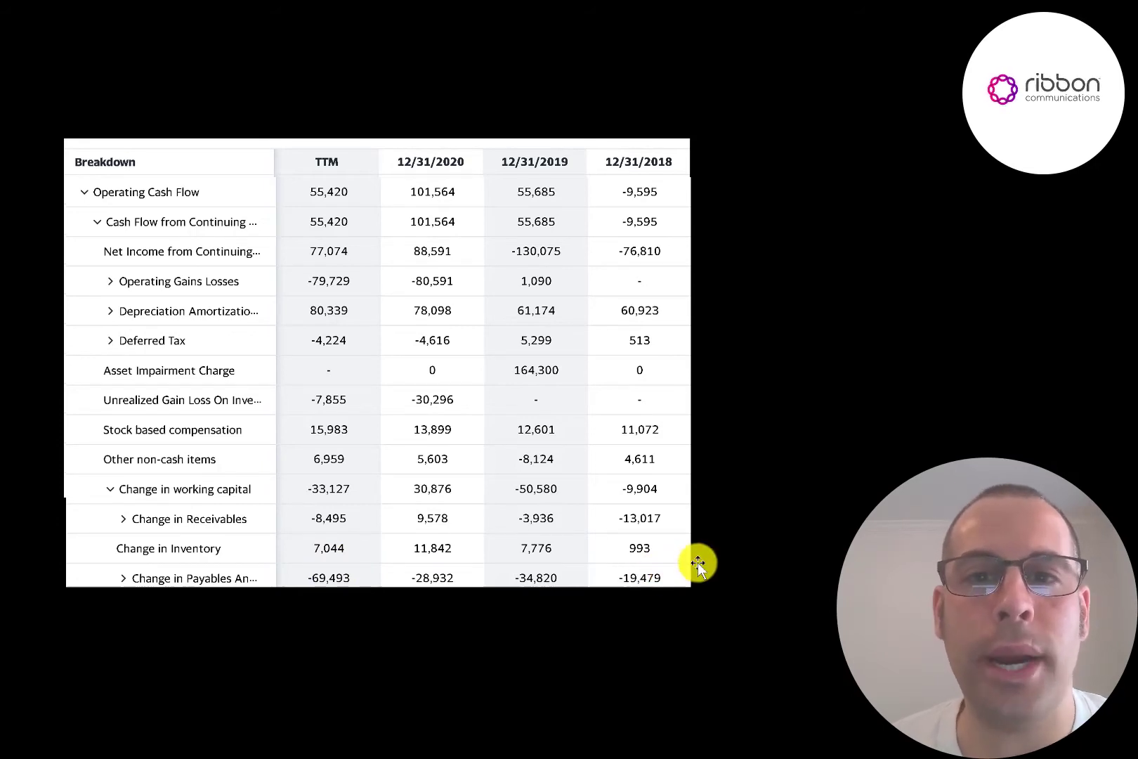
mouse_move(762, 570)
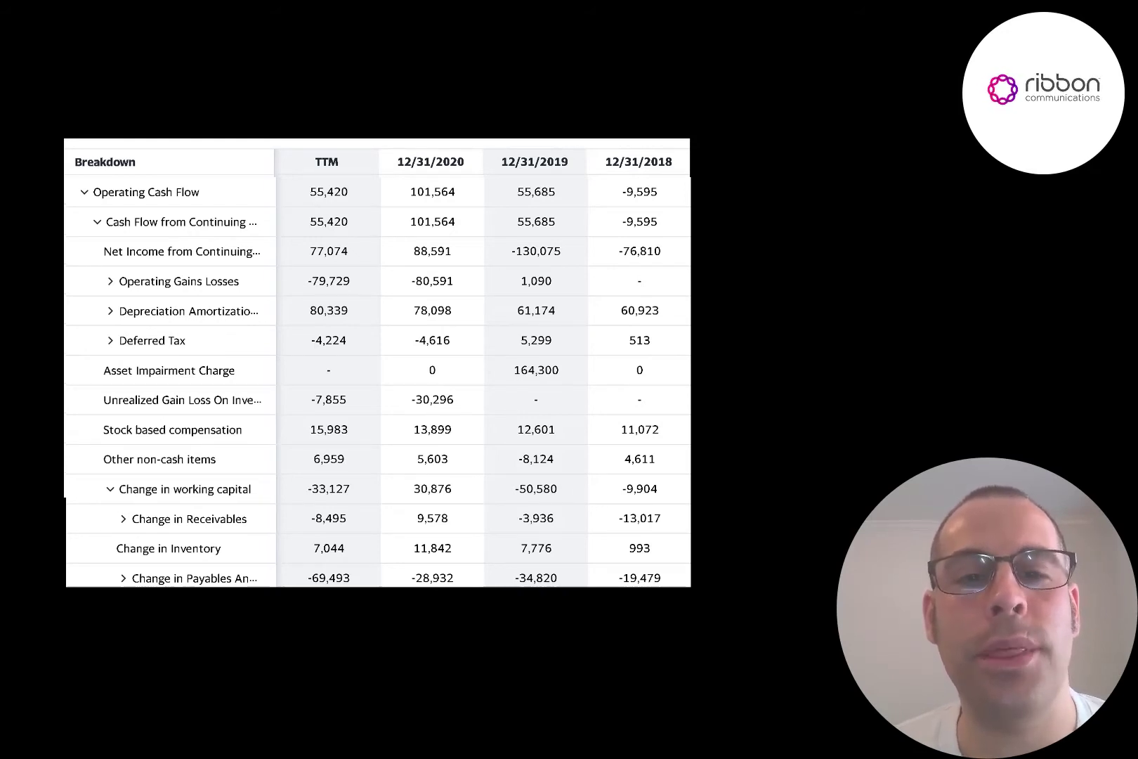
Collapse operating cash flow to reveal capital expenditure, debt activity and free cash flow rows
click(80, 191)
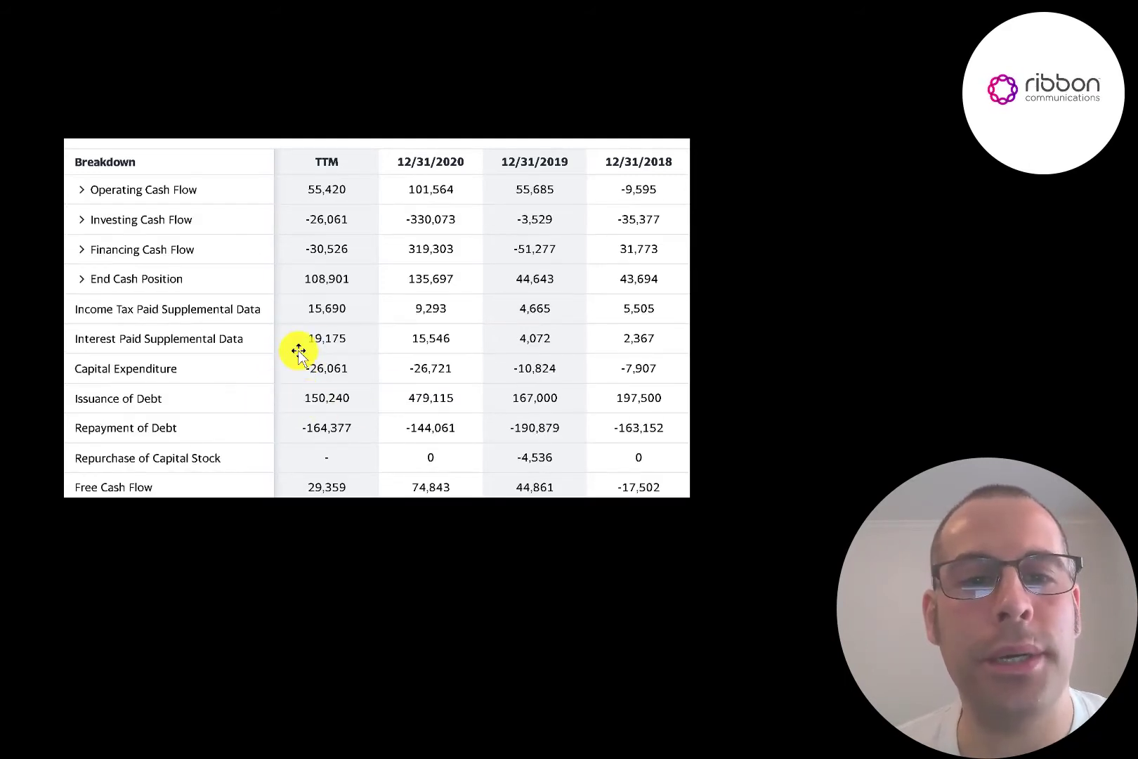
mouse_move(291, 371)
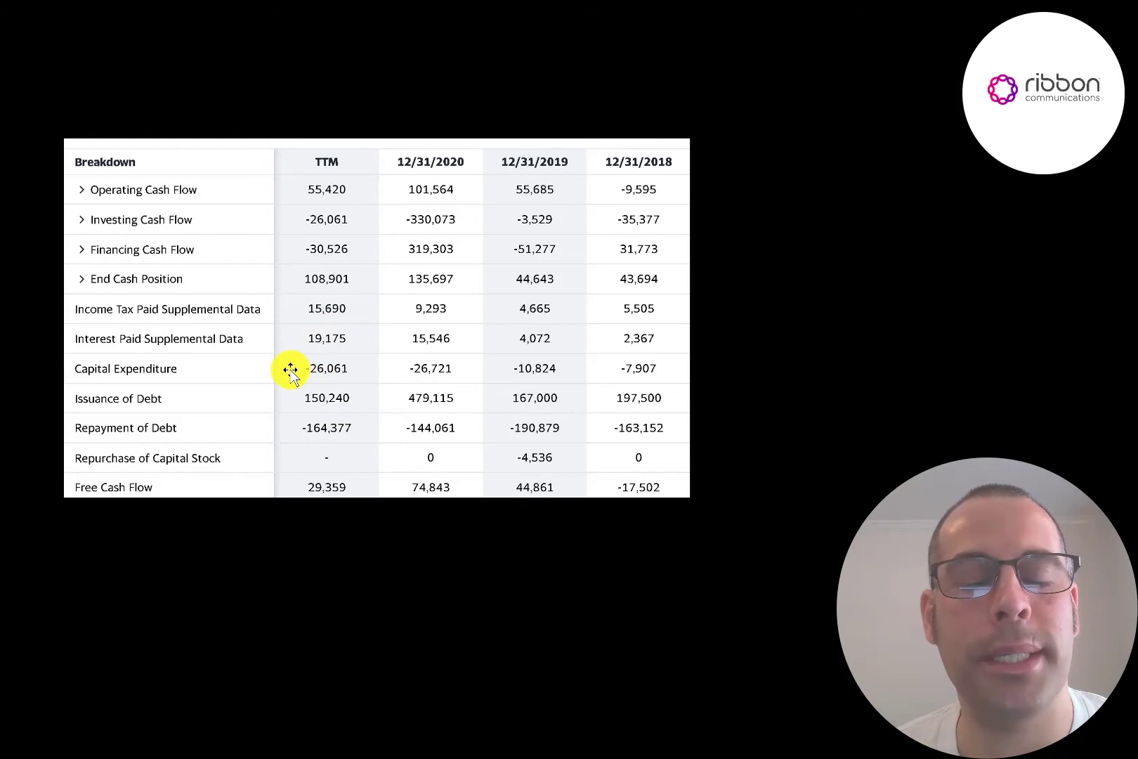
mouse_move(284, 364)
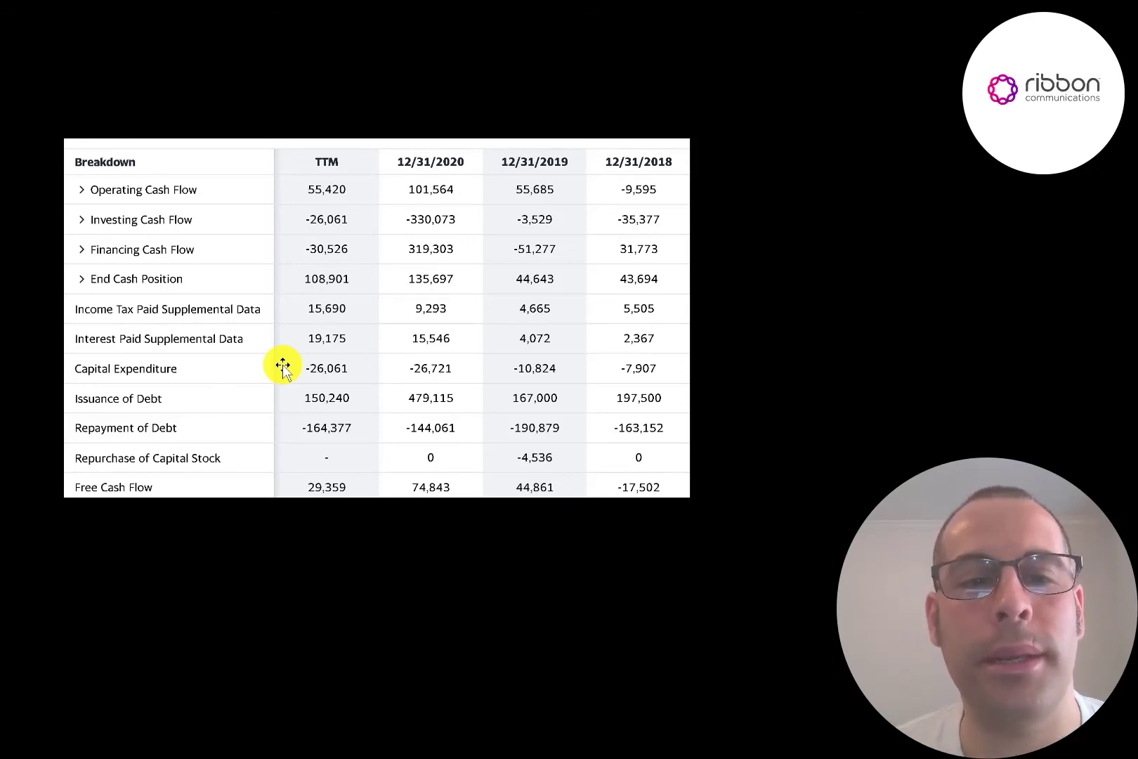
mouse_move(249, 512)
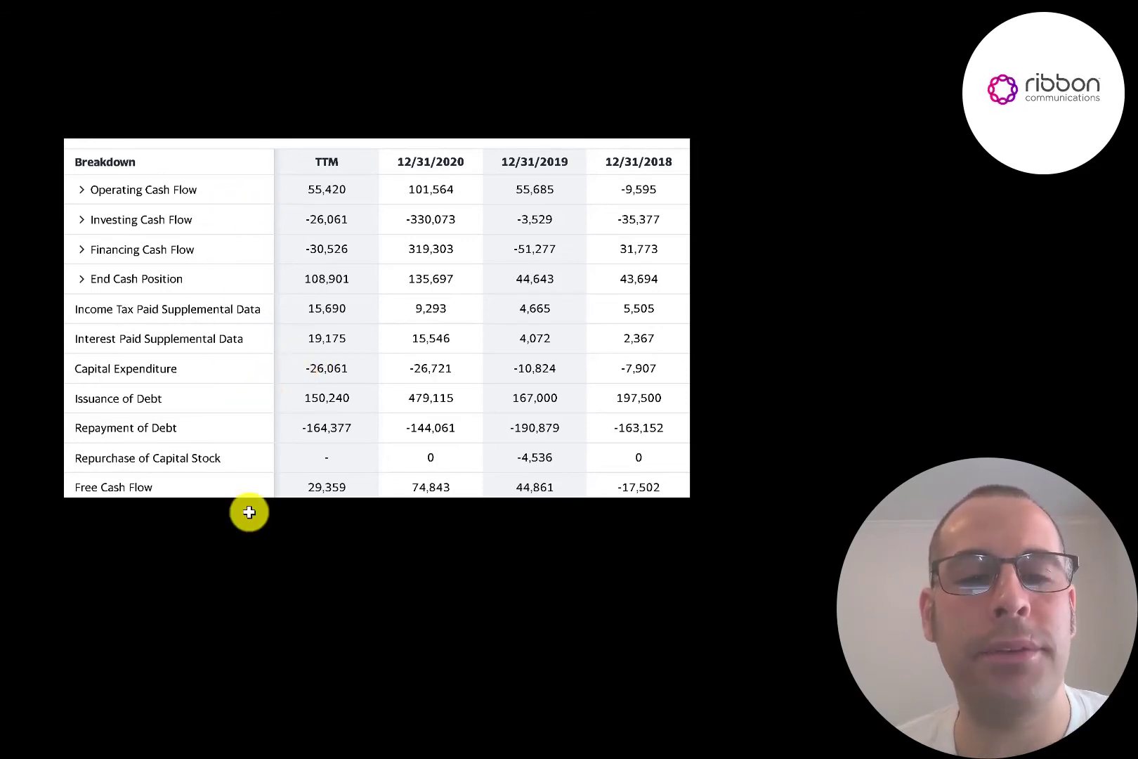
mouse_move(696, 499)
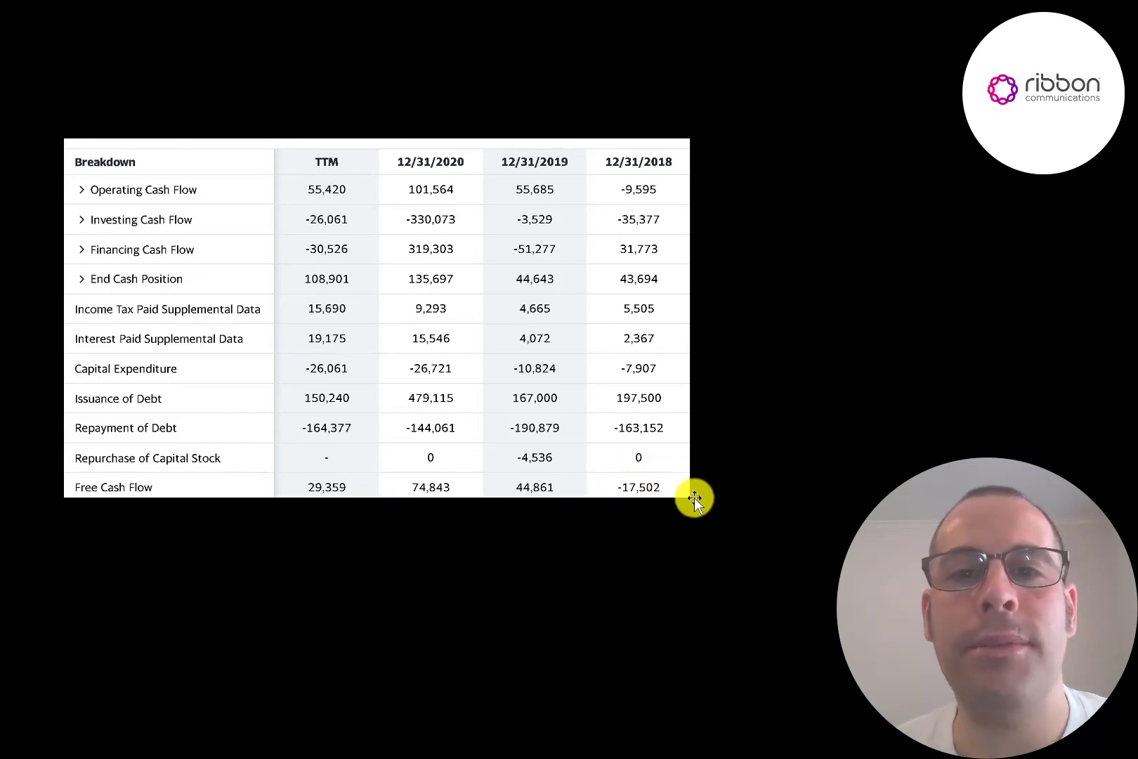
mouse_move(645, 486)
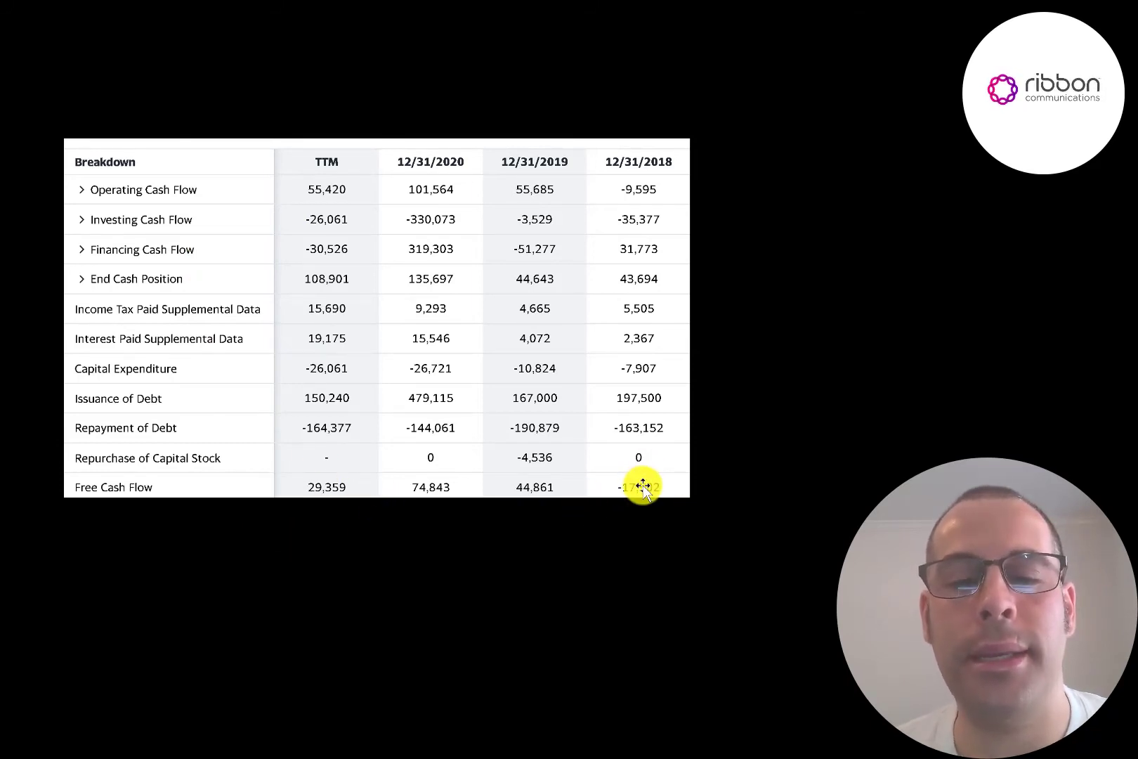
mouse_move(555, 486)
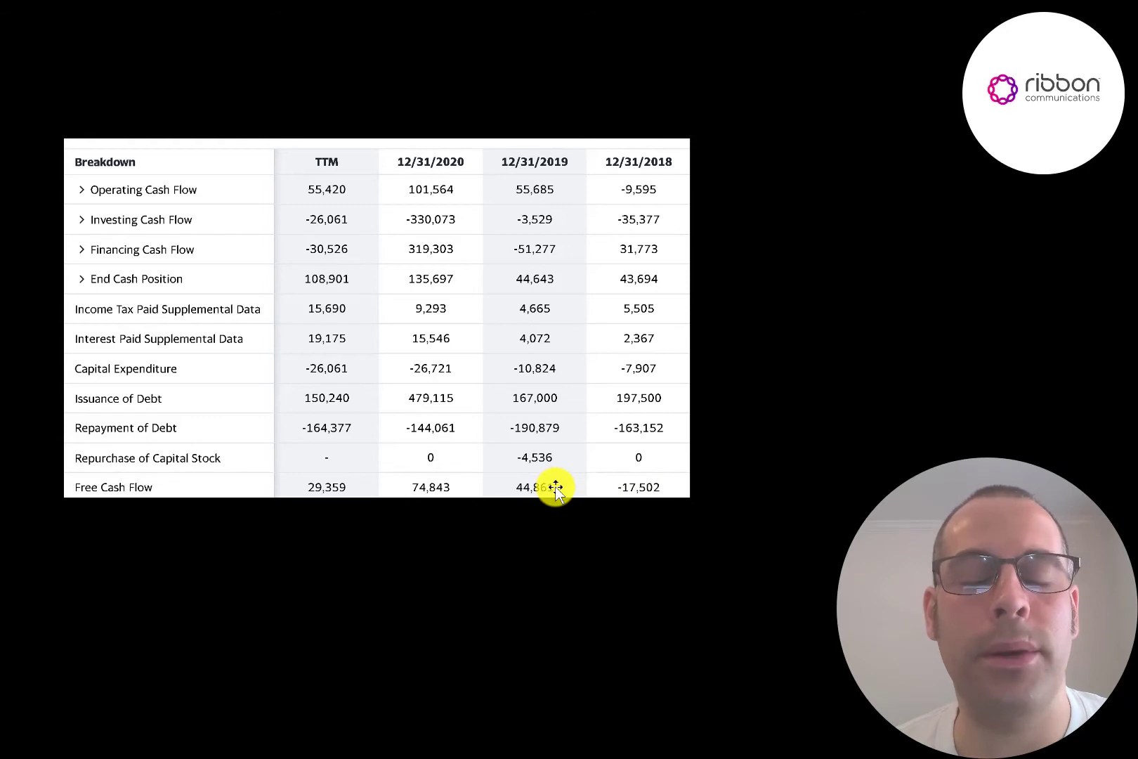
mouse_move(650, 412)
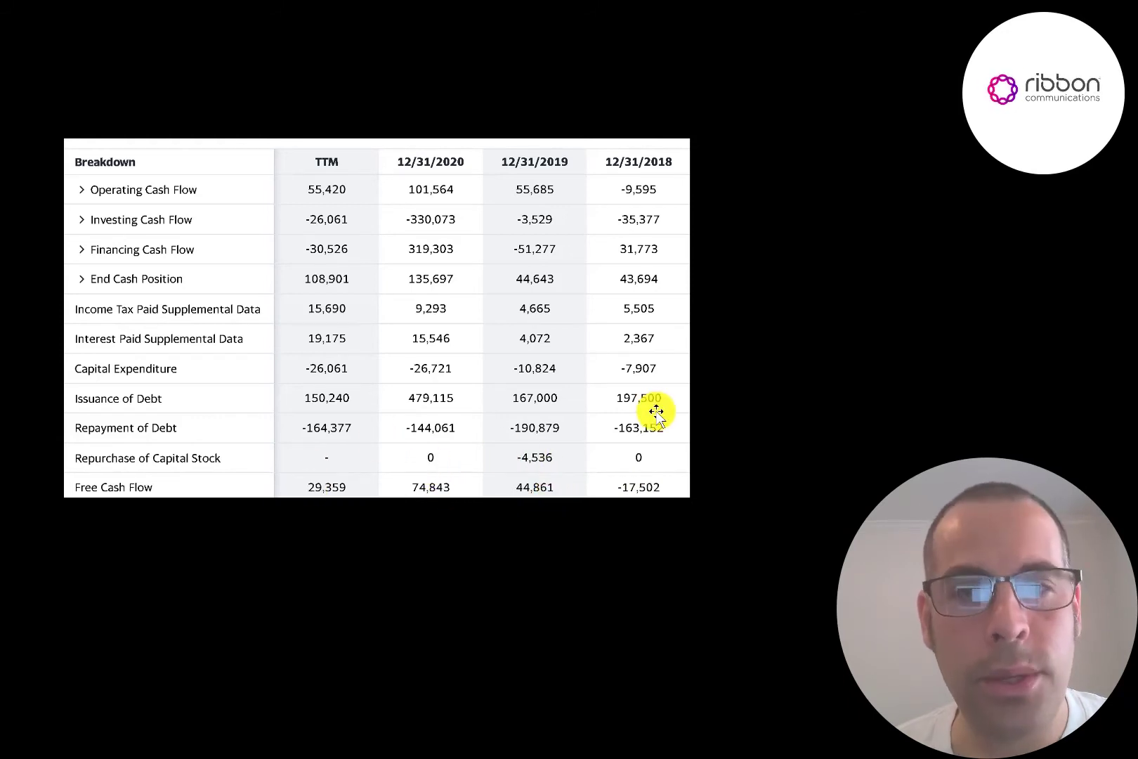
mouse_move(305, 406)
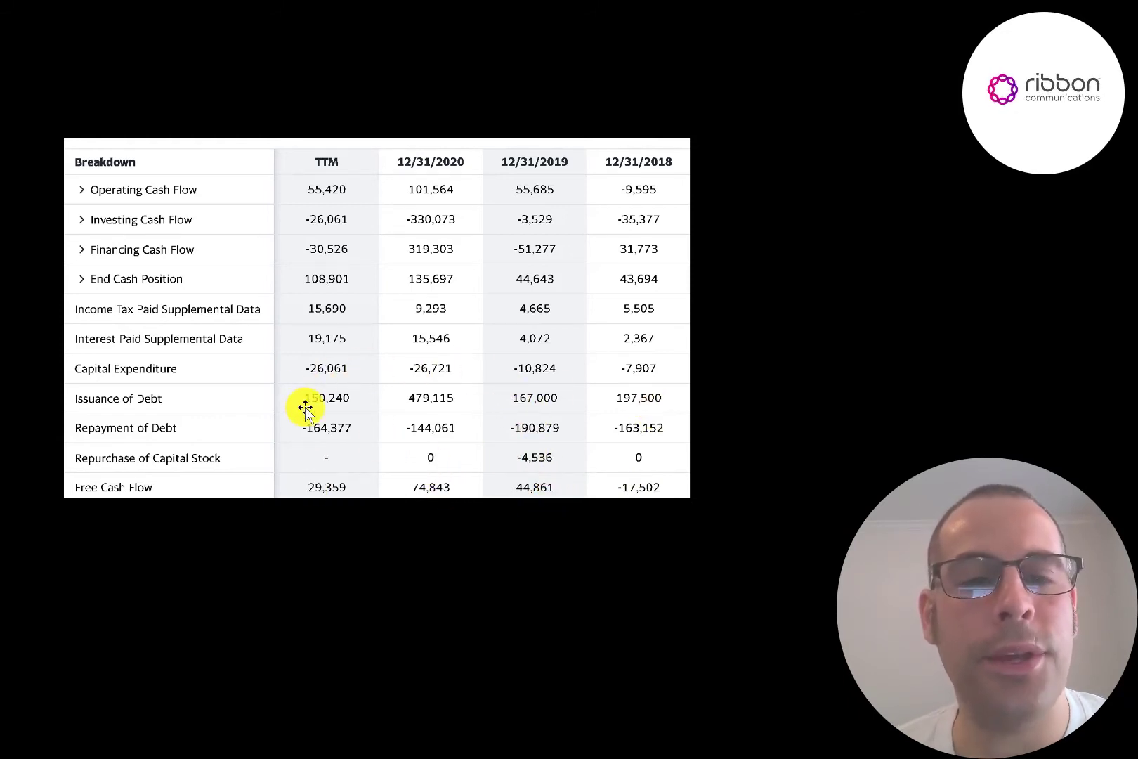
mouse_move(347, 445)
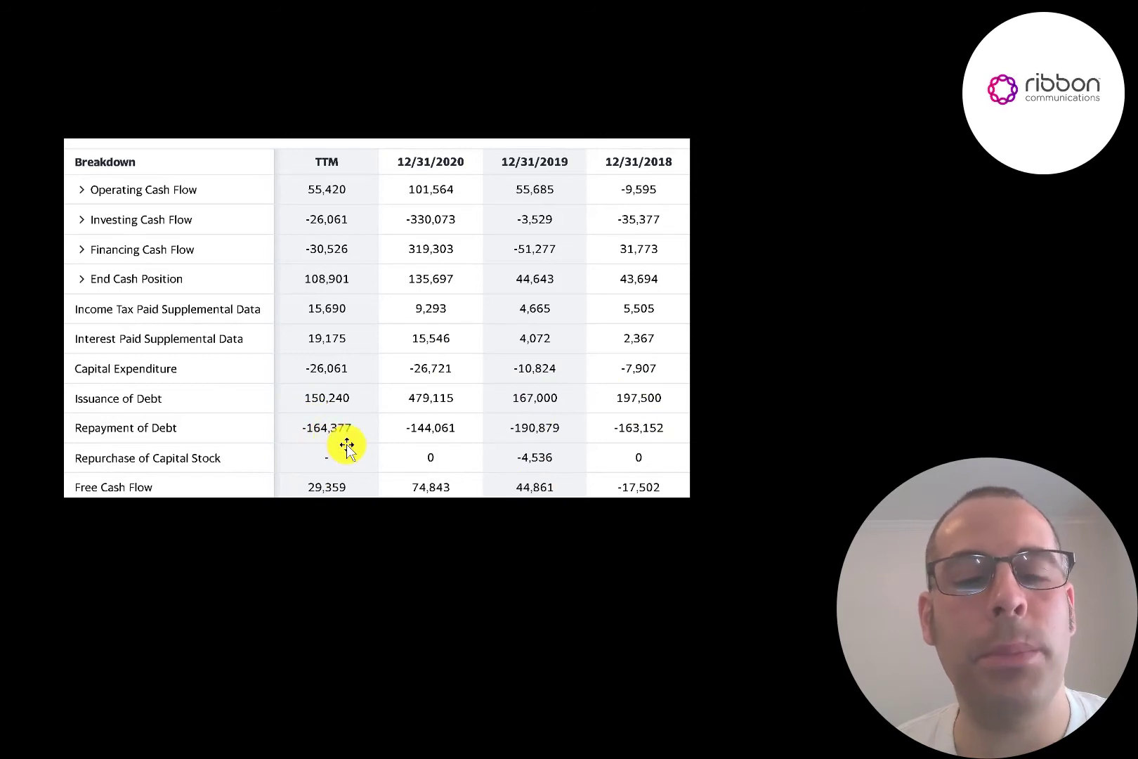
mouse_move(368, 429)
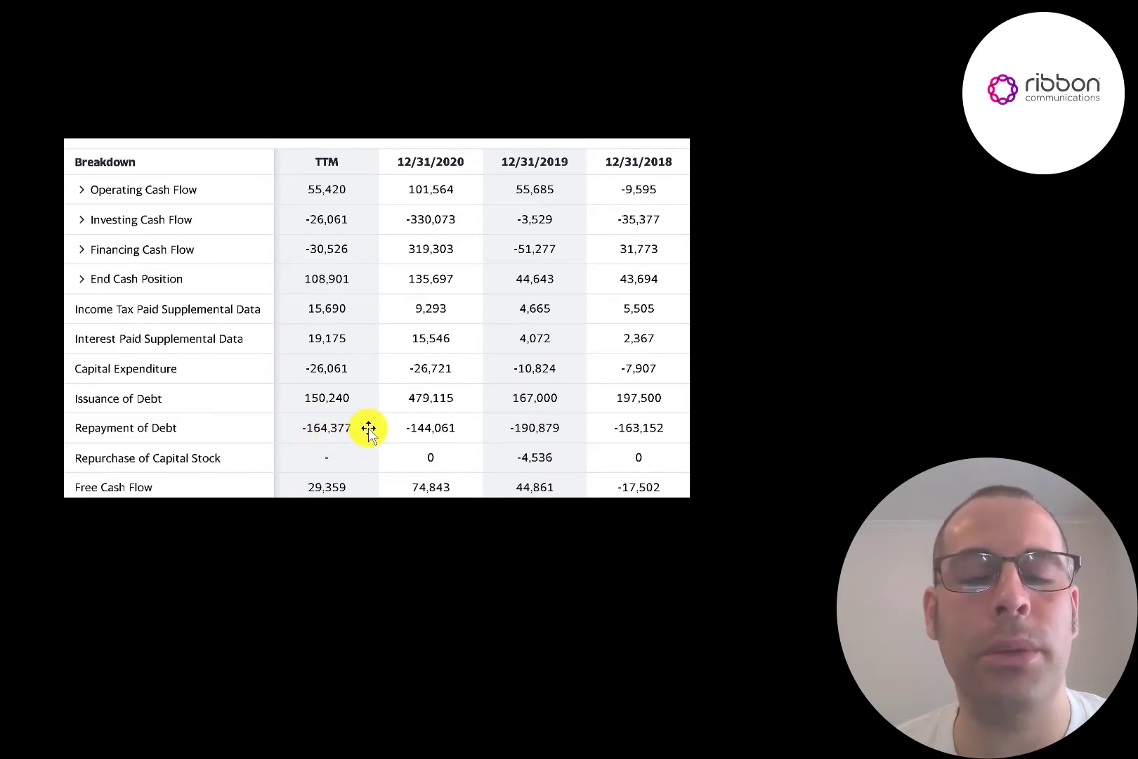
mouse_move(404, 445)
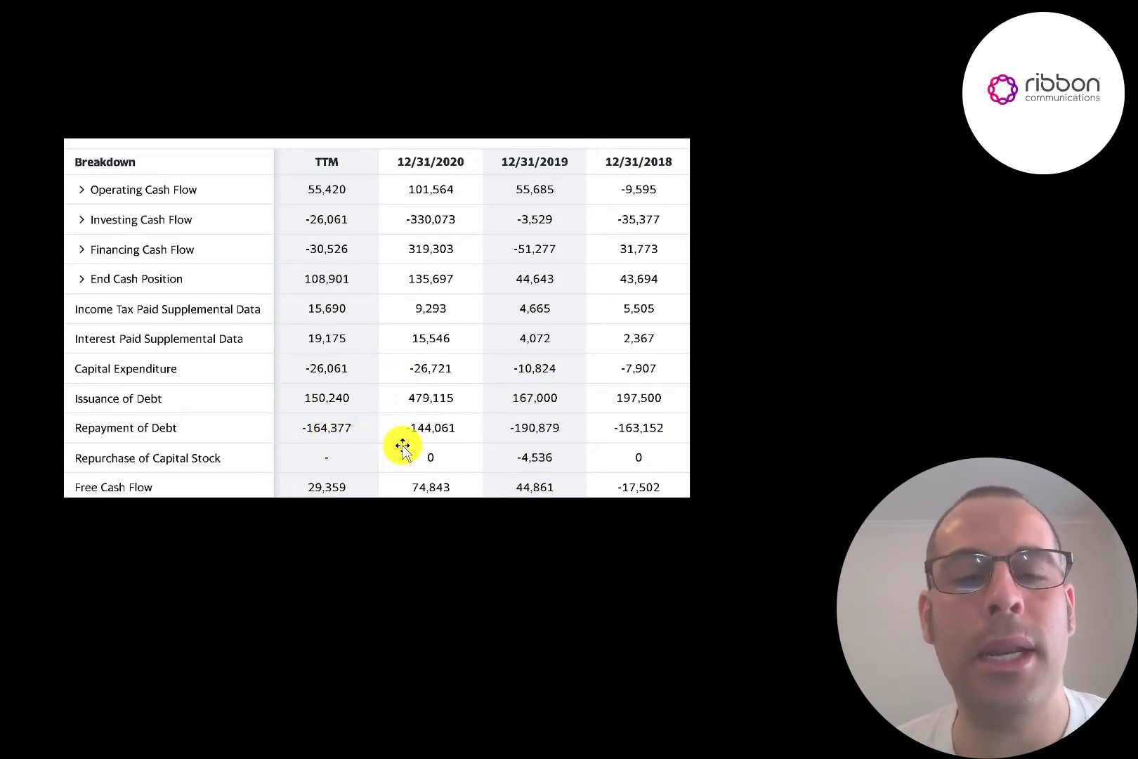
mouse_move(402, 416)
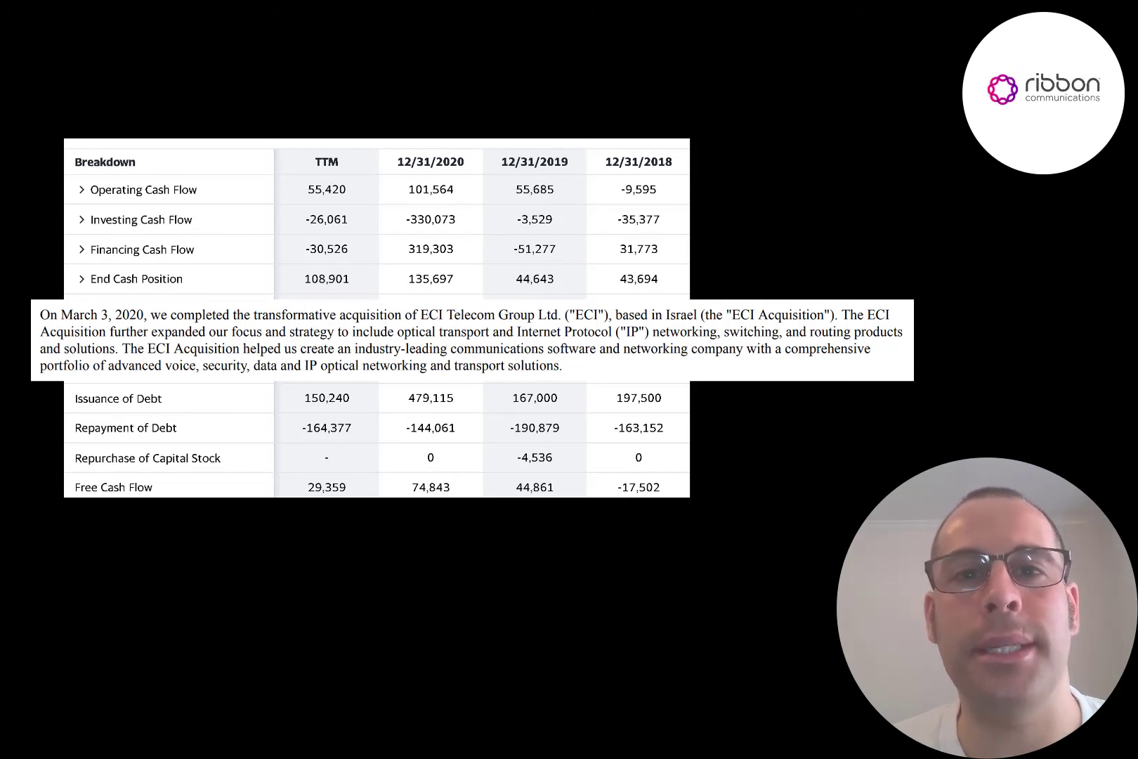
mouse_move(404, 328)
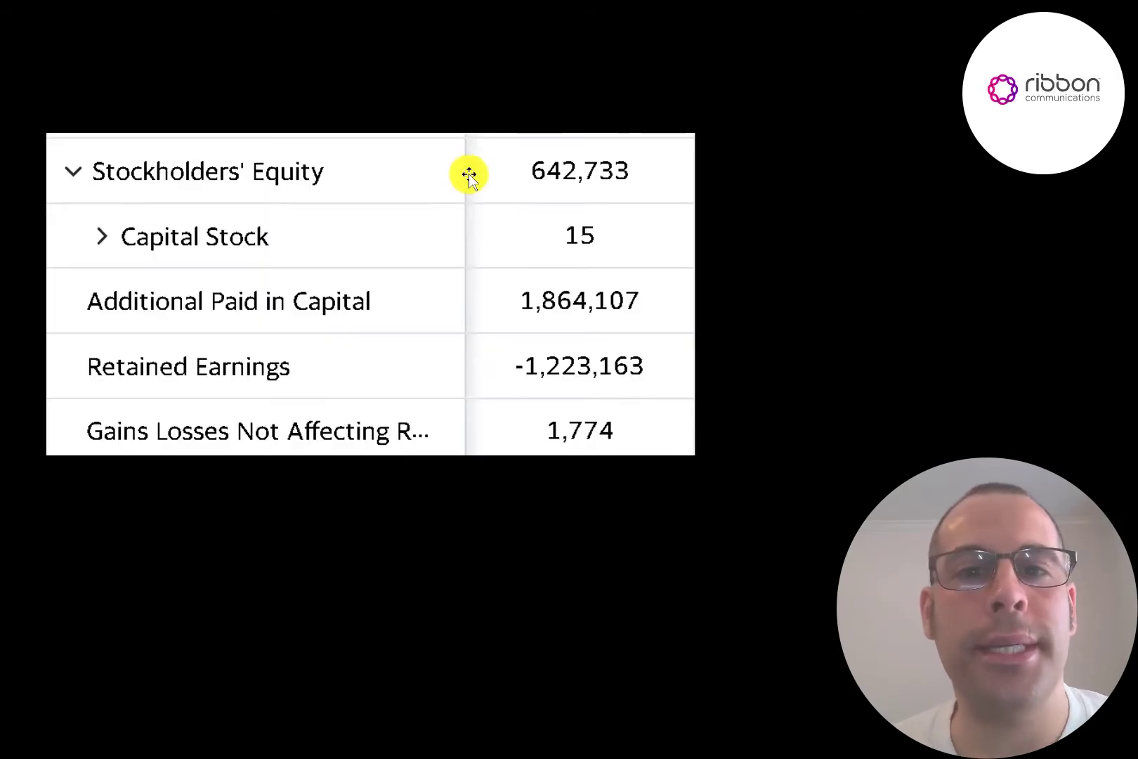
mouse_move(496, 290)
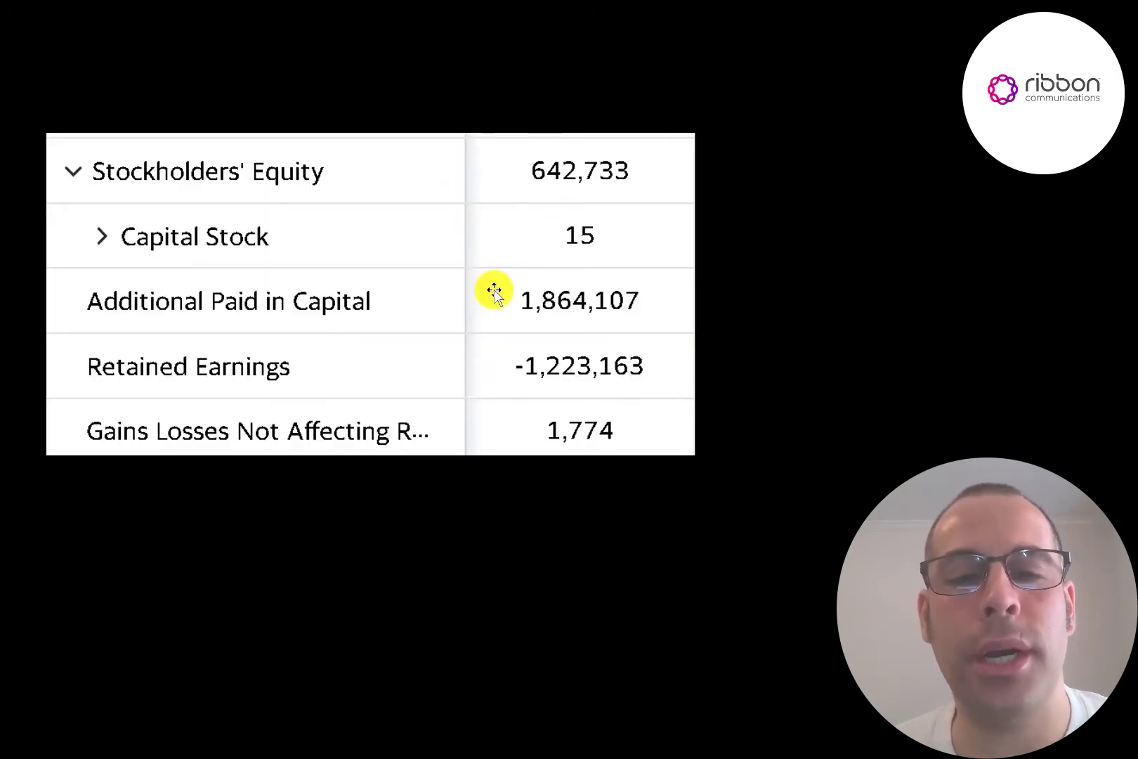
mouse_move(541, 274)
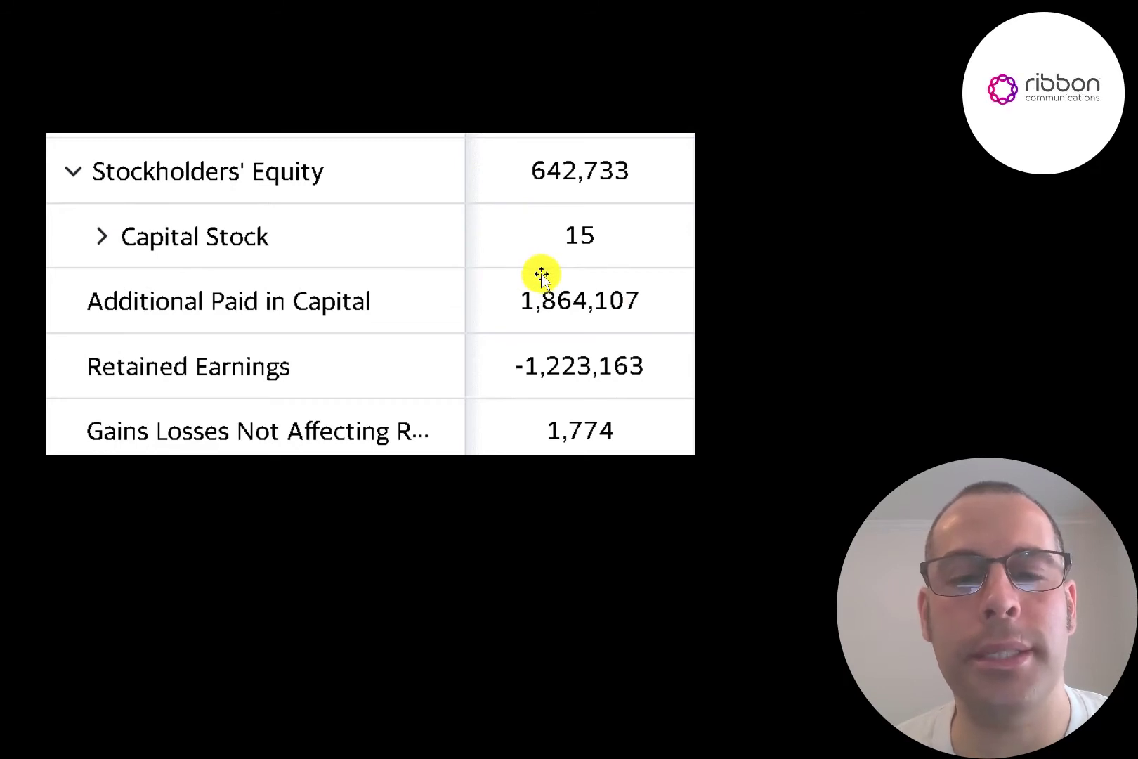
mouse_move(478, 314)
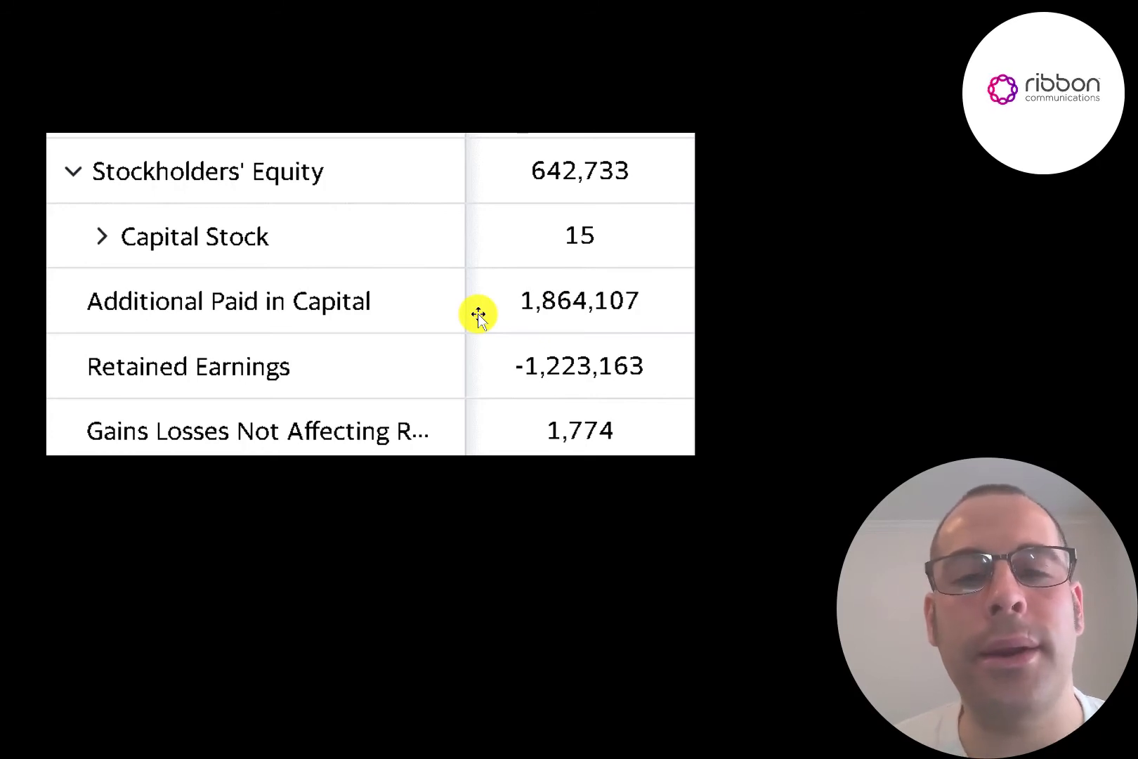
mouse_move(444, 359)
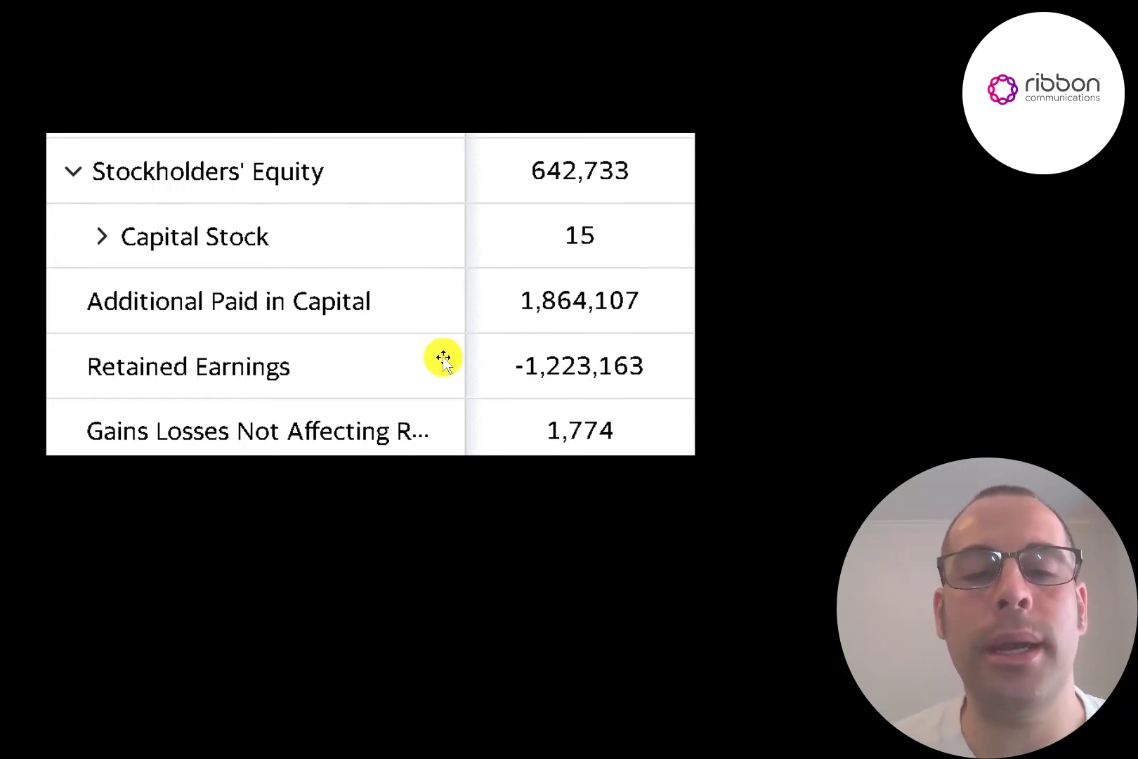
mouse_move(692, 427)
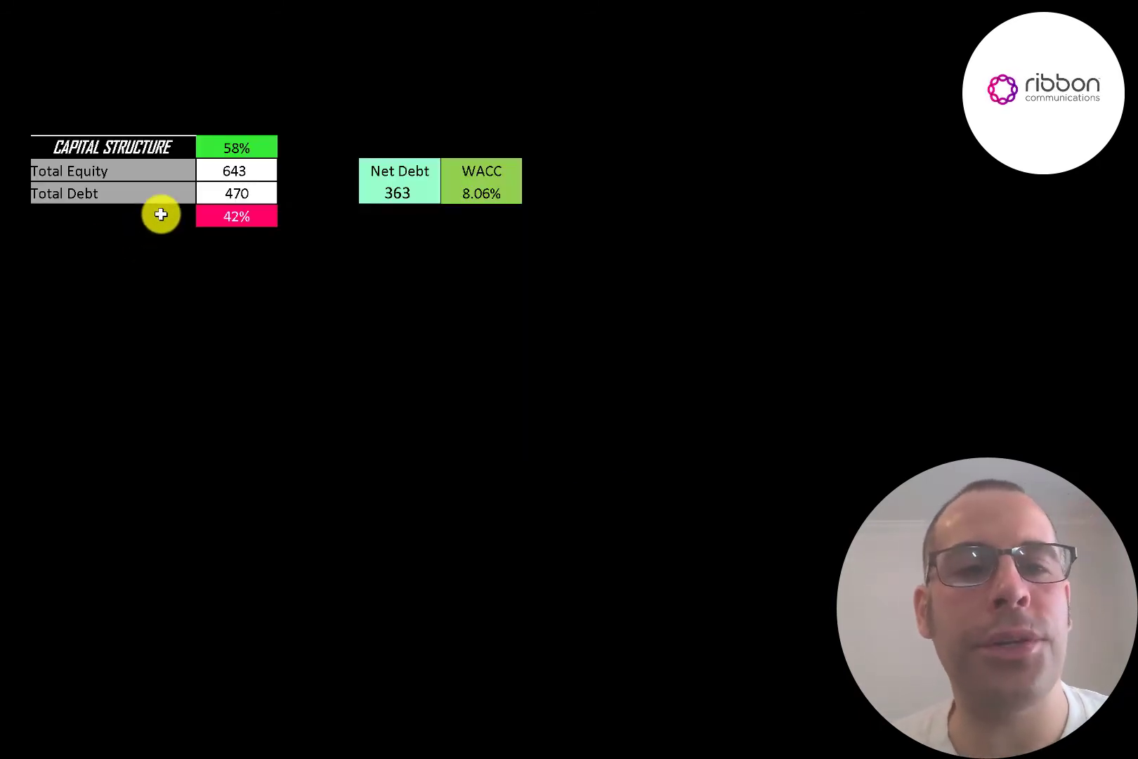
mouse_move(200, 193)
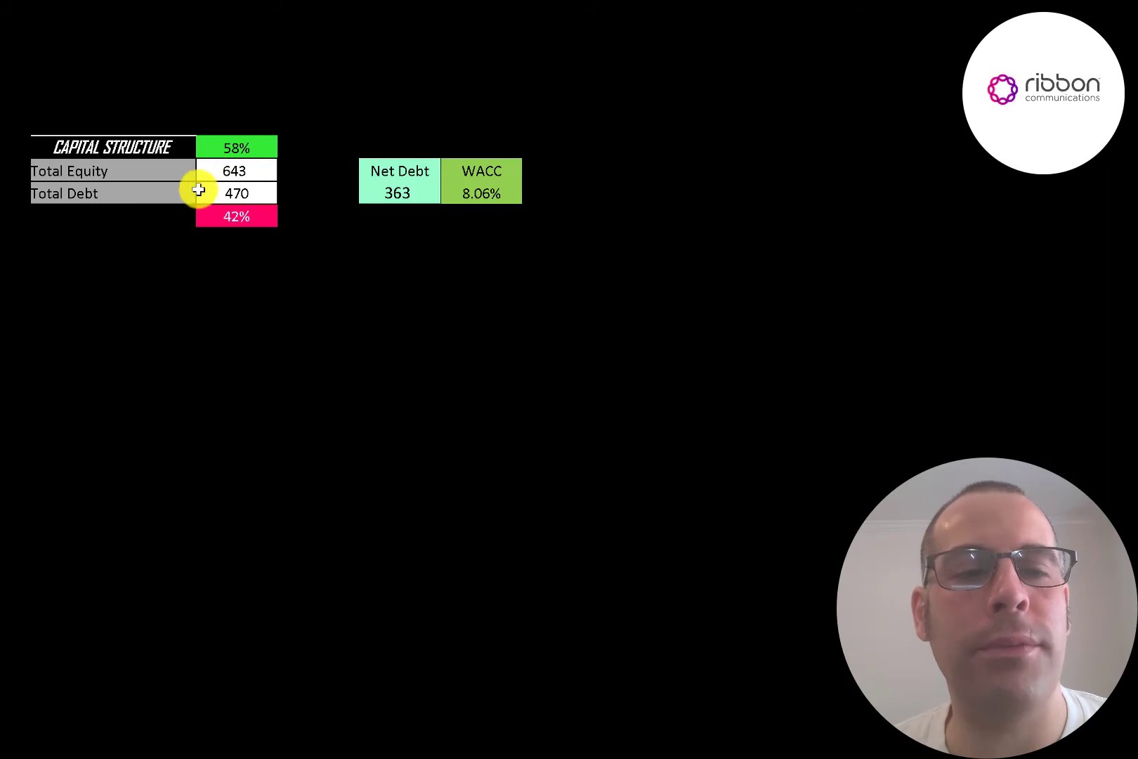
mouse_move(194, 142)
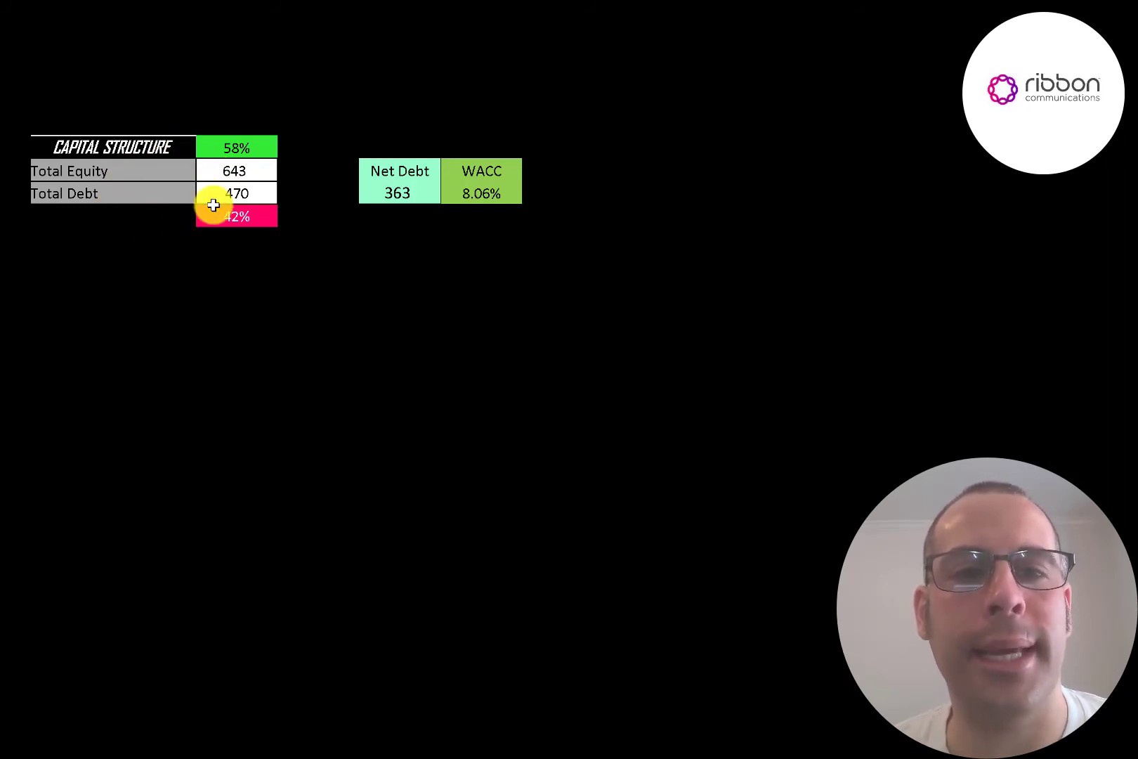
mouse_move(389, 183)
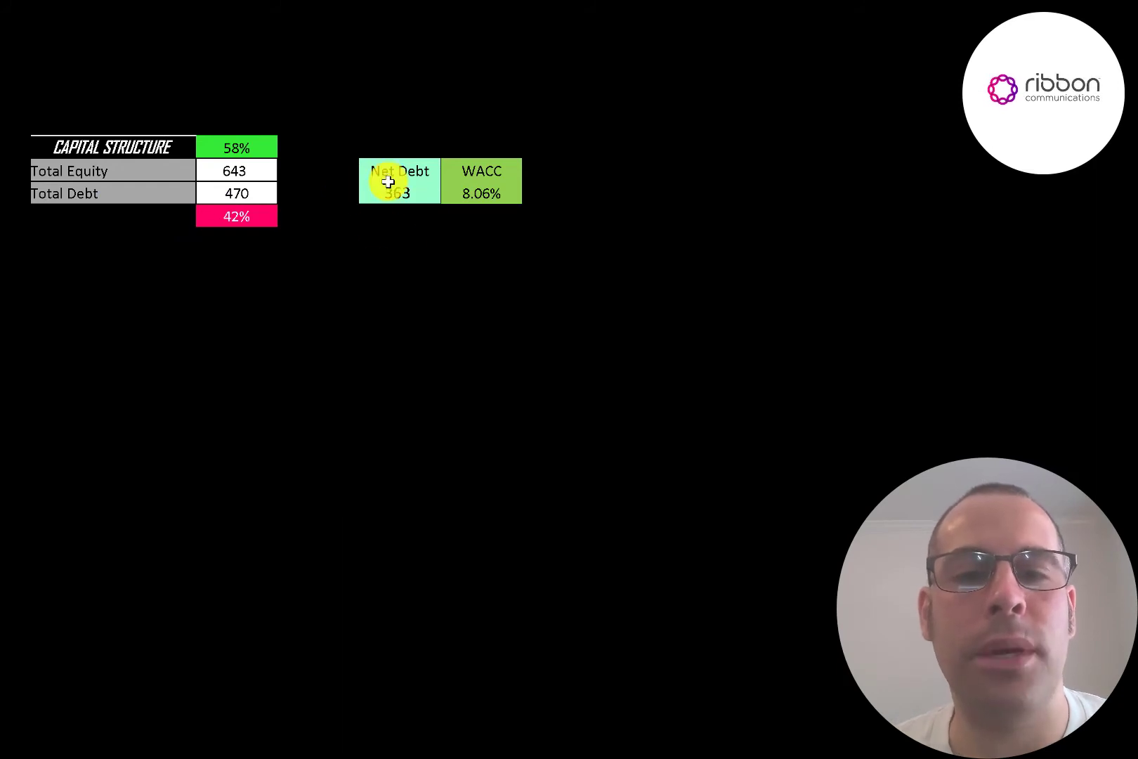
mouse_move(468, 175)
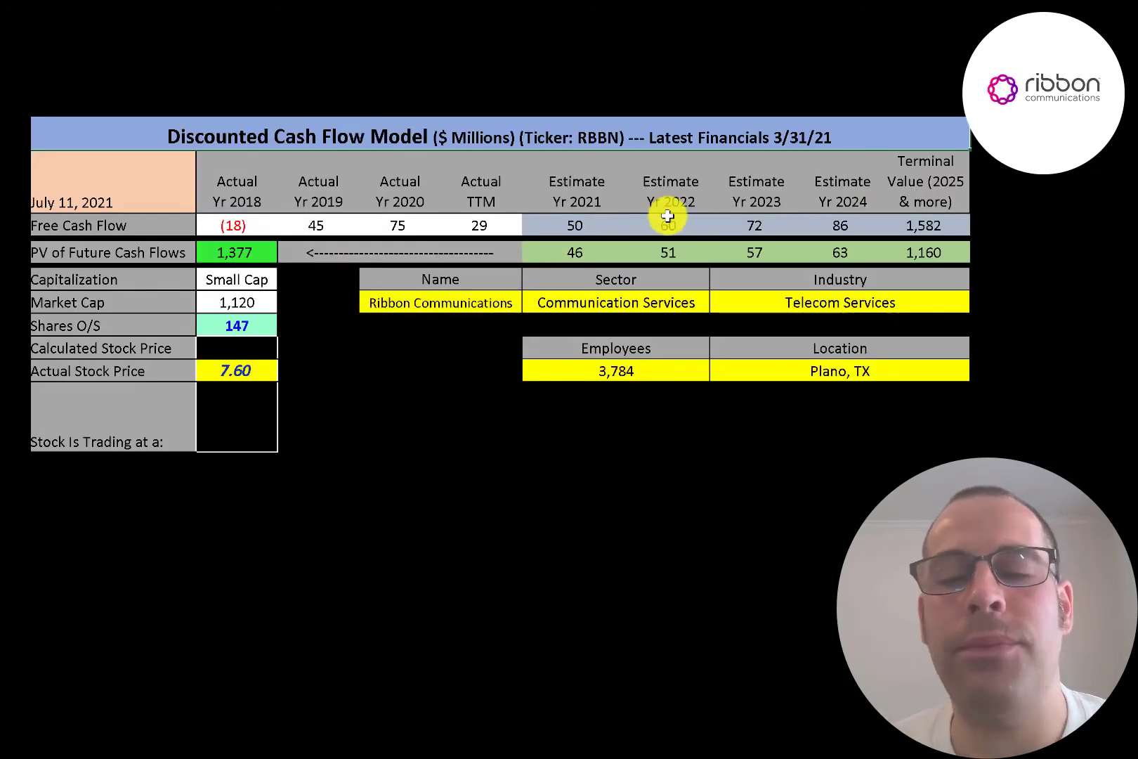
mouse_move(990, 223)
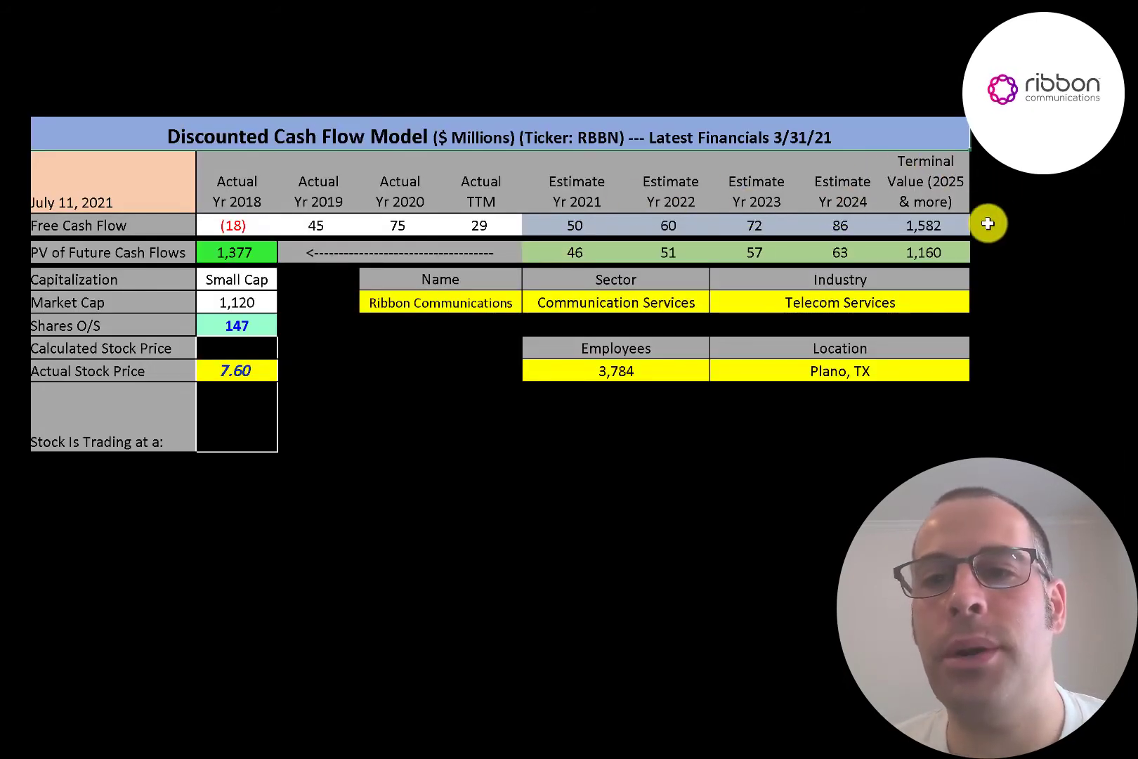
mouse_move(970, 224)
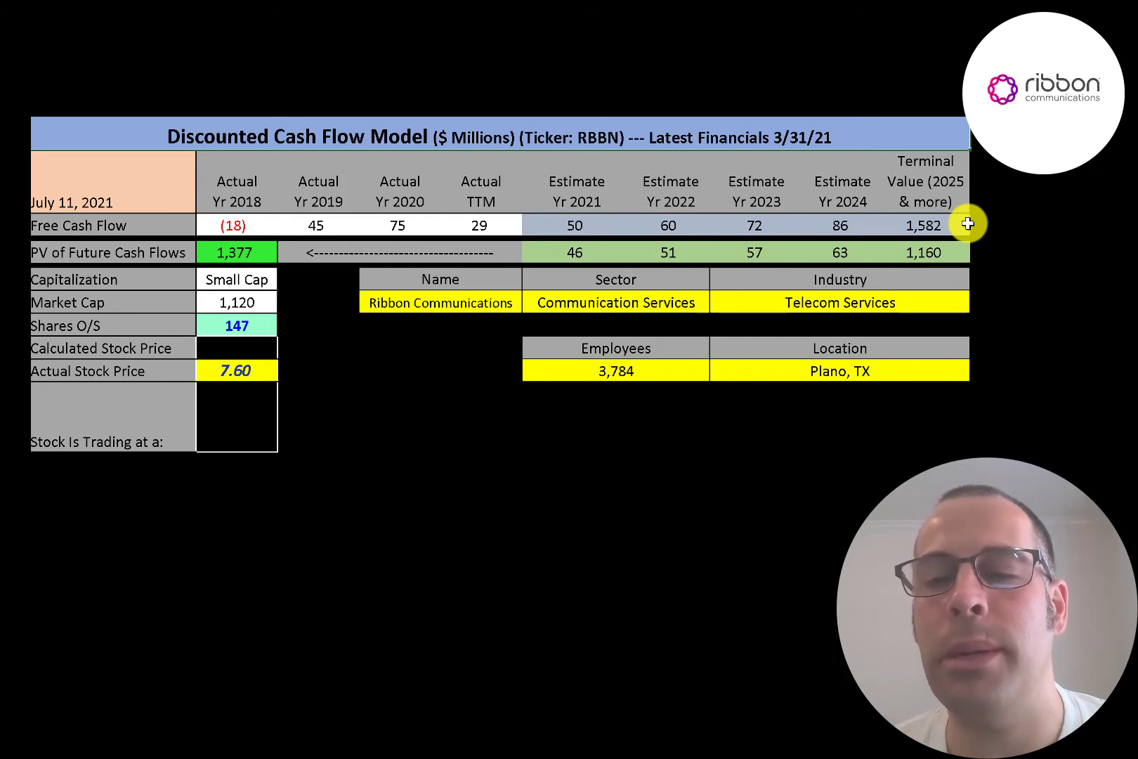
mouse_move(894, 314)
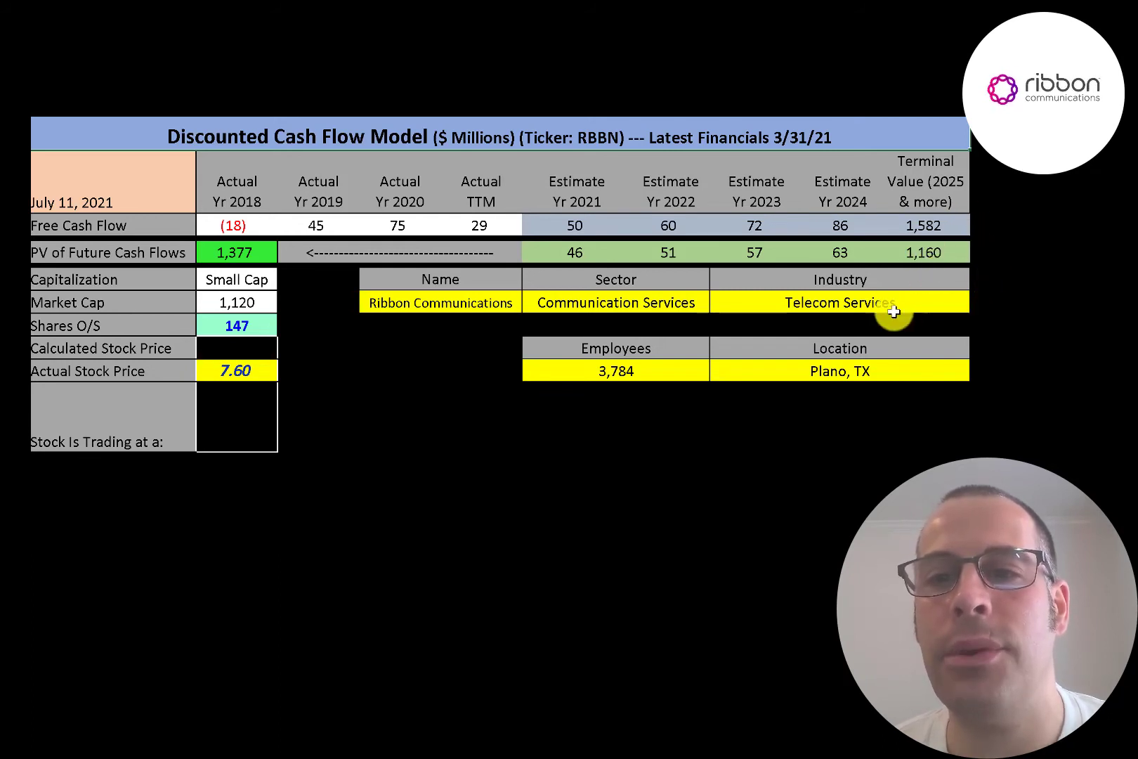
mouse_move(599, 279)
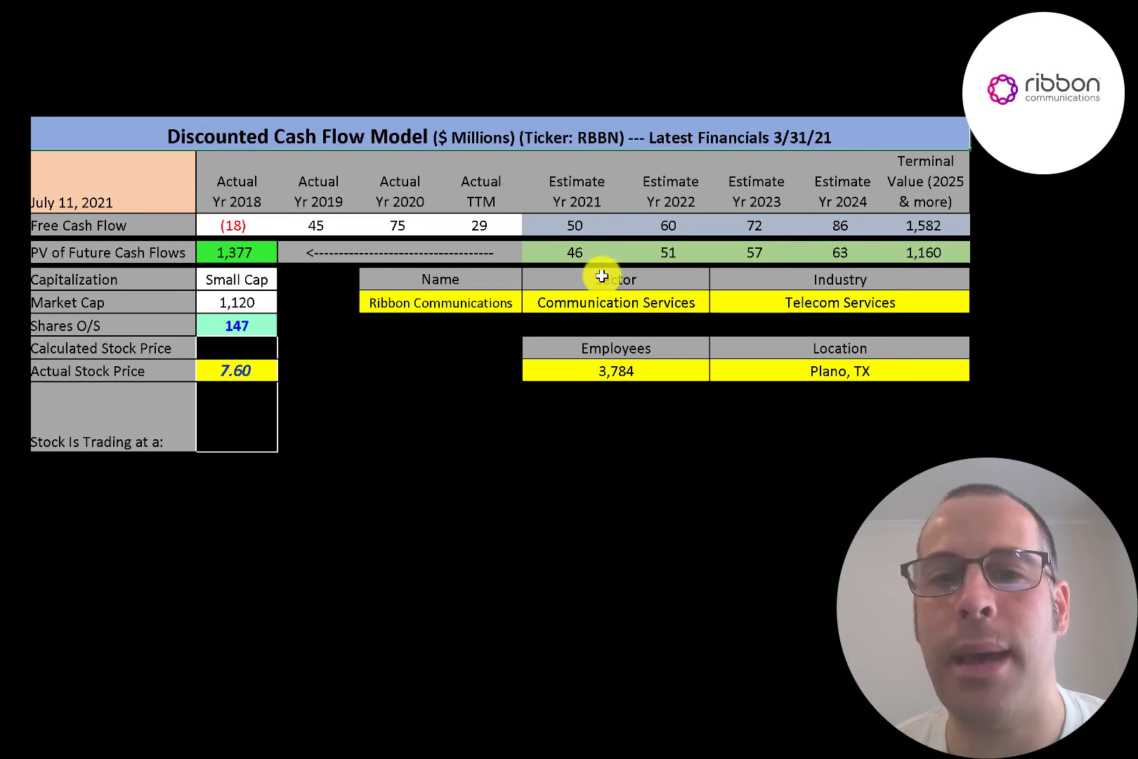
mouse_move(194, 252)
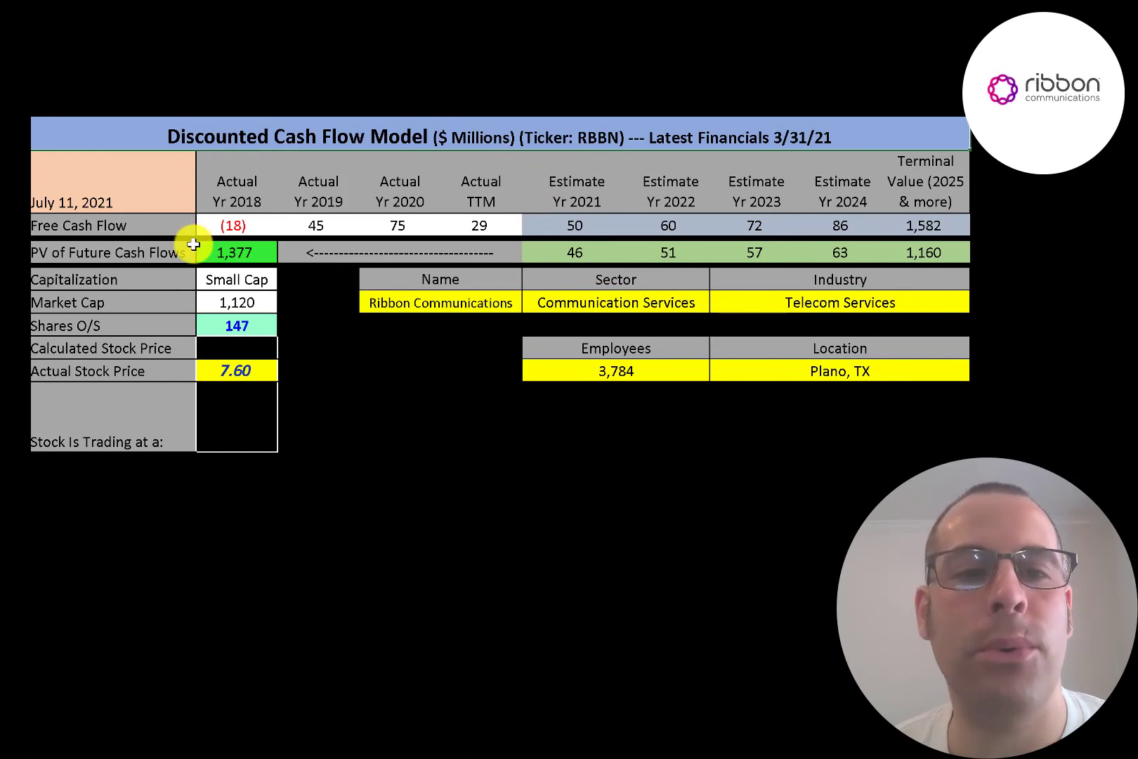
mouse_move(193, 325)
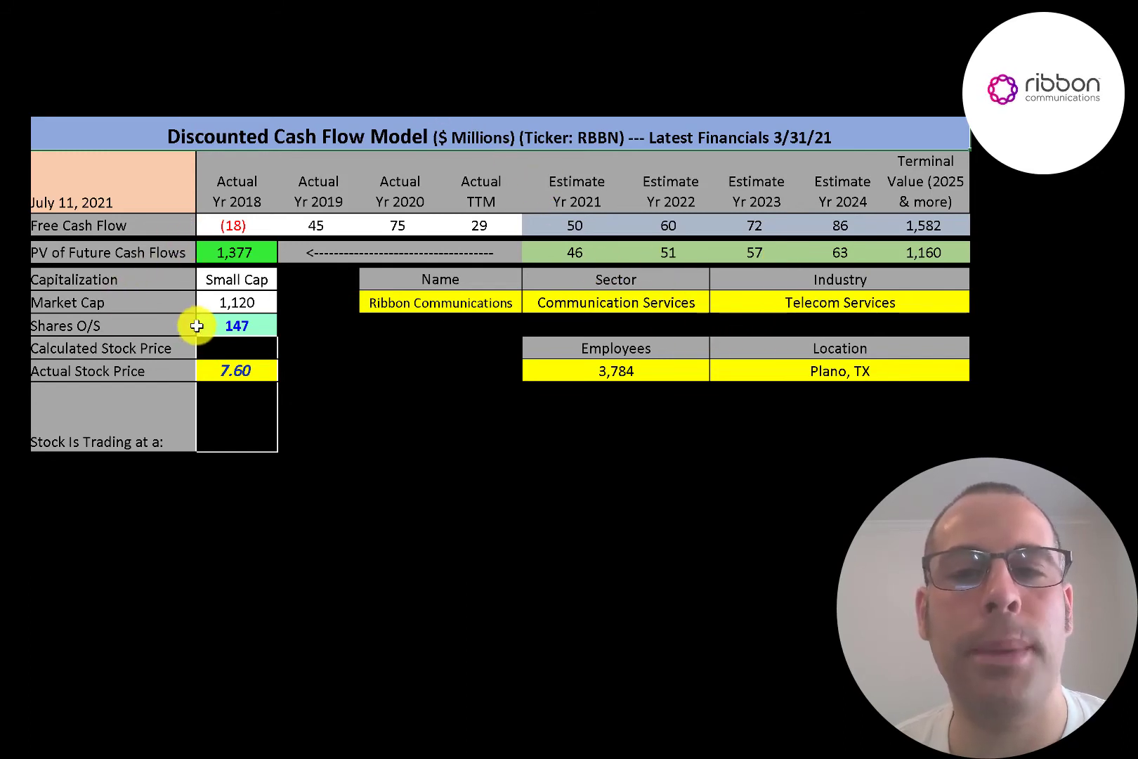
mouse_move(211, 326)
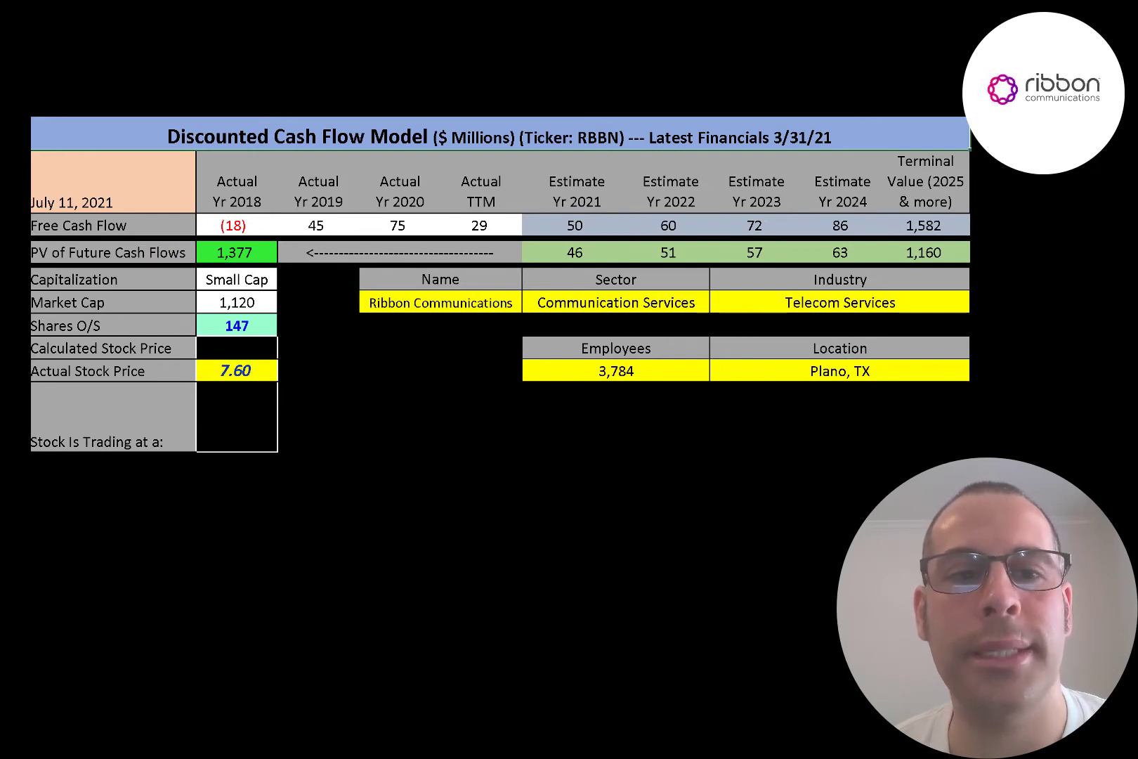
Reveal the 9.34 calculated price versus 7.60 actual, a 19% discount and BUY
click(237, 348)
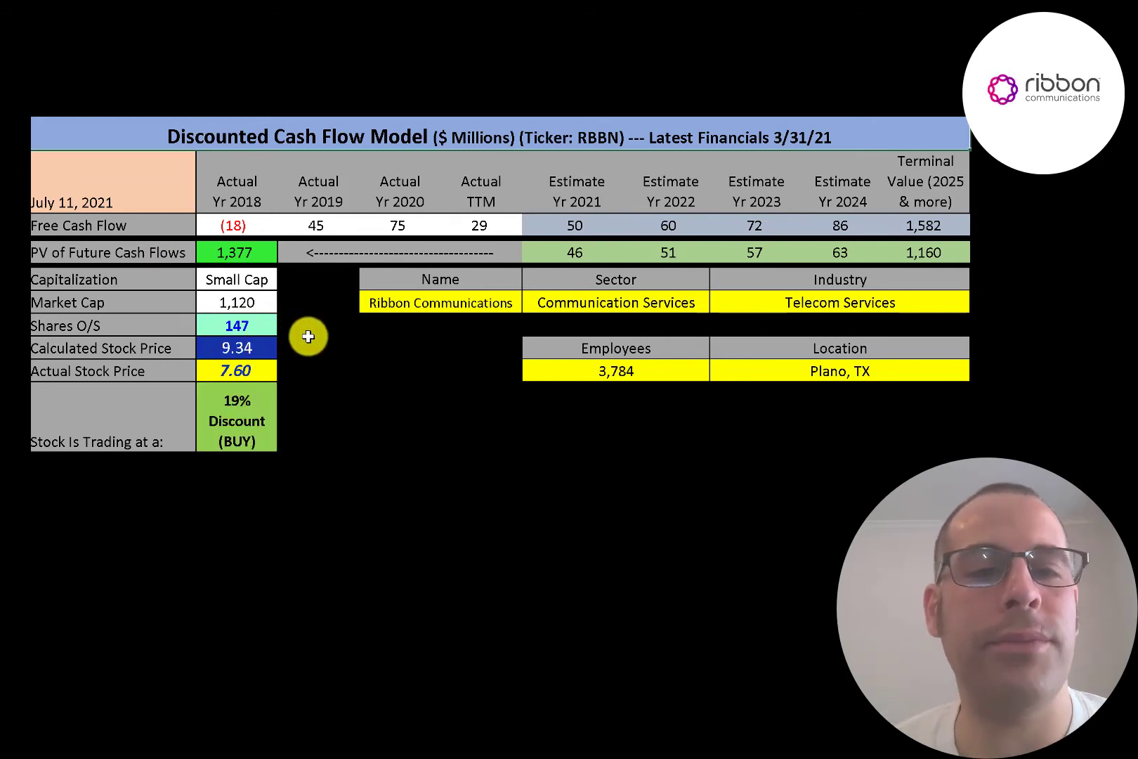
mouse_move(298, 372)
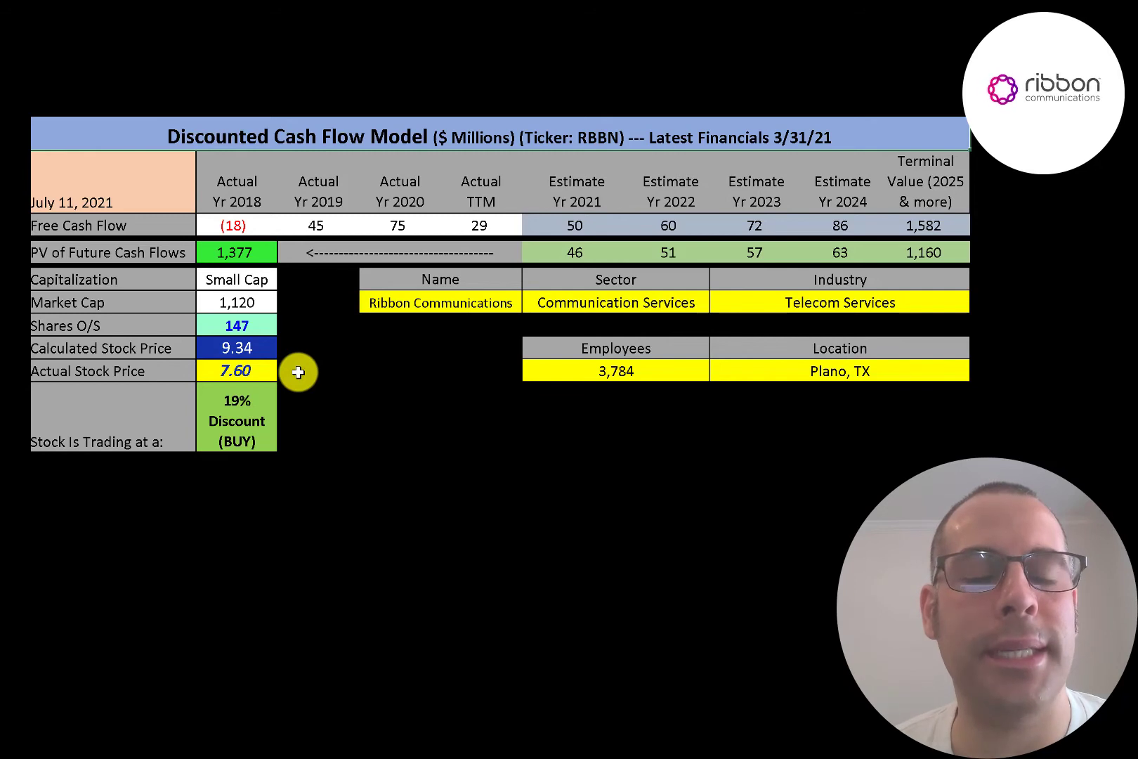
mouse_move(236, 356)
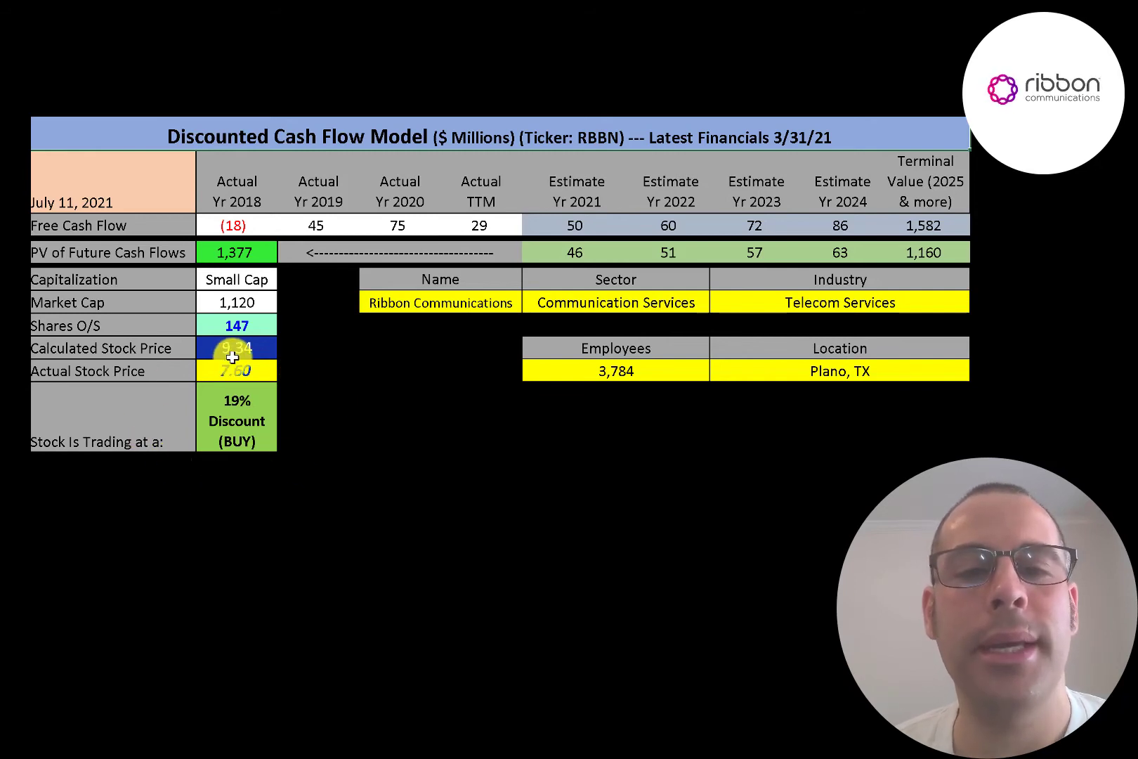
mouse_move(236, 348)
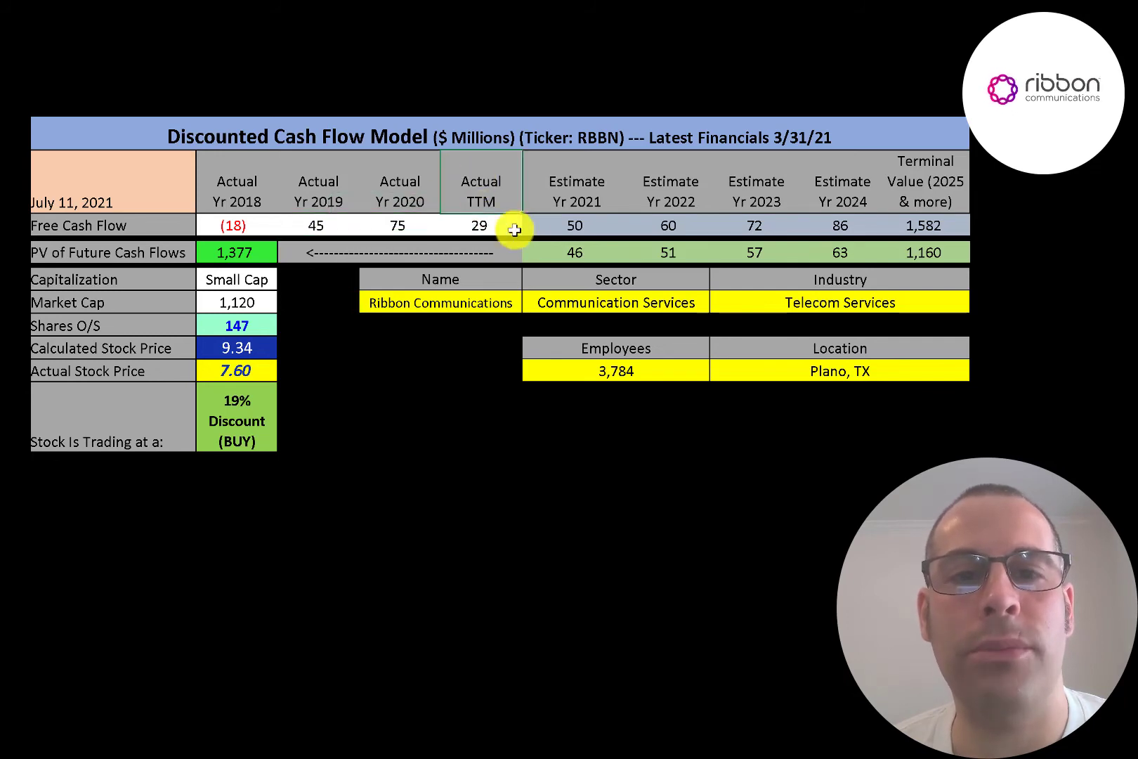
mouse_move(573, 227)
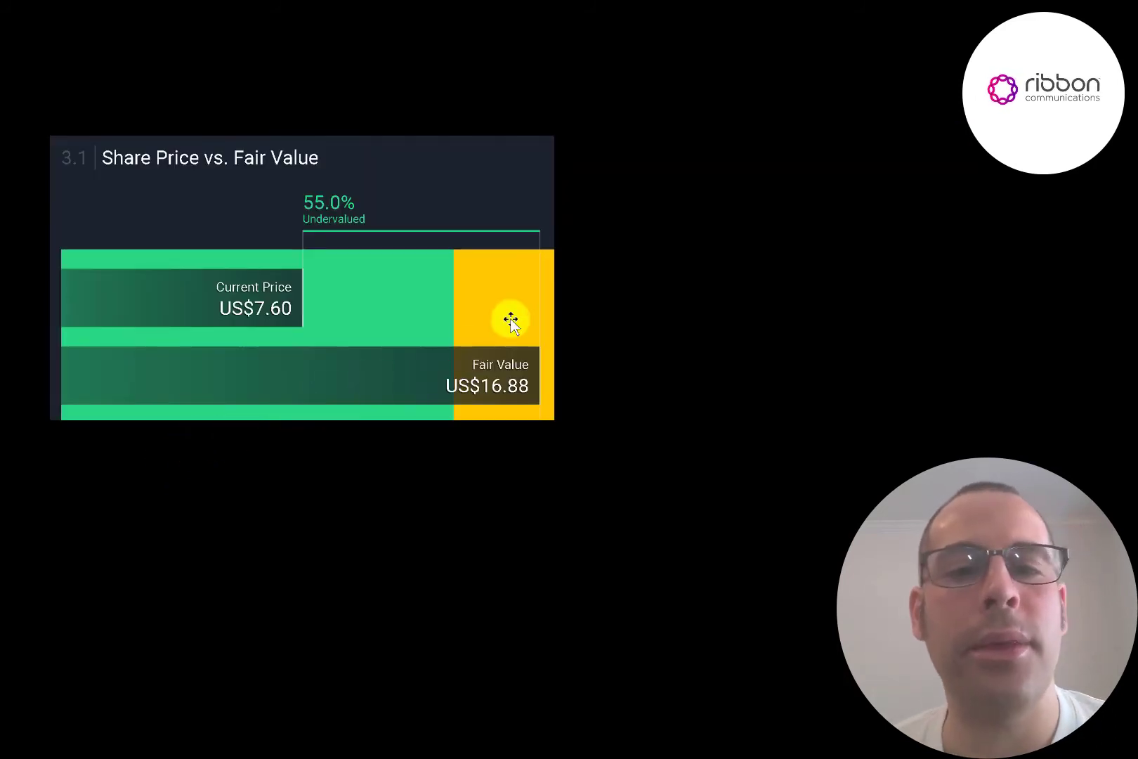
mouse_move(472, 224)
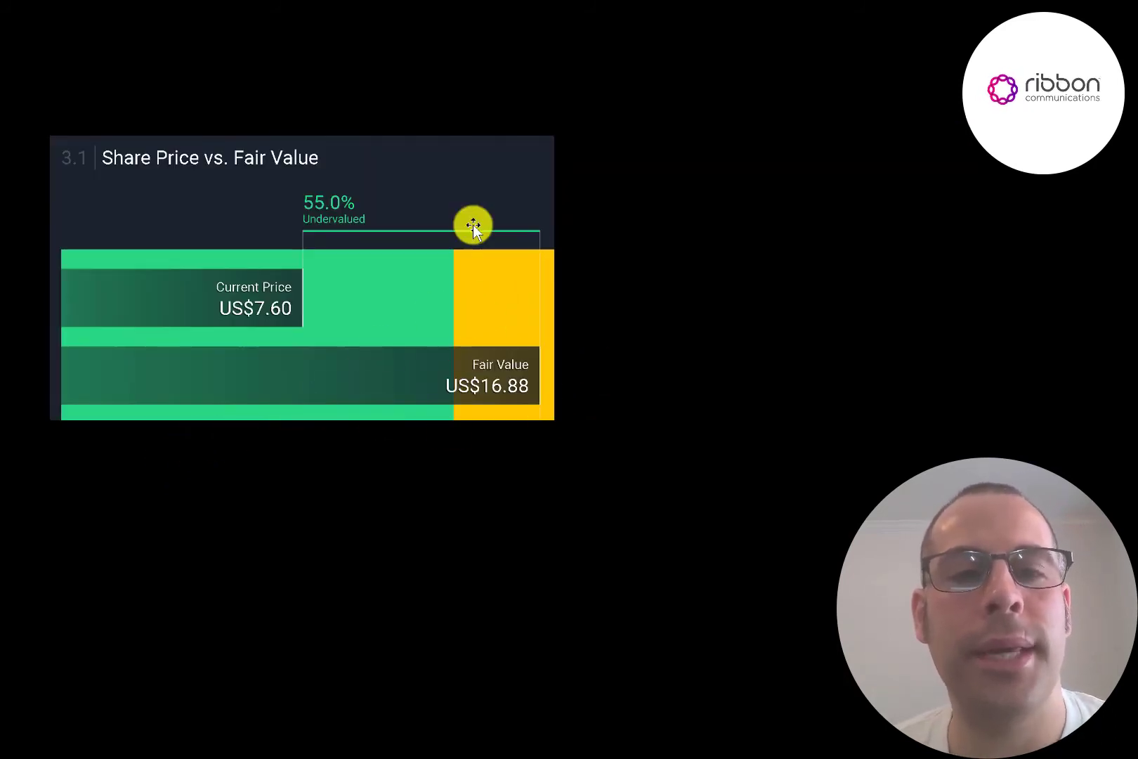
mouse_move(321, 175)
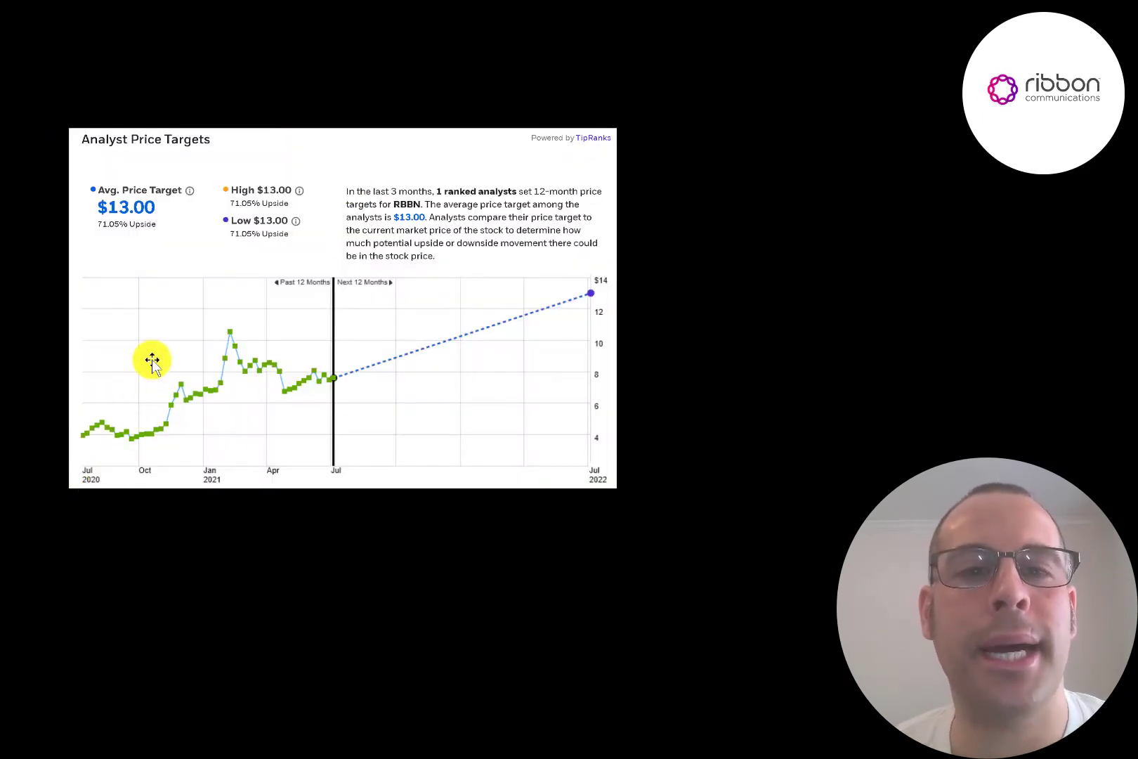
mouse_move(151, 264)
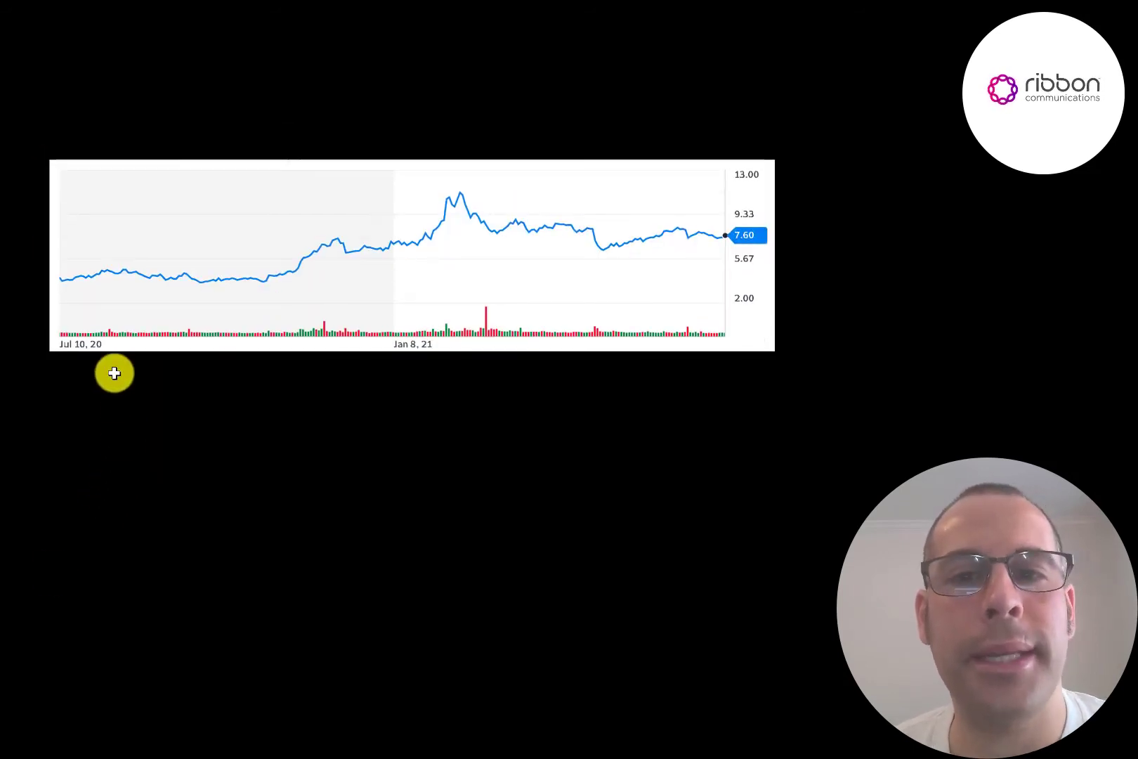
mouse_move(588, 231)
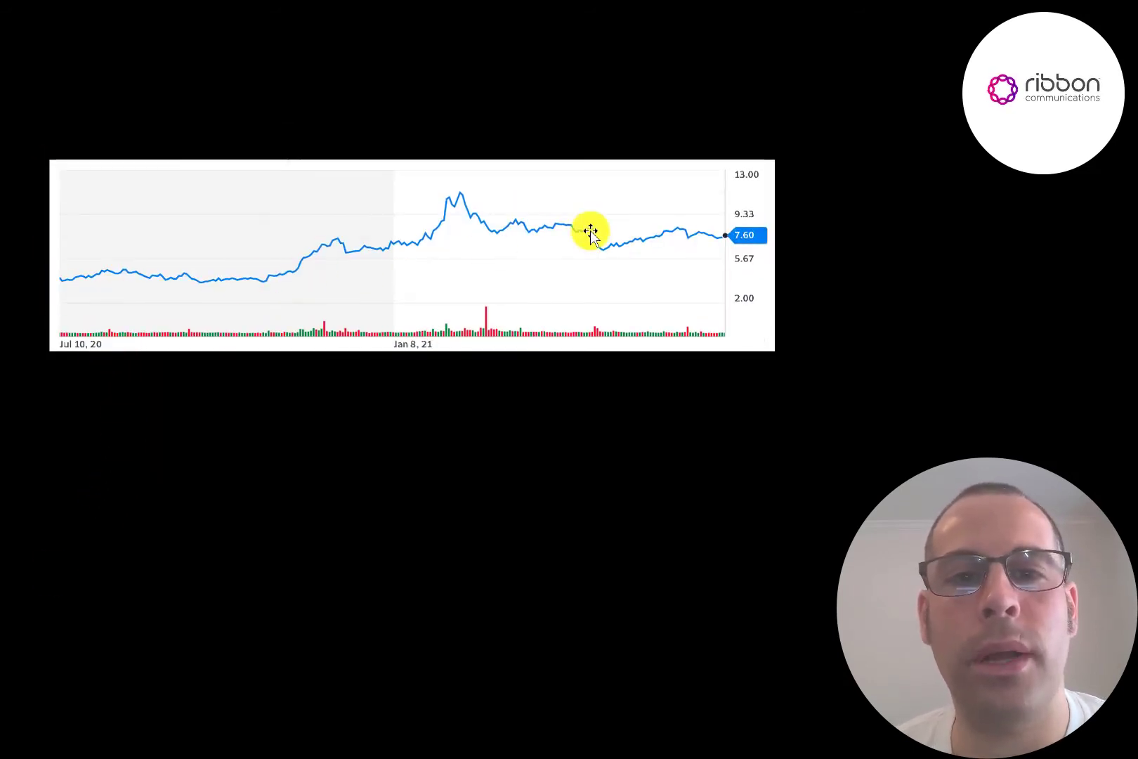
mouse_move(440, 187)
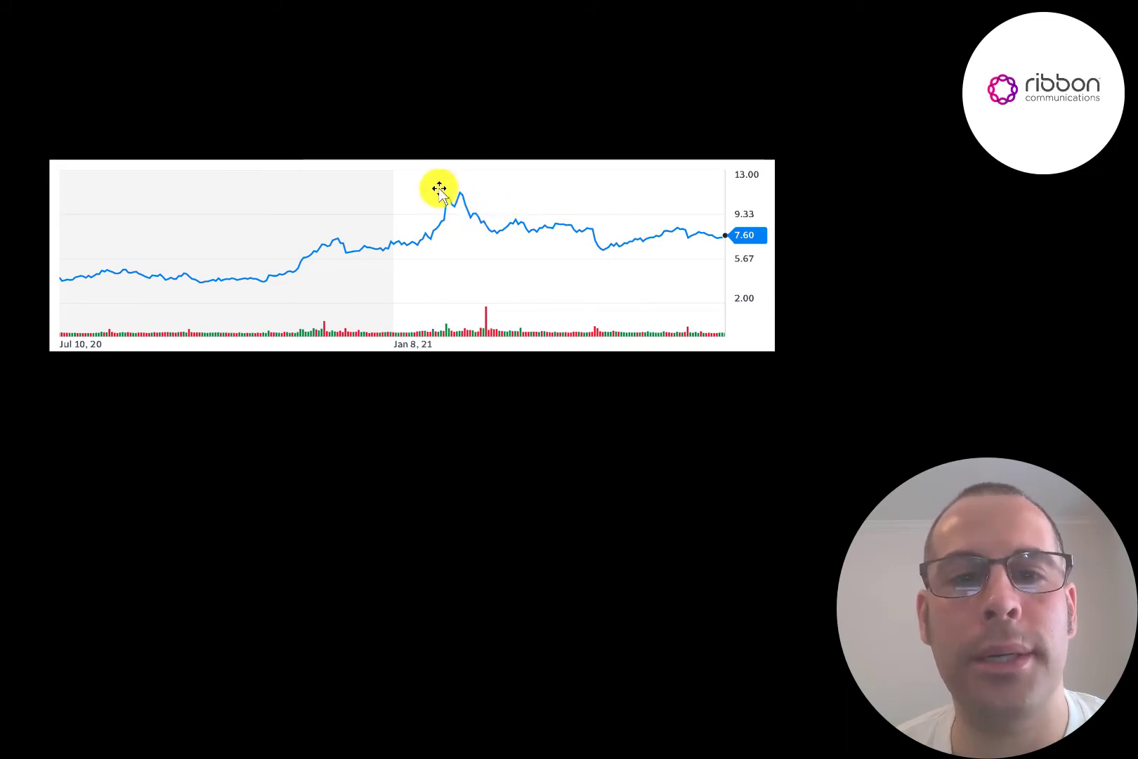
mouse_move(447, 181)
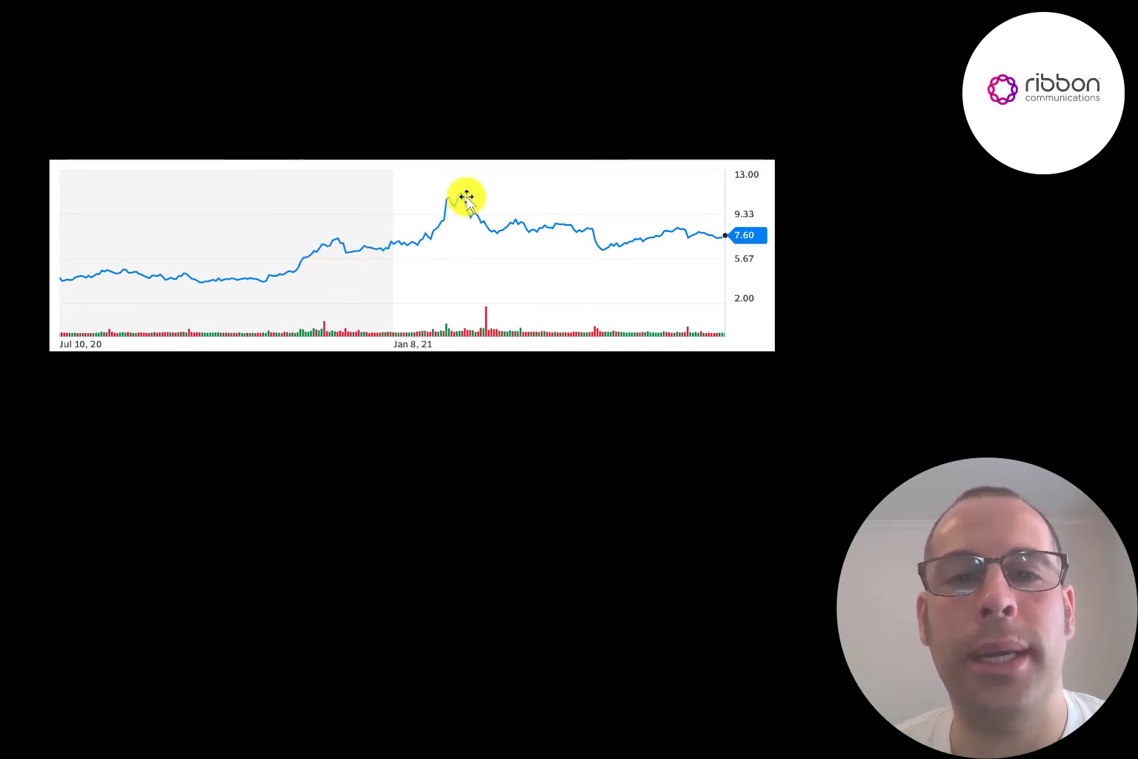
mouse_move(449, 187)
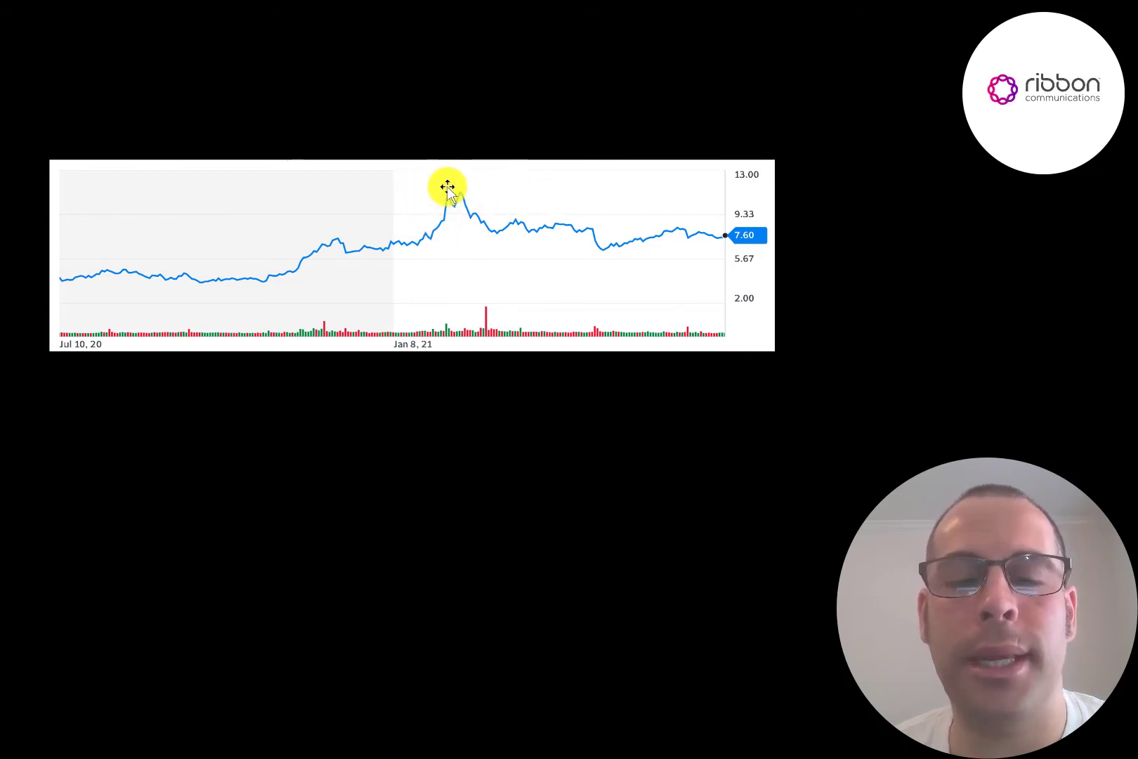
mouse_move(715, 243)
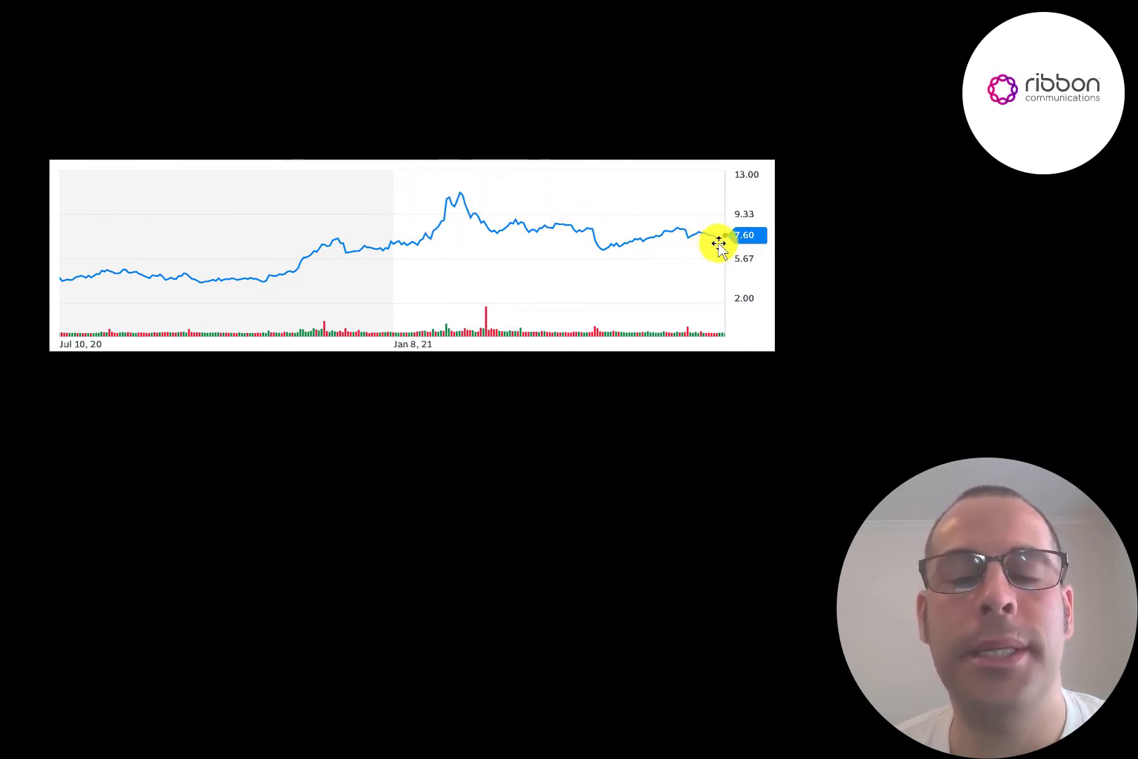
mouse_move(80, 281)
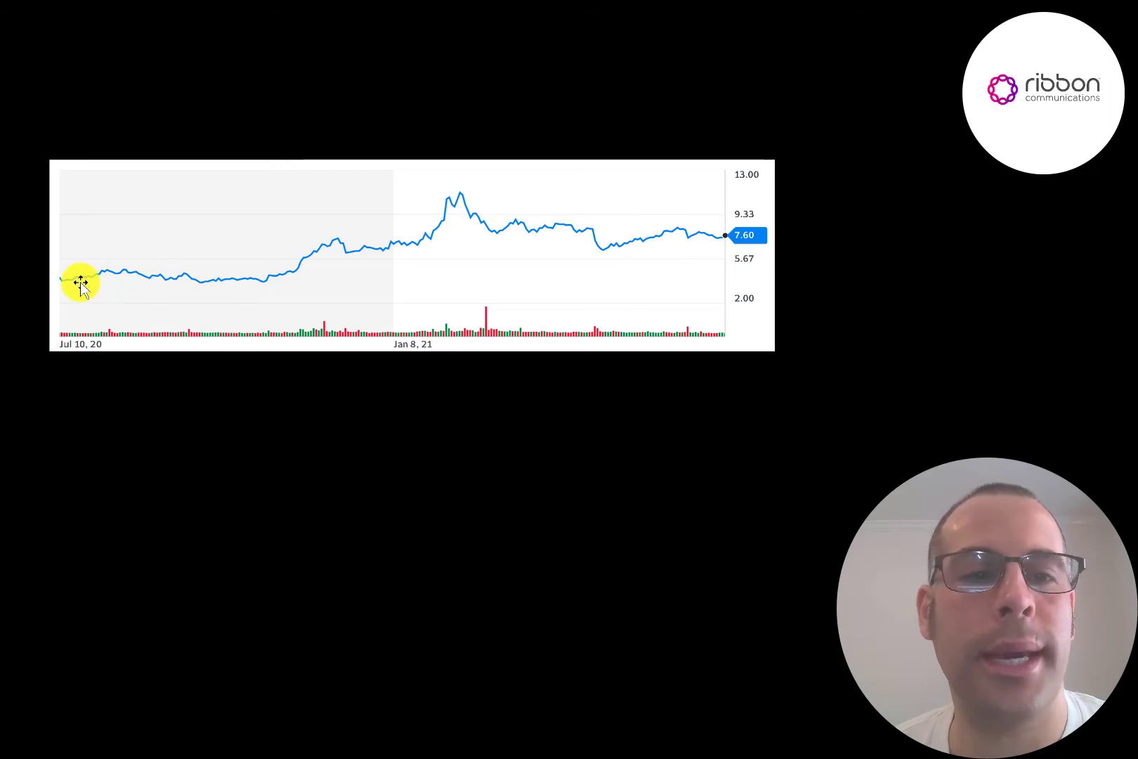
mouse_move(493, 298)
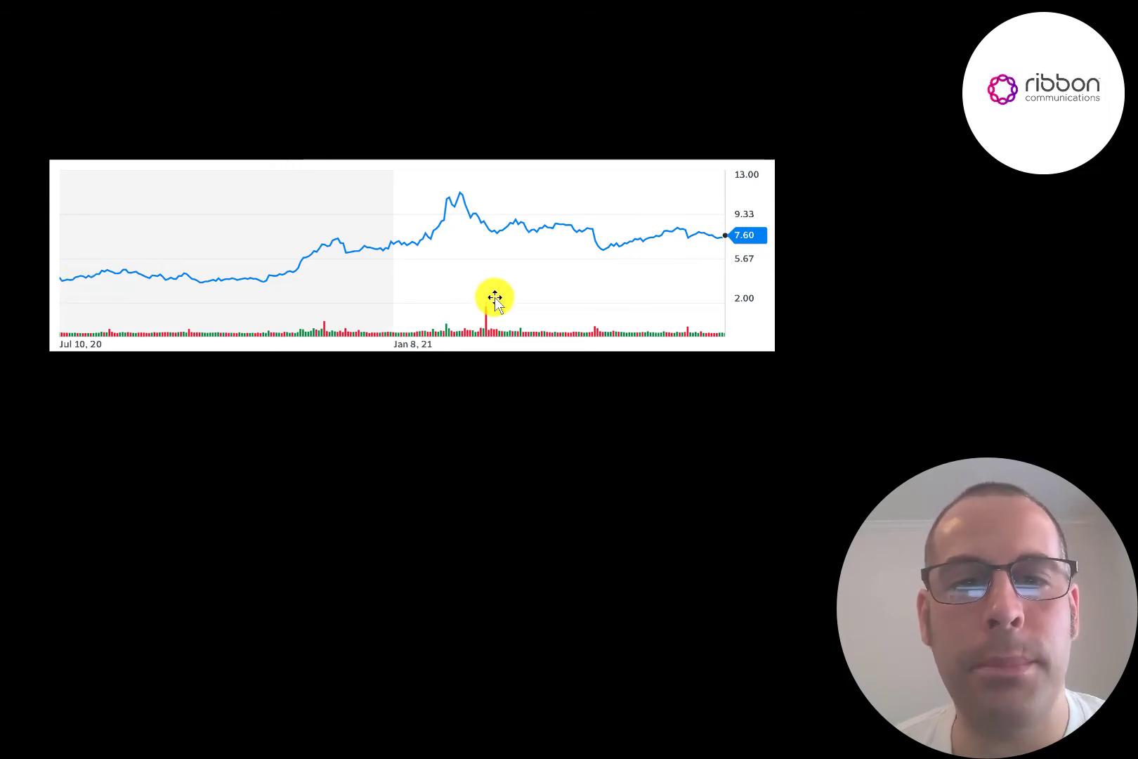
mouse_move(466, 310)
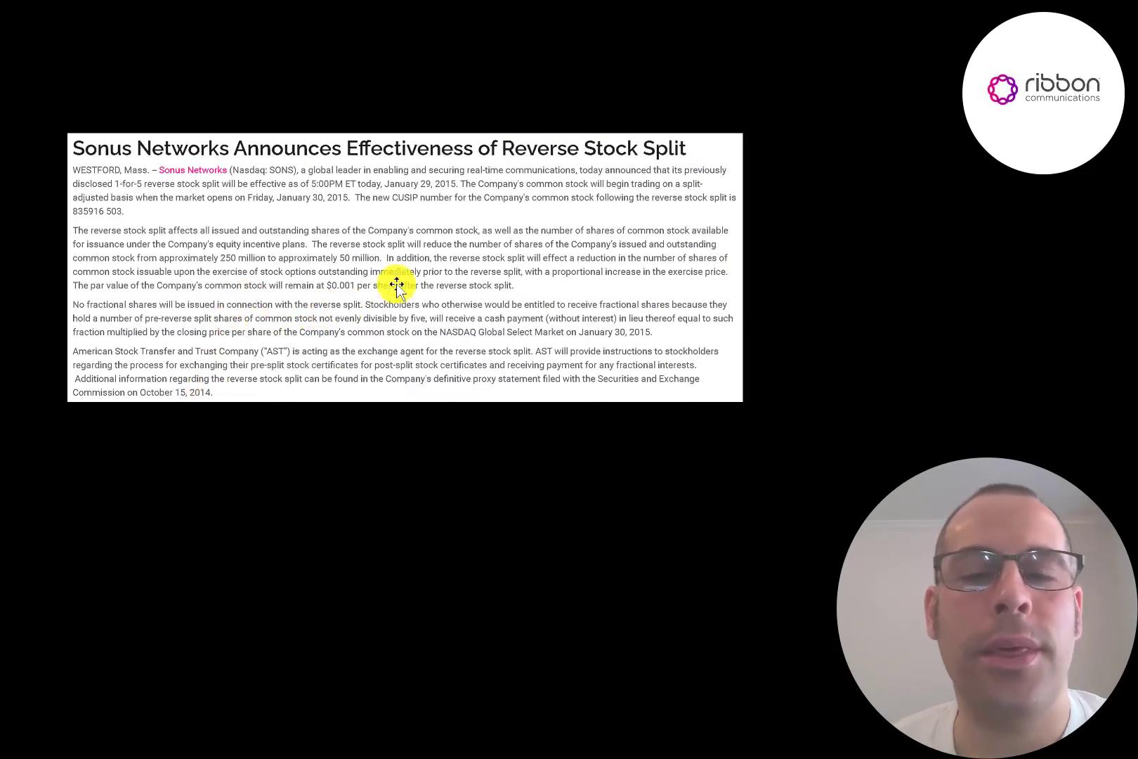
mouse_move(159, 211)
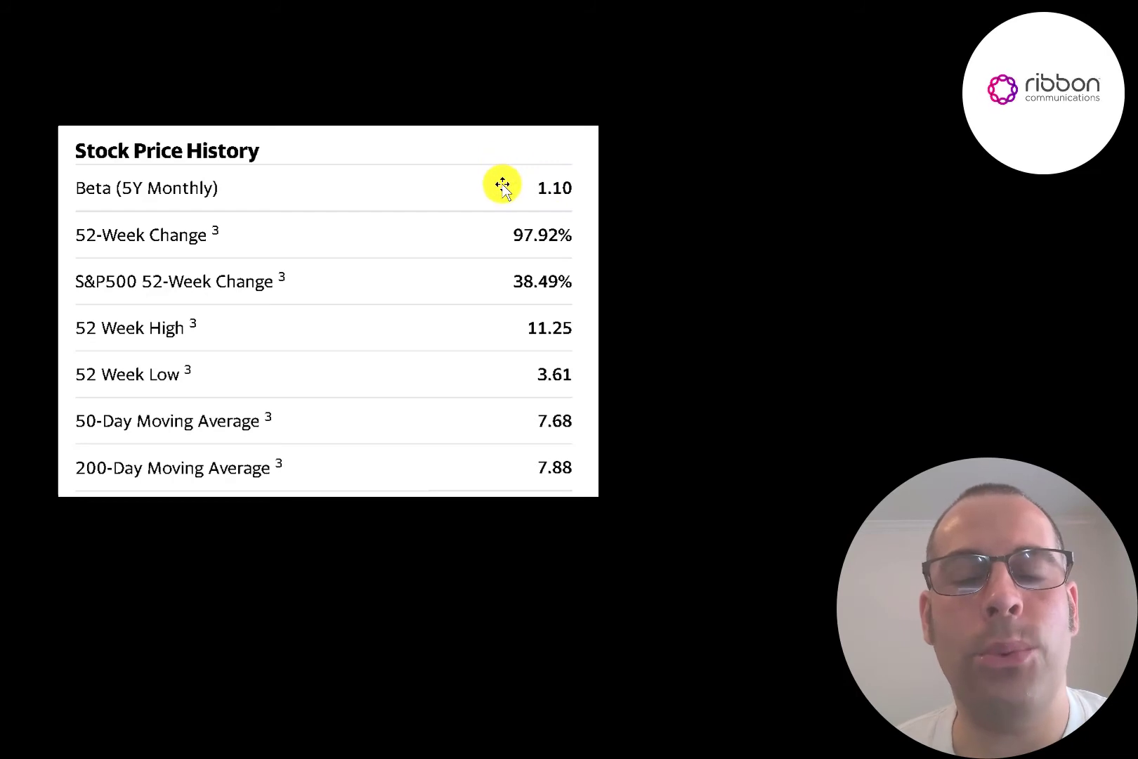
mouse_move(487, 221)
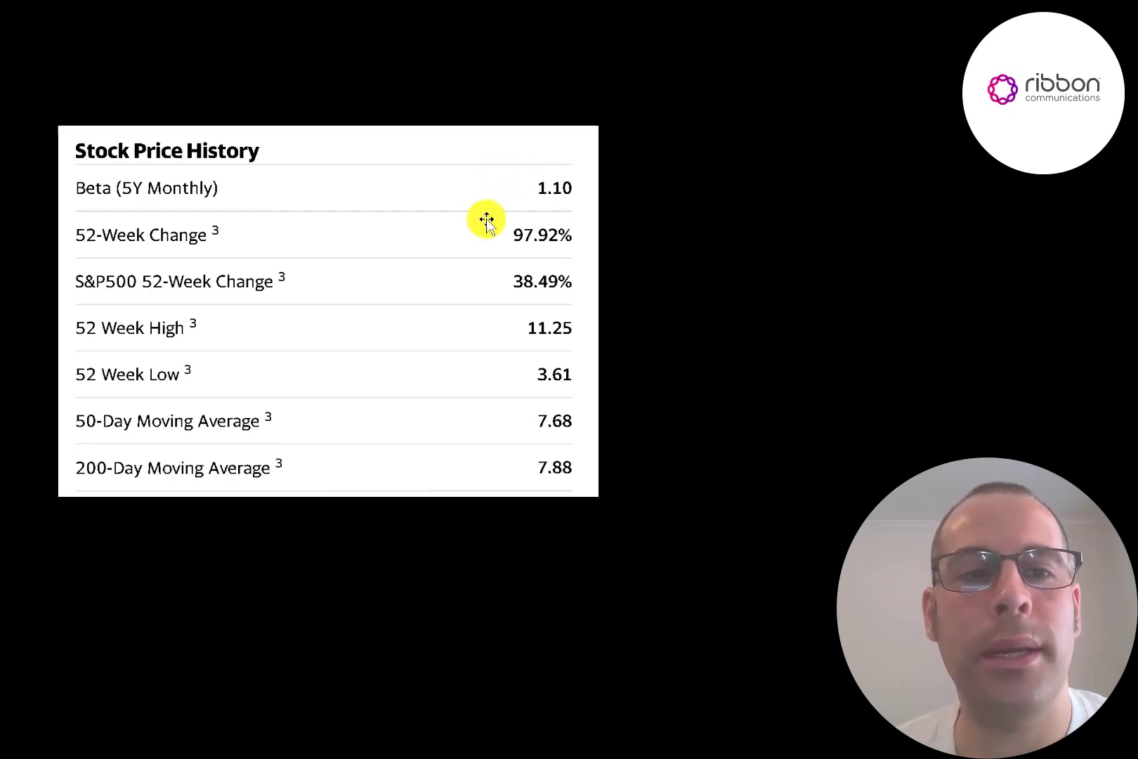
mouse_move(486, 231)
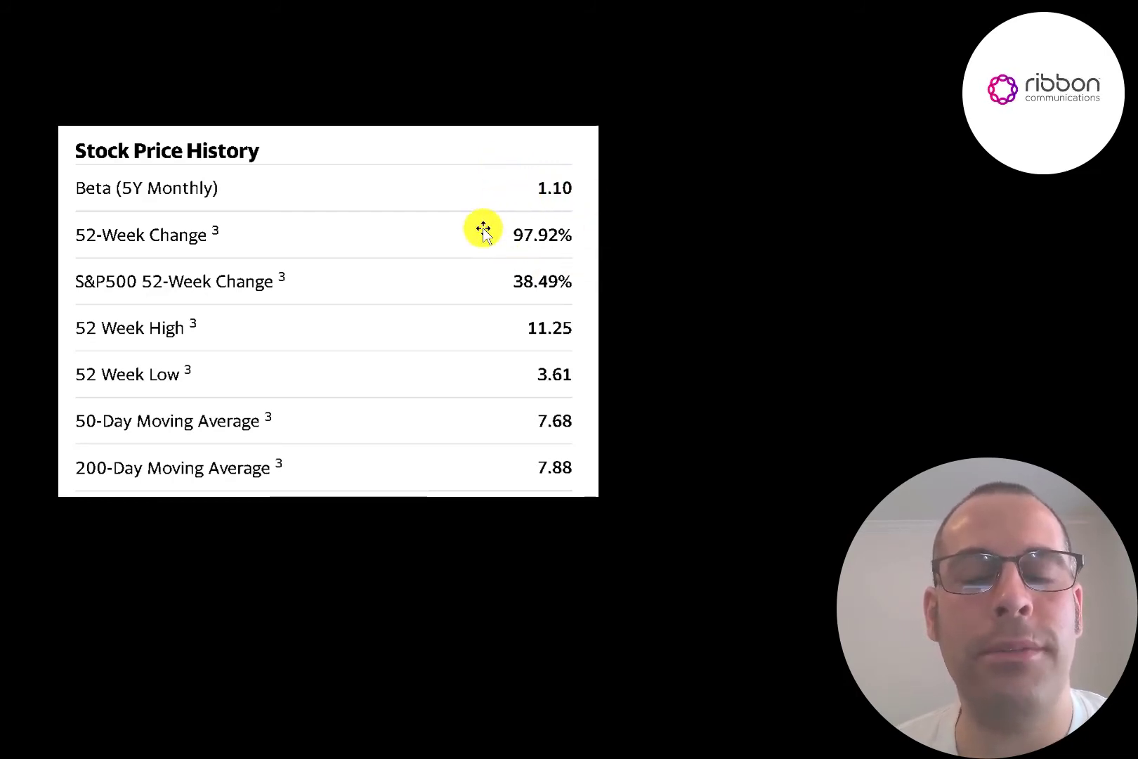
mouse_move(581, 240)
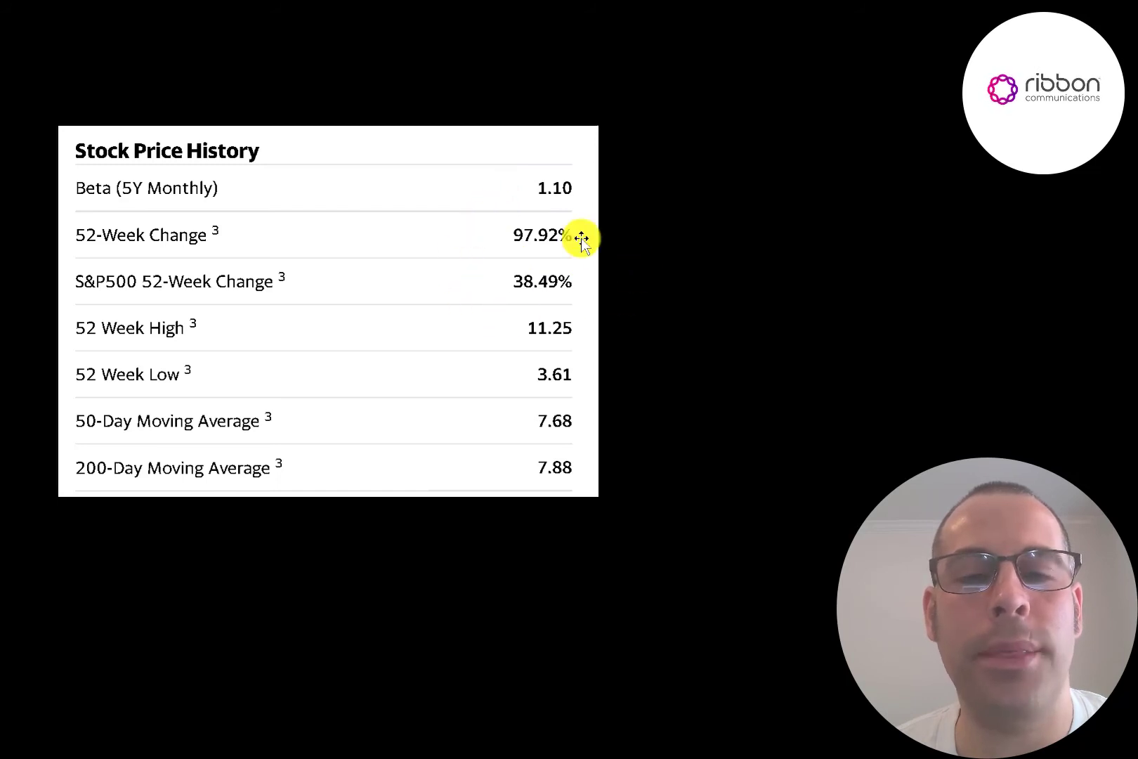
mouse_move(560, 312)
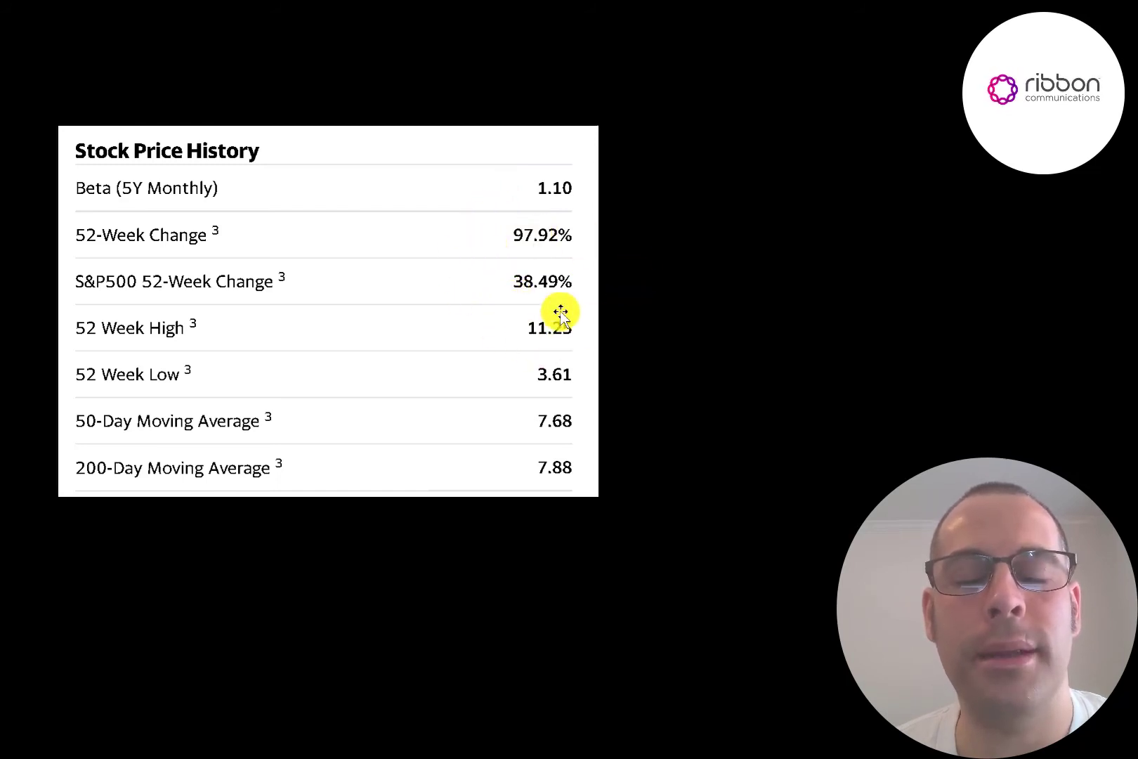
mouse_move(487, 319)
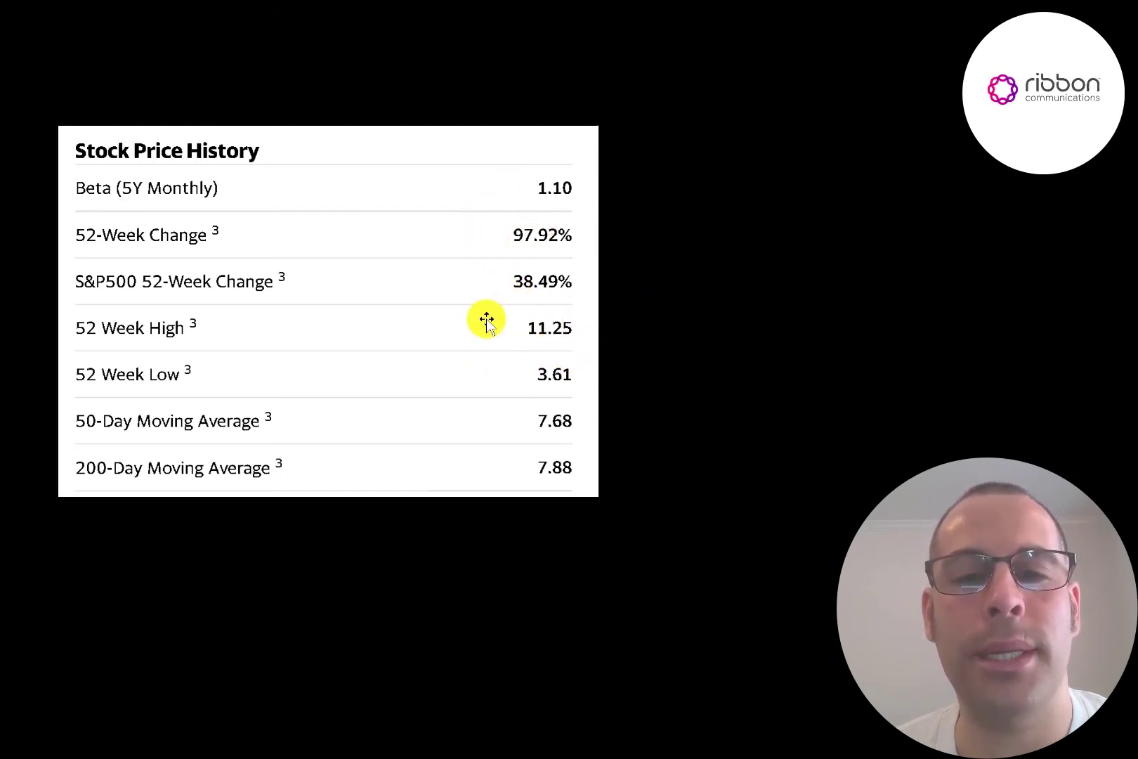
mouse_move(520, 420)
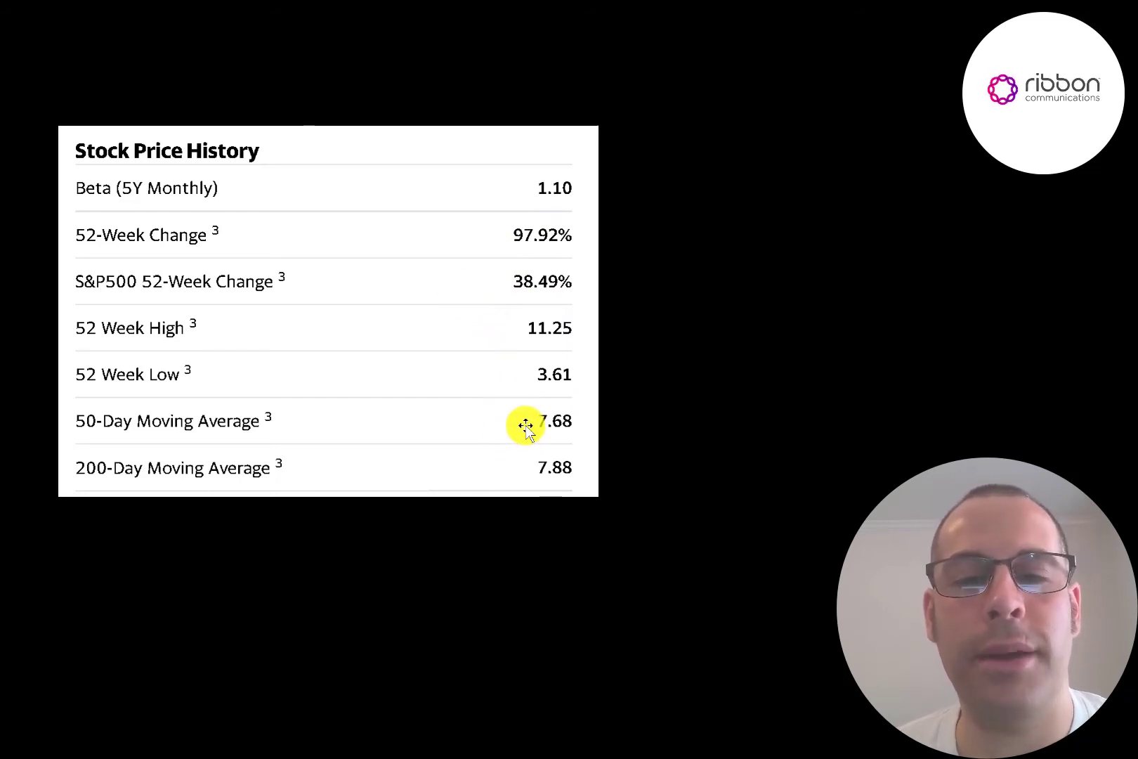
mouse_move(518, 444)
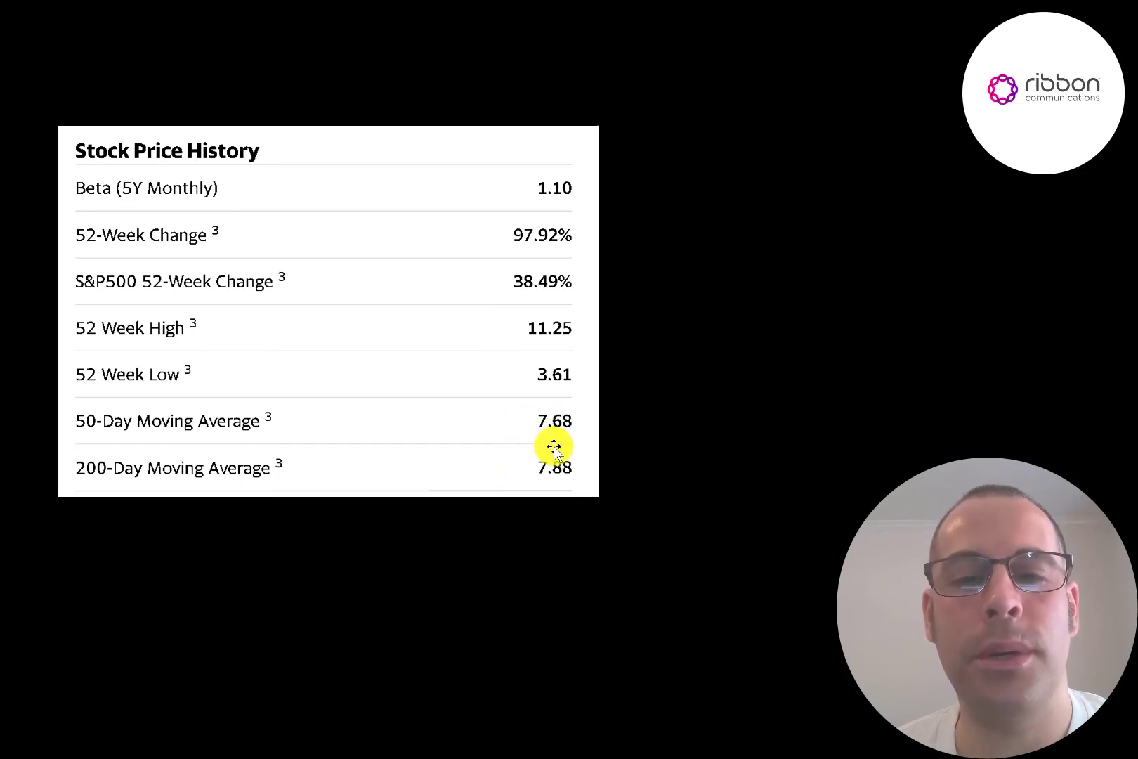
mouse_move(461, 450)
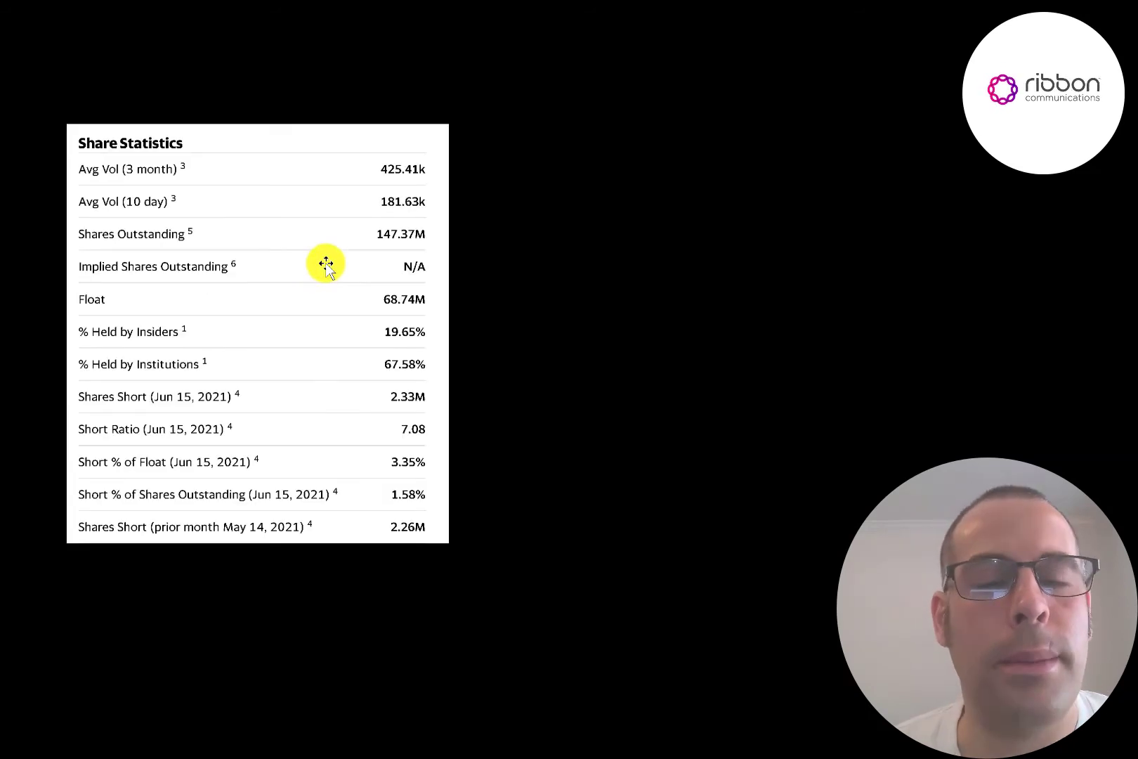
mouse_move(373, 224)
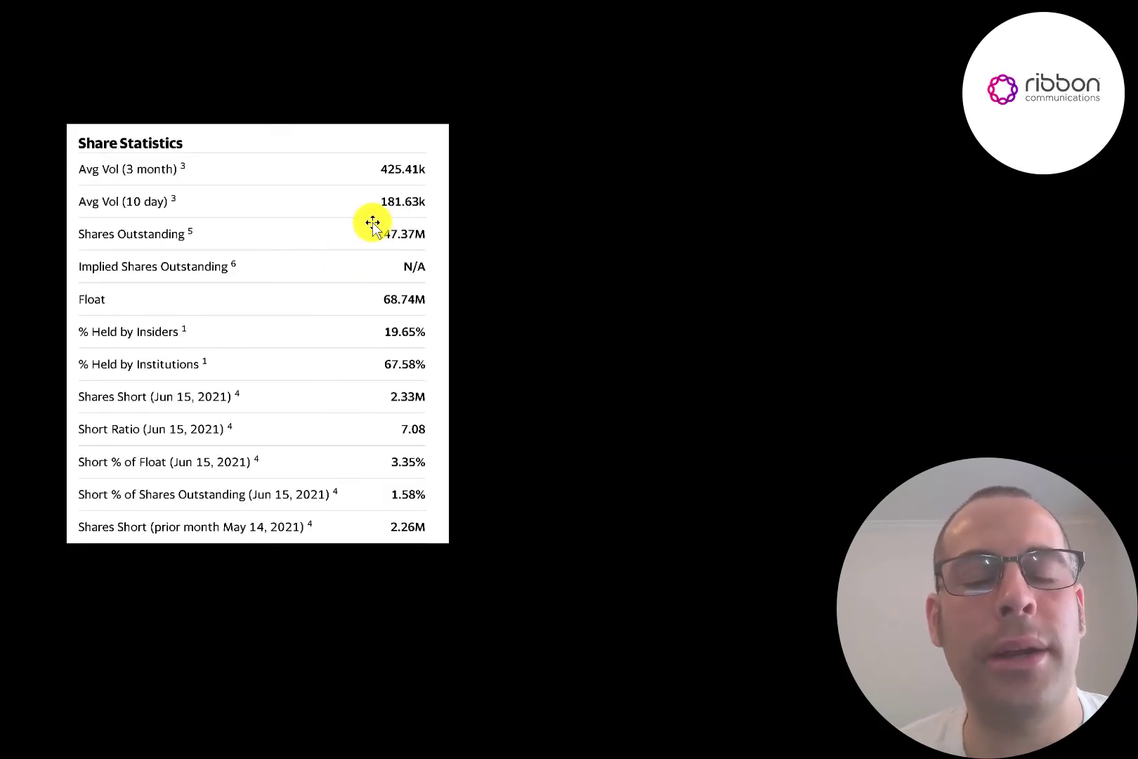
mouse_move(345, 233)
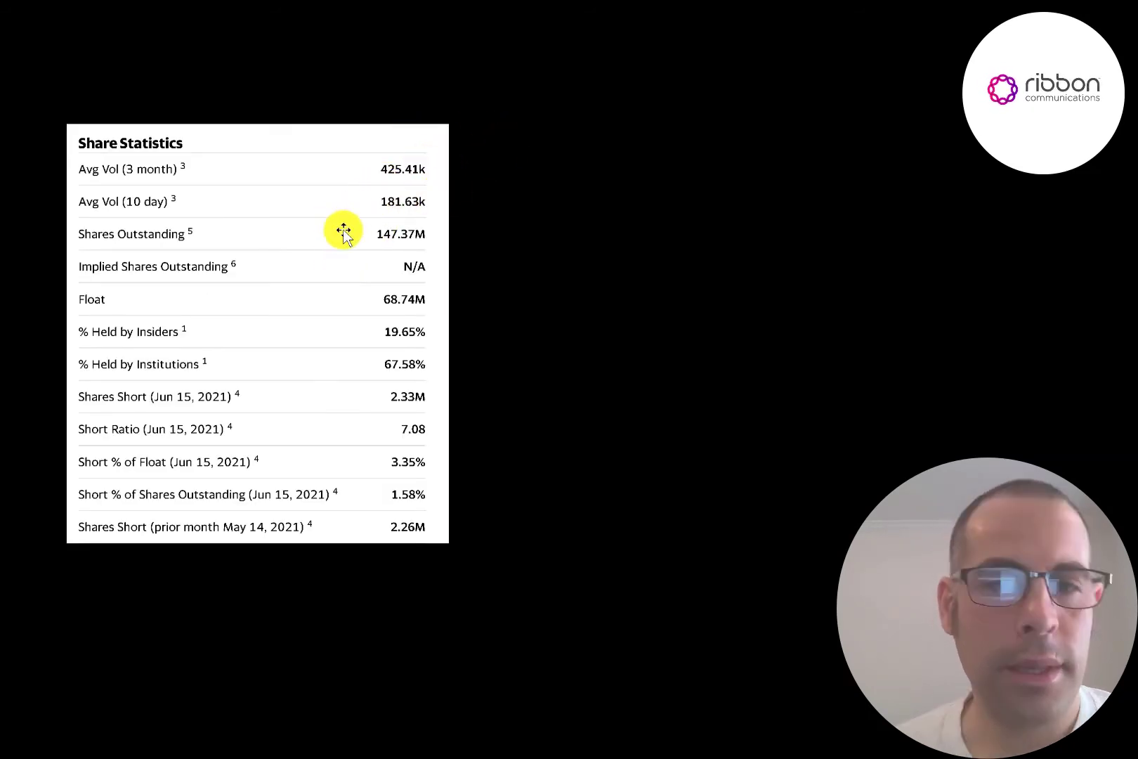
mouse_move(389, 268)
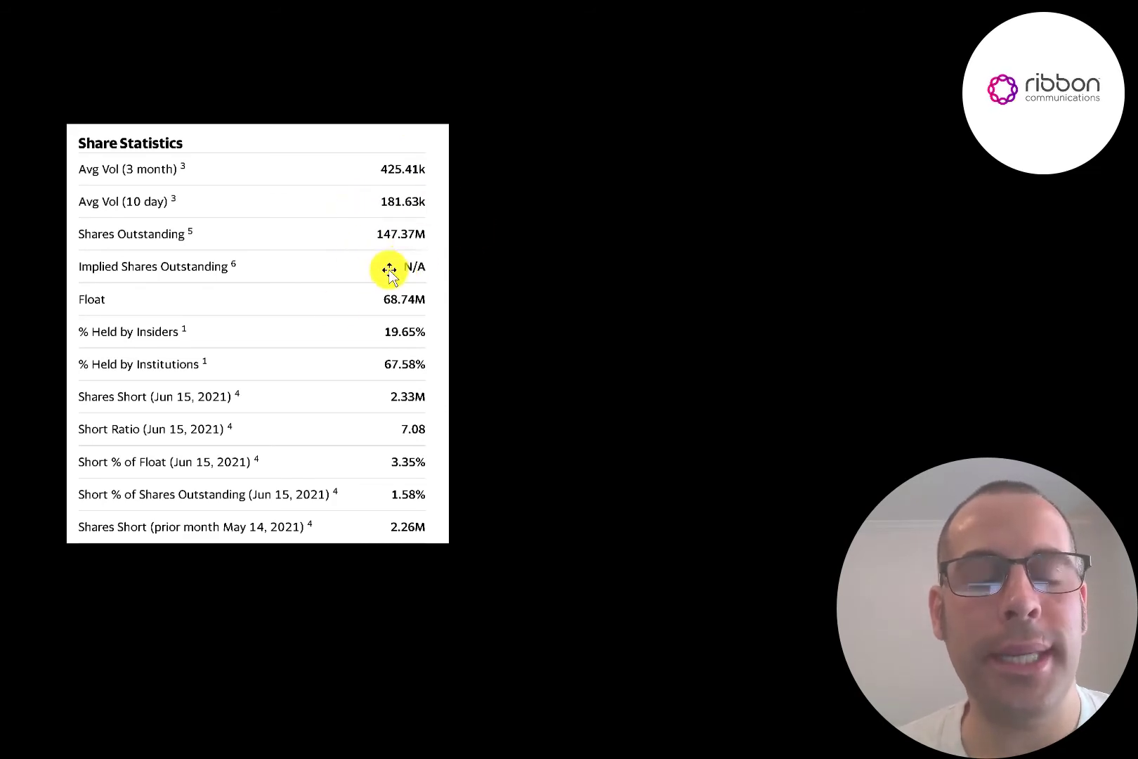
mouse_move(365, 268)
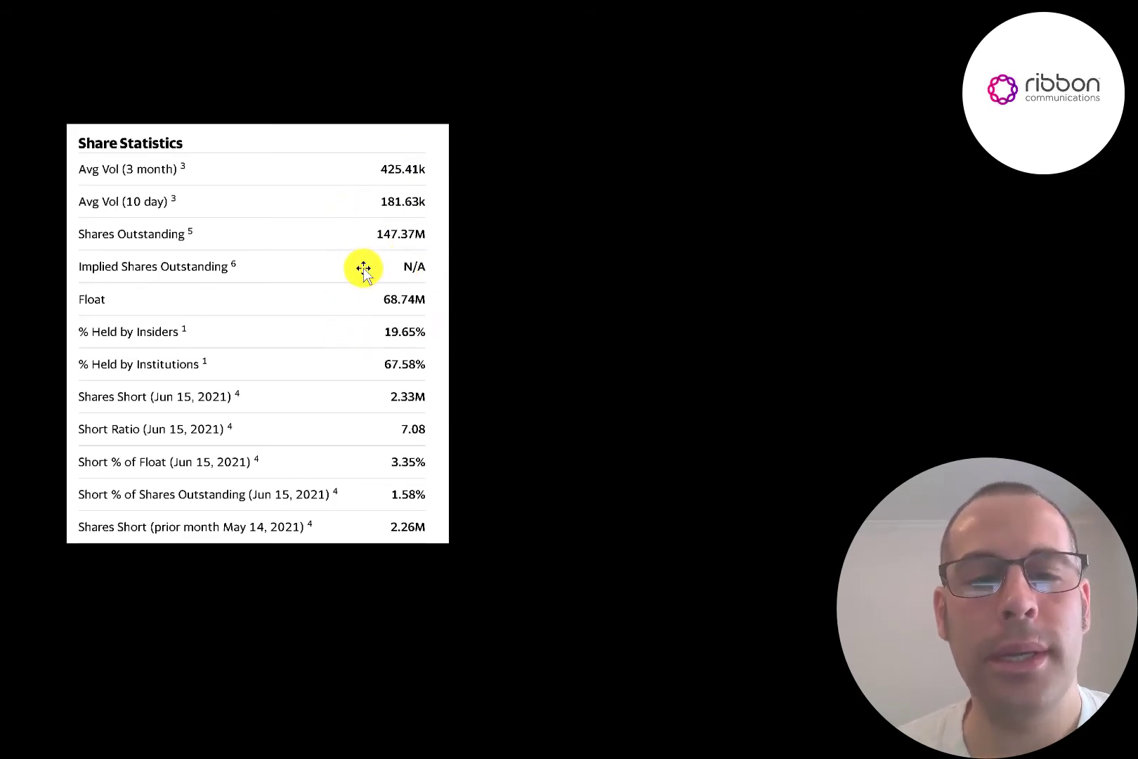
mouse_move(341, 264)
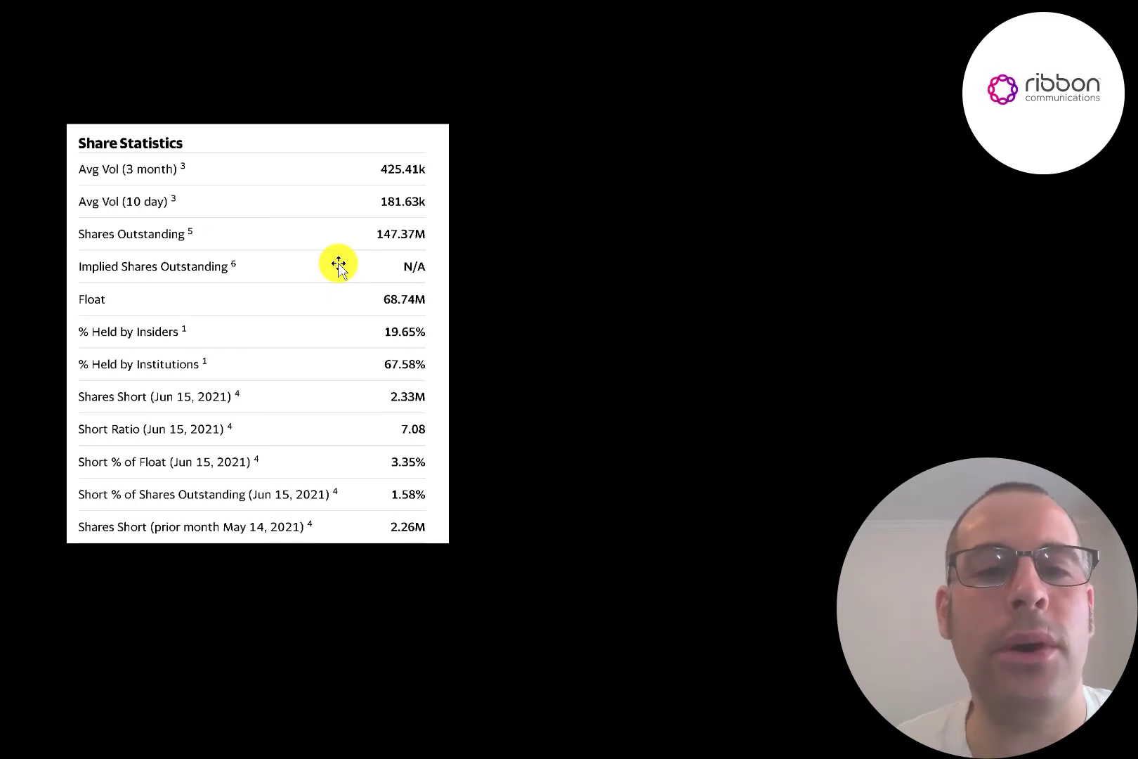
mouse_move(365, 286)
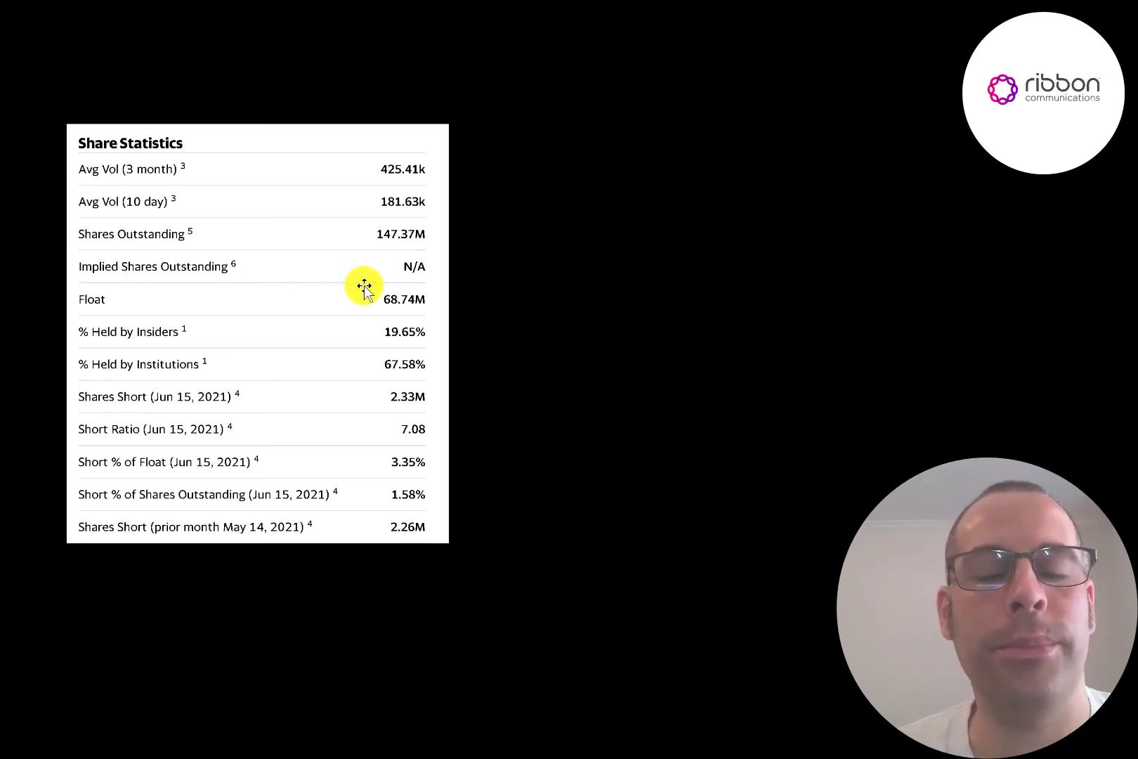
mouse_move(381, 335)
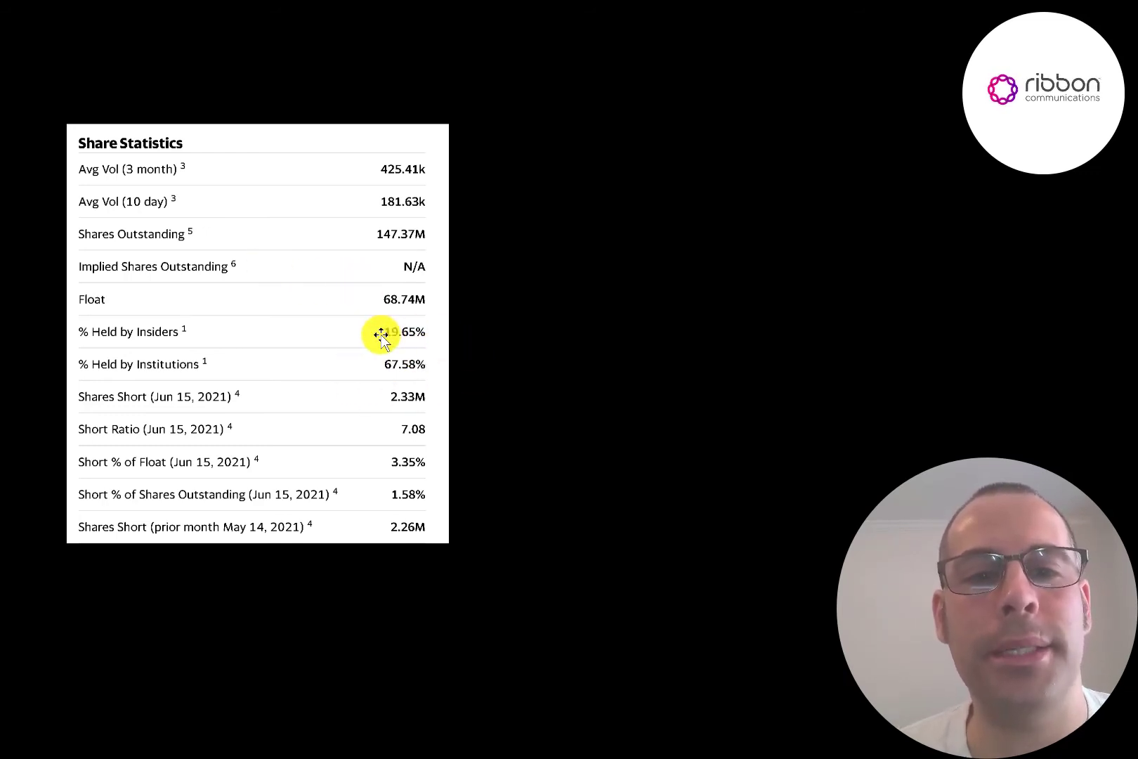
mouse_move(402, 444)
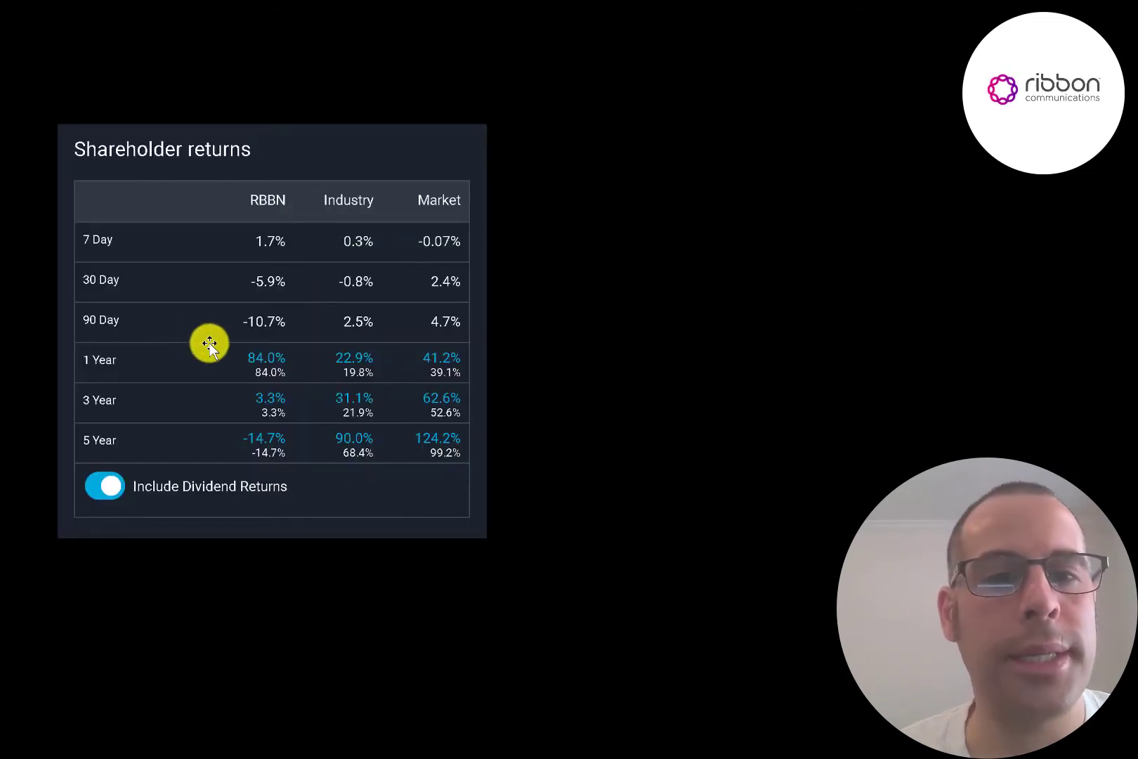
mouse_move(344, 359)
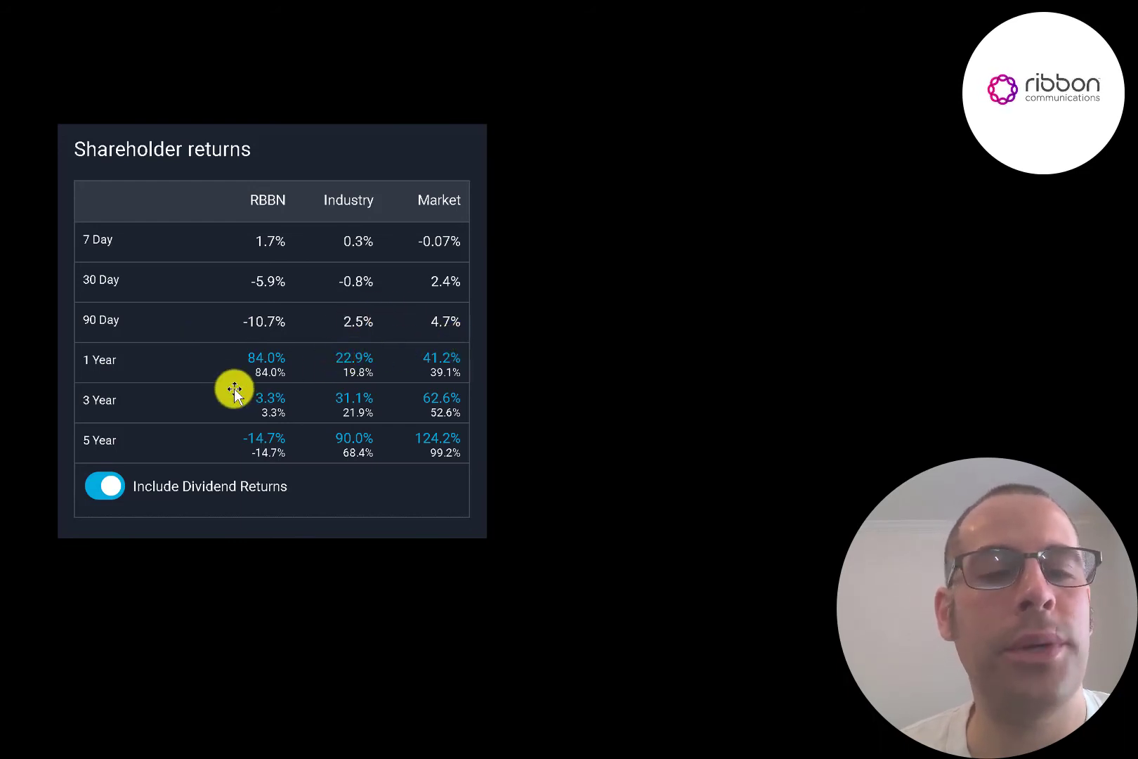
mouse_move(158, 277)
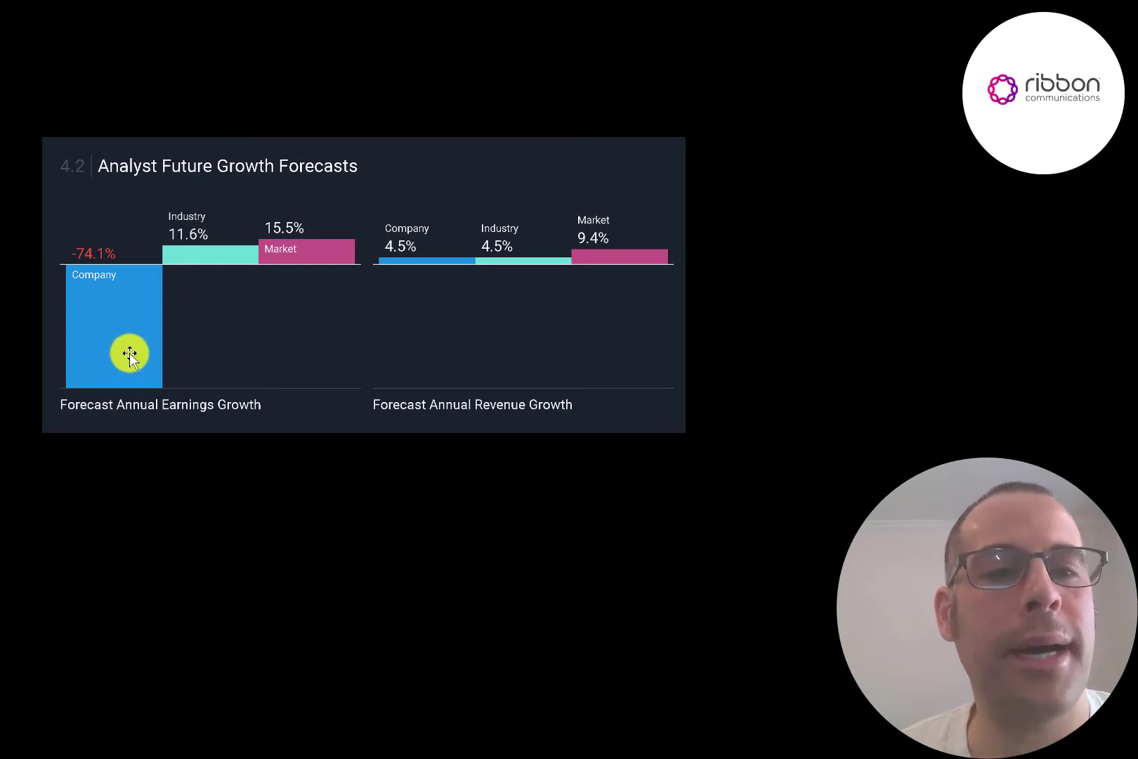
mouse_move(49, 234)
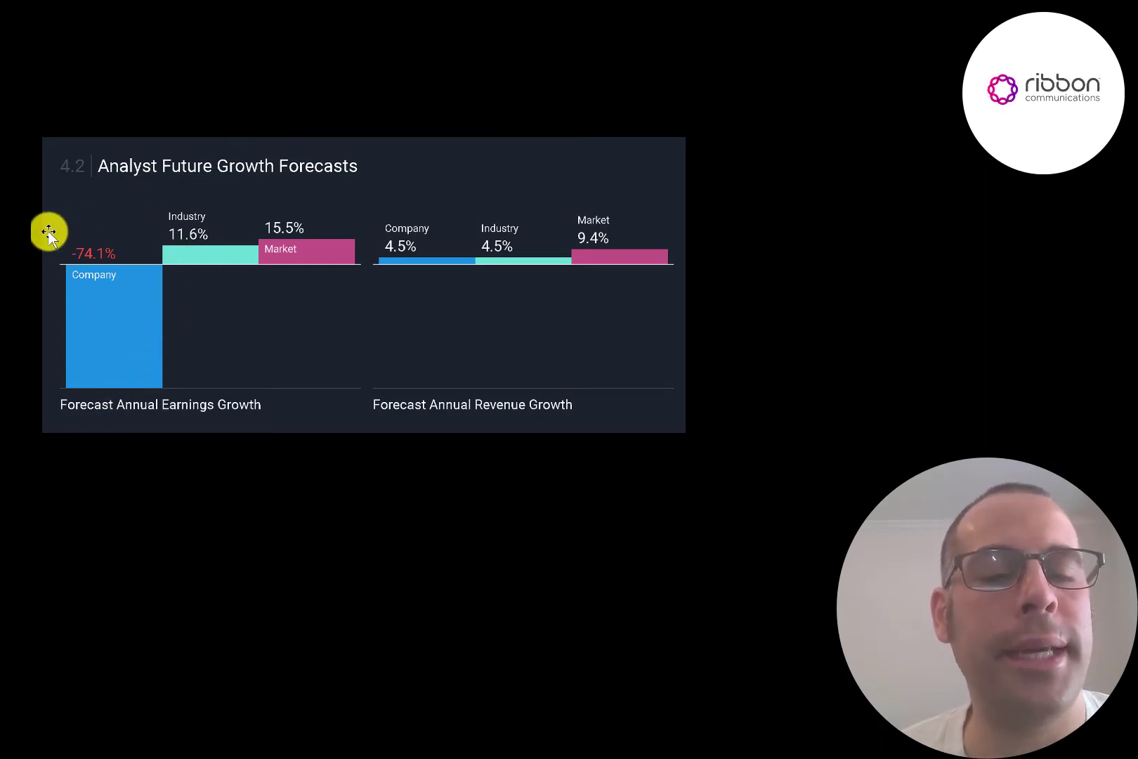
mouse_move(392, 197)
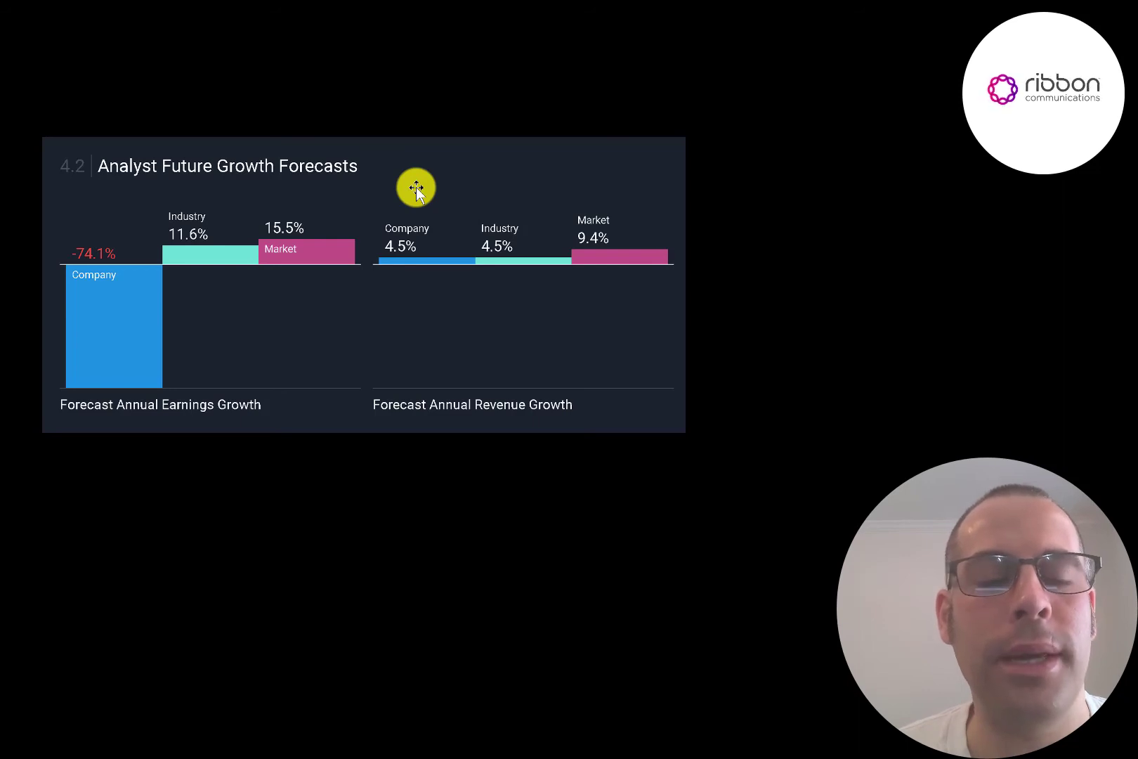
mouse_move(199, 283)
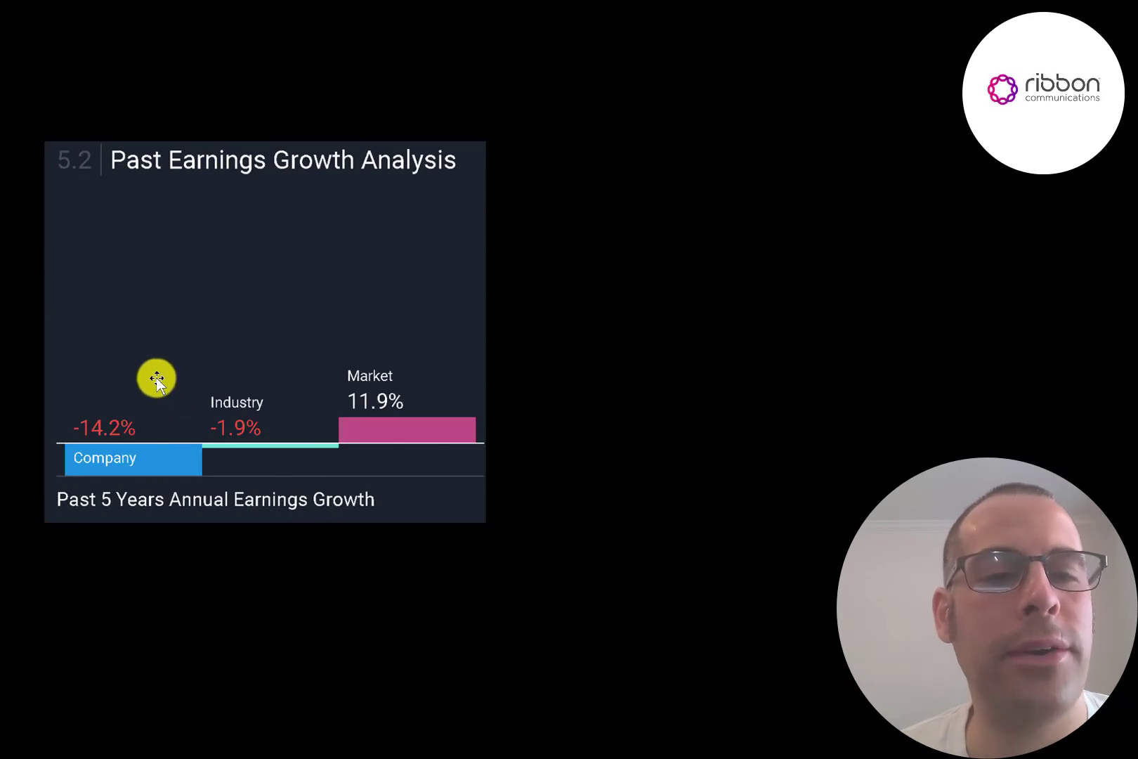
mouse_move(97, 382)
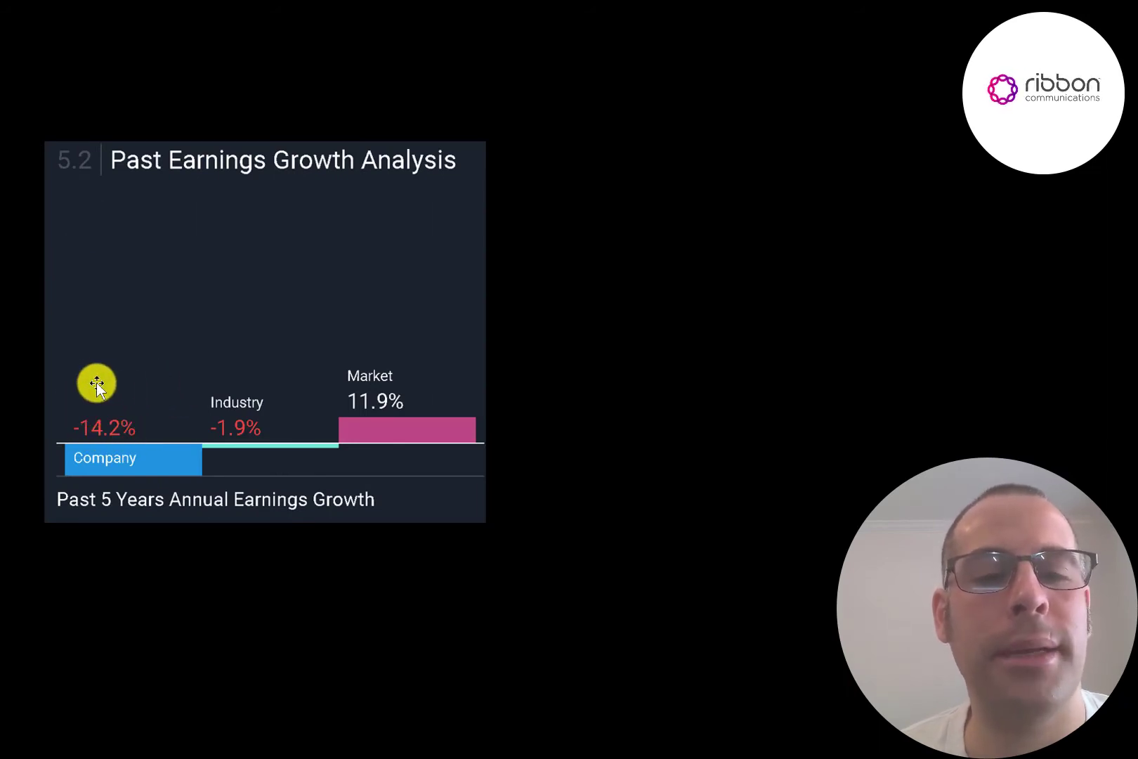
mouse_move(388, 396)
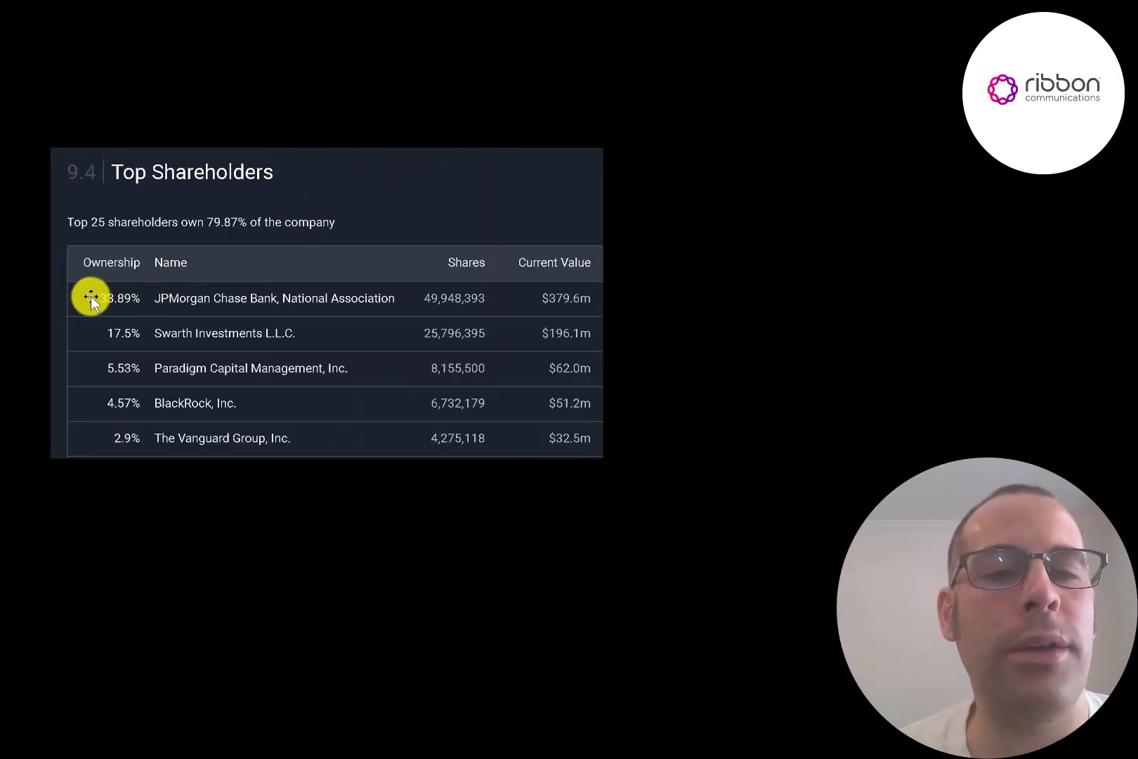
mouse_move(98, 335)
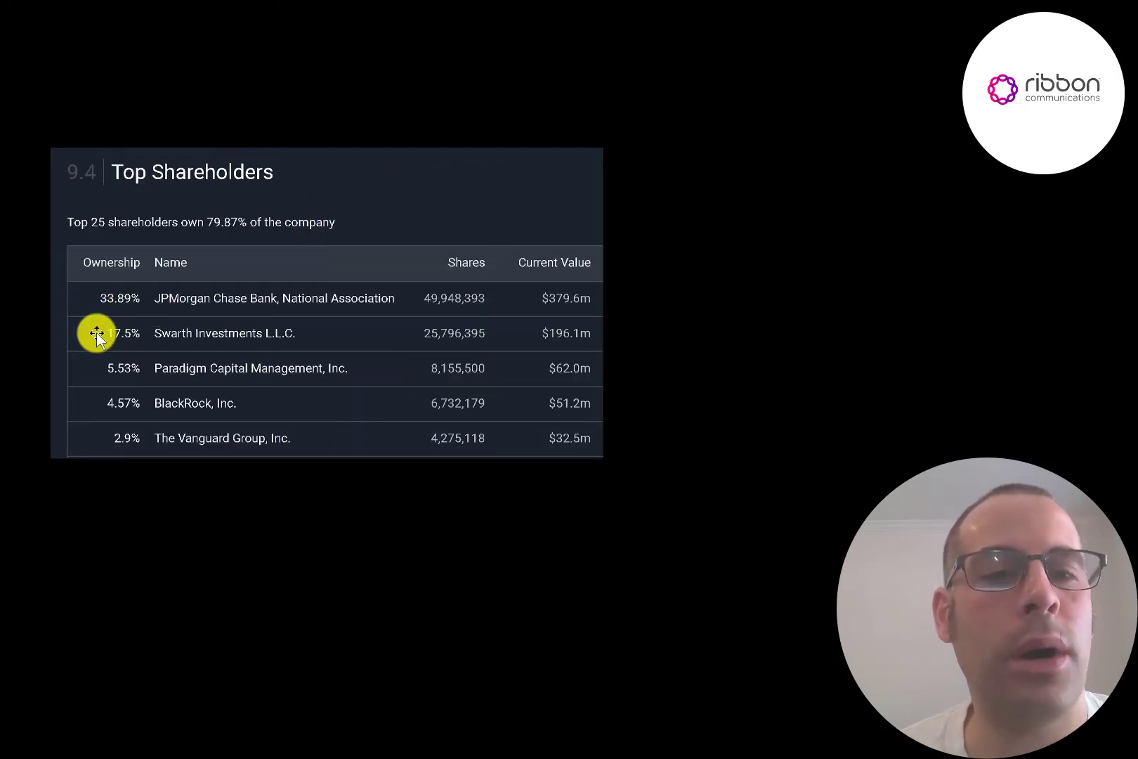
mouse_move(93, 345)
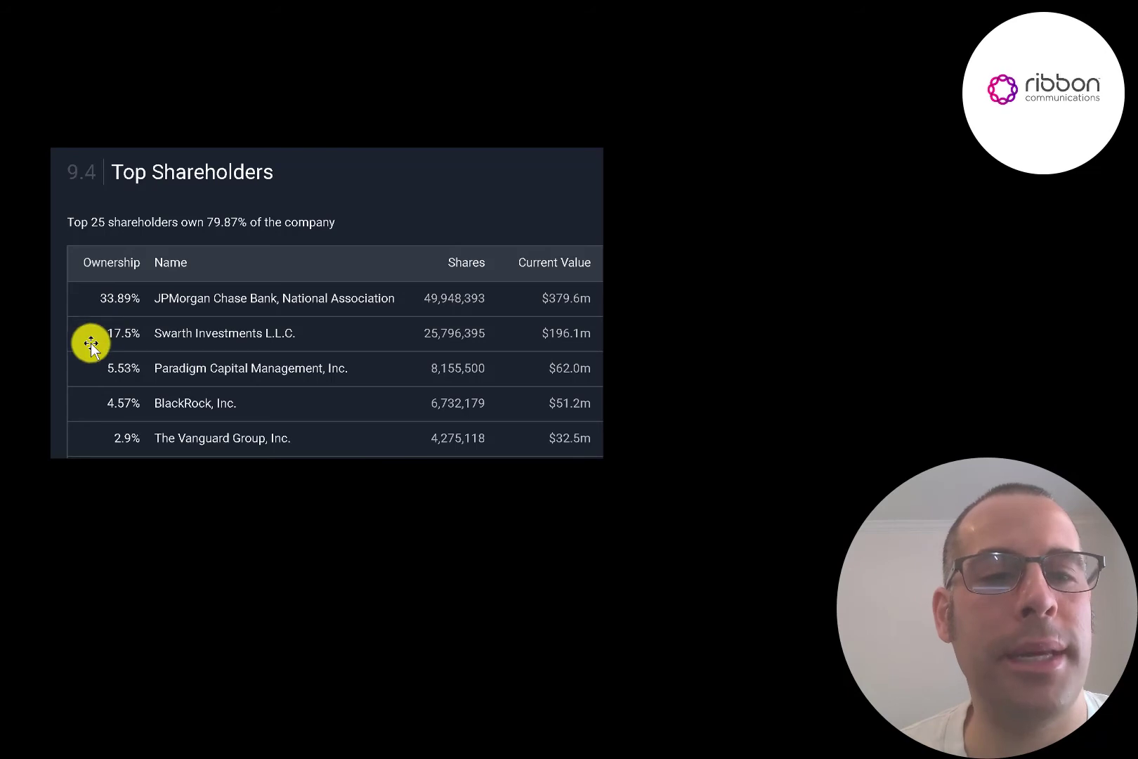
mouse_move(81, 446)
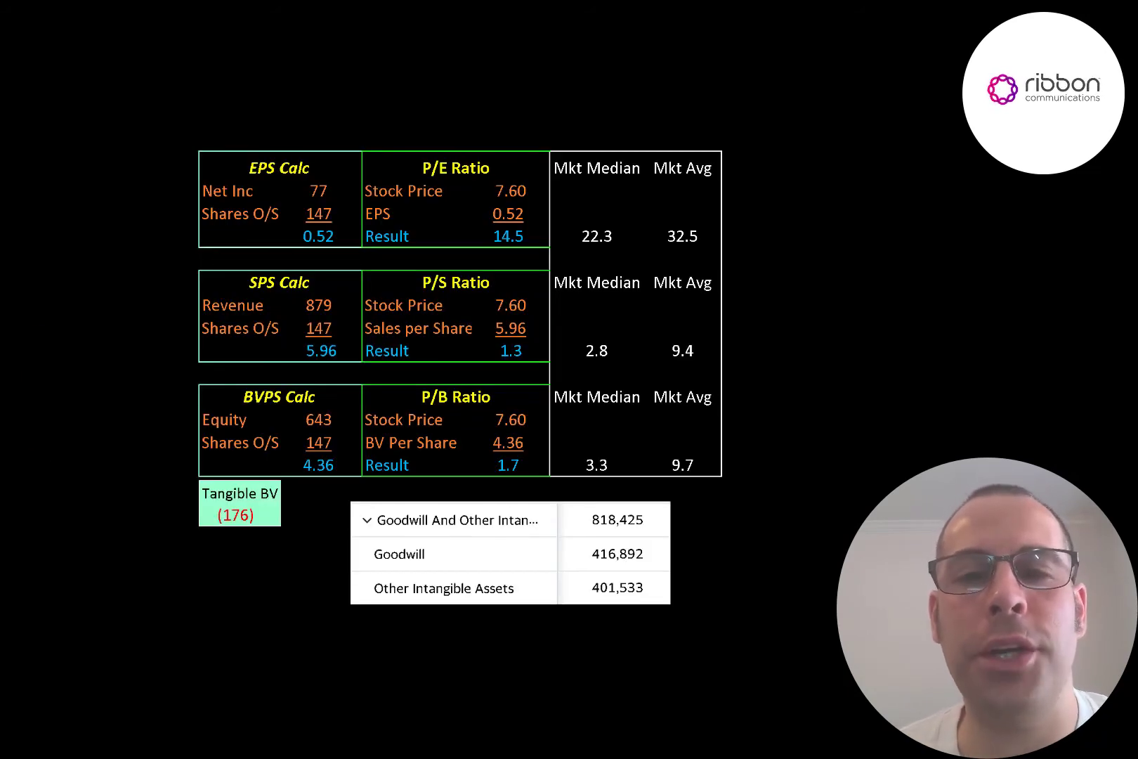
mouse_move(693, 217)
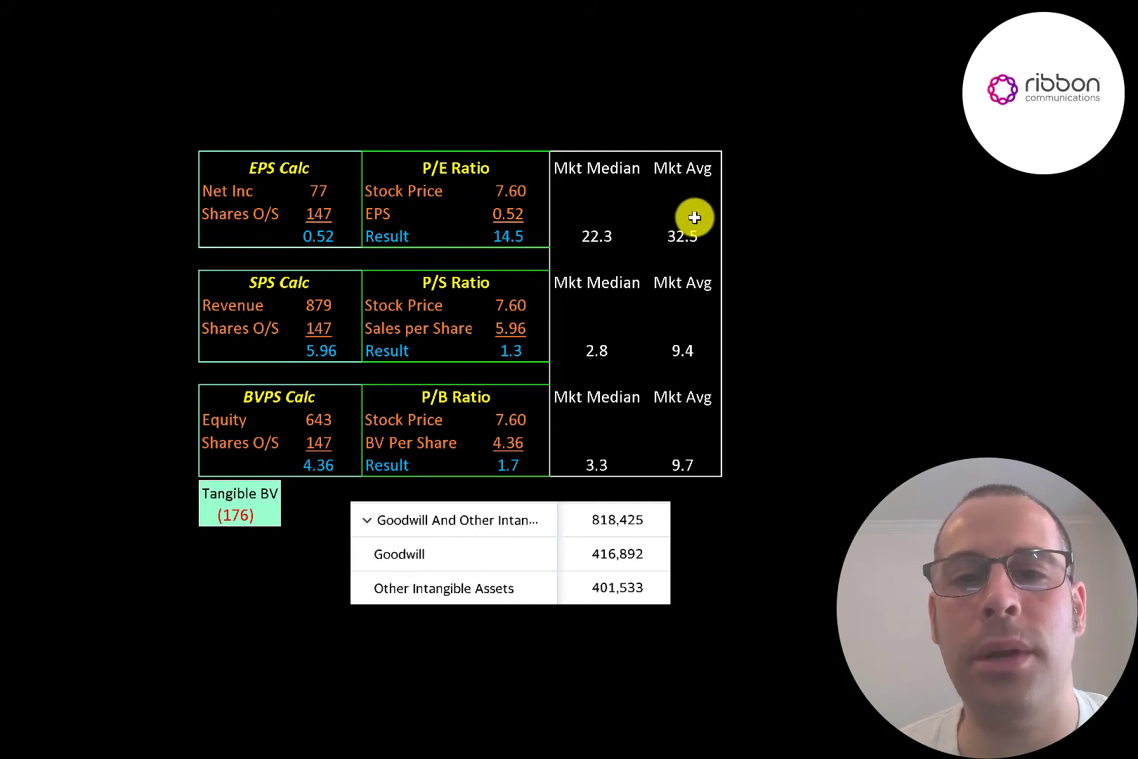
mouse_move(491, 191)
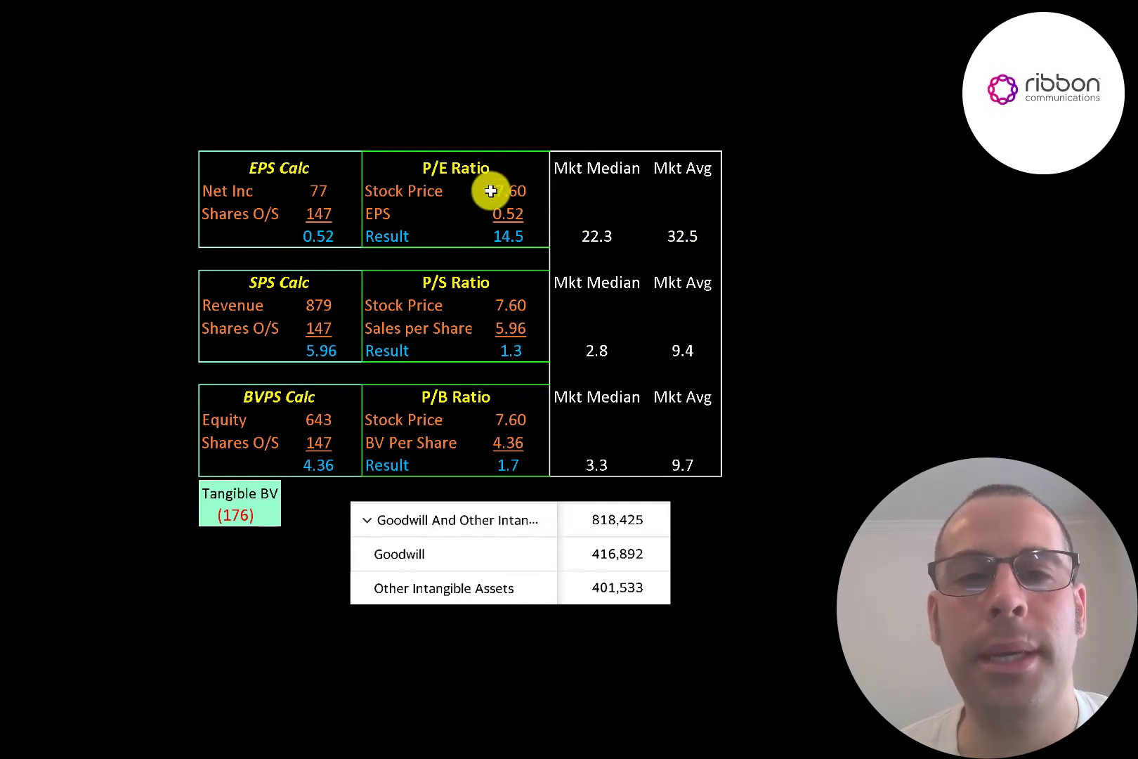
mouse_move(485, 277)
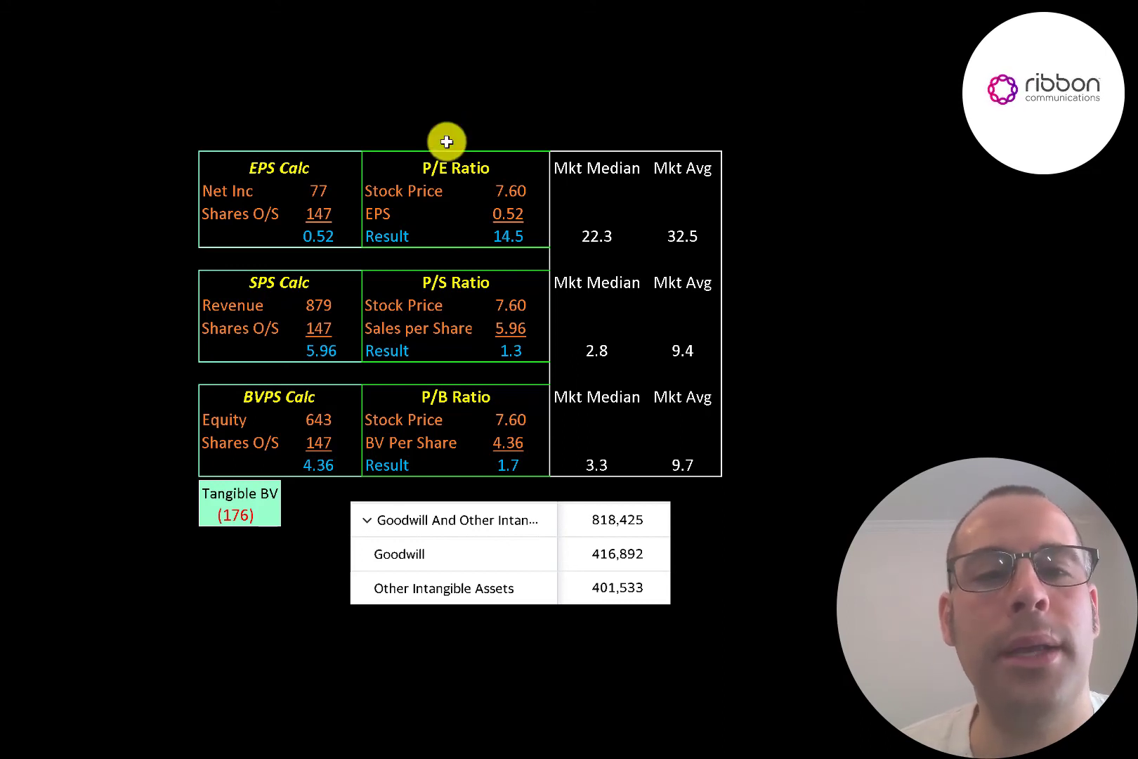
mouse_move(516, 156)
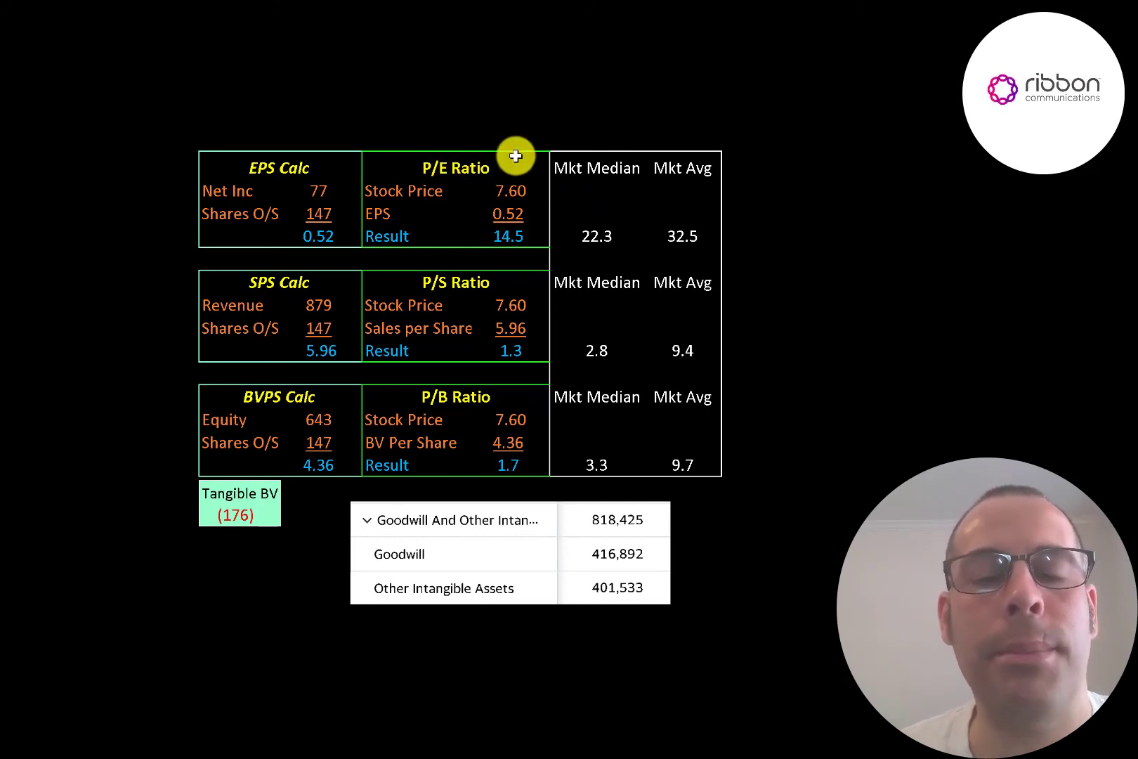
mouse_move(487, 201)
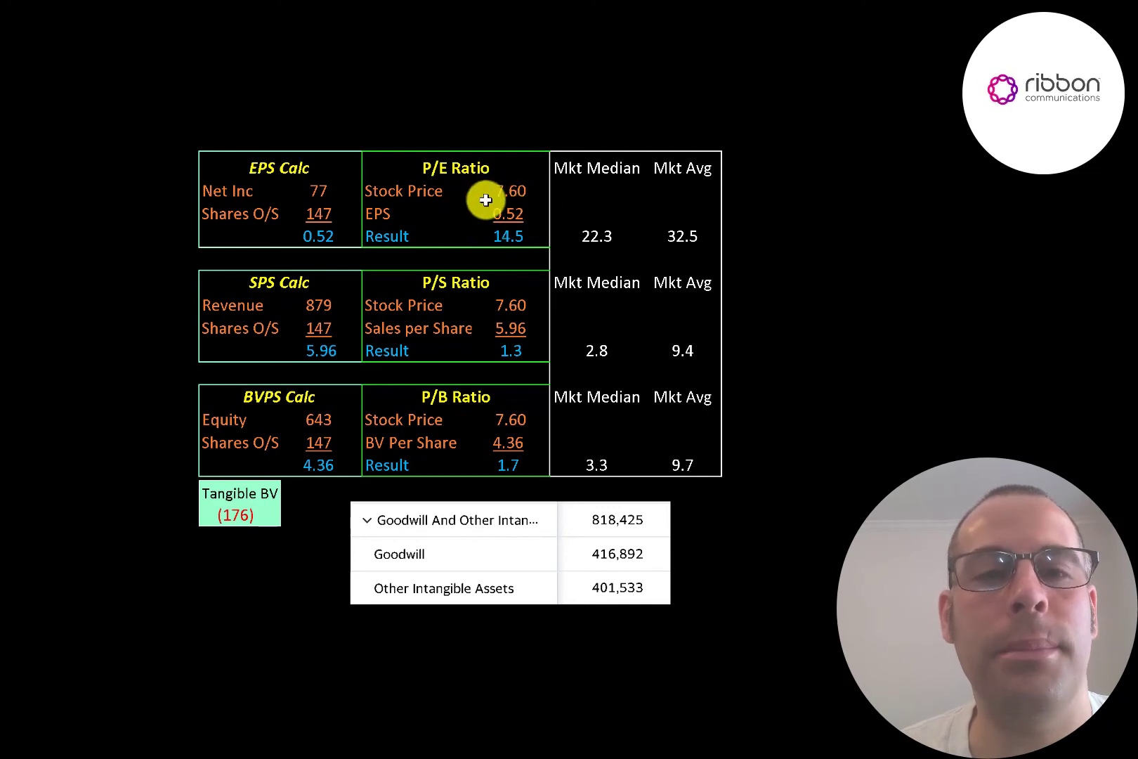
mouse_move(304, 158)
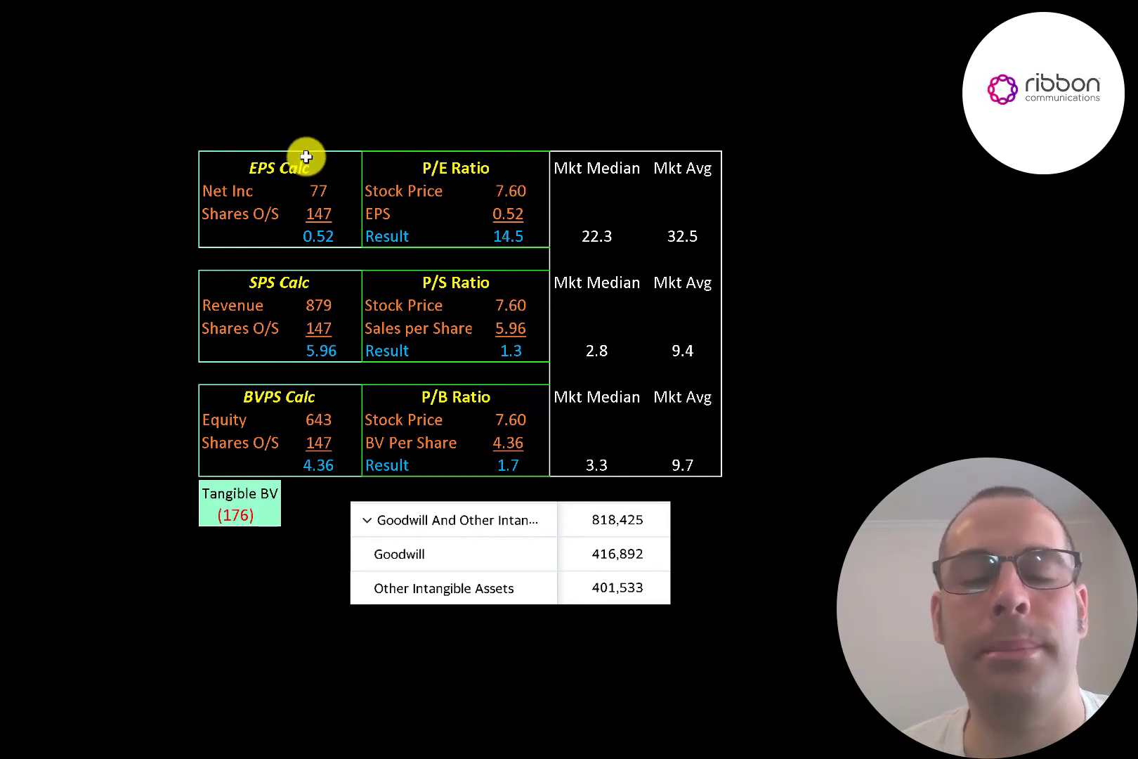
mouse_move(509, 324)
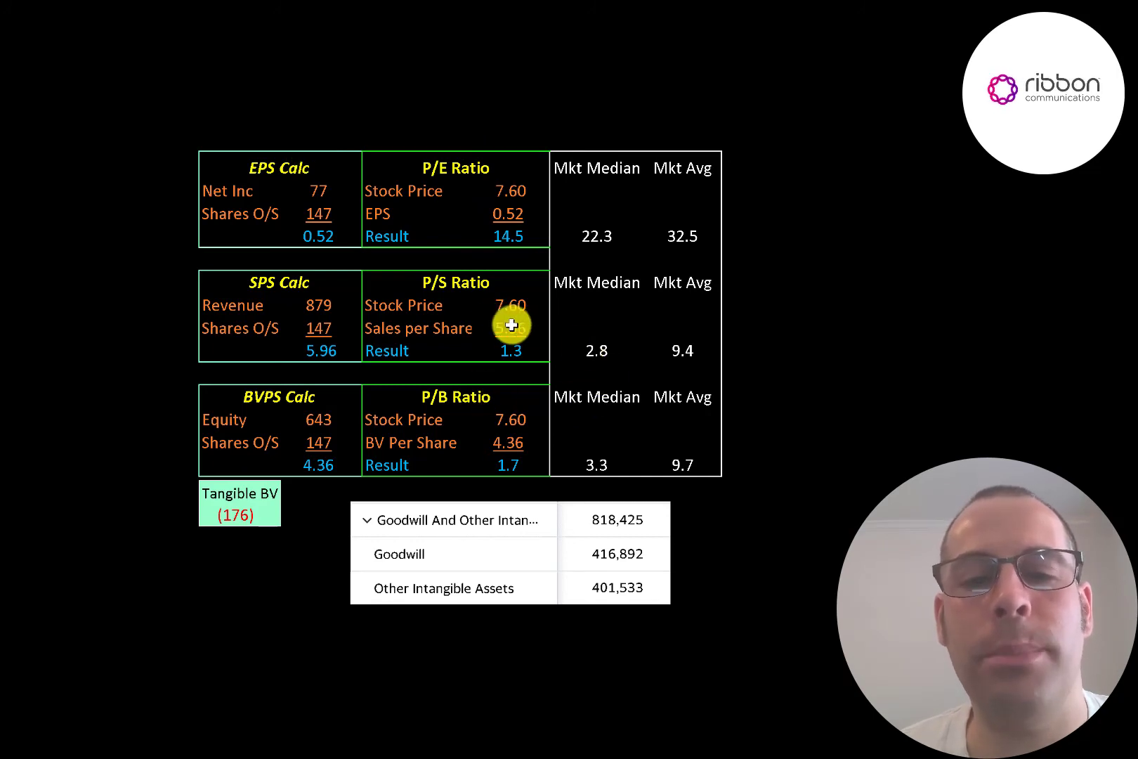
mouse_move(467, 357)
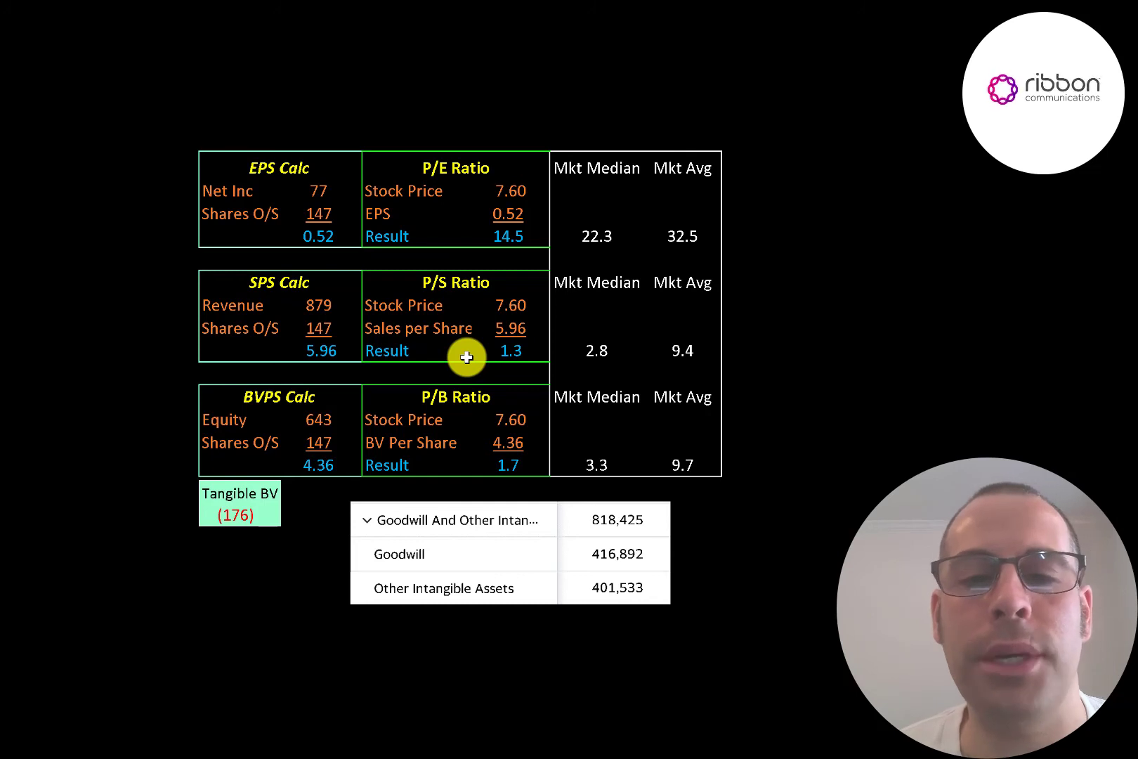
mouse_move(650, 351)
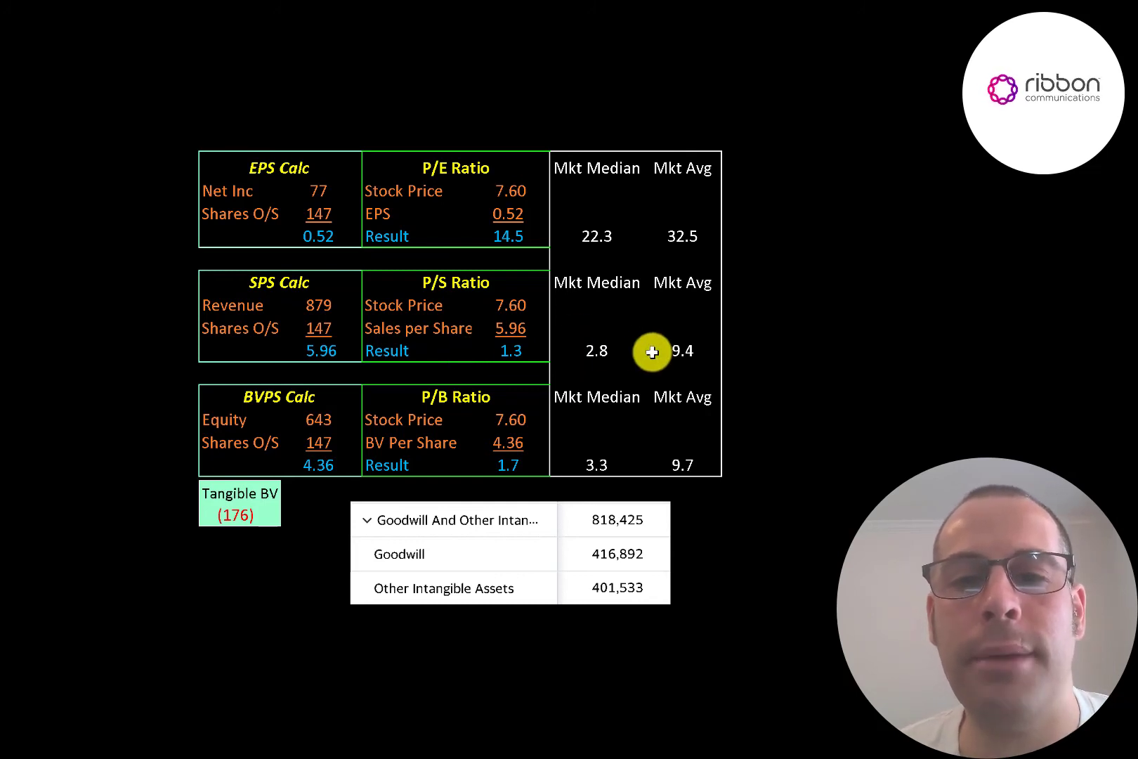
mouse_move(513, 433)
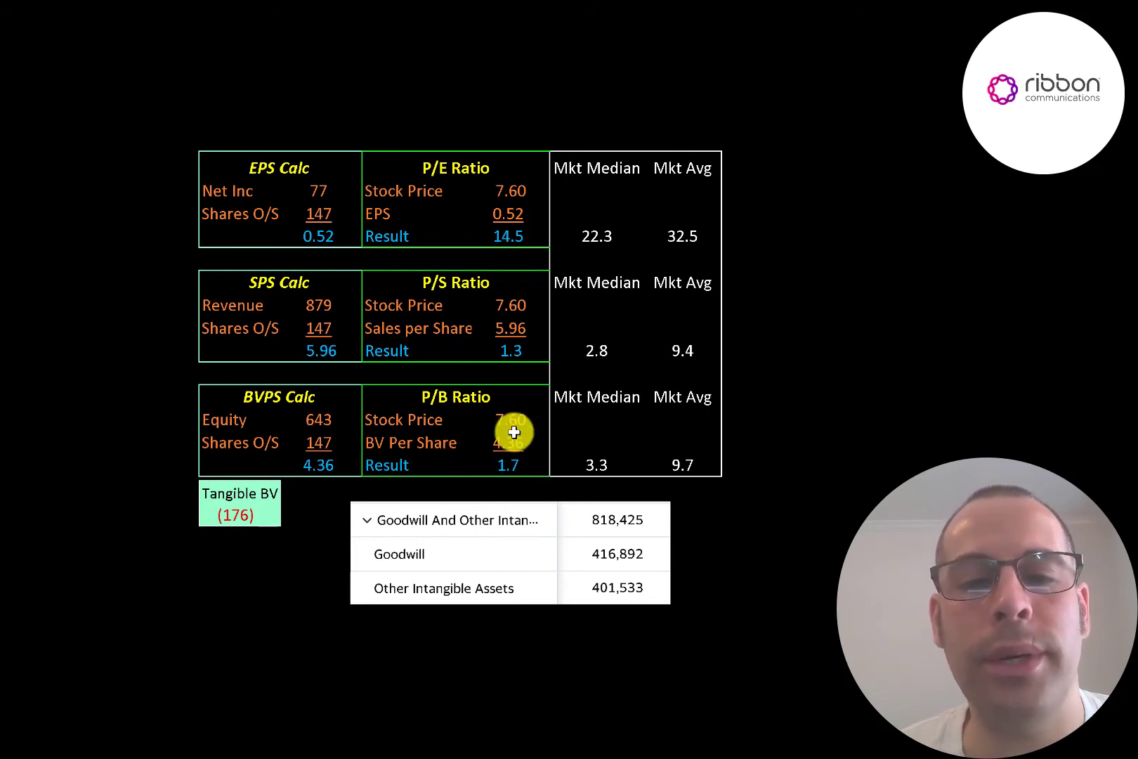
mouse_move(498, 450)
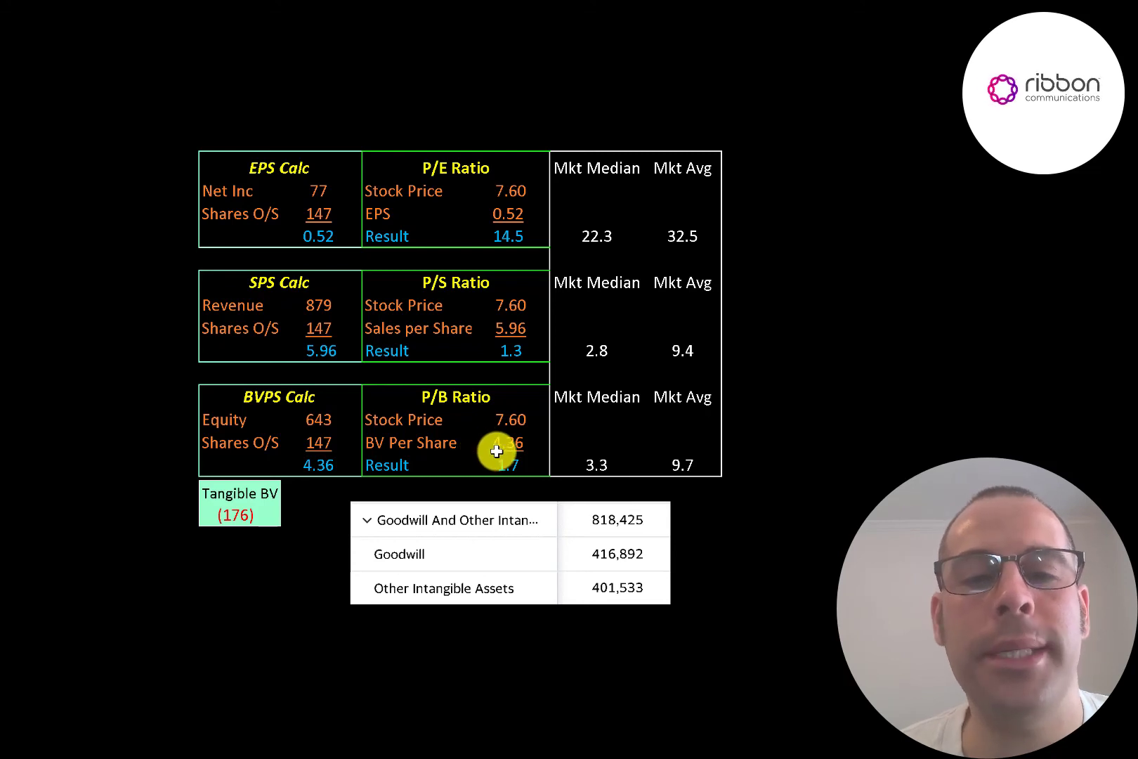
mouse_move(254, 415)
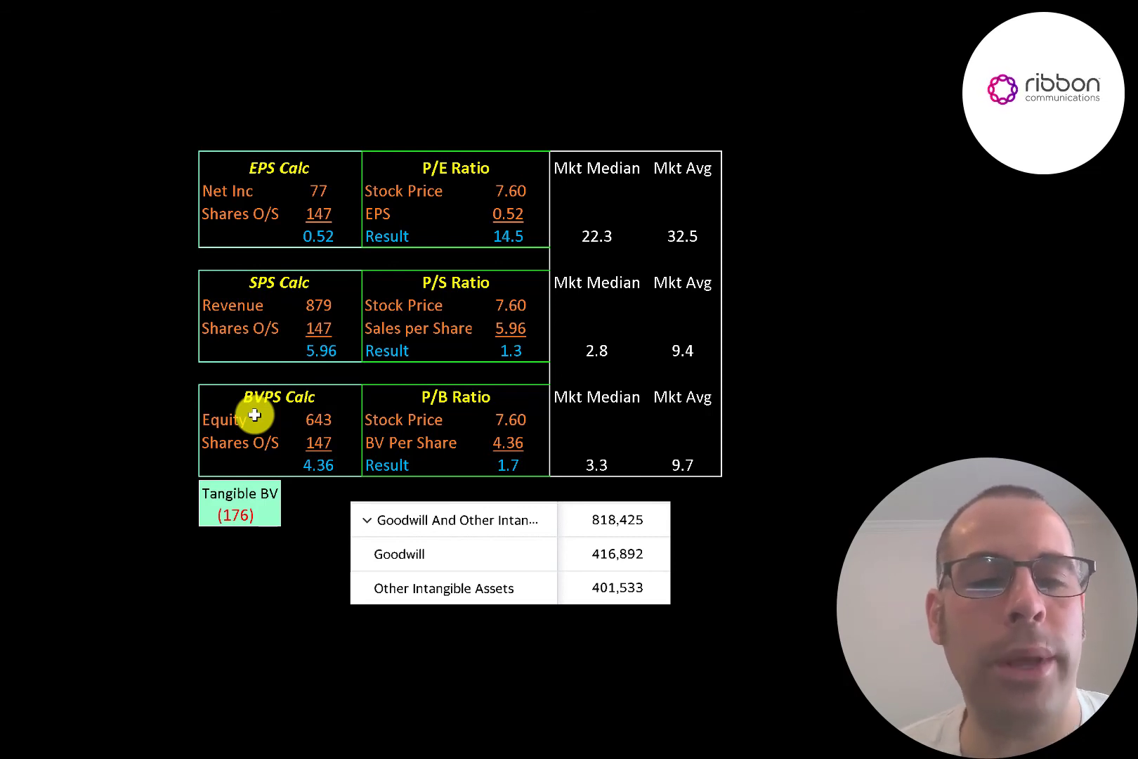
mouse_move(591, 462)
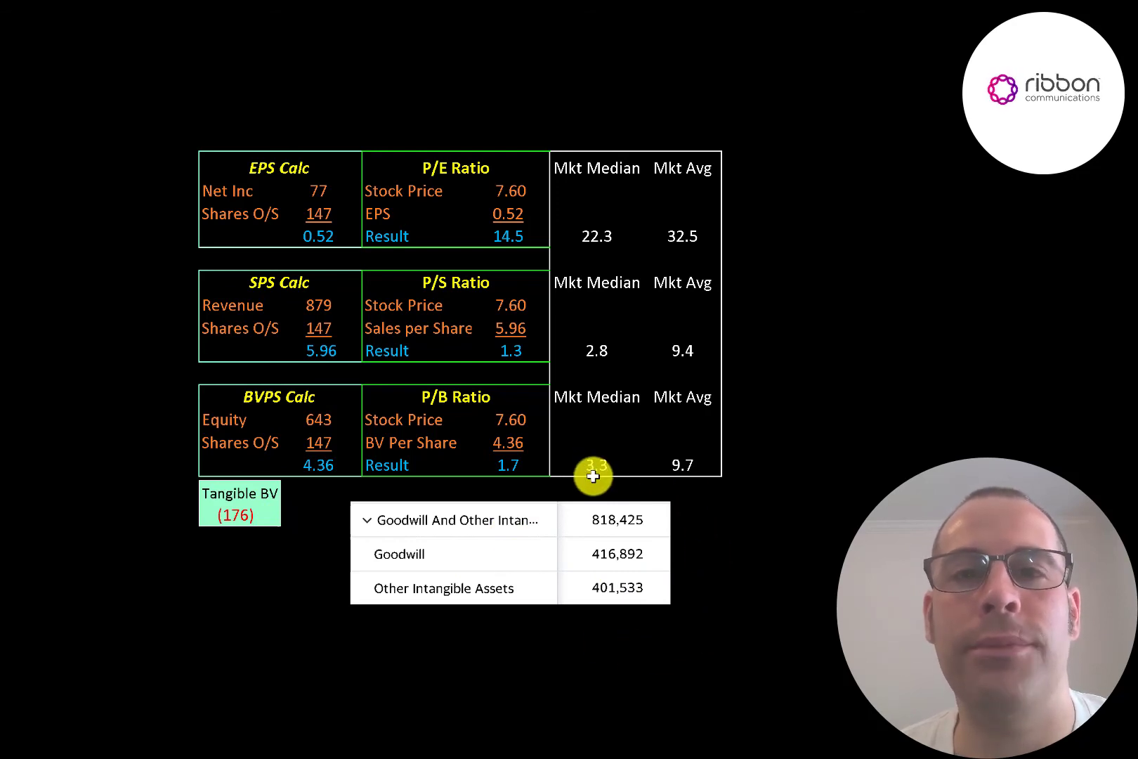
mouse_move(291, 490)
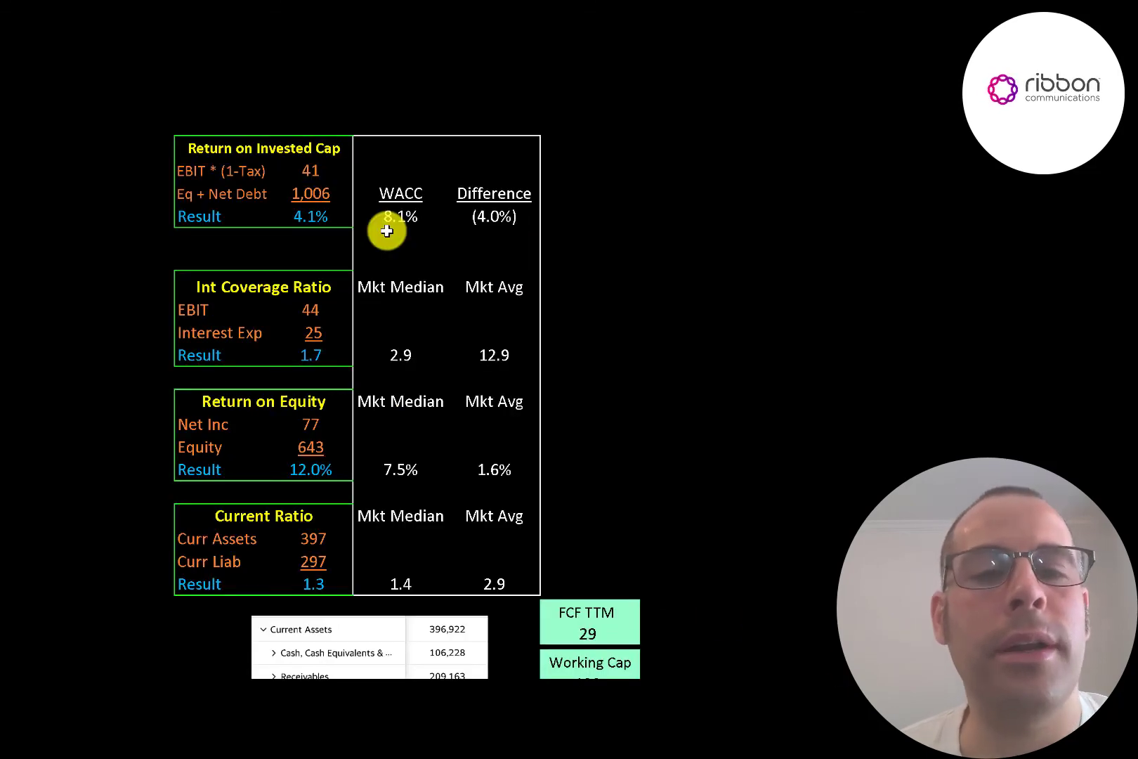
mouse_move(295, 202)
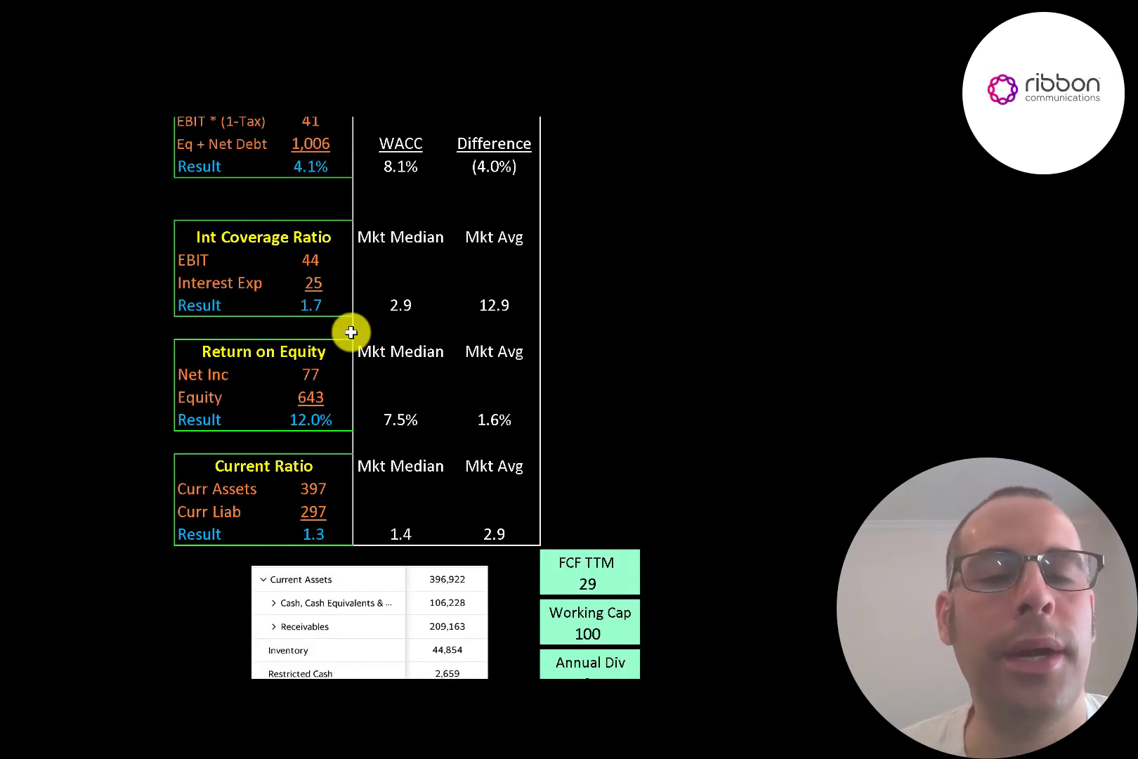
mouse_move(288, 292)
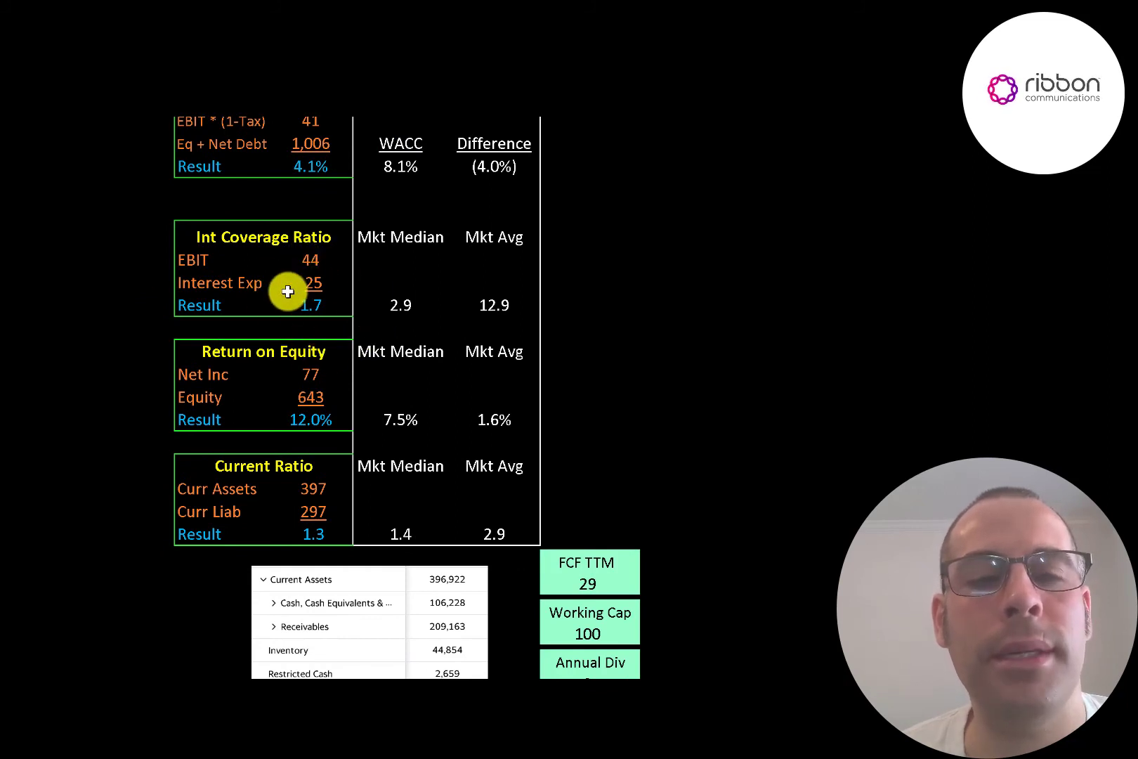
mouse_move(162, 264)
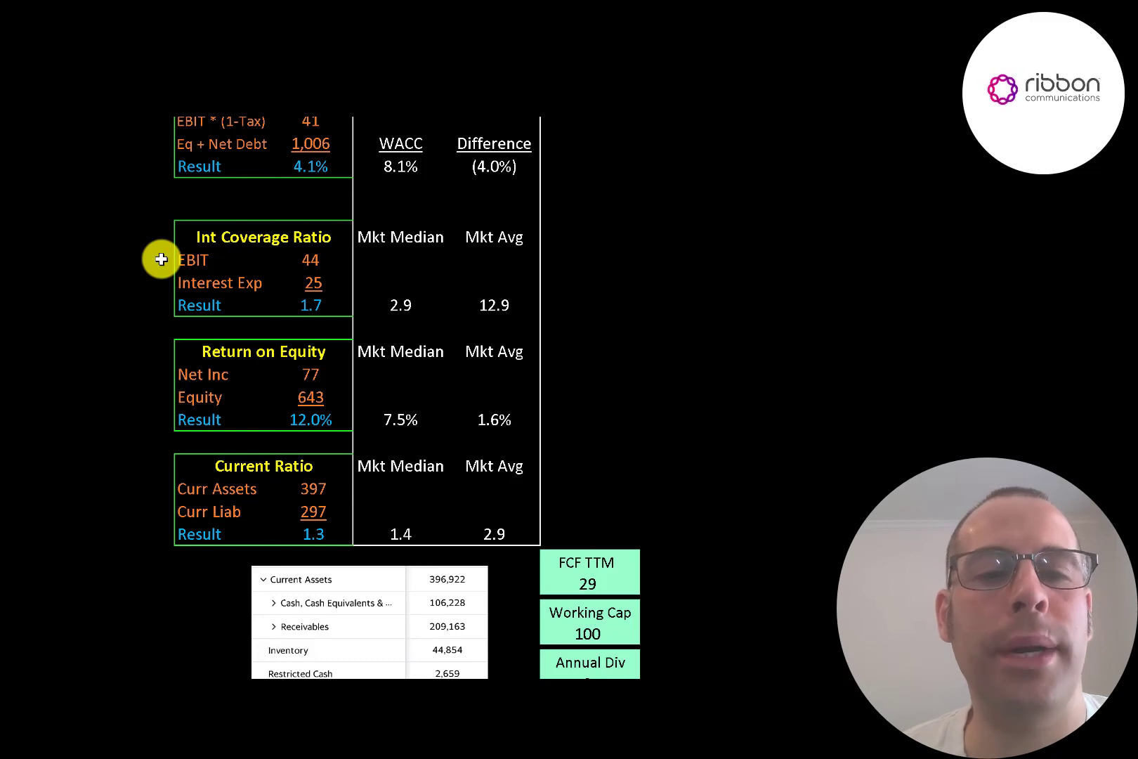
Scroll to the current ratio table with FCF 29, working capital 100, dividend 0 and funding 130
scroll(down, 3)
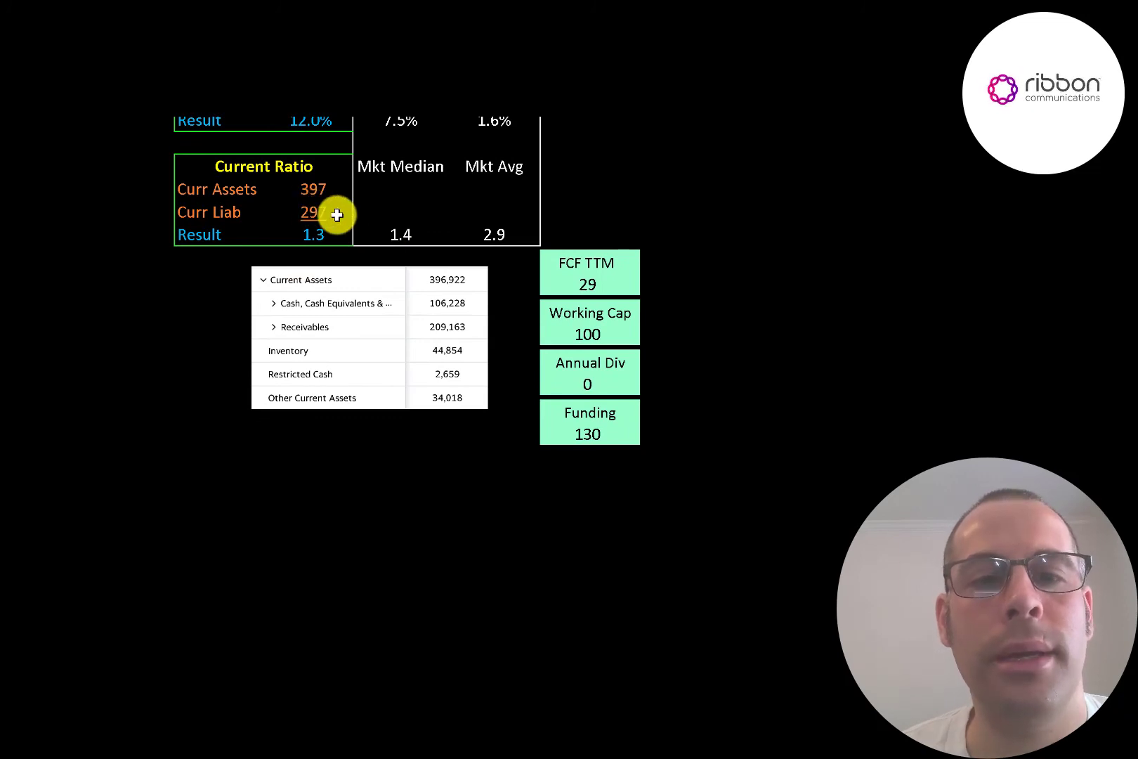
mouse_move(443, 302)
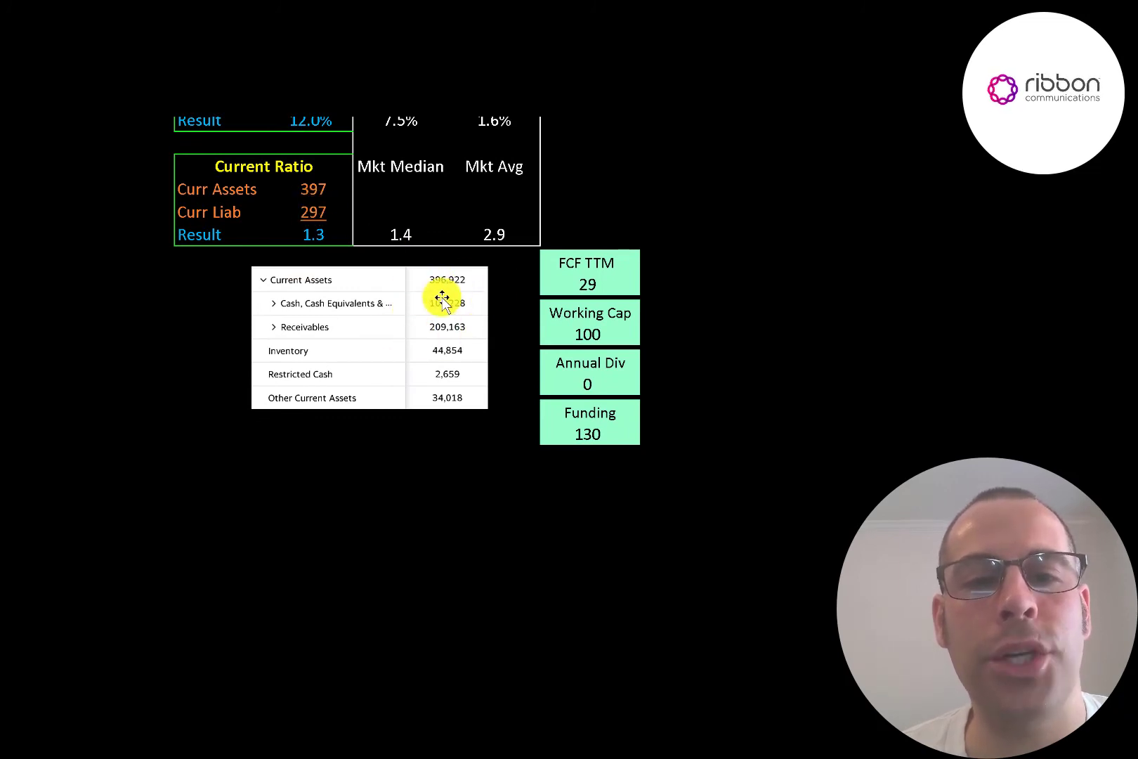
scroll(down, 3)
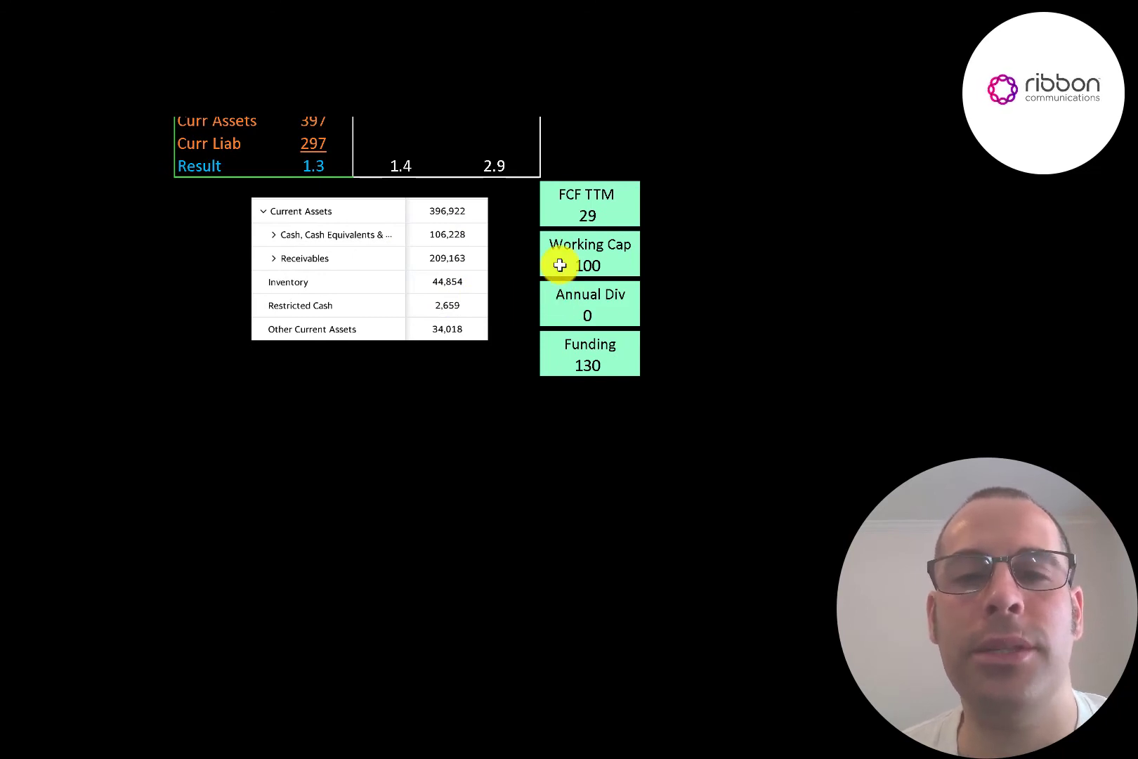
mouse_move(558, 243)
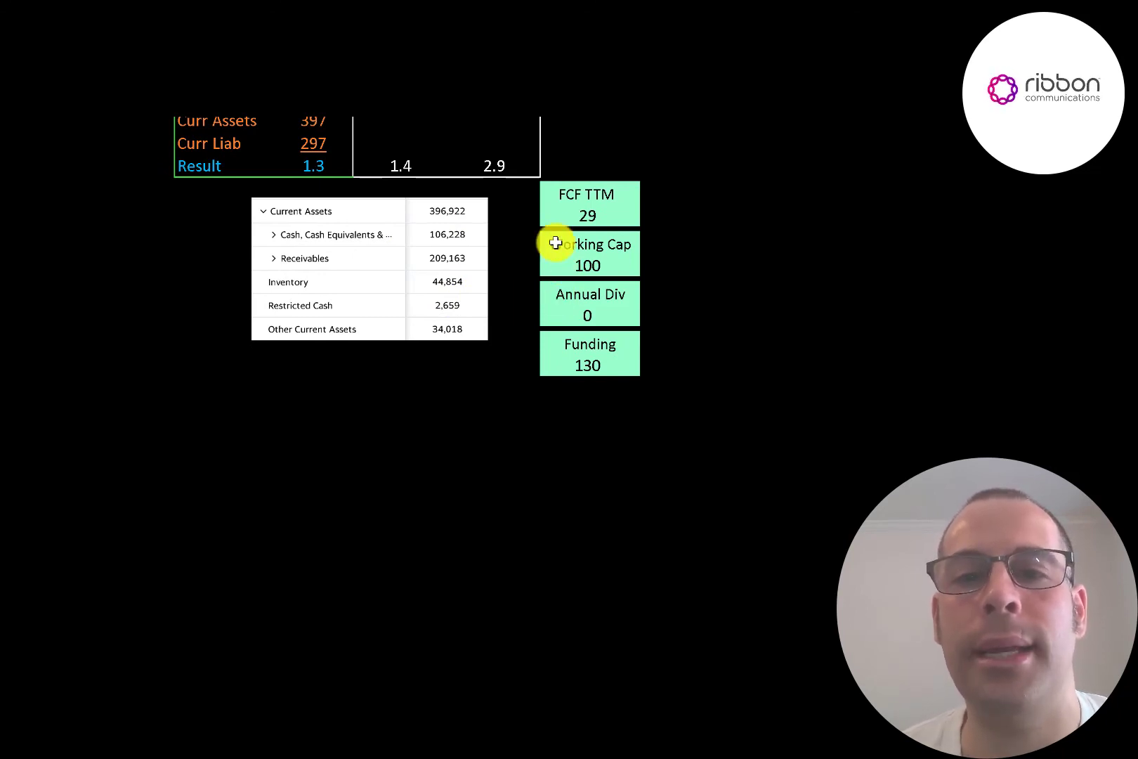
mouse_move(600, 235)
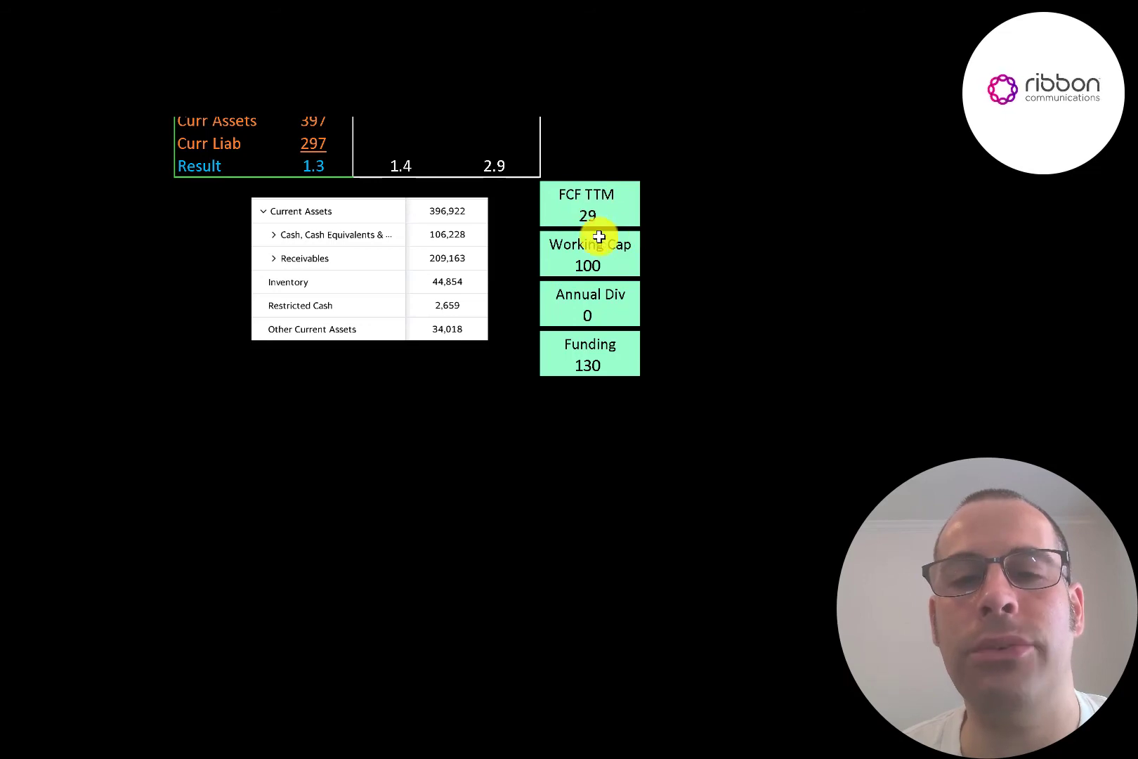
mouse_move(588, 339)
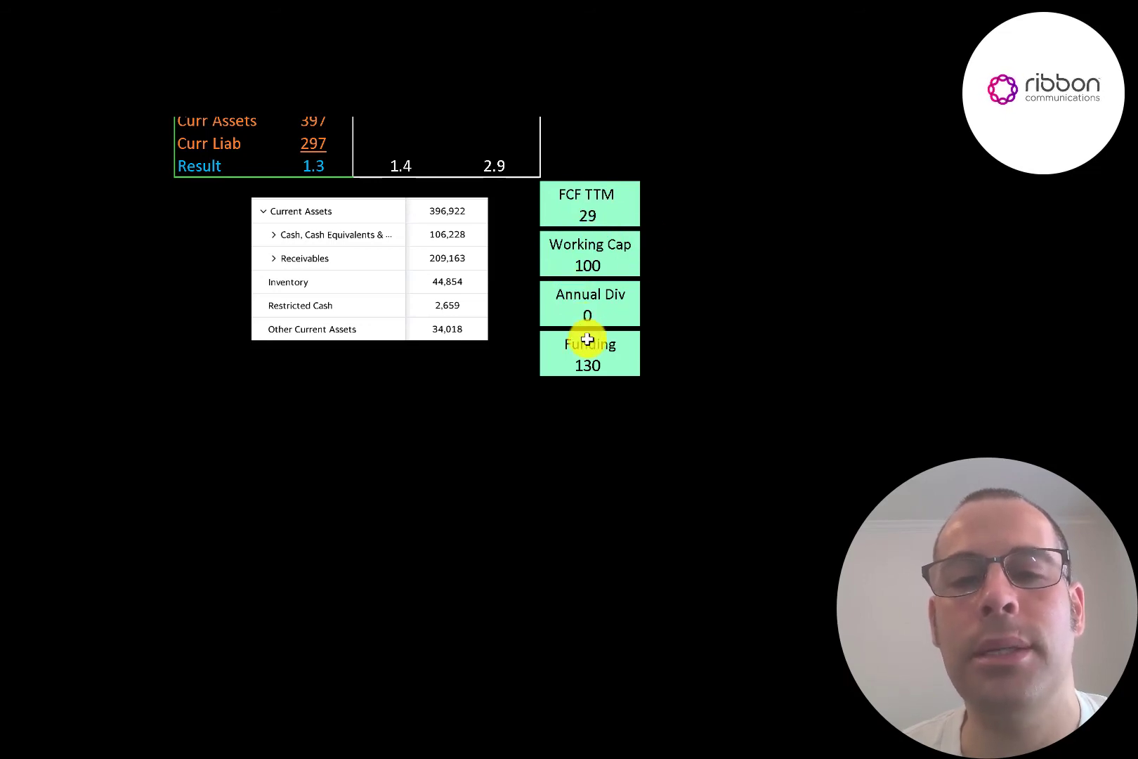
mouse_move(621, 318)
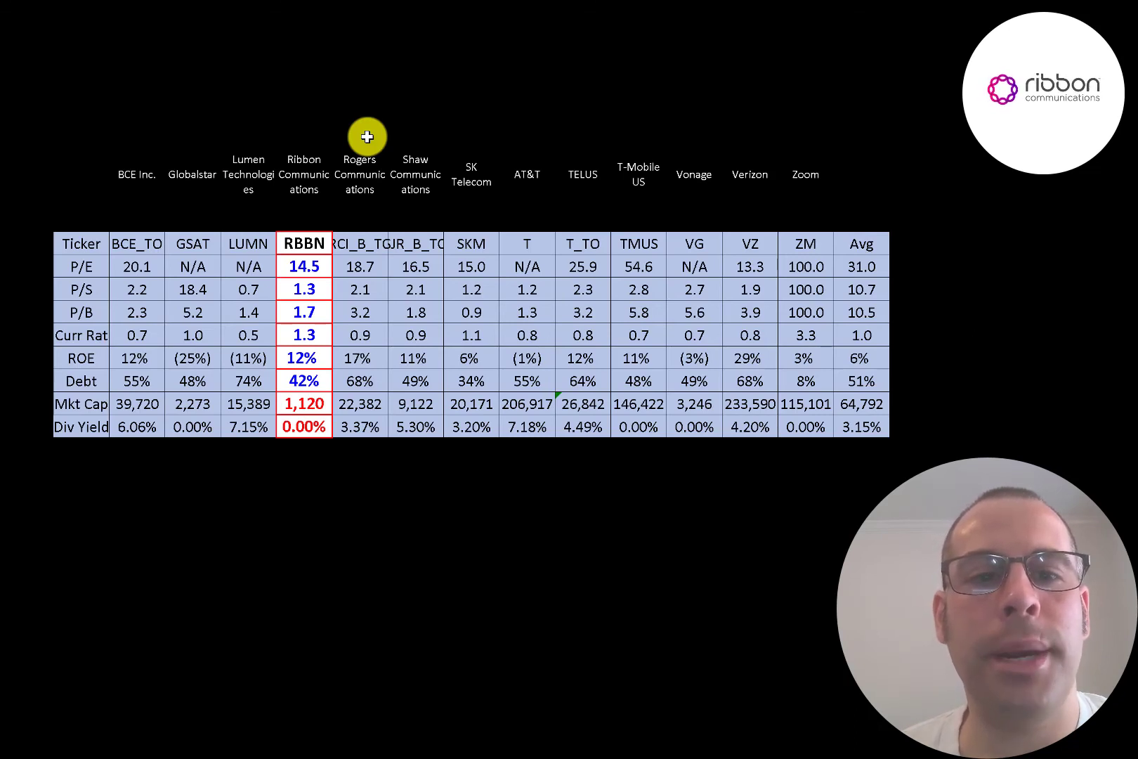
mouse_move(130, 251)
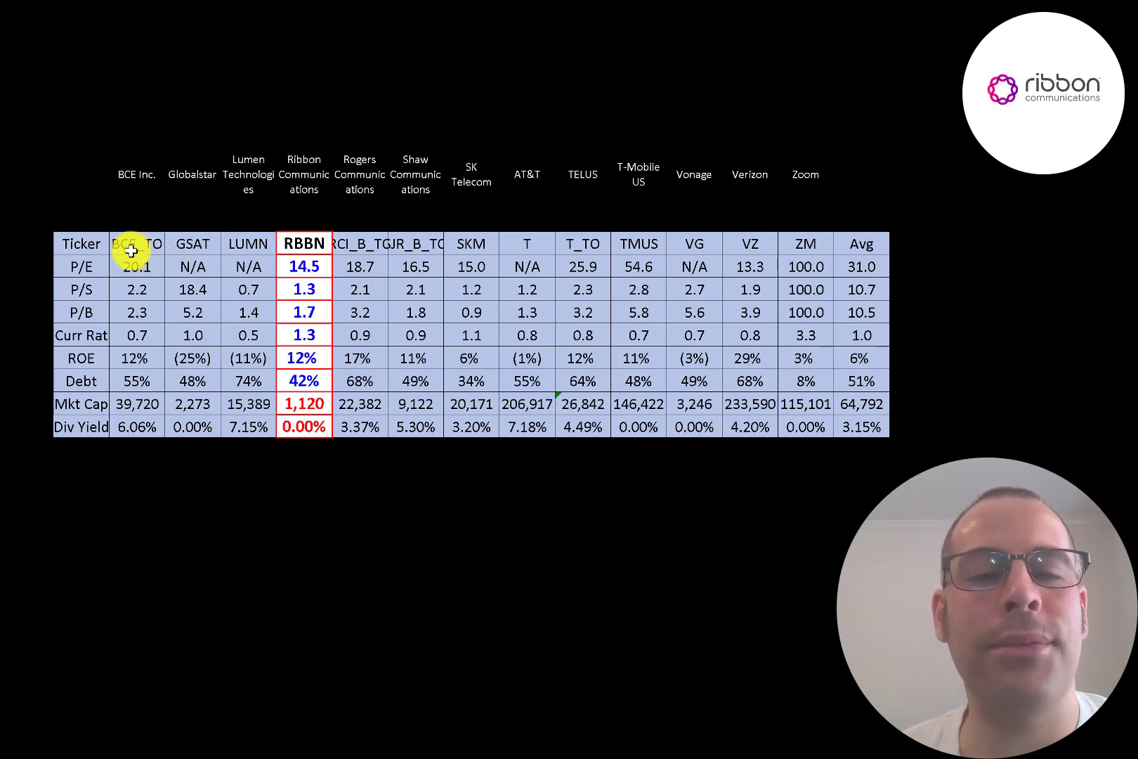
mouse_move(343, 256)
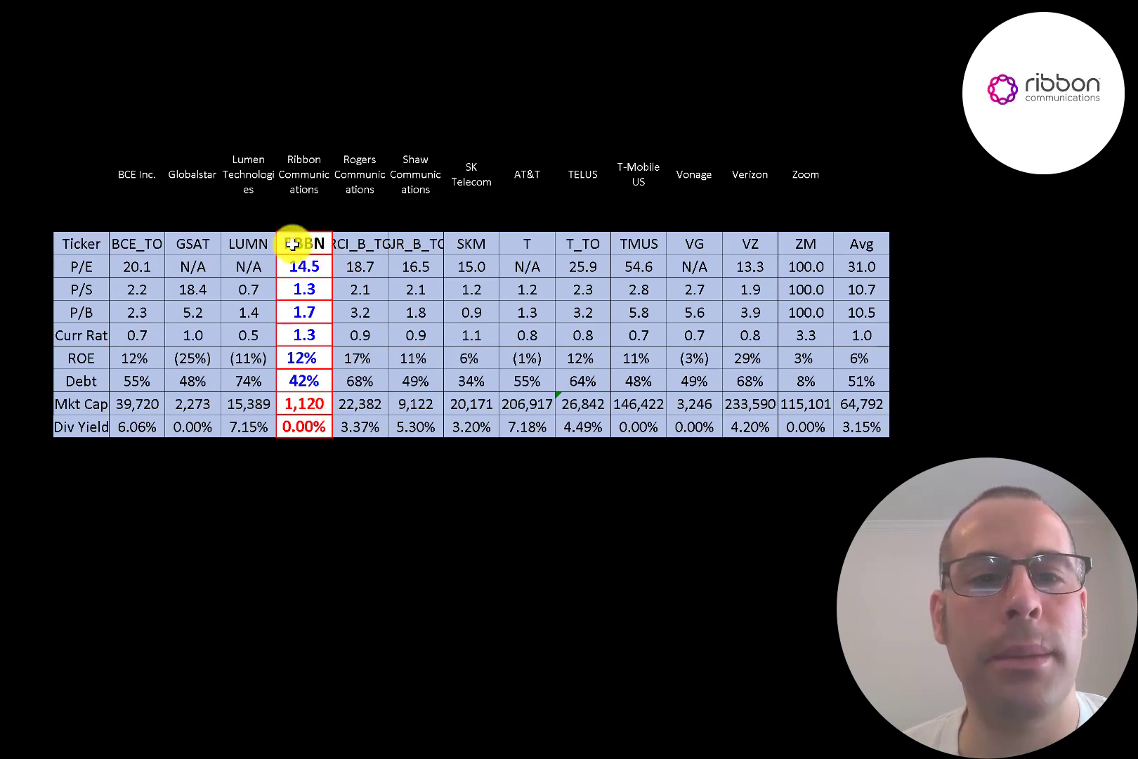
mouse_move(725, 361)
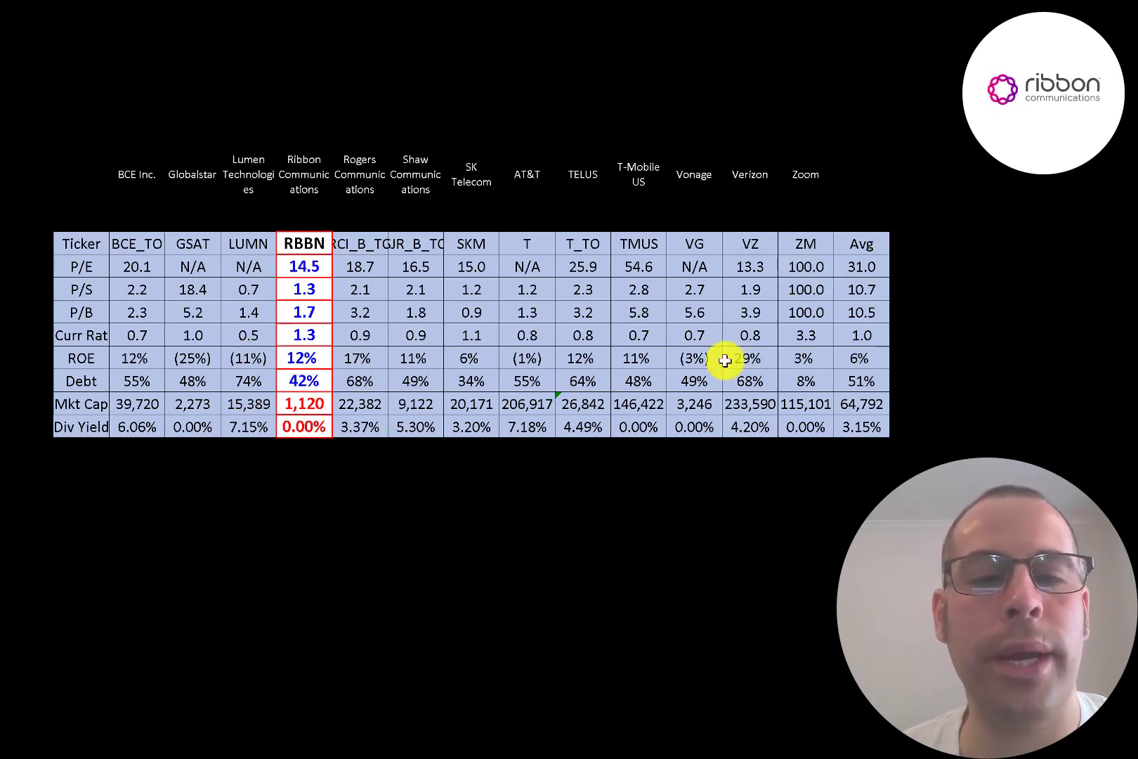
mouse_move(361, 274)
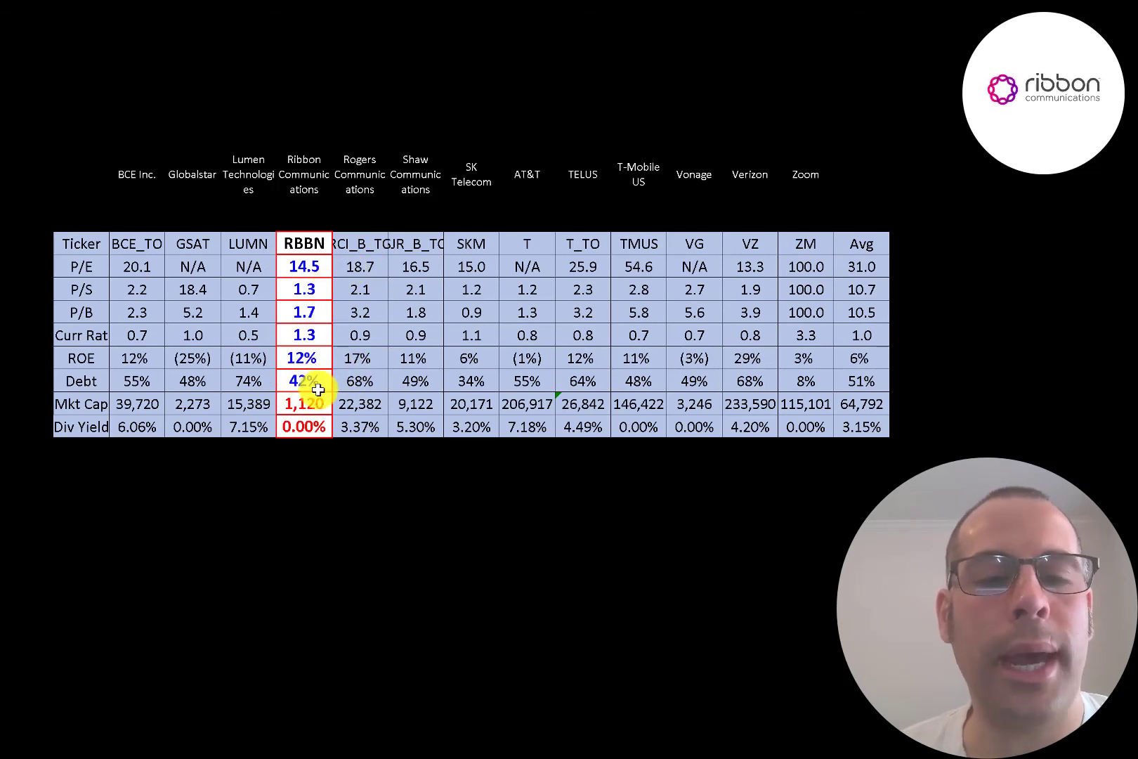
mouse_move(846, 427)
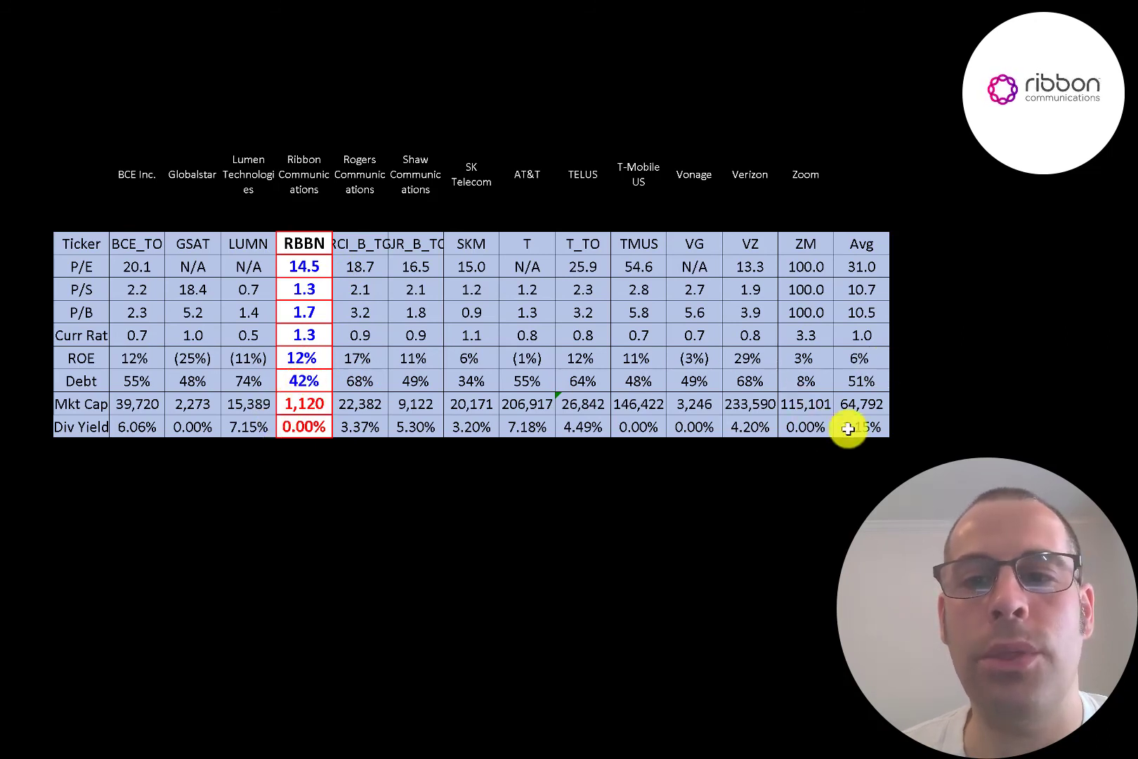
mouse_move(309, 357)
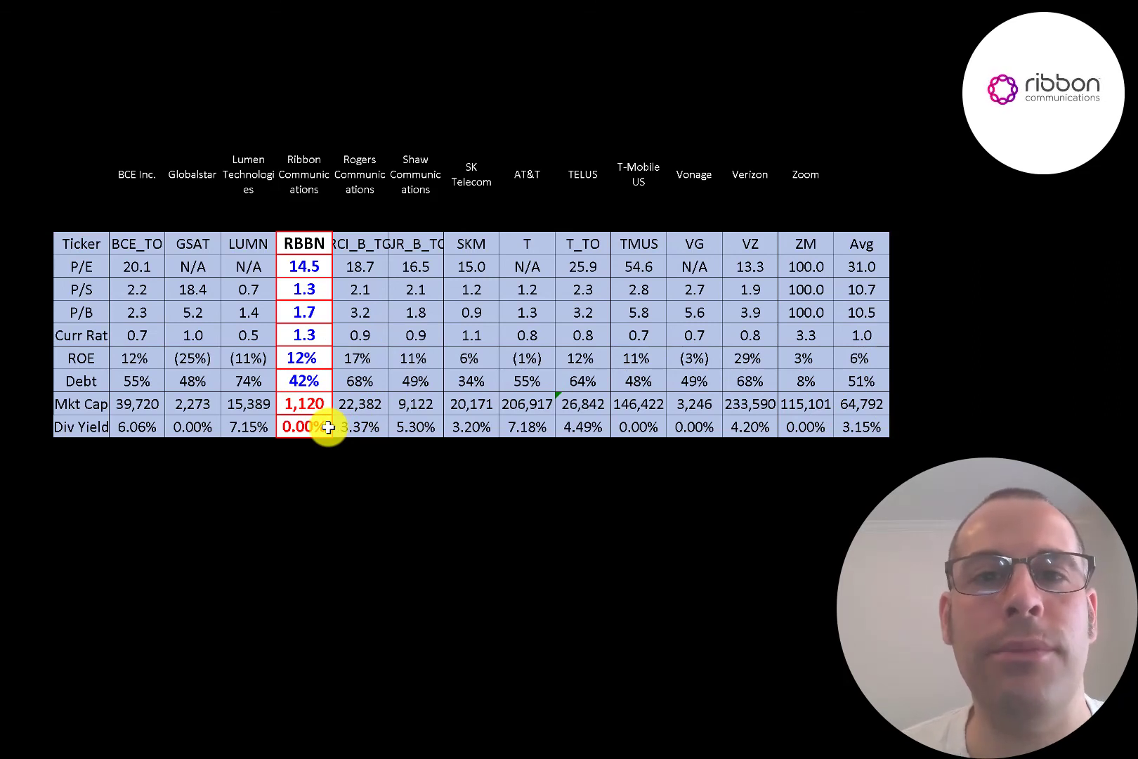
mouse_move(289, 415)
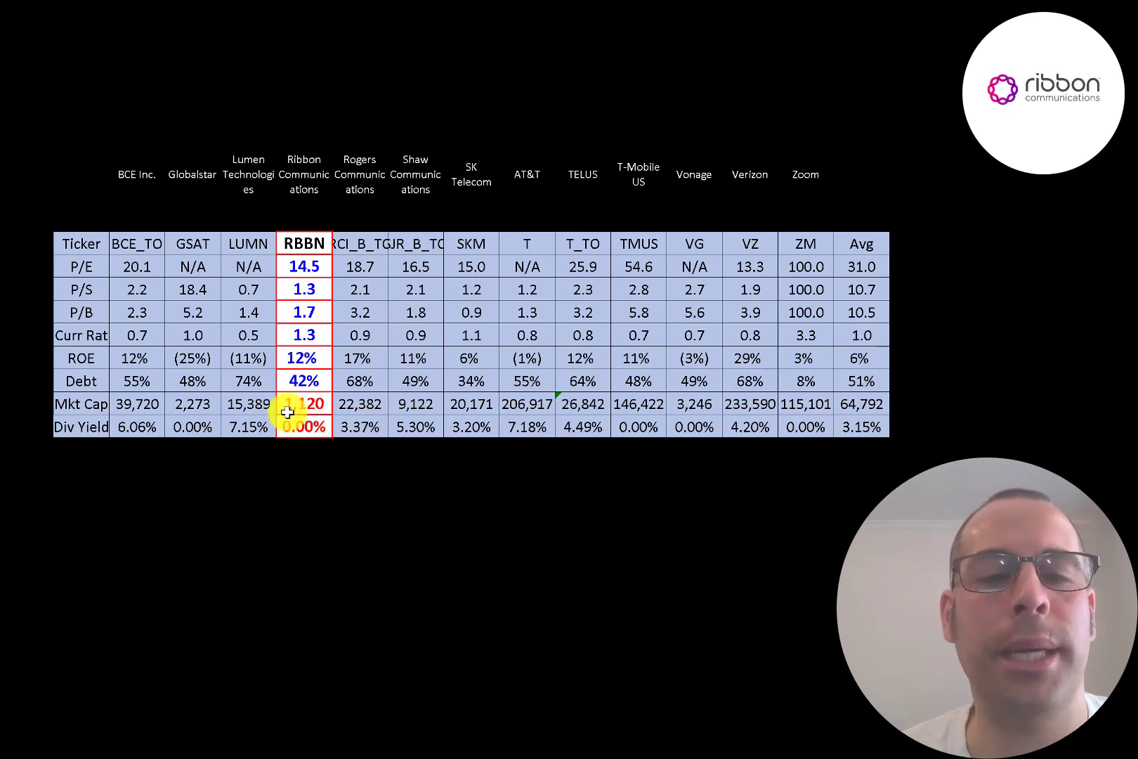